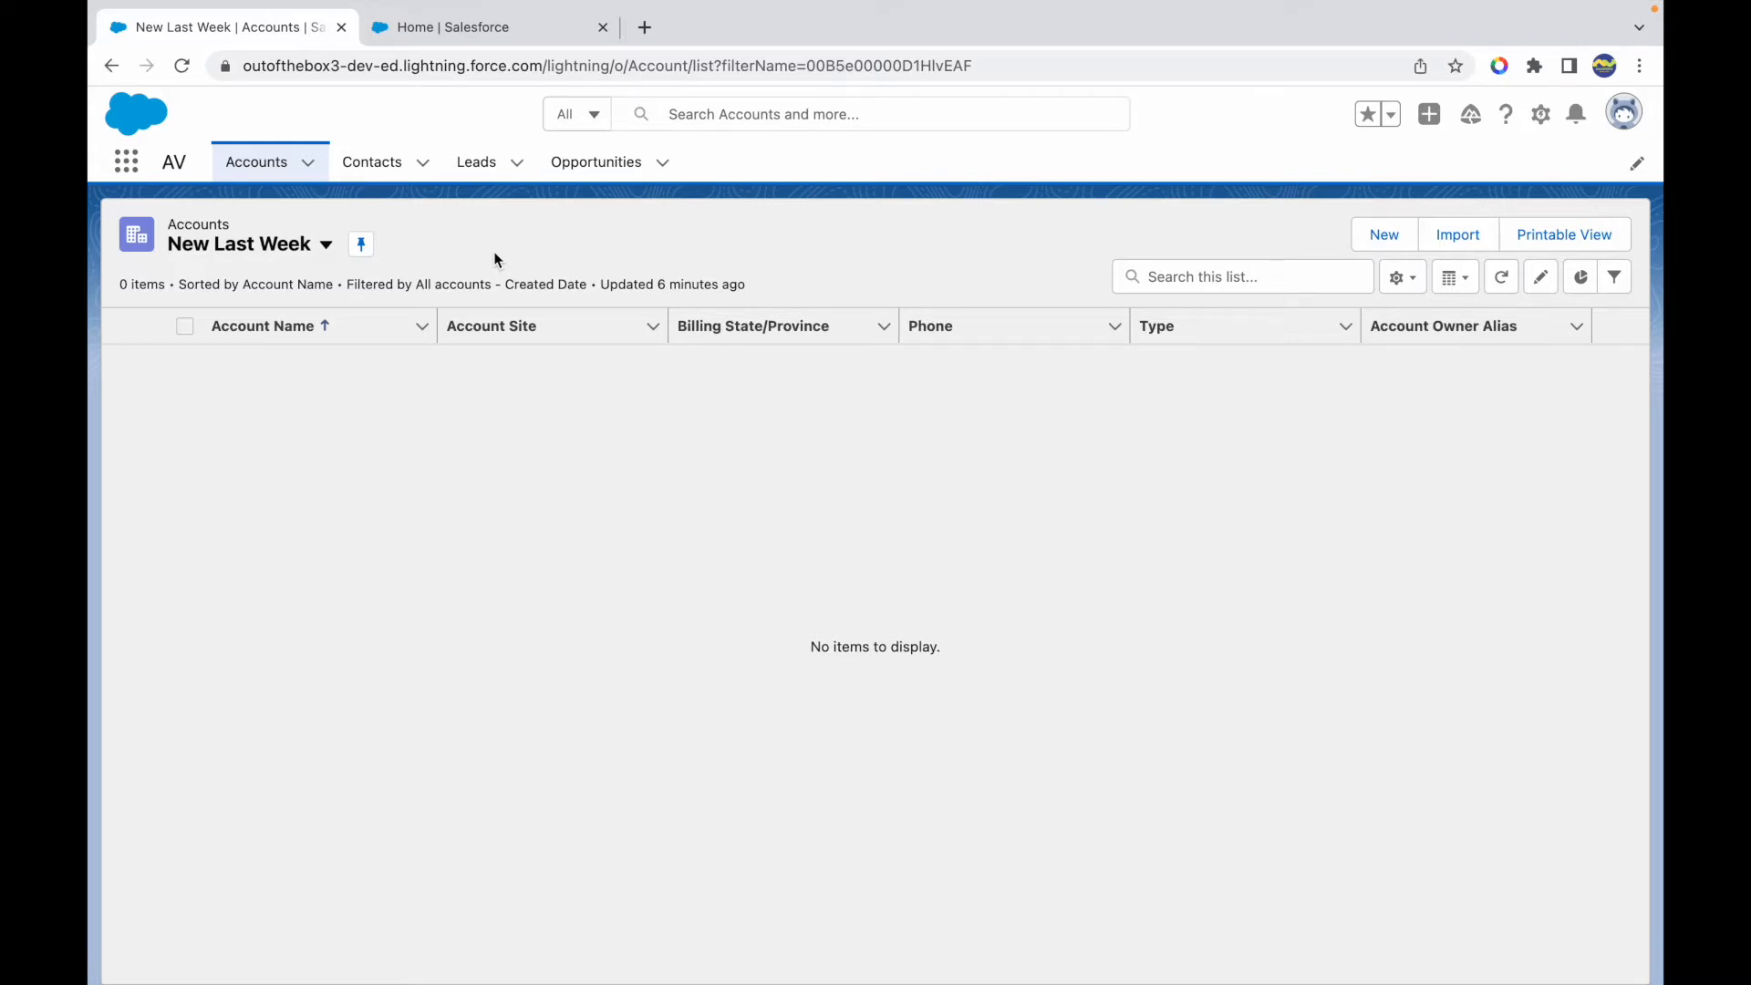
mouse_move(530, 247)
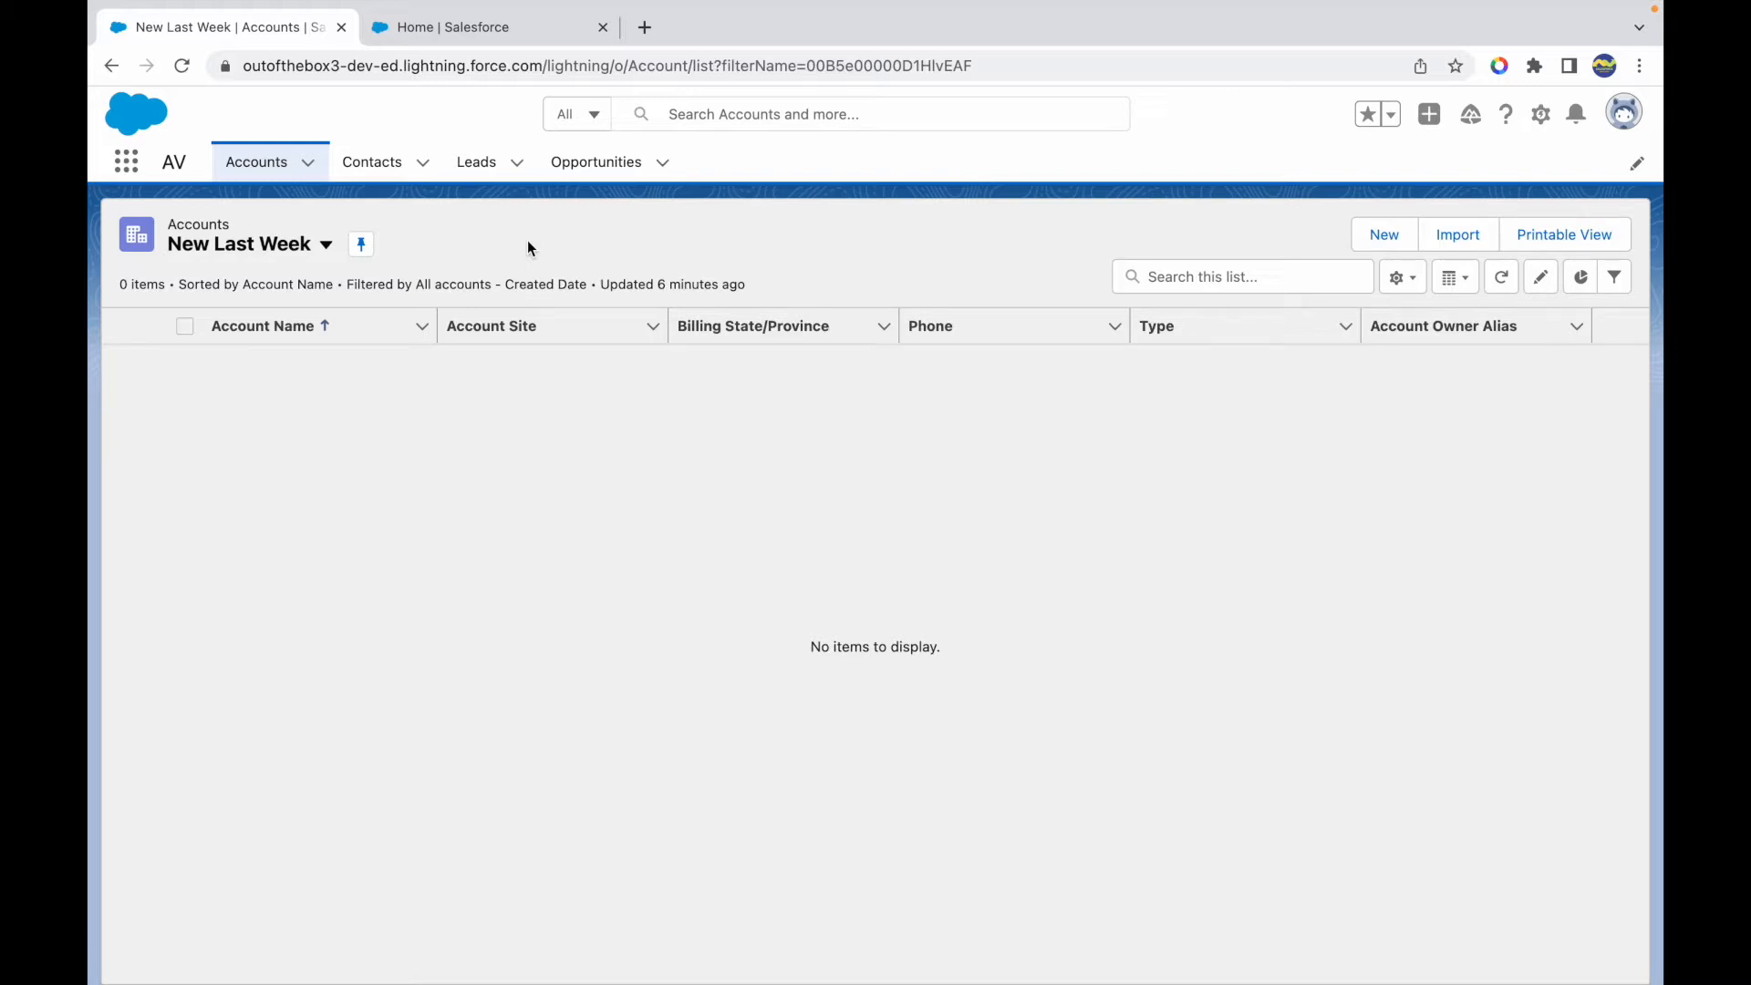
mouse_move(126, 162)
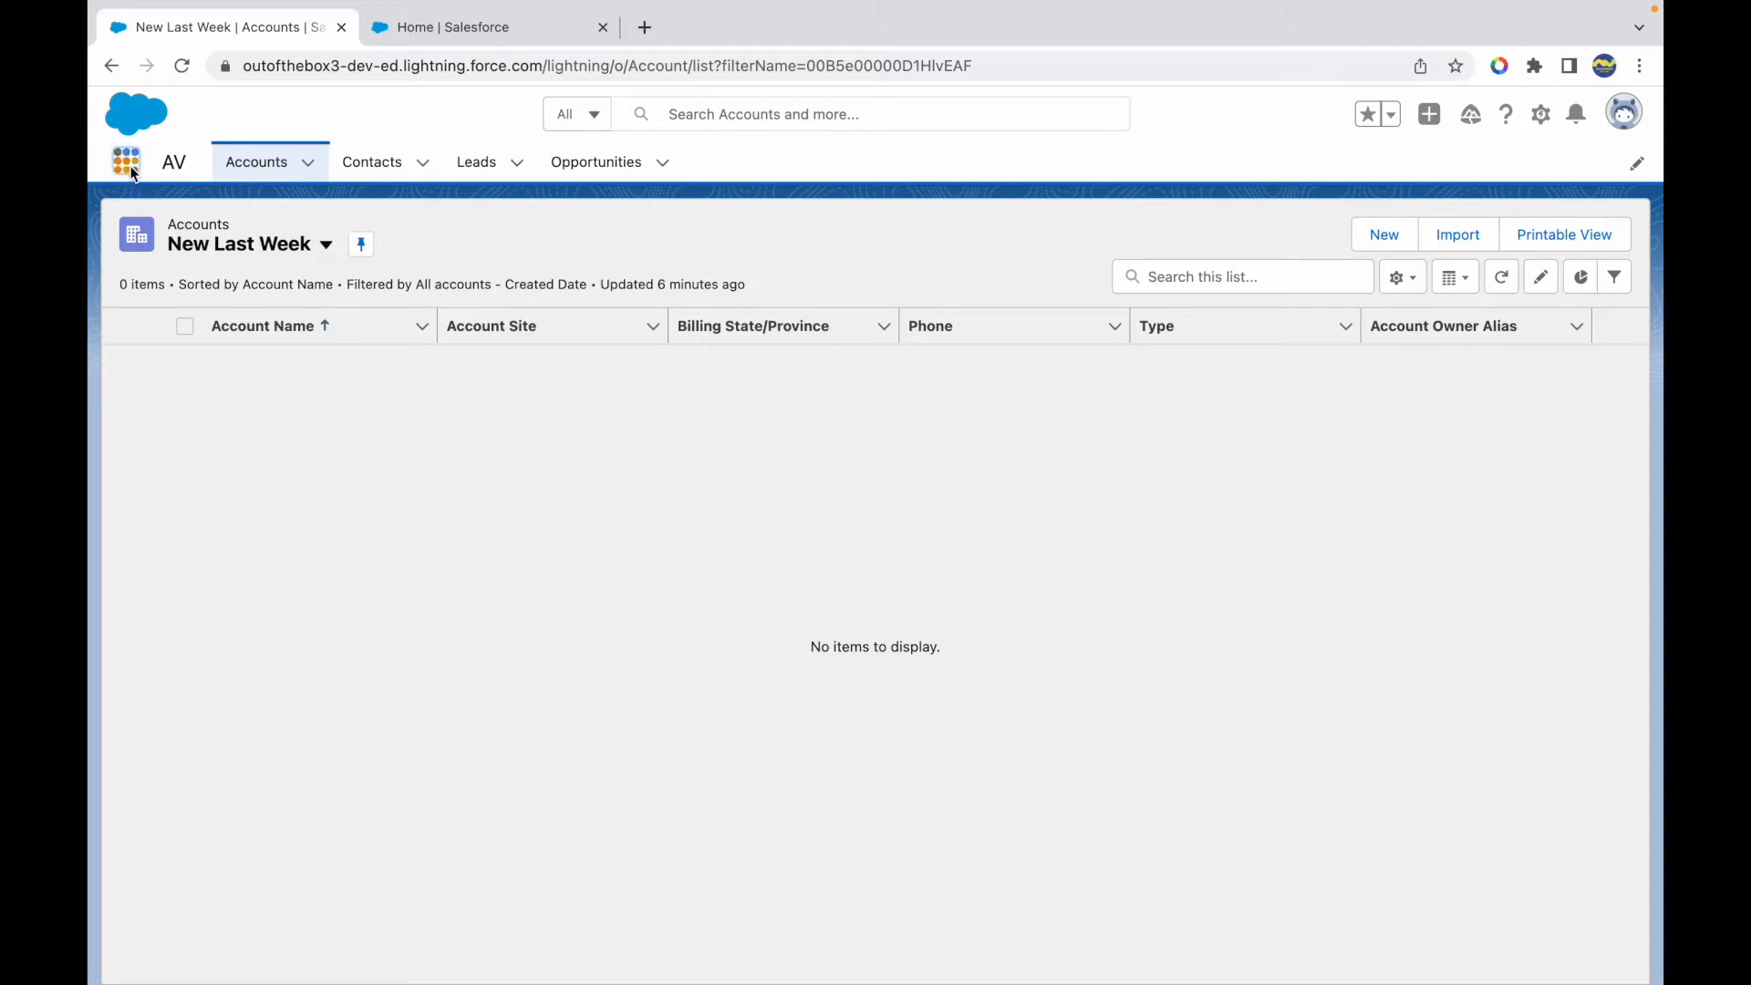
Search 'Scena' in the App Launcher and open the ST-01 Scenario Tracker record
type("Scena")
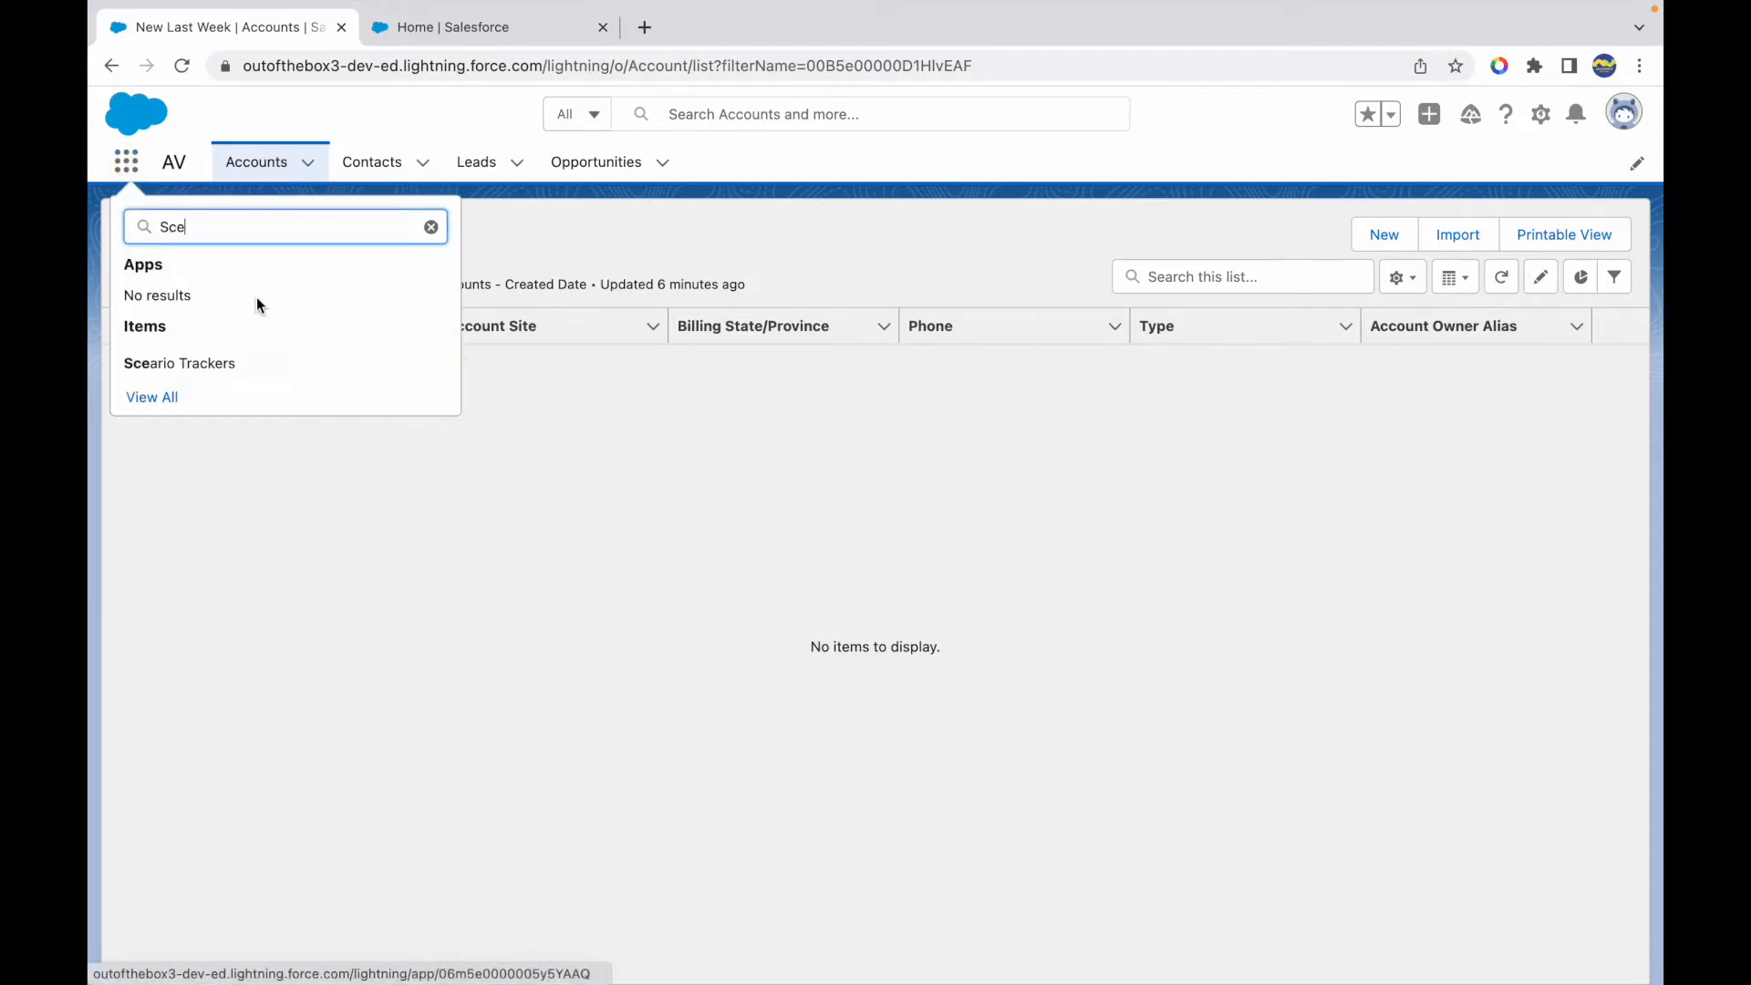
left_click(178, 363)
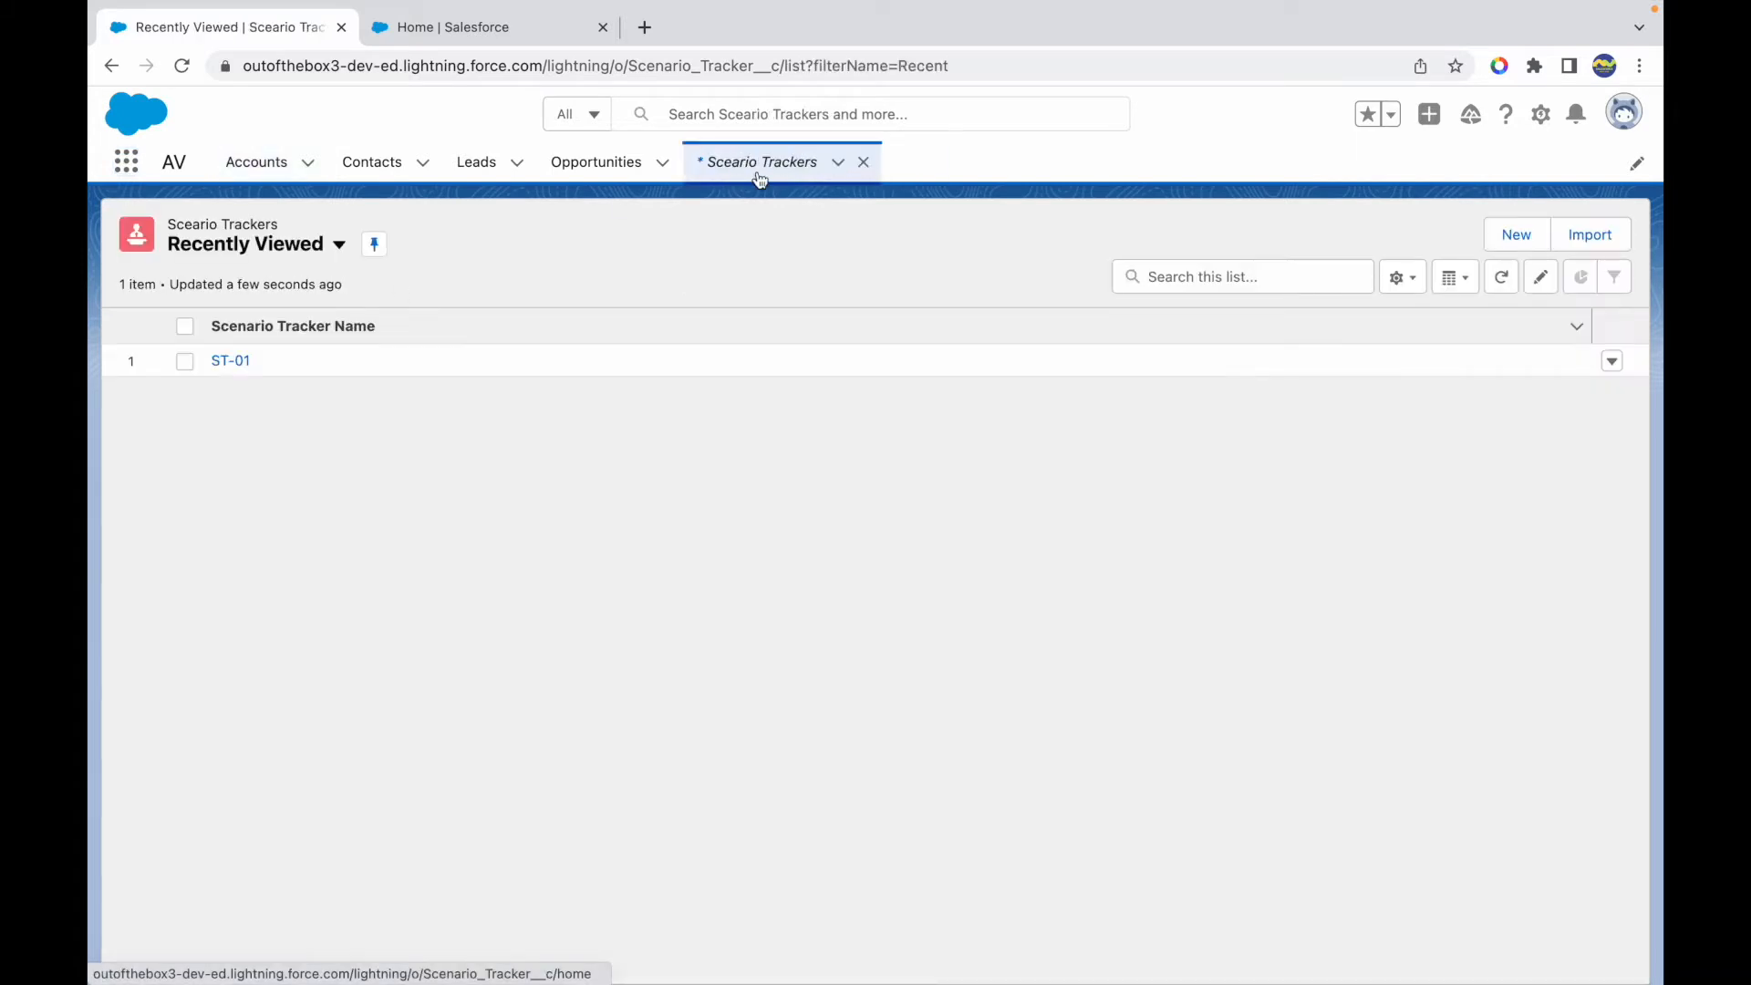
left_click(229, 360)
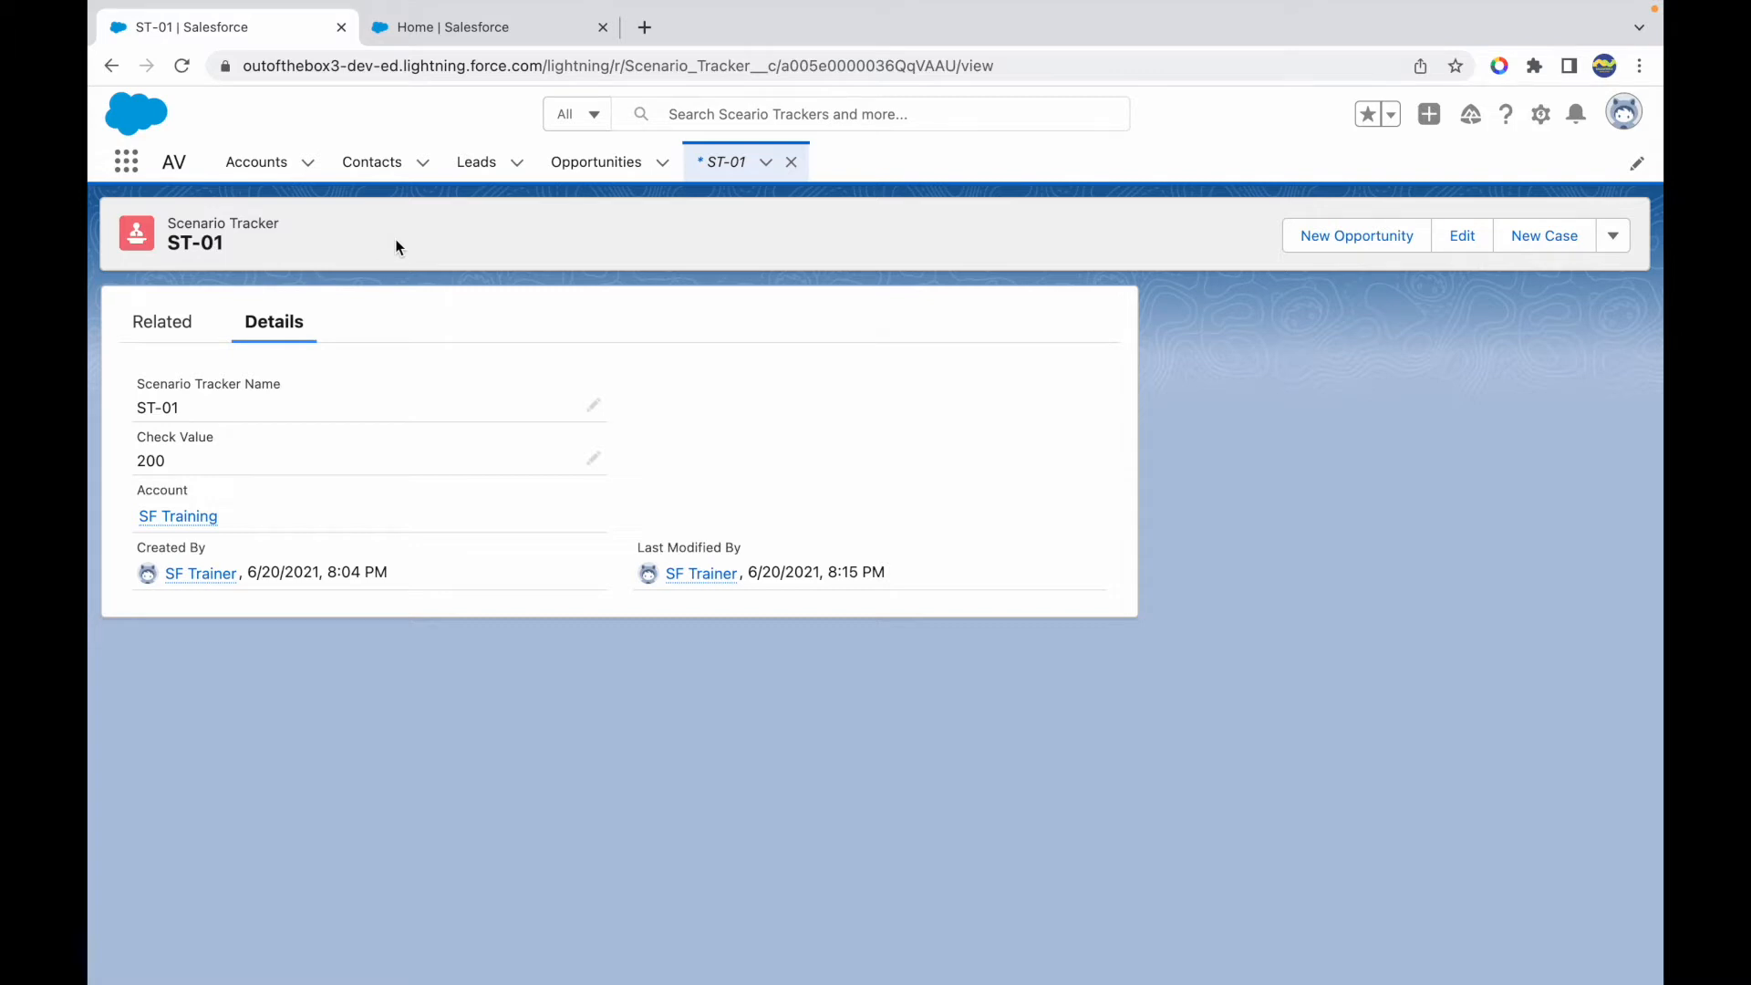
mouse_move(282, 368)
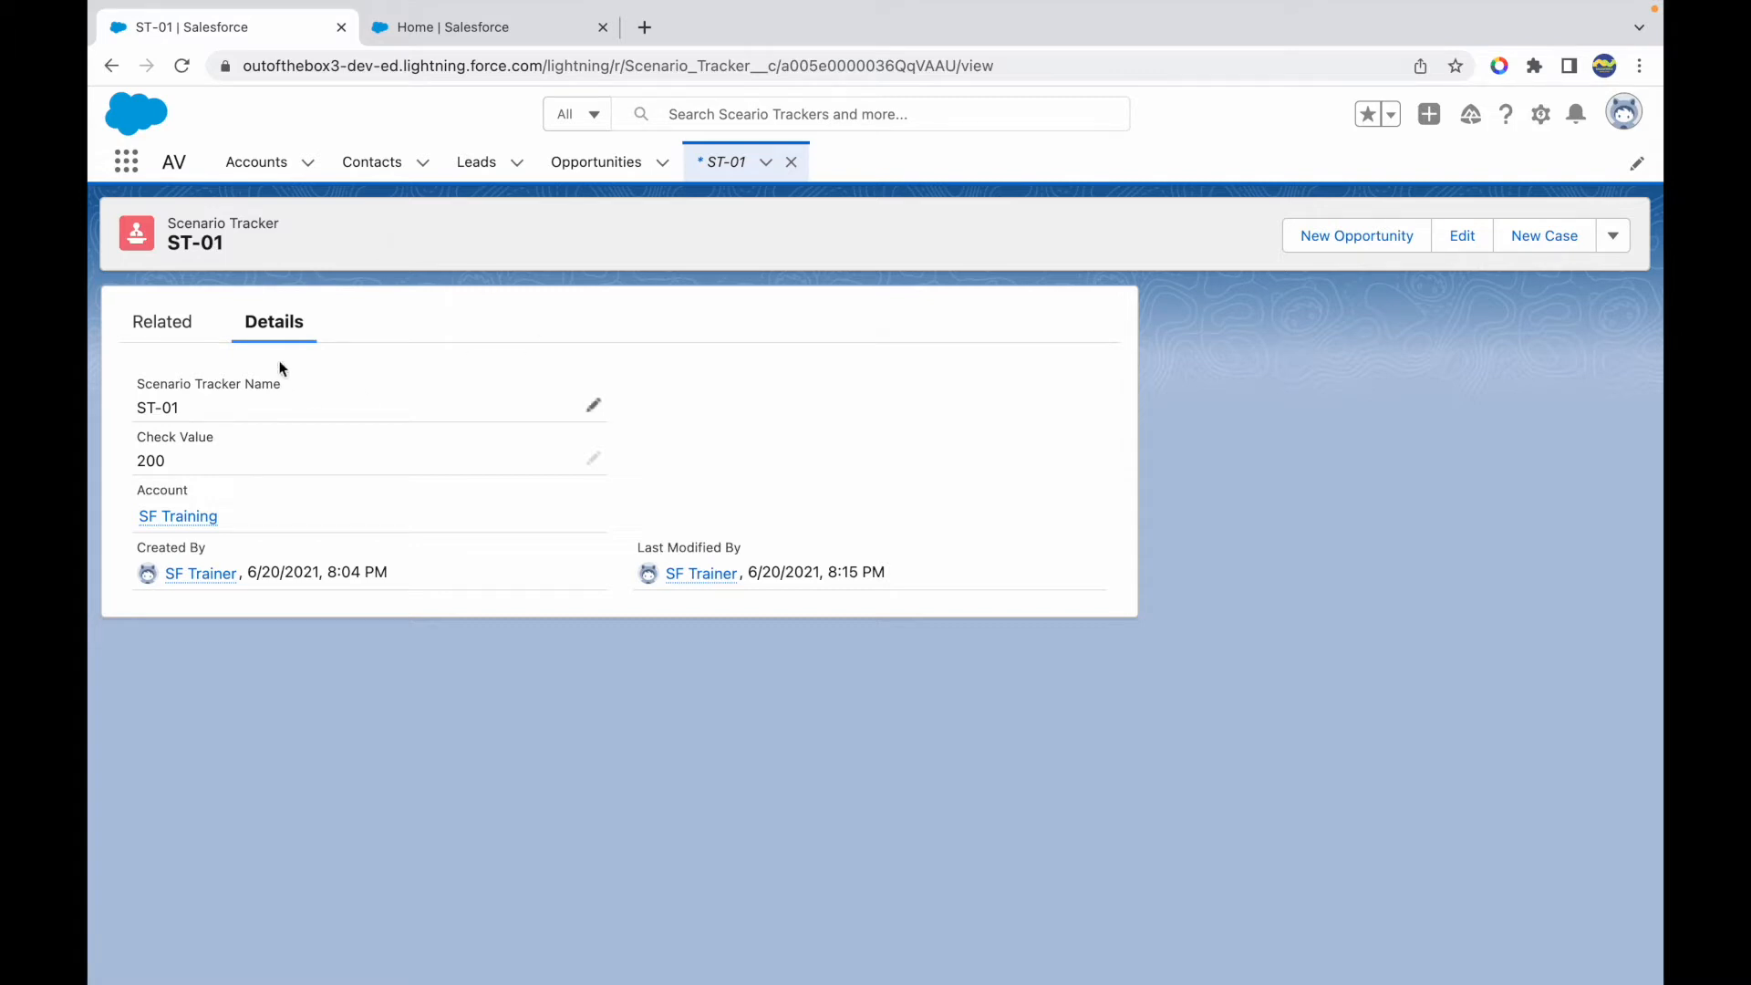
mouse_move(210, 445)
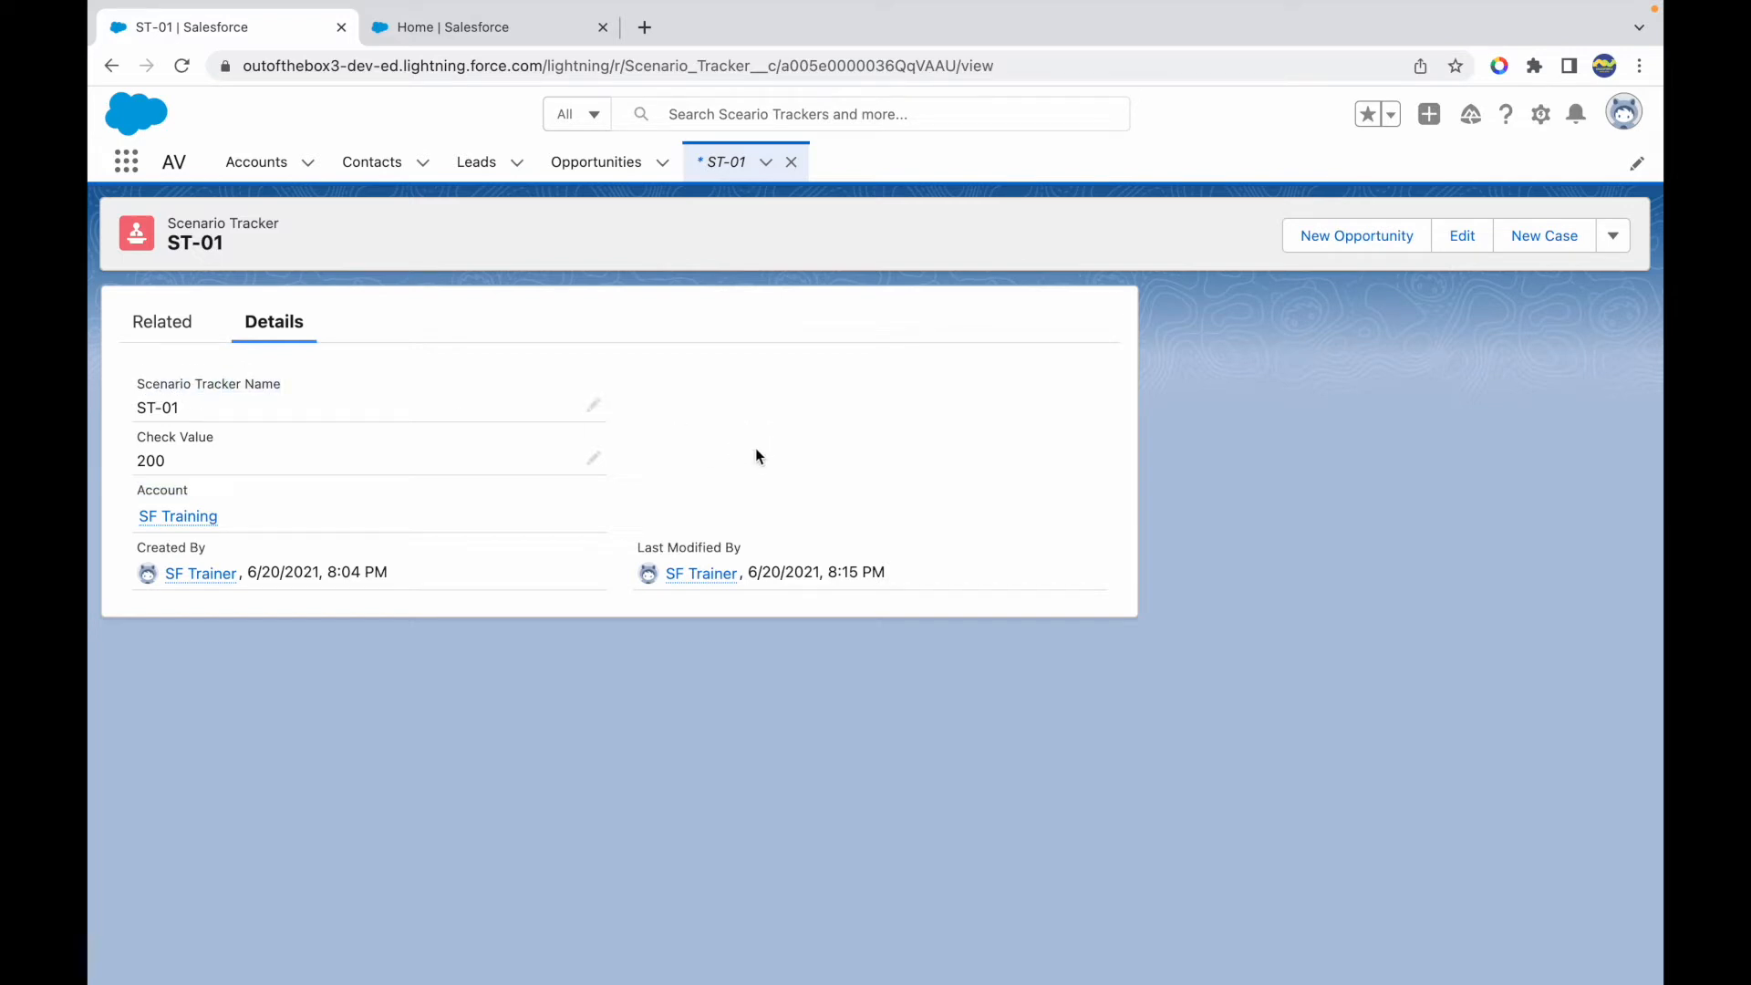
mouse_move(527, 440)
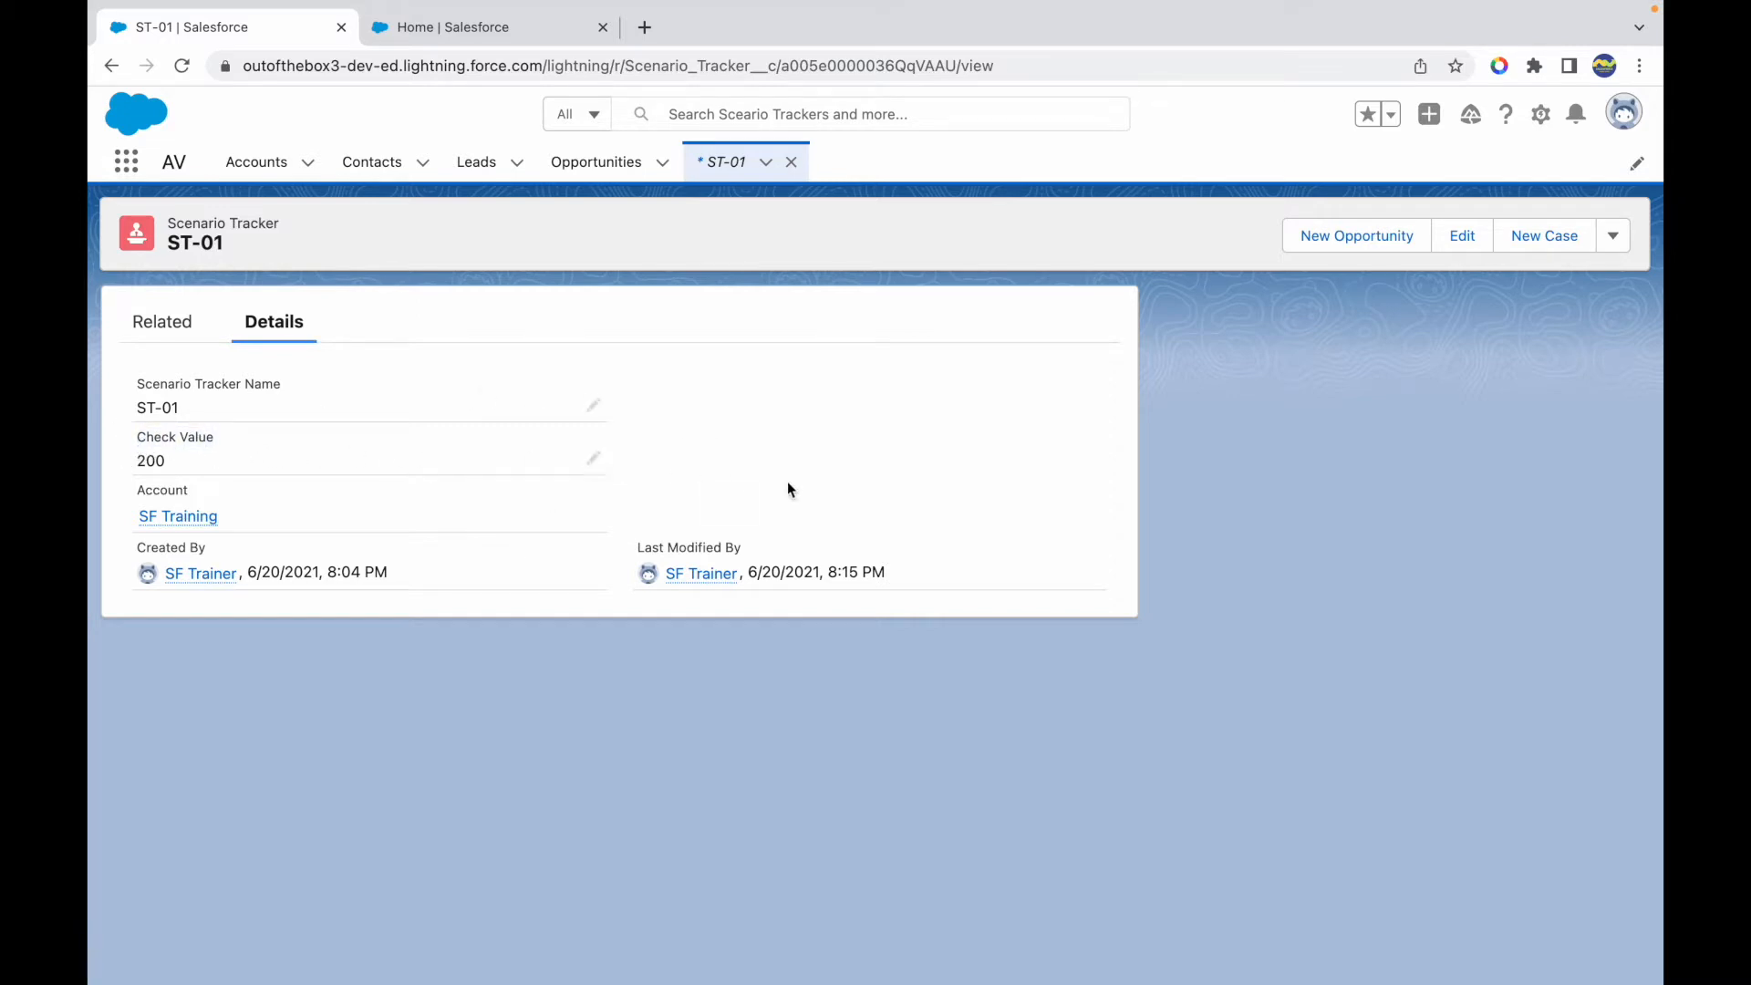
mouse_move(1541, 115)
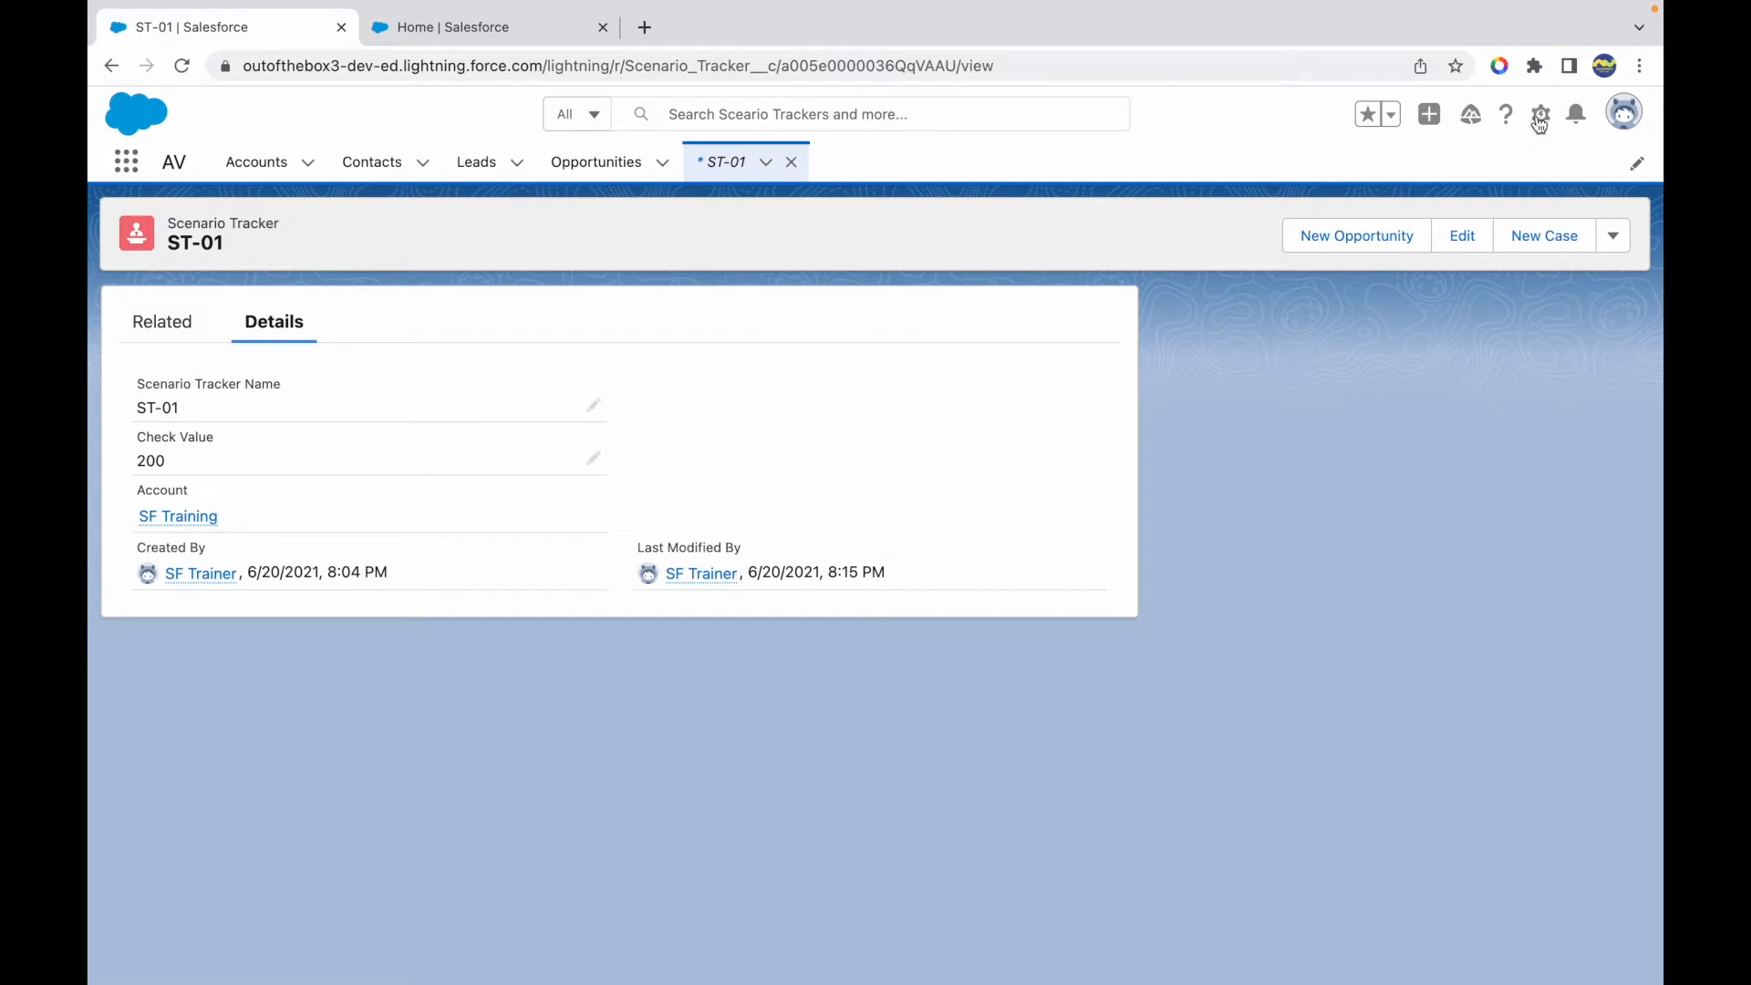
Choose Edit Page from the Setup gear menu for the ST-01 record page
left_click(1540, 113)
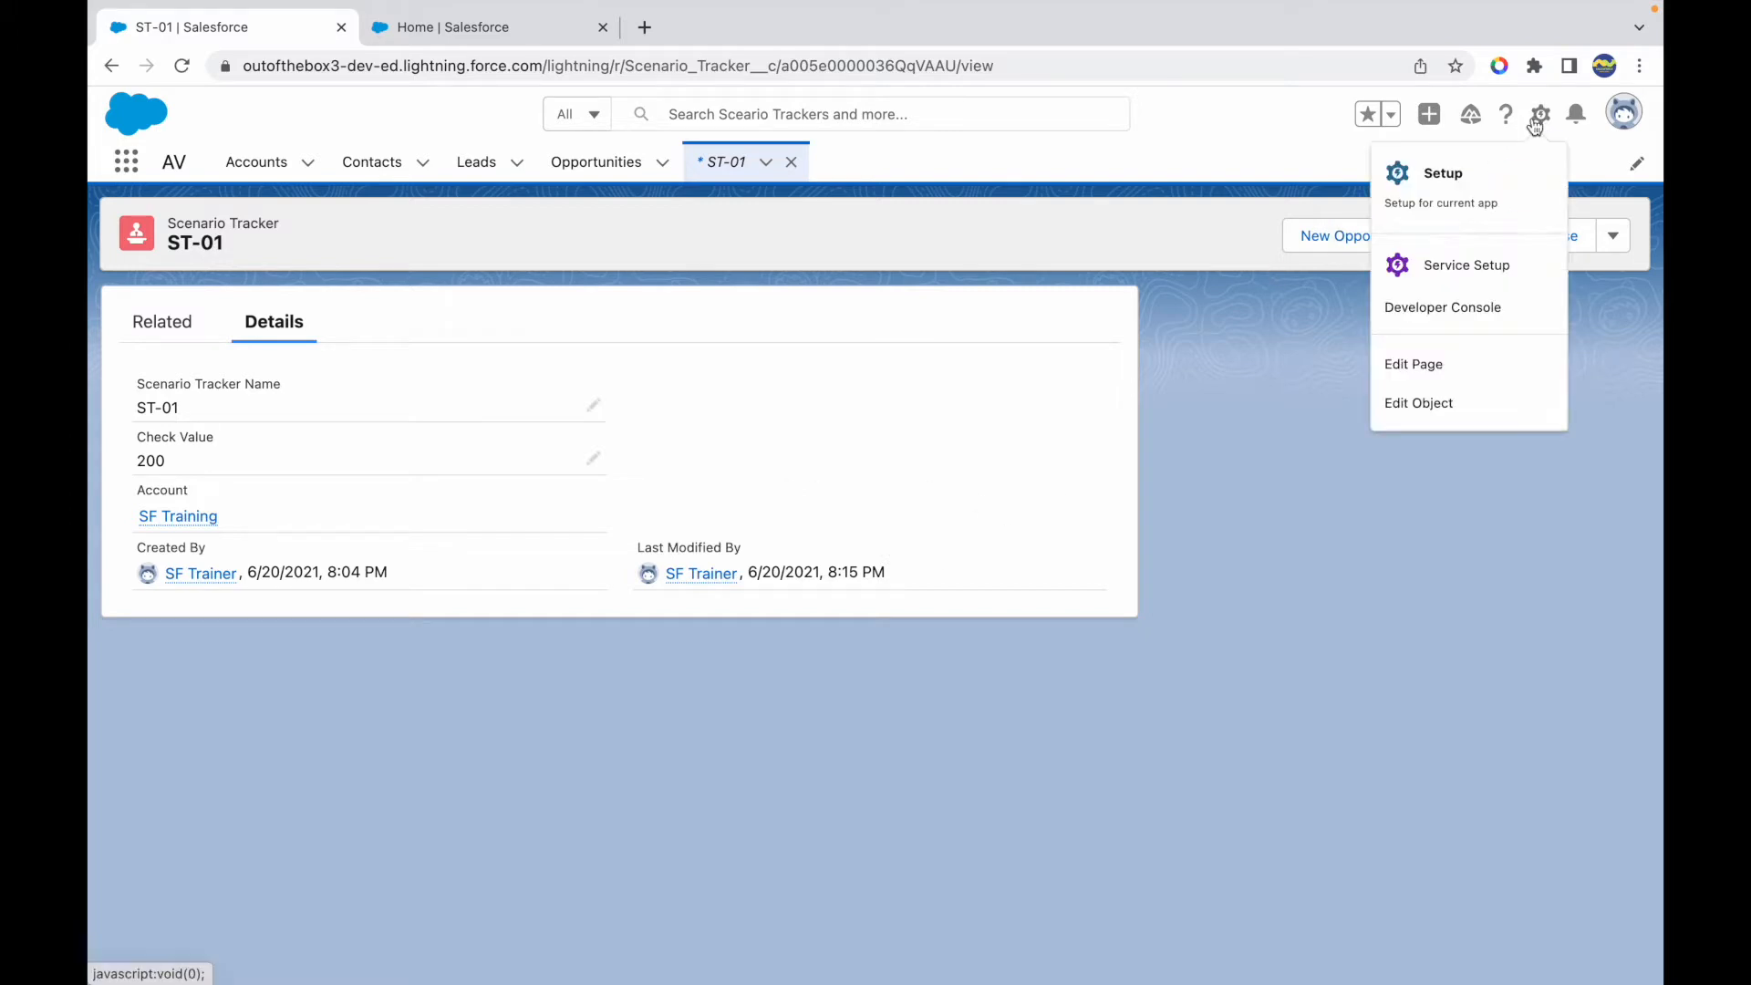
left_click(1413, 363)
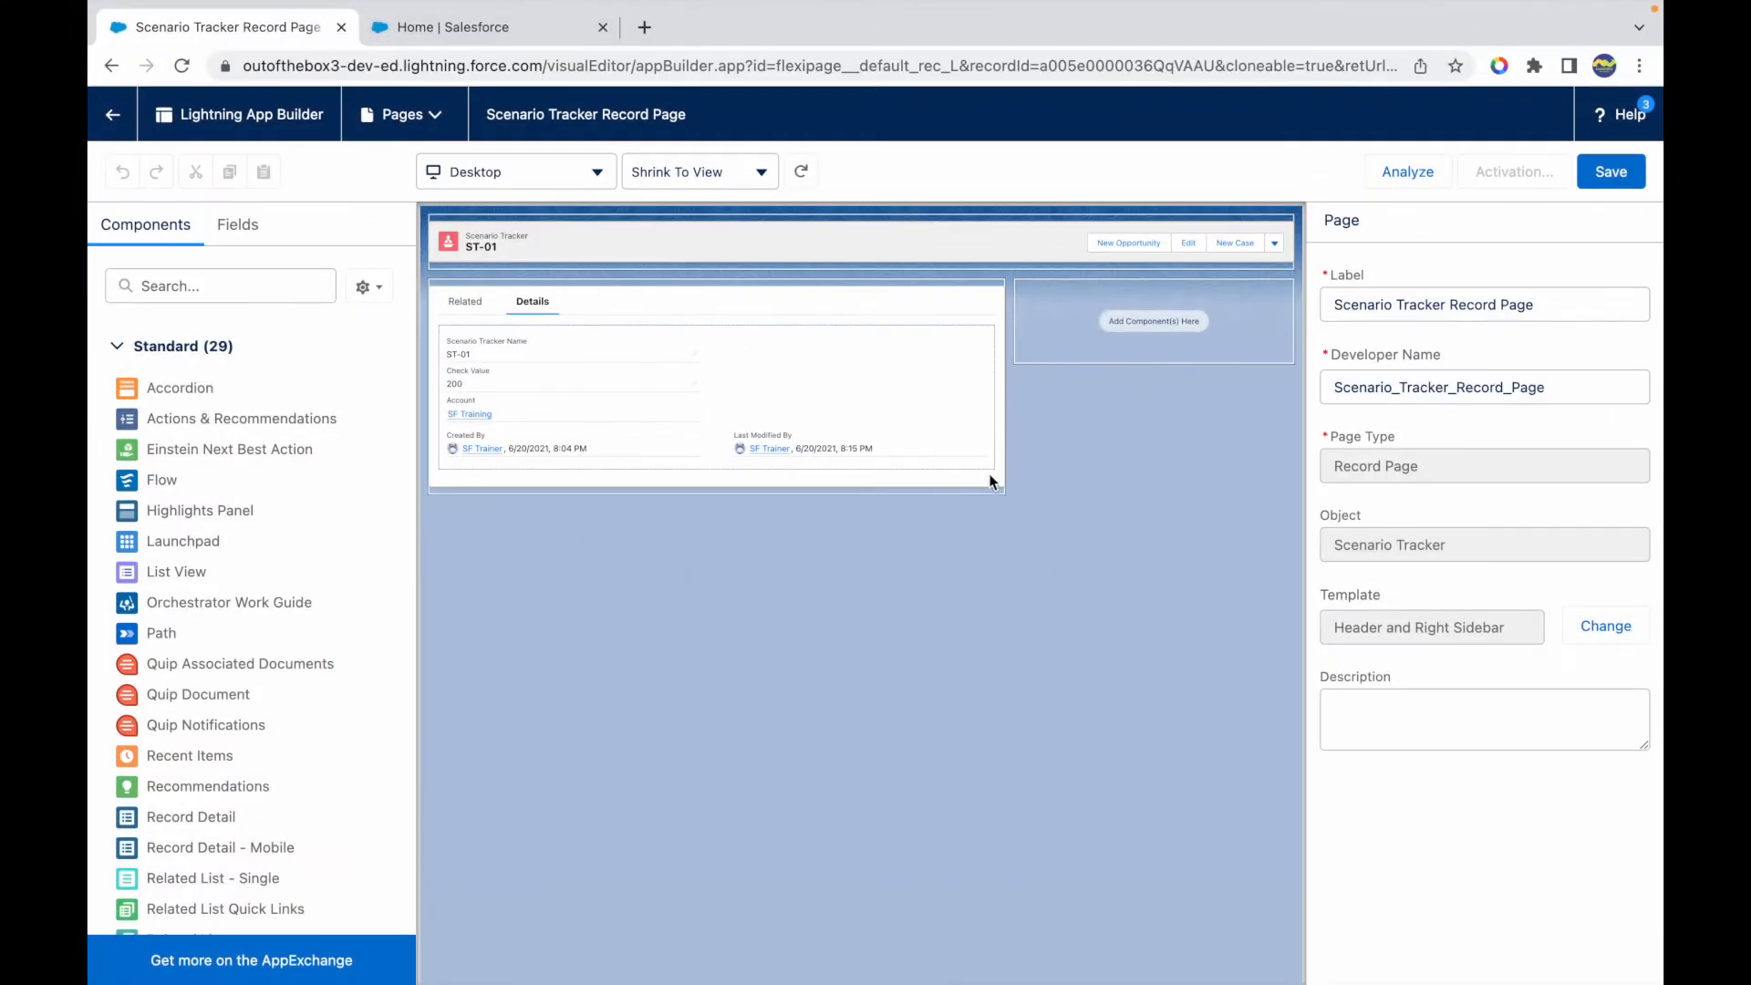
Select the Record Detail component to show its properties and the Dynamic Forms upgrade offer
left_click(735, 392)
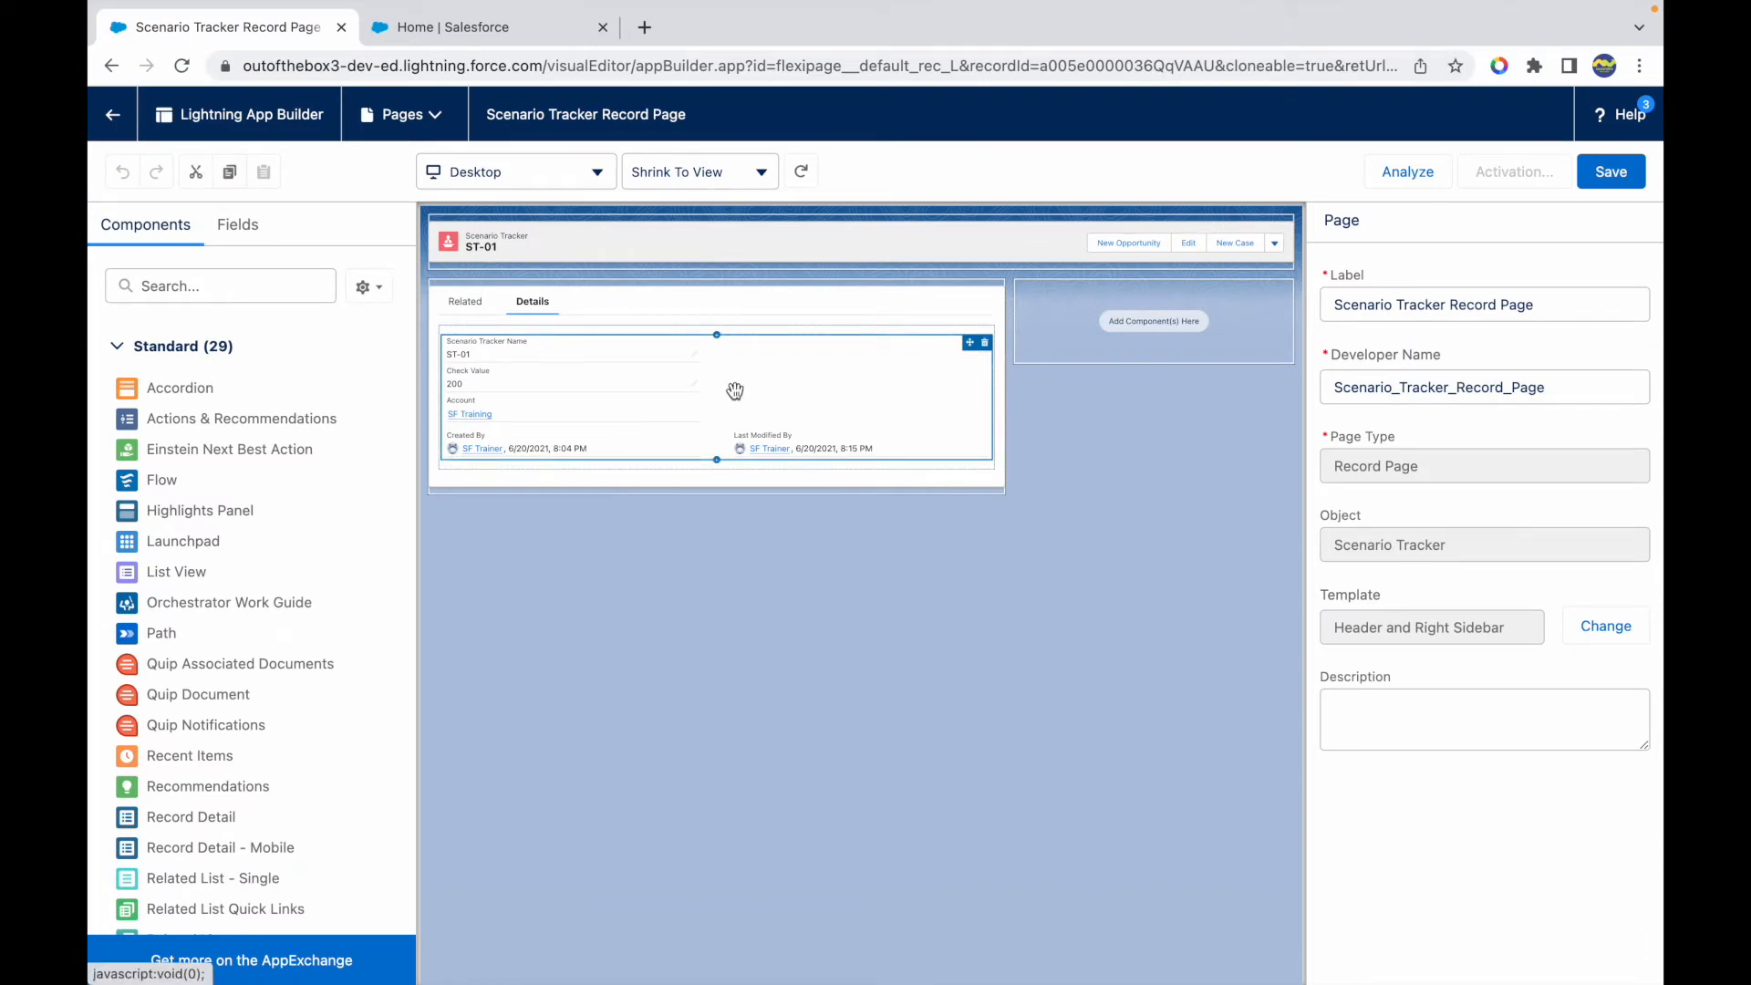
left_click(735, 391)
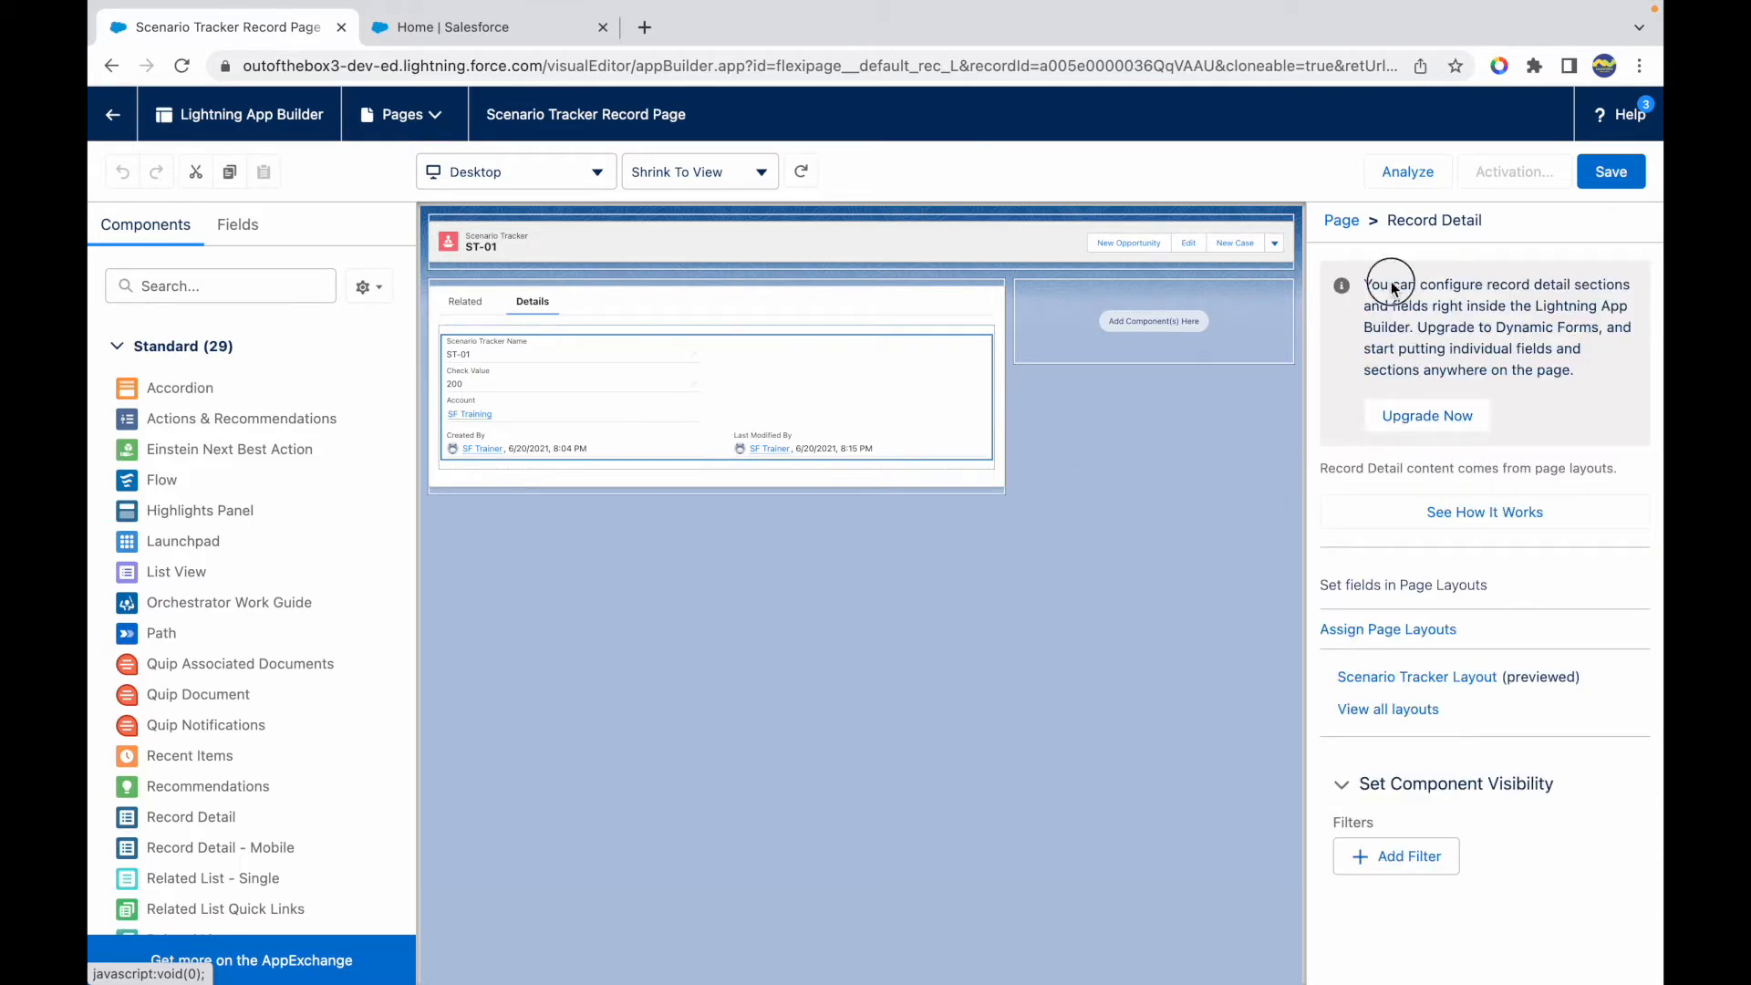
mouse_move(1497, 320)
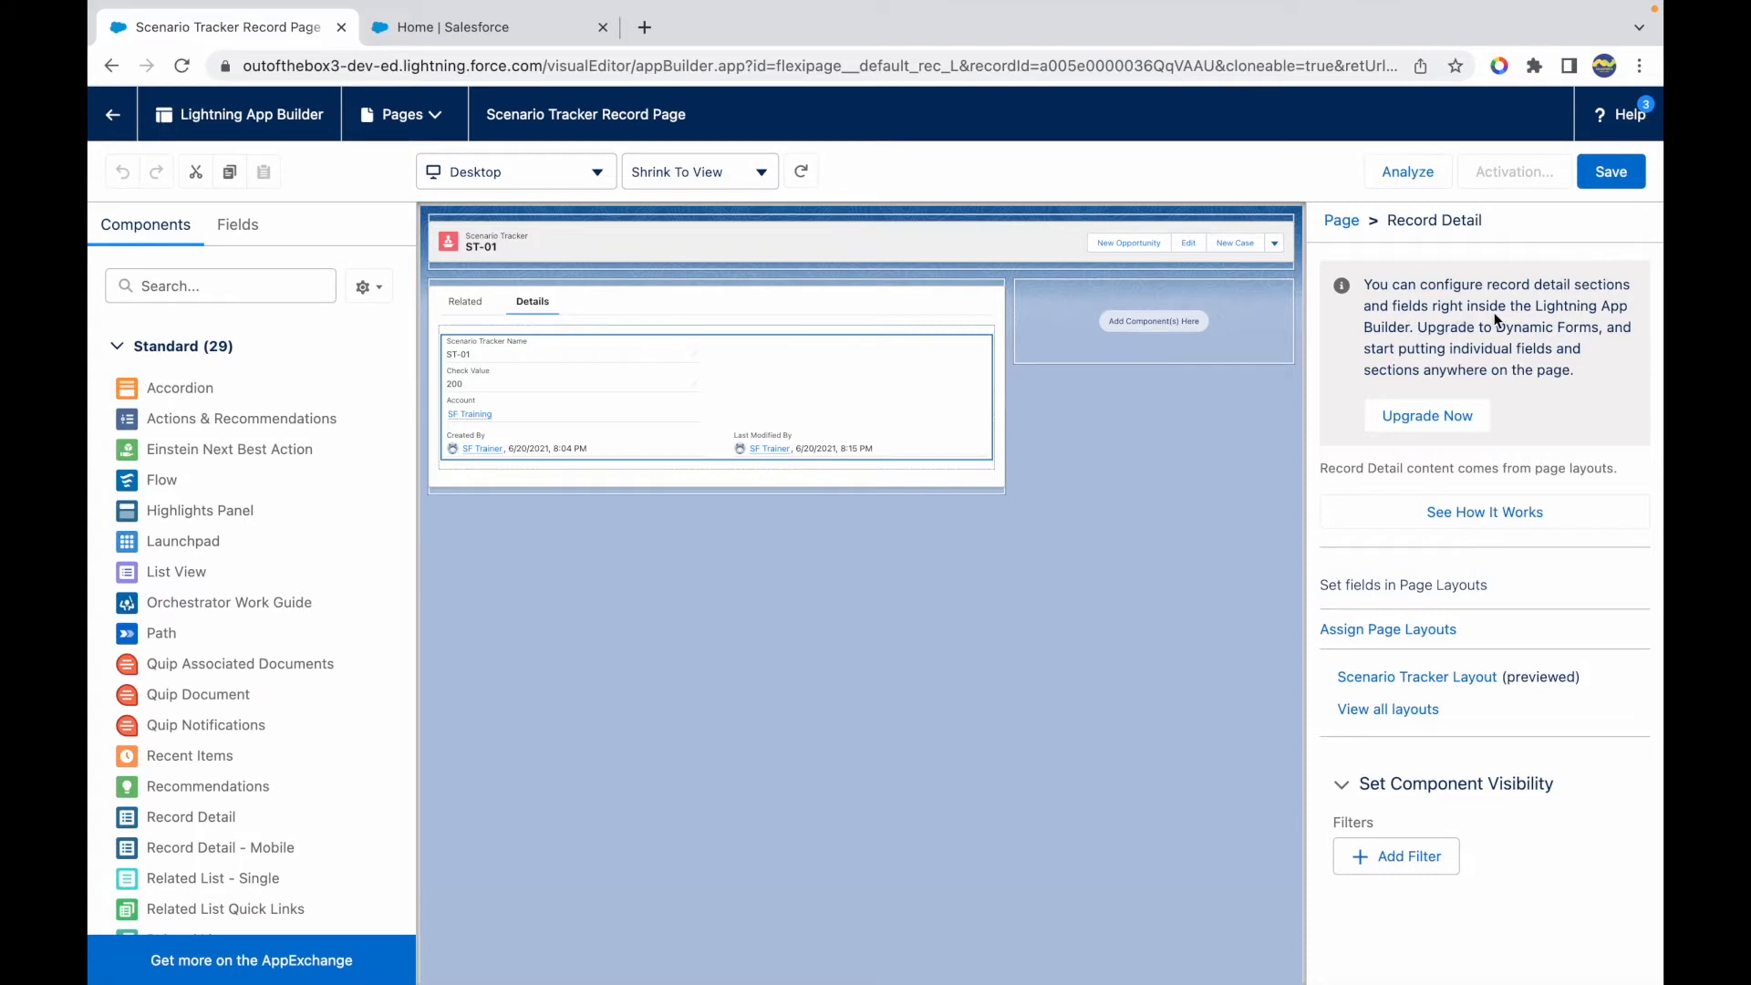
mouse_move(1570, 343)
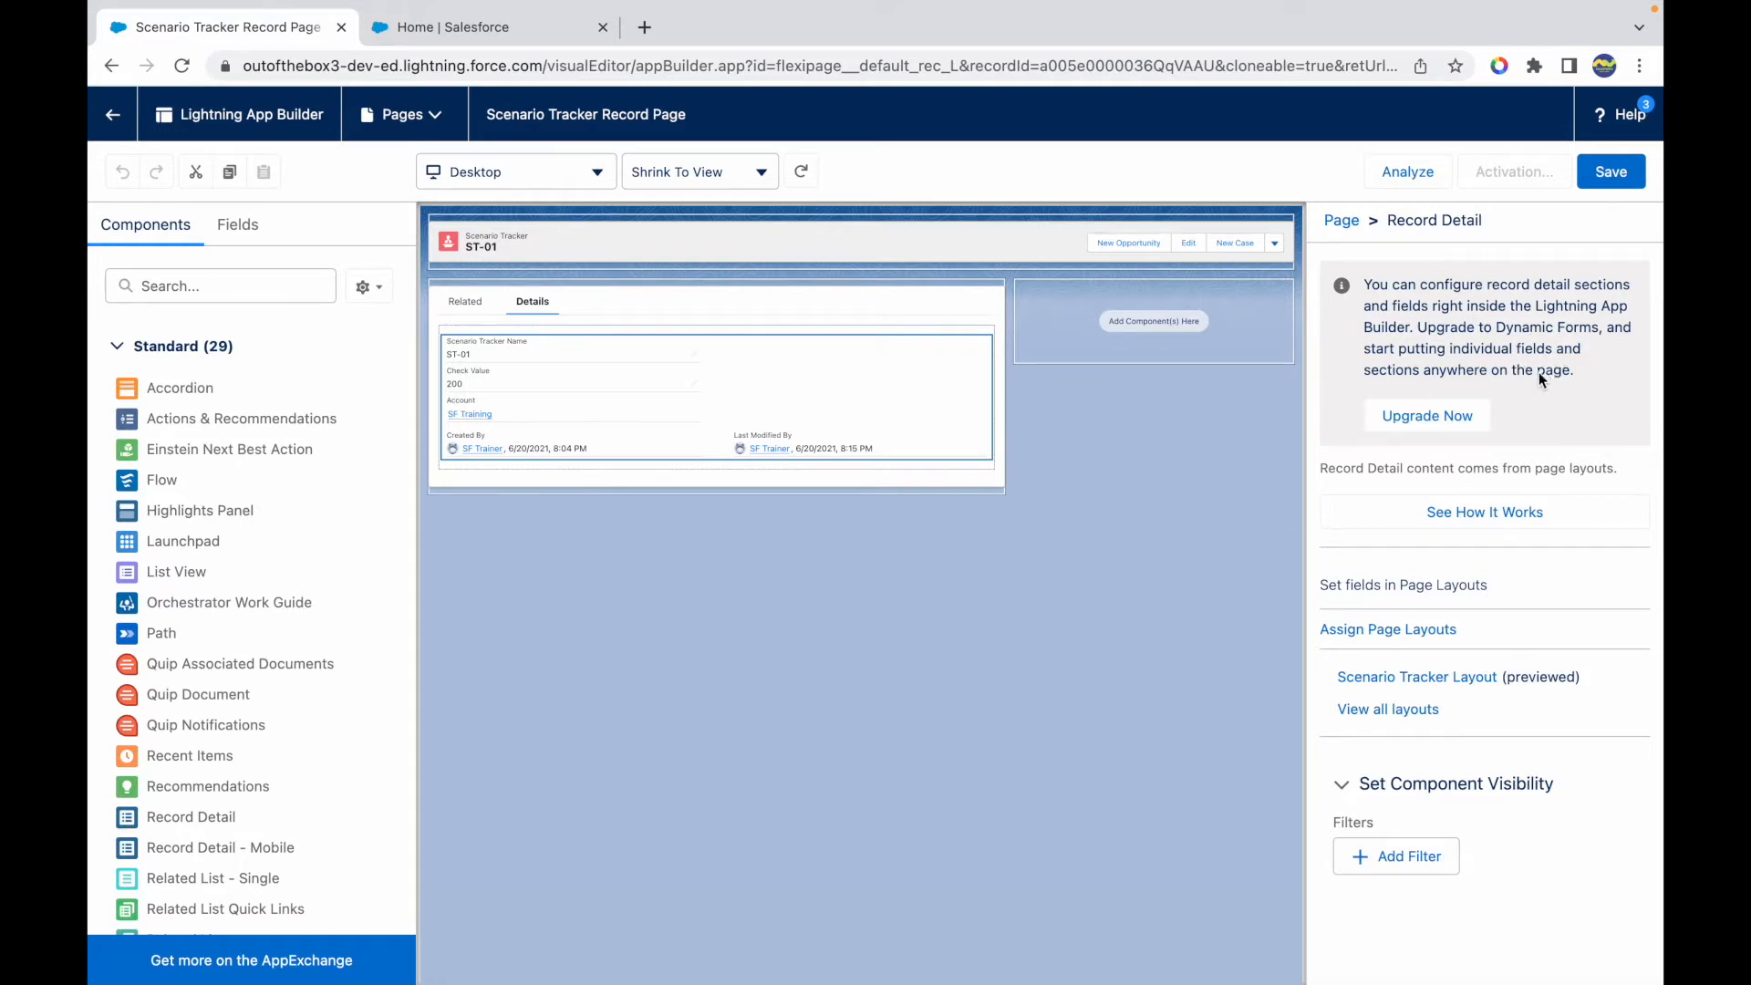
left_click(683, 392)
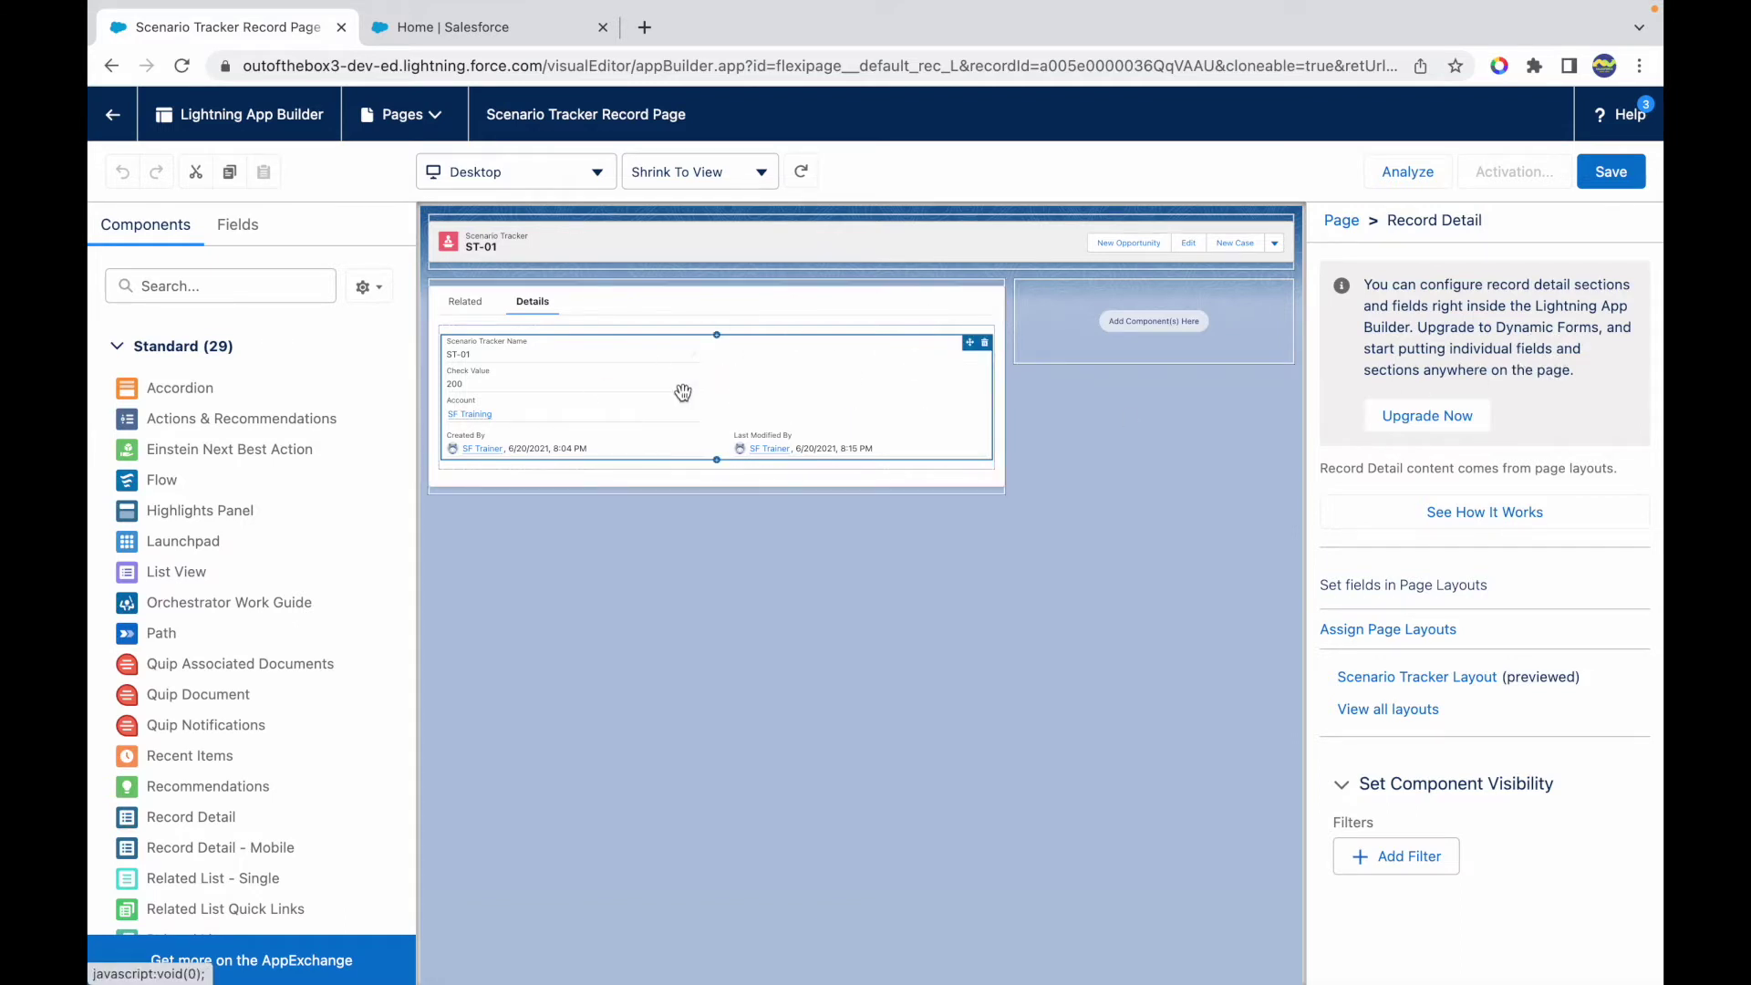
mouse_move(624, 401)
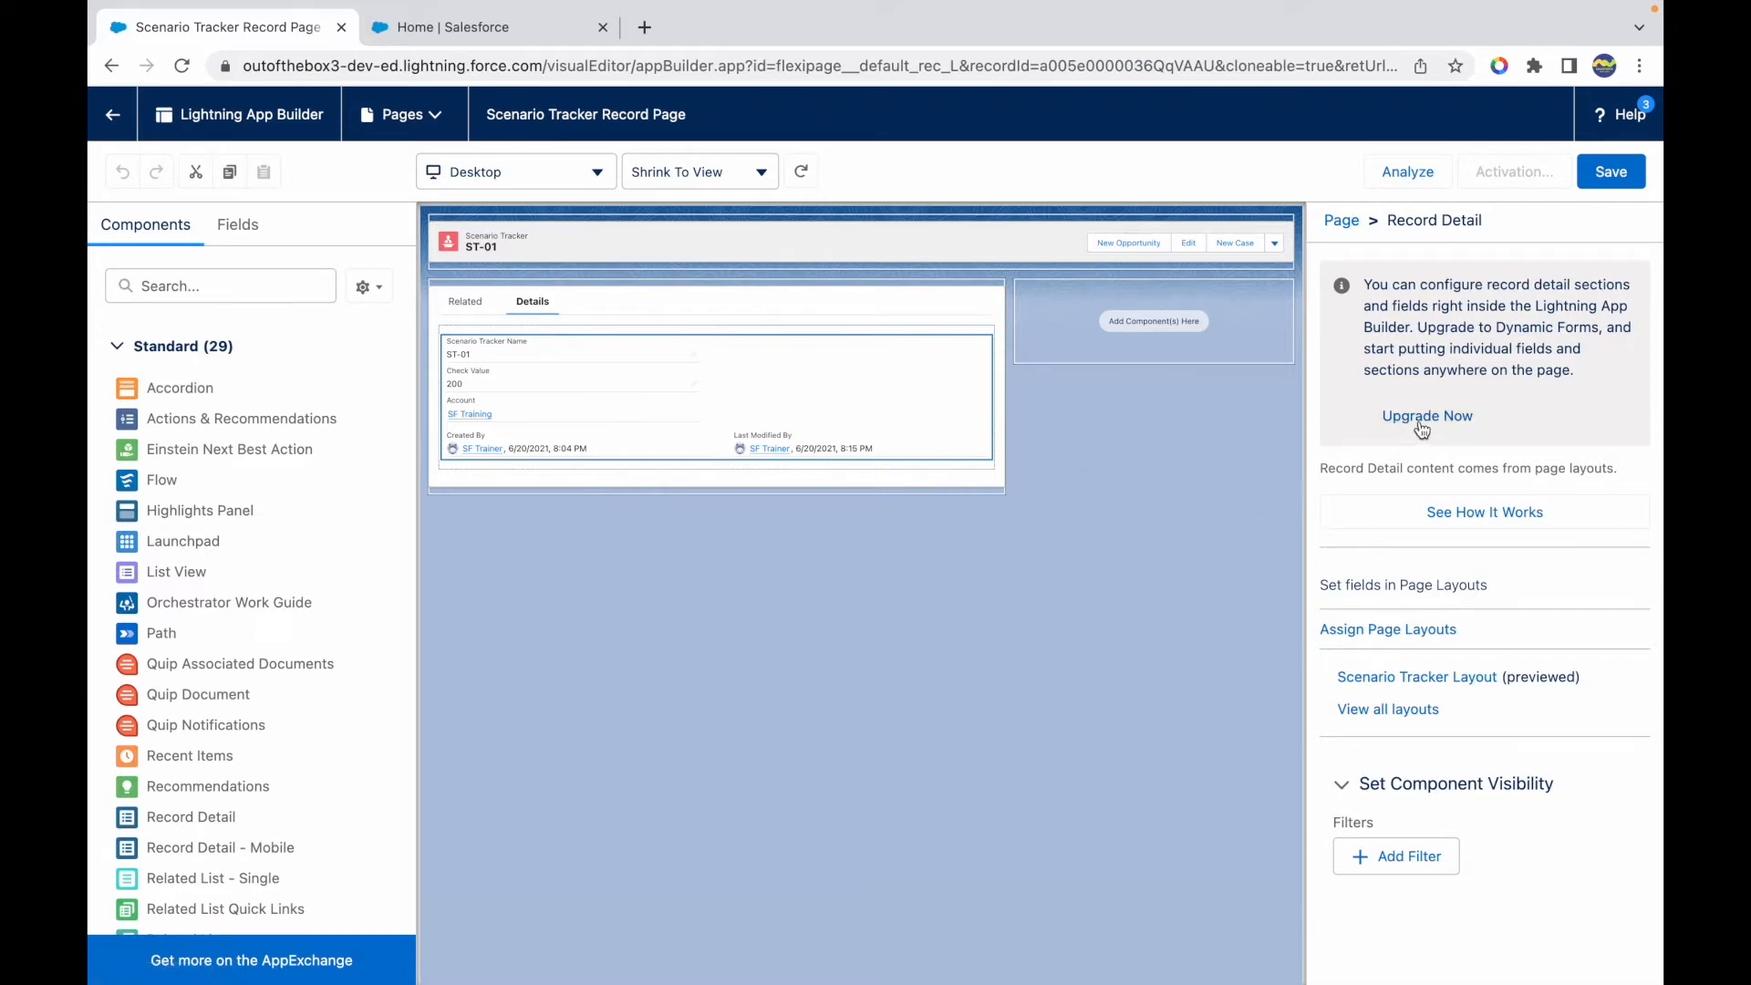
Upgrade Record Detail to Dynamic Forms using Scenario Tracker Layout as the field source
left_click(1427, 416)
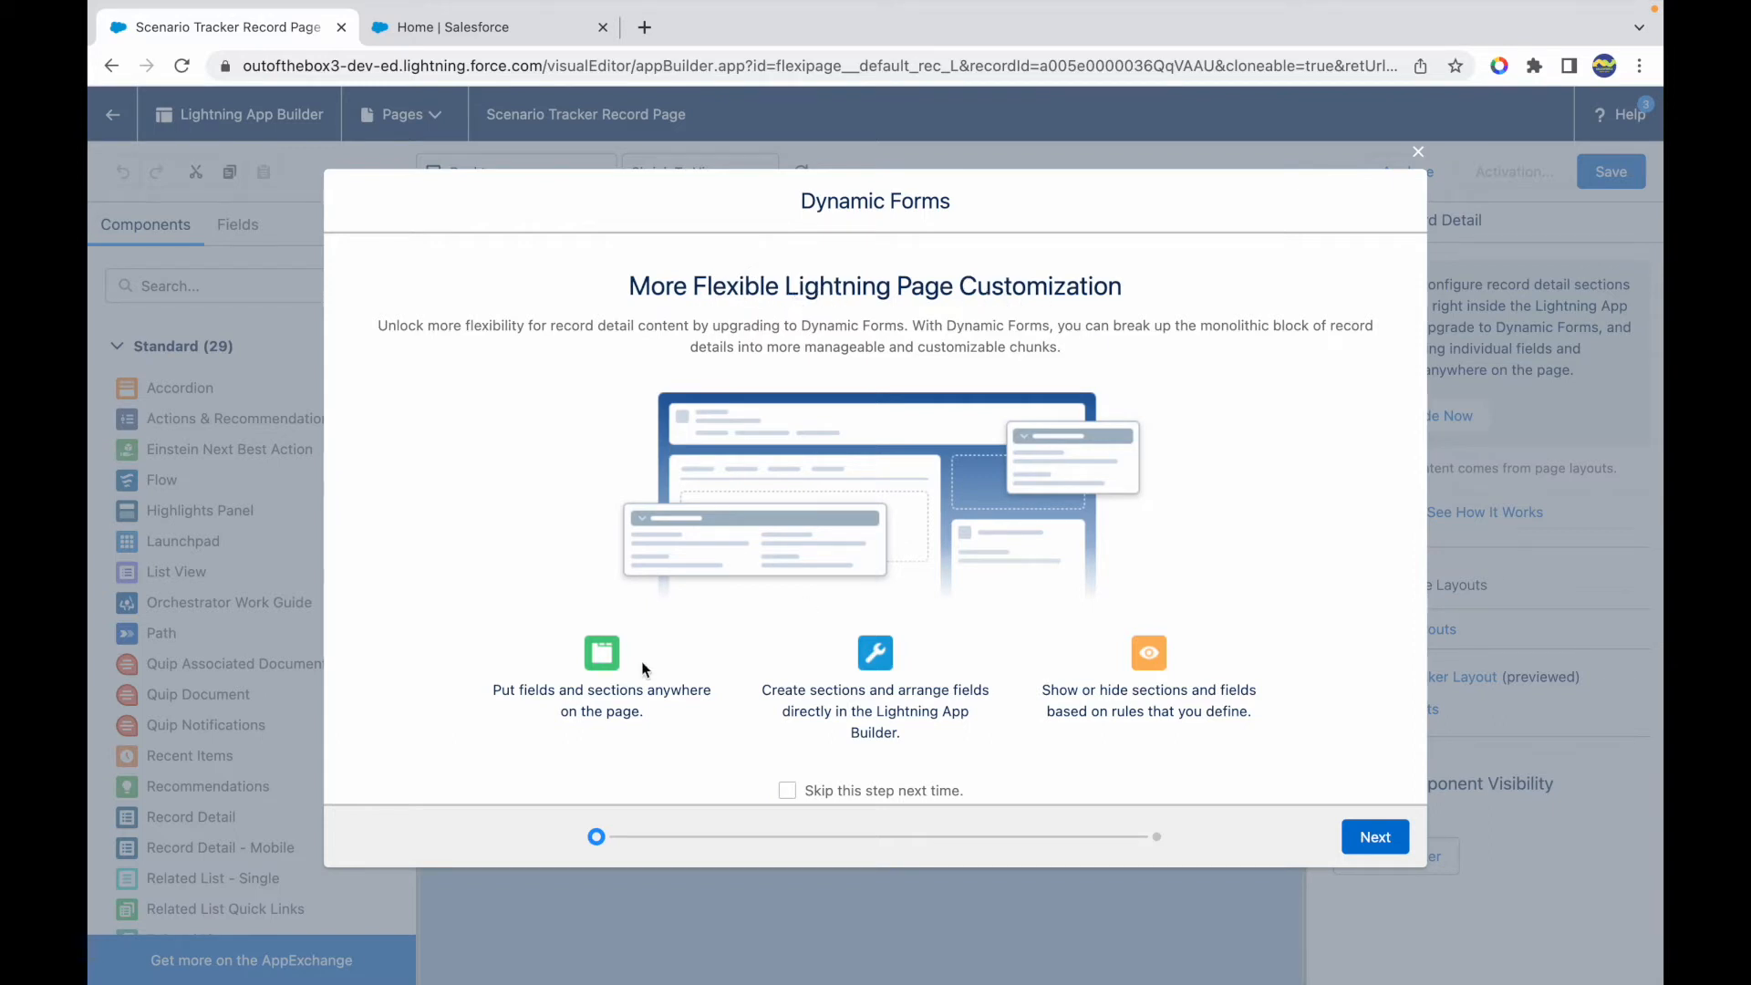
mouse_move(1213, 675)
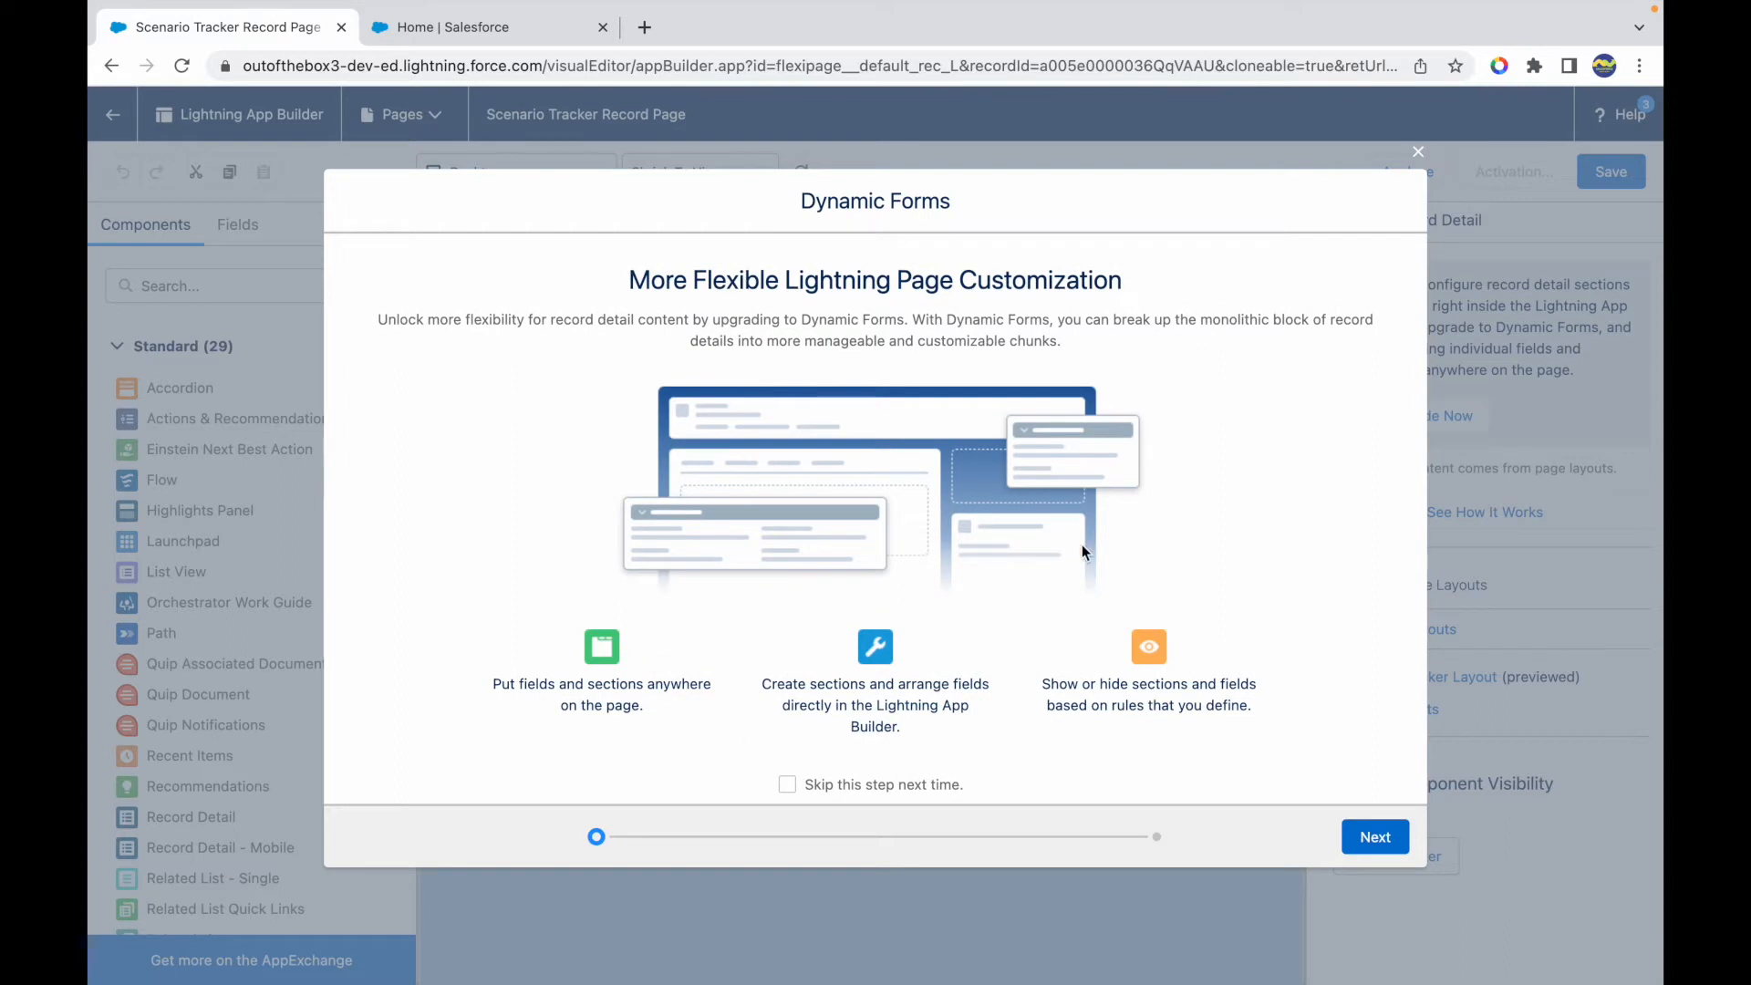
mouse_move(989, 647)
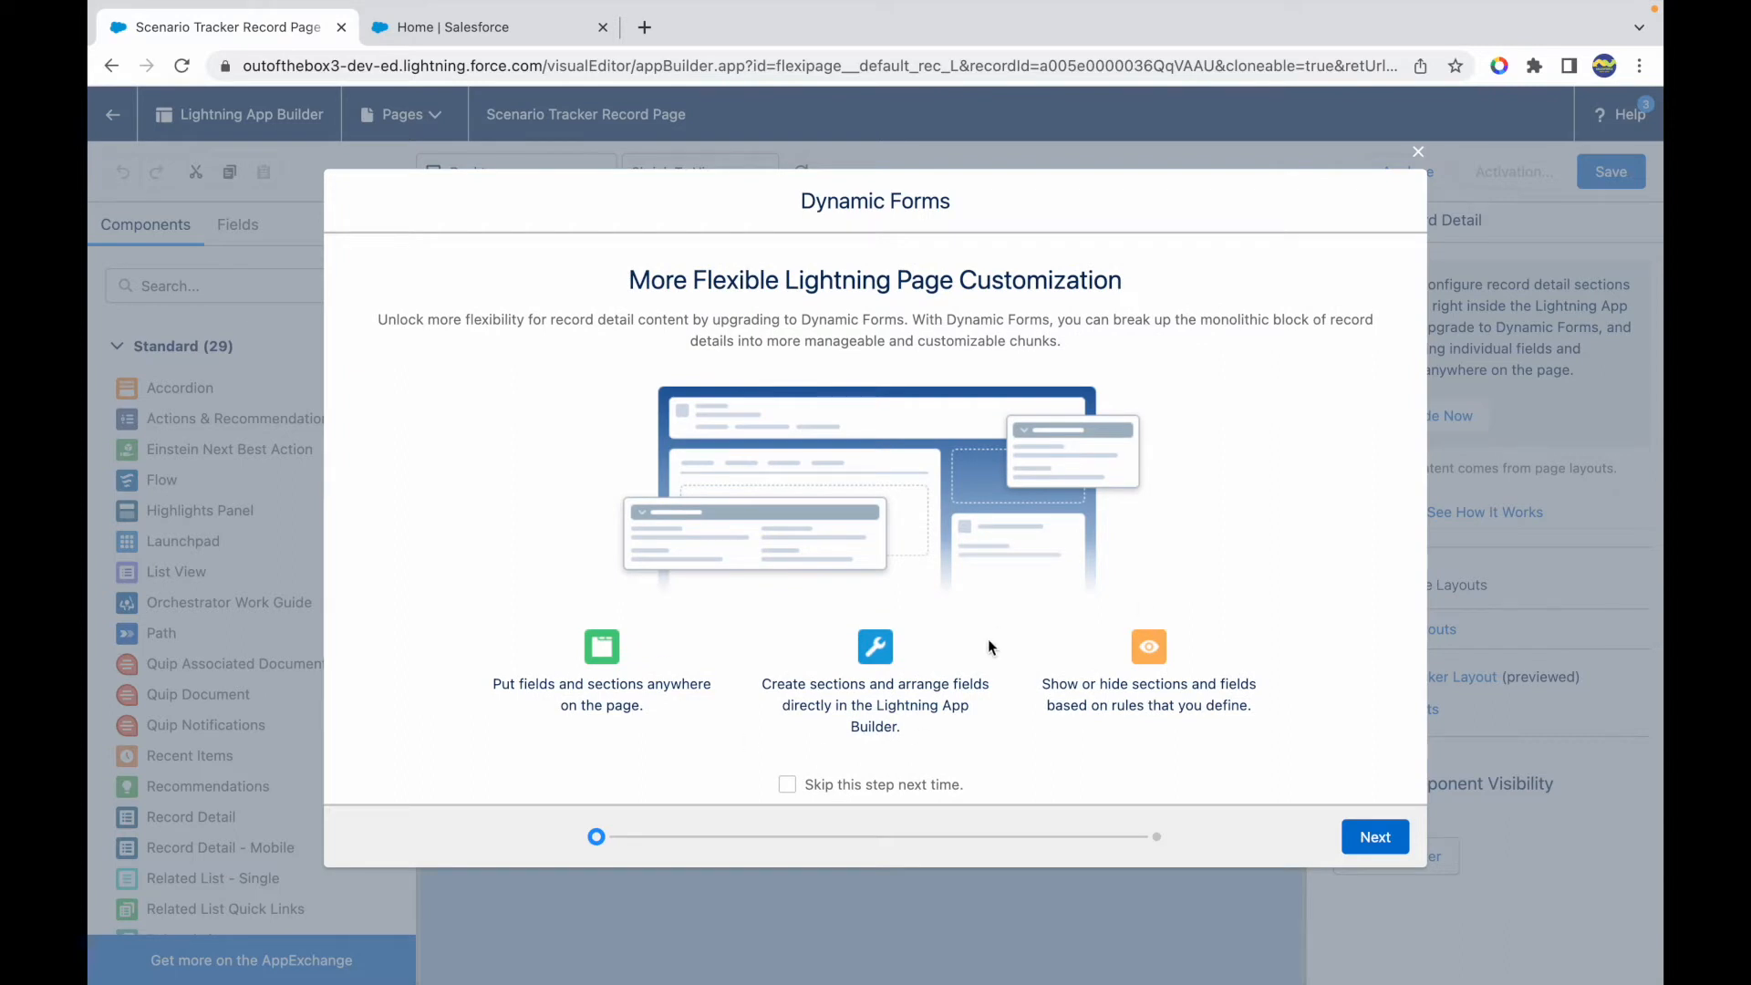
left_click(1374, 836)
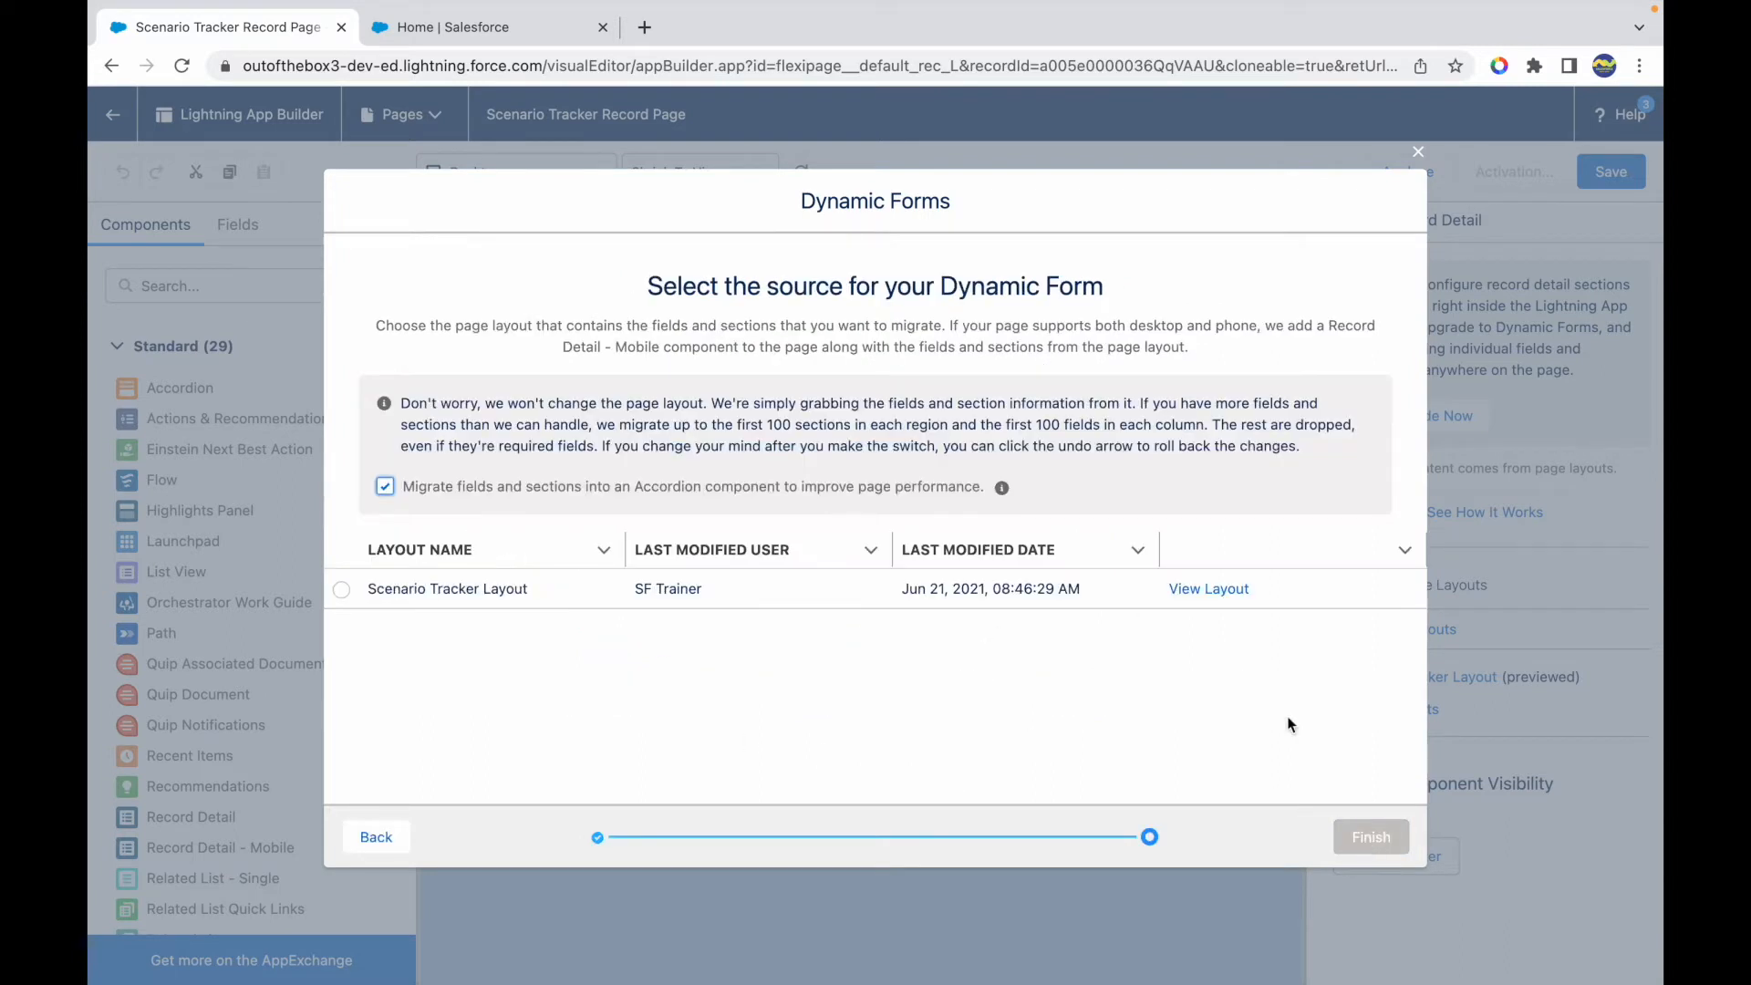
mouse_move(589, 589)
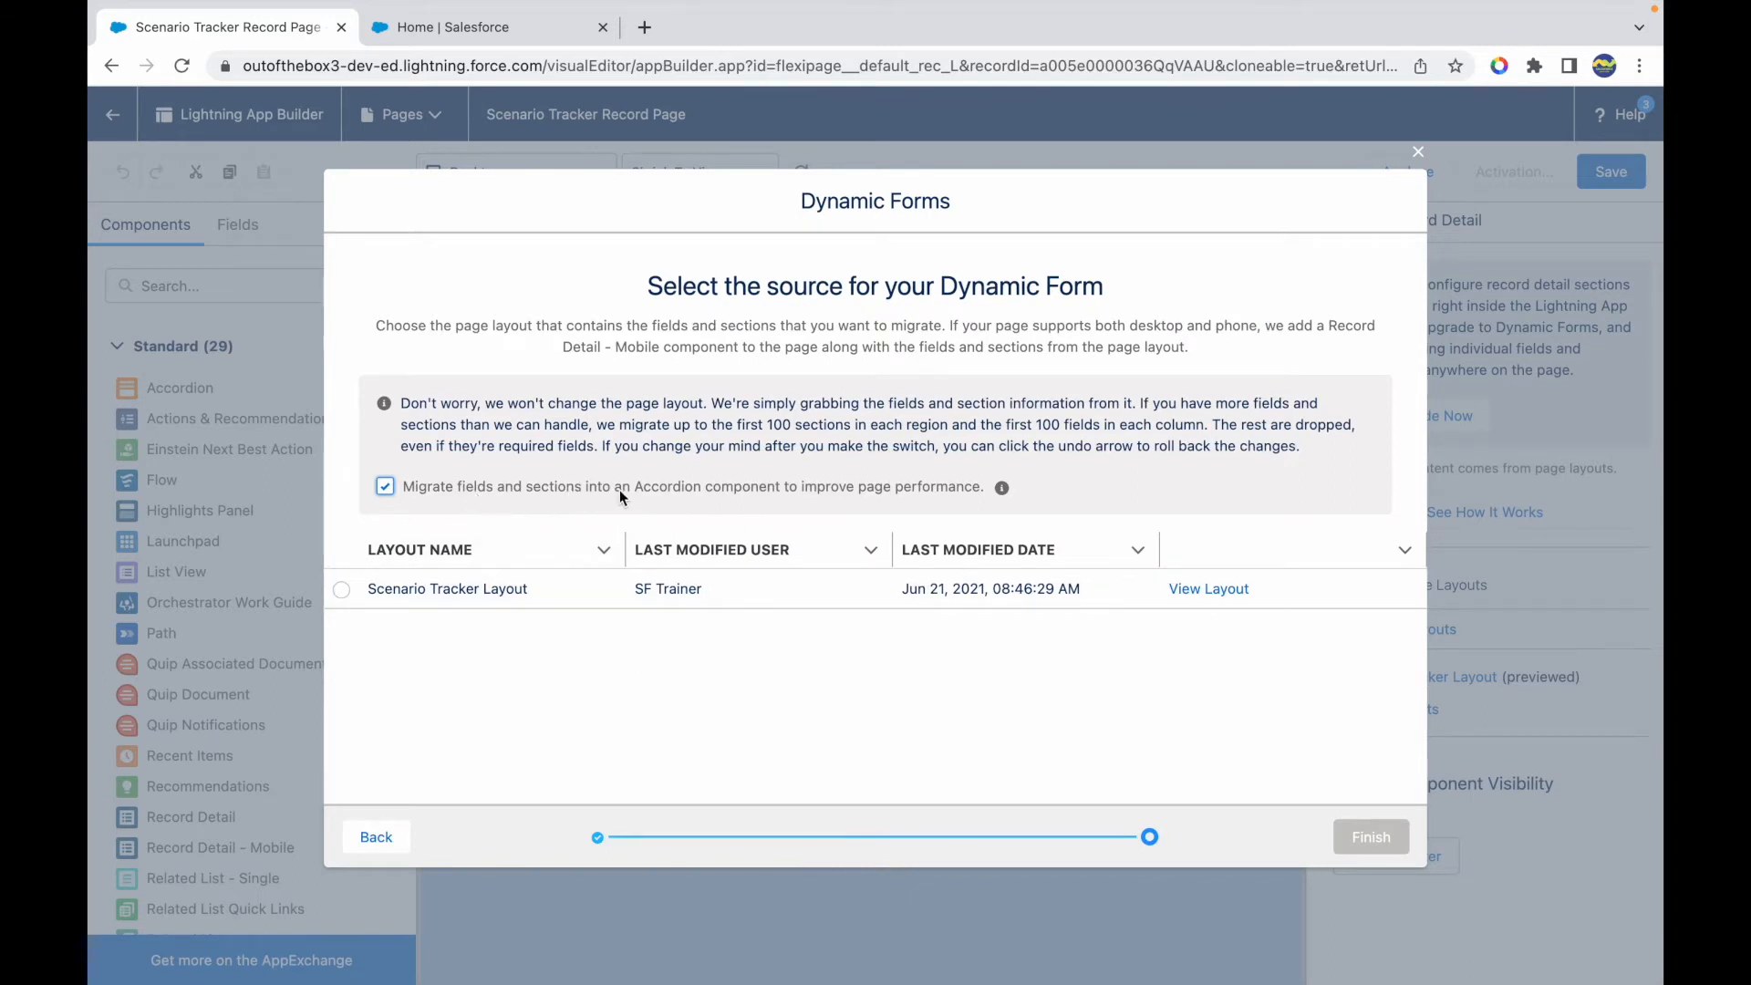
mouse_move(656, 501)
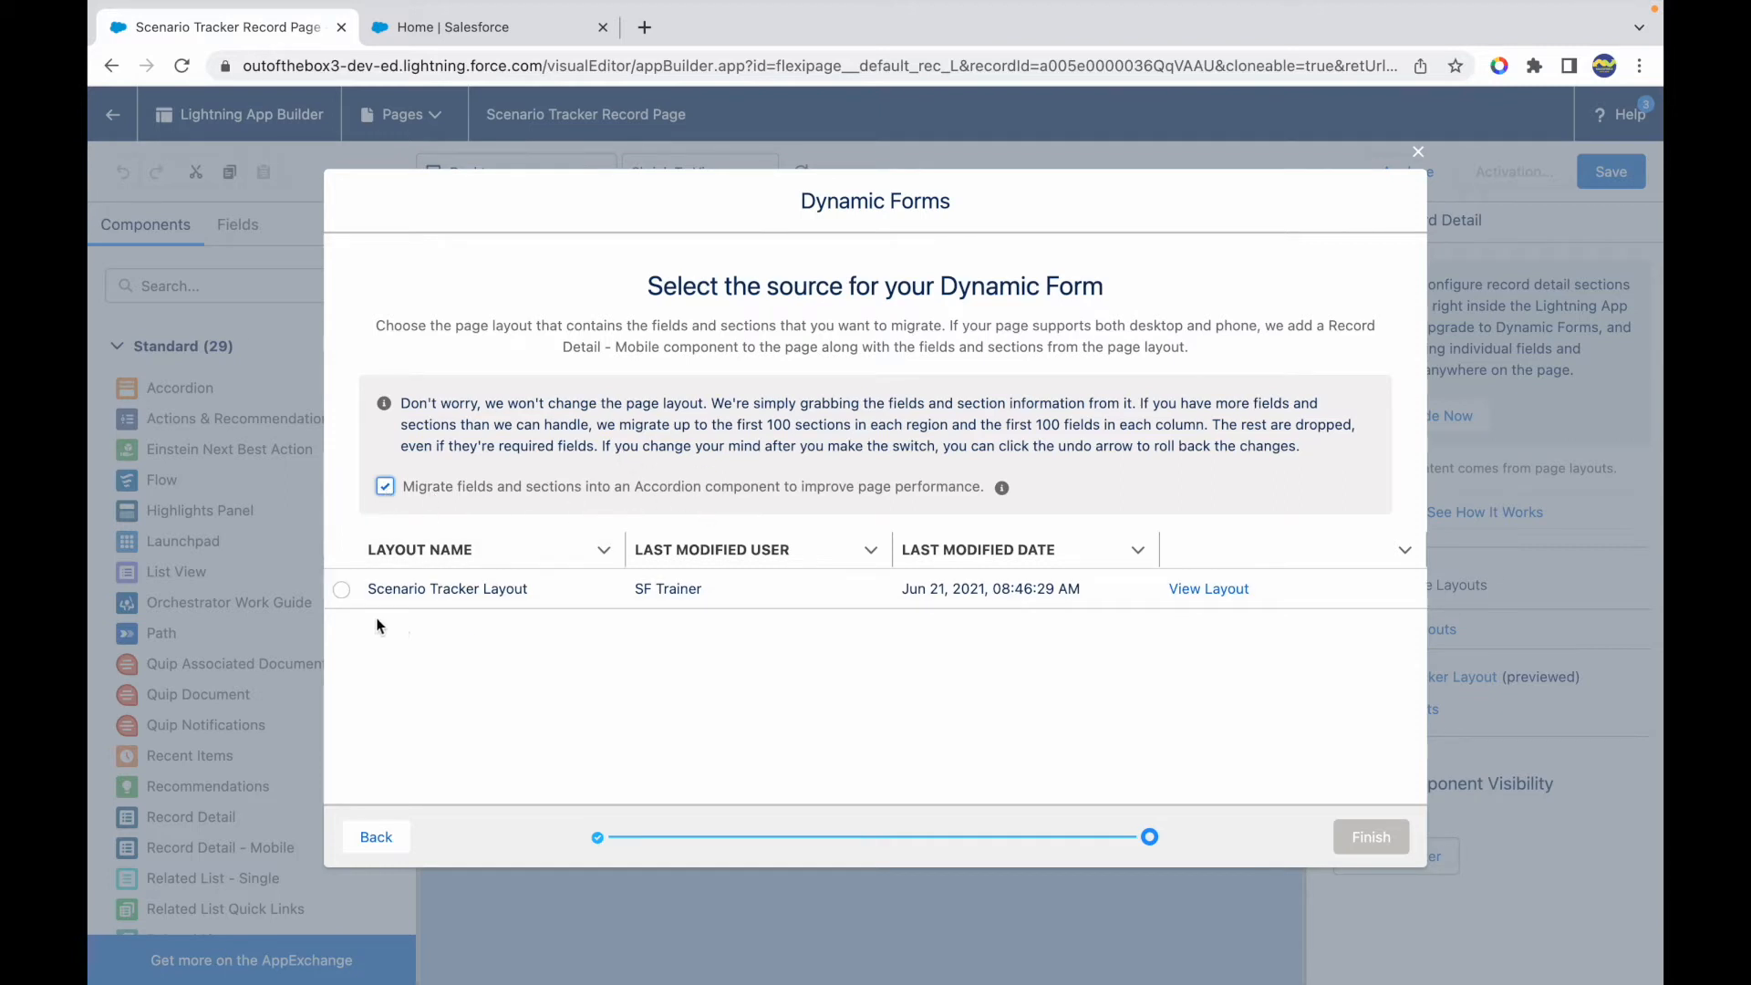
left_click(340, 589)
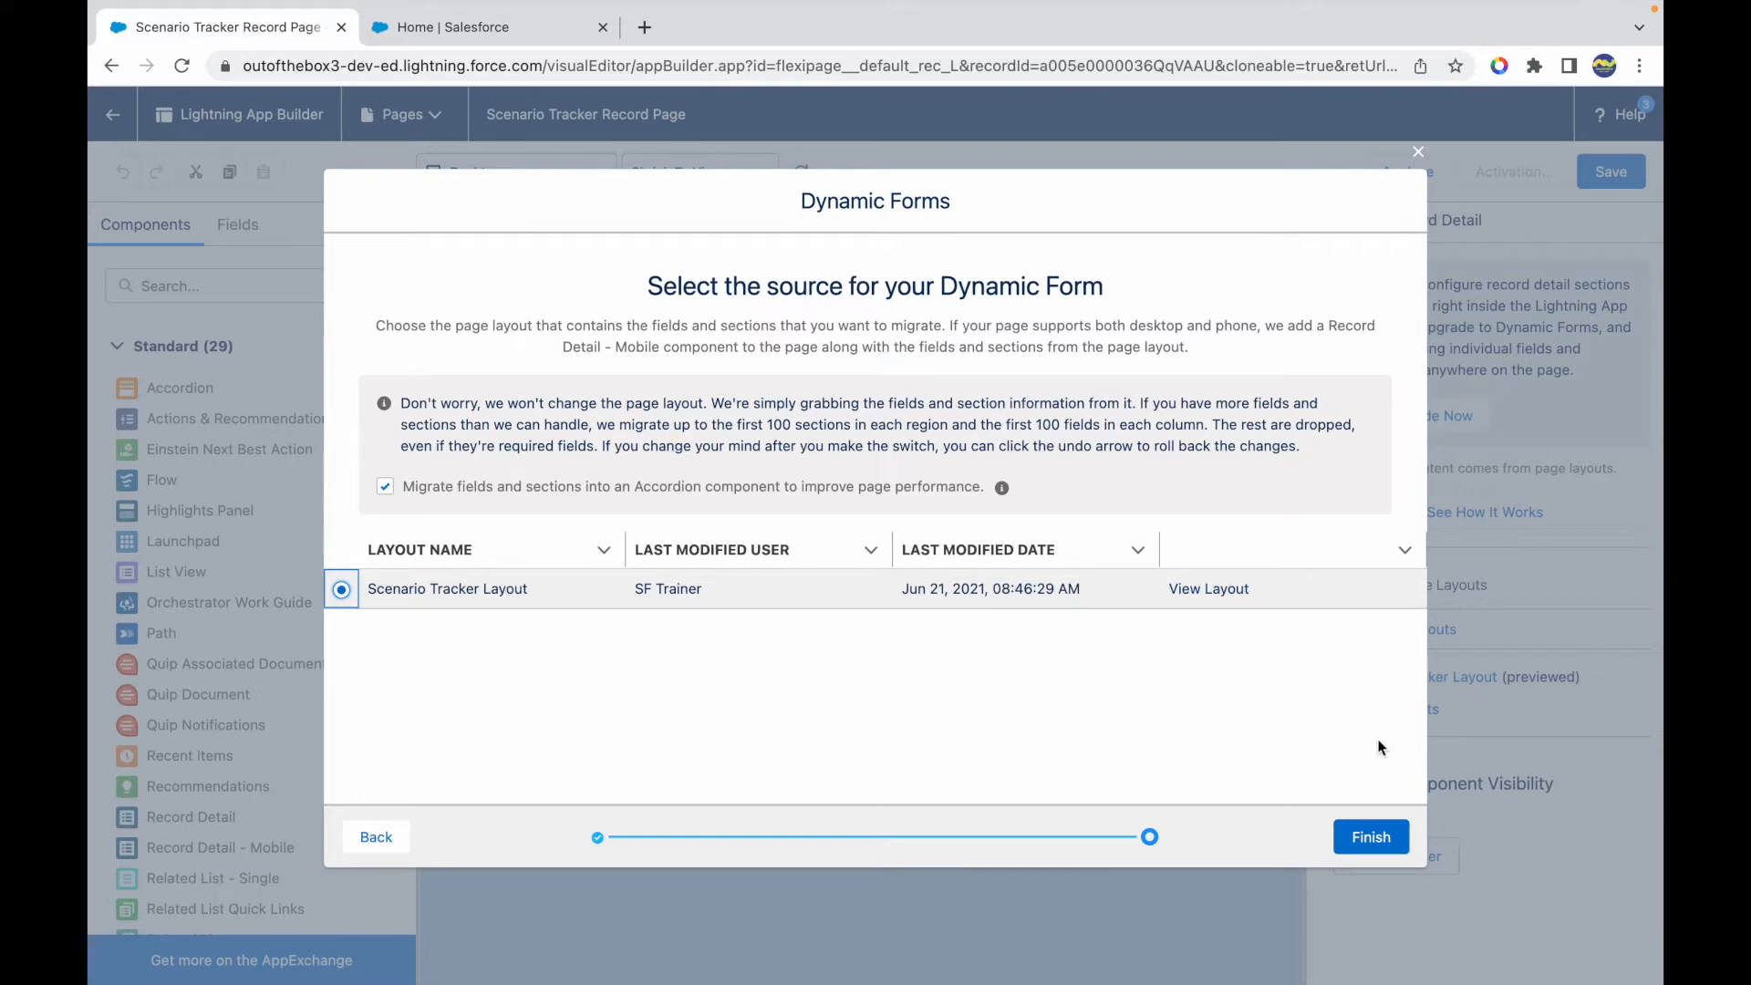
left_click(1371, 836)
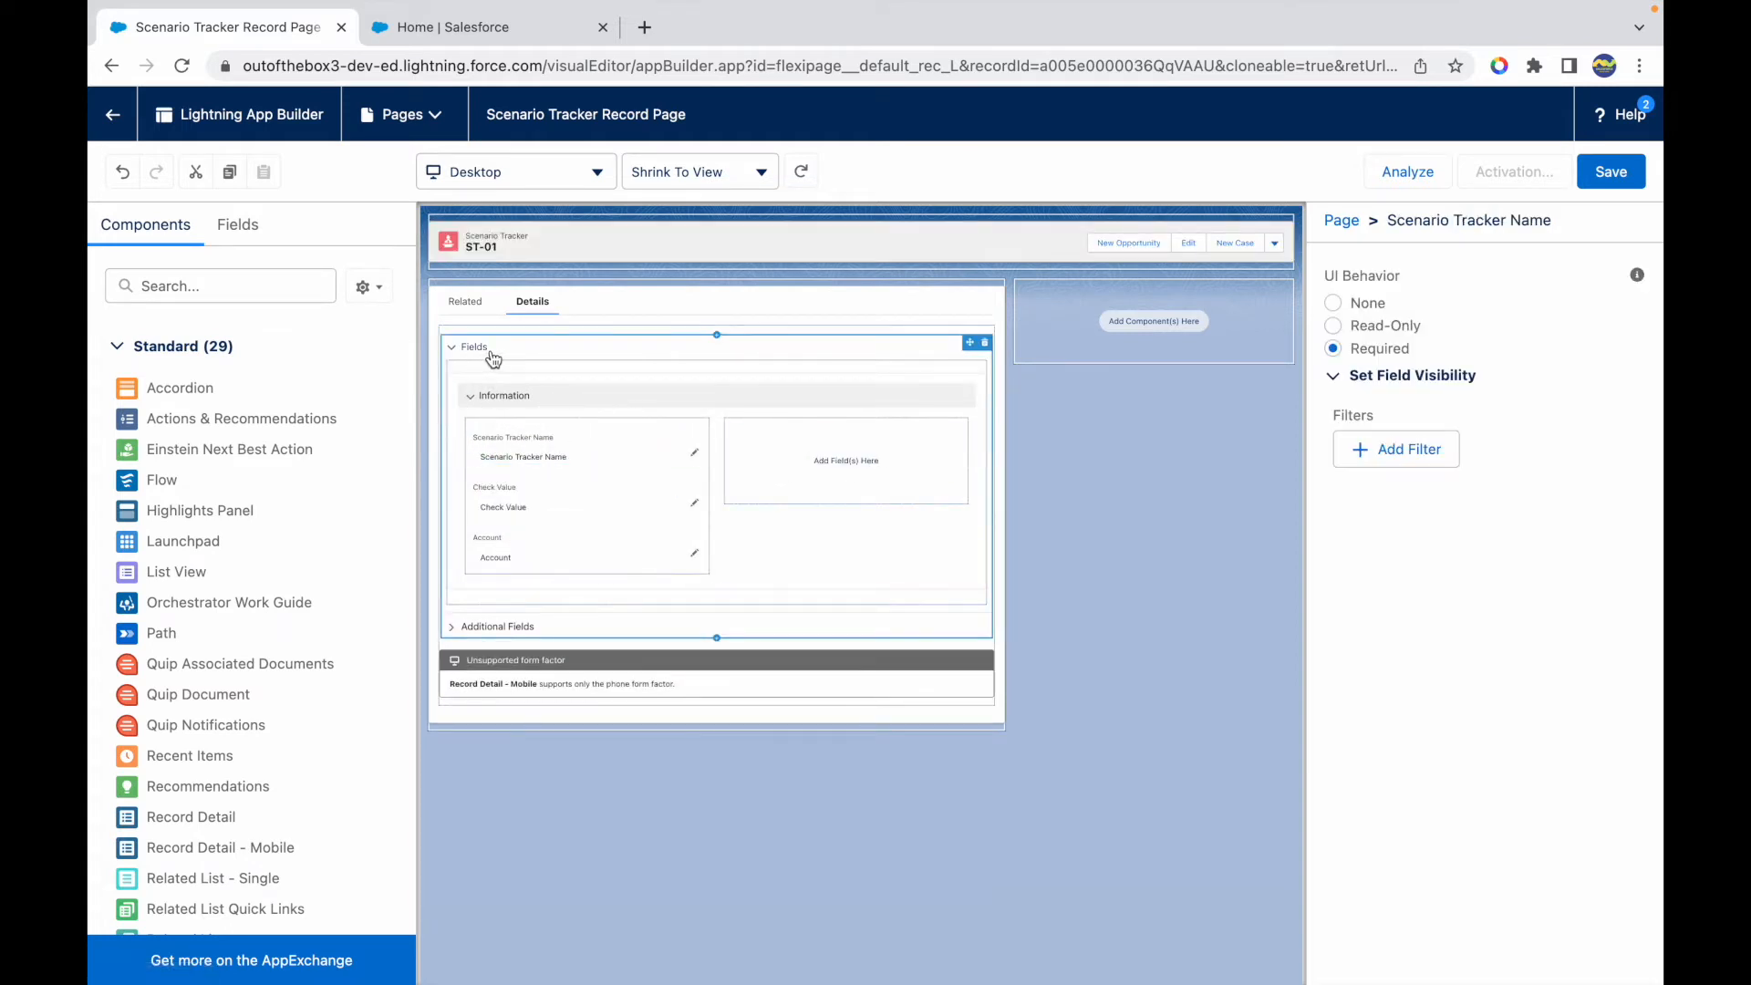
Set the accordion's default expanded section to Fields and expand Additional Fields to check System Information
left_click(473, 346)
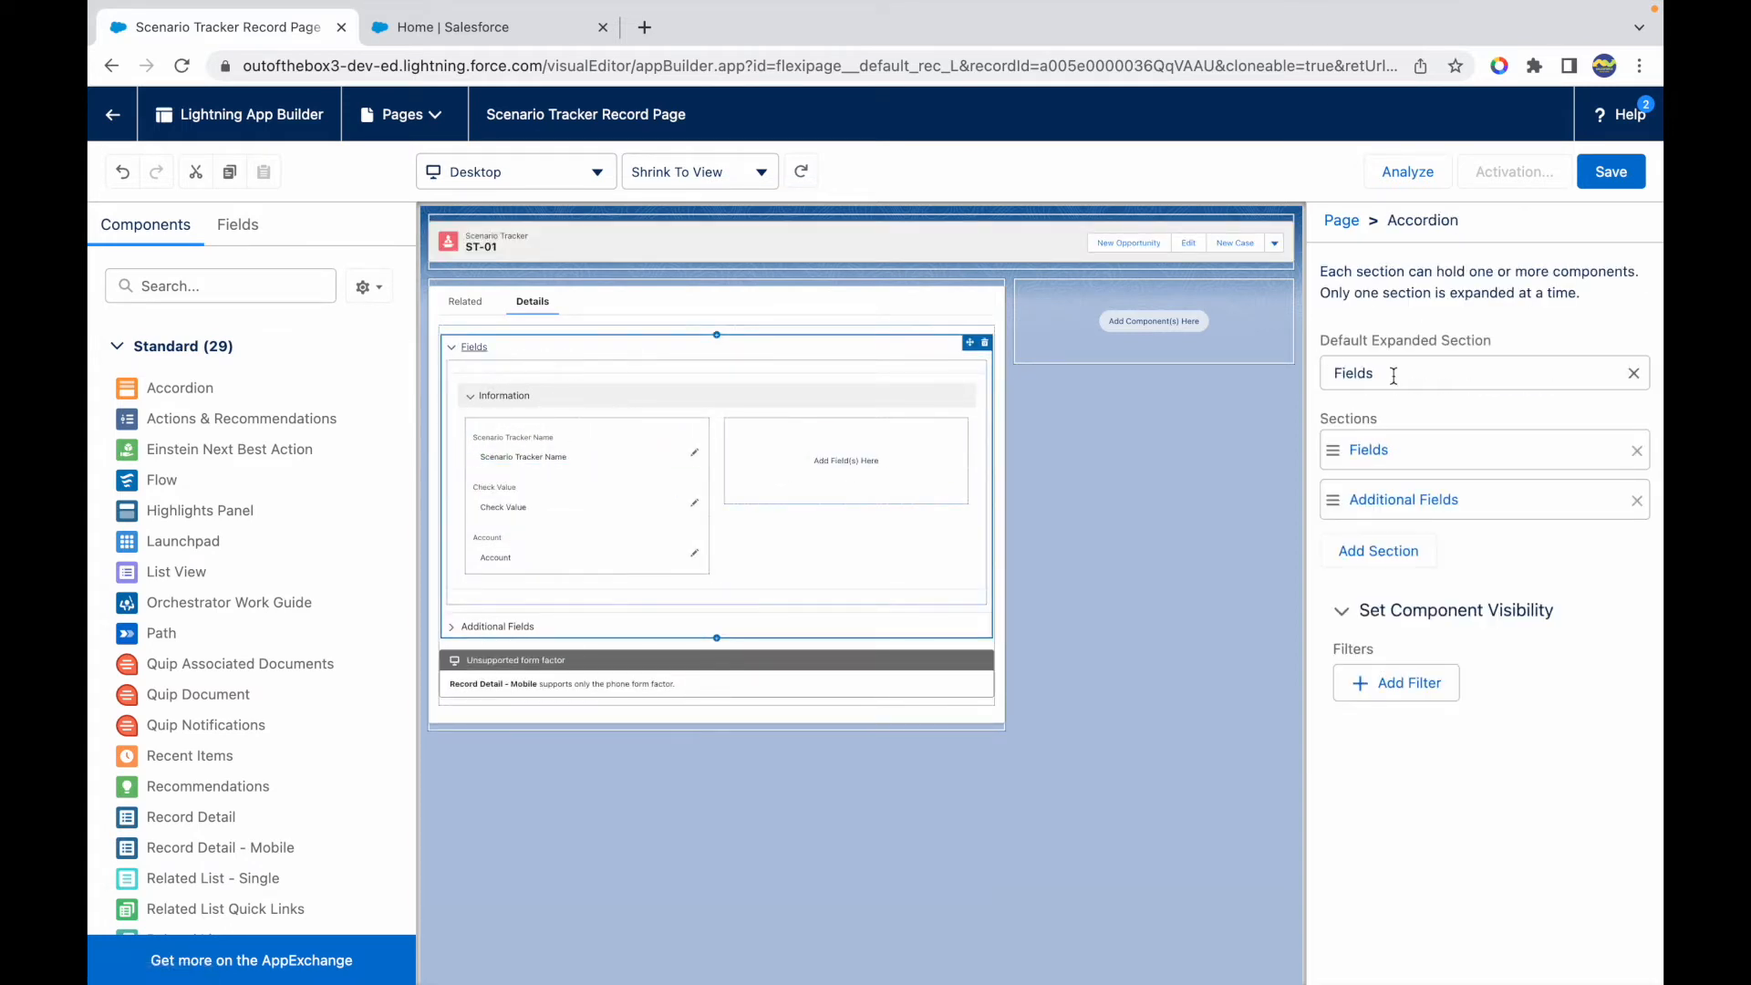
left_click(1483, 373)
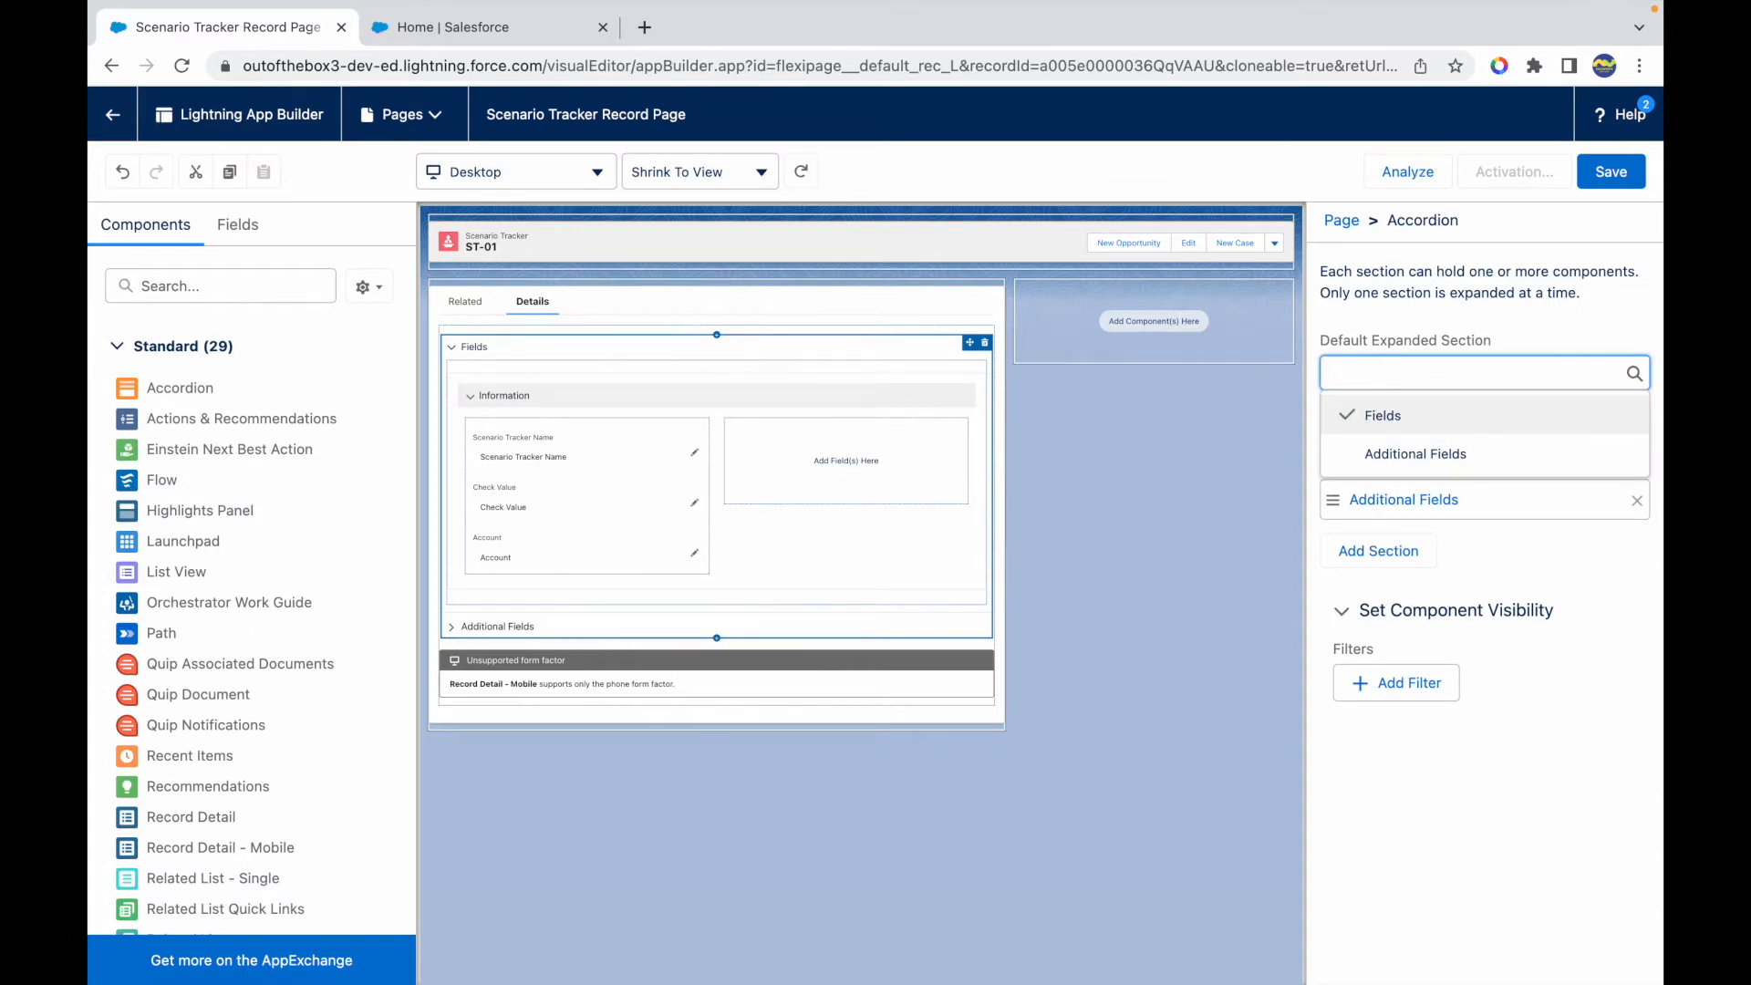
type("General I")
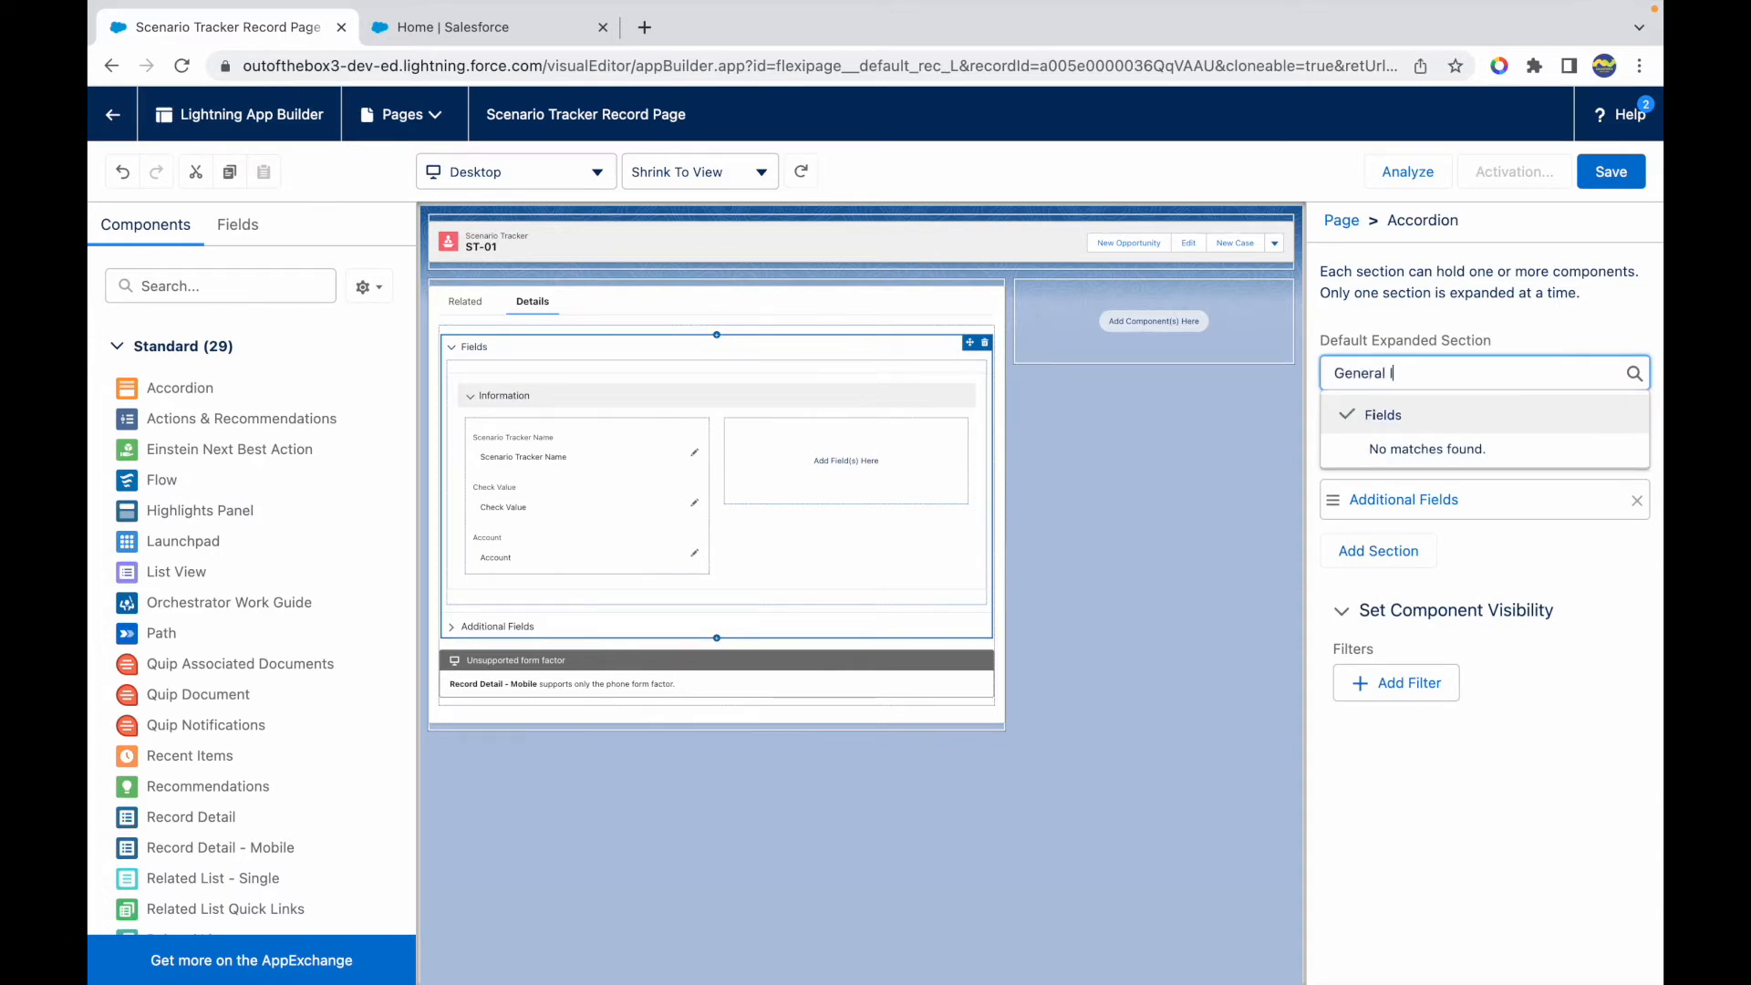
left_click(1382, 415)
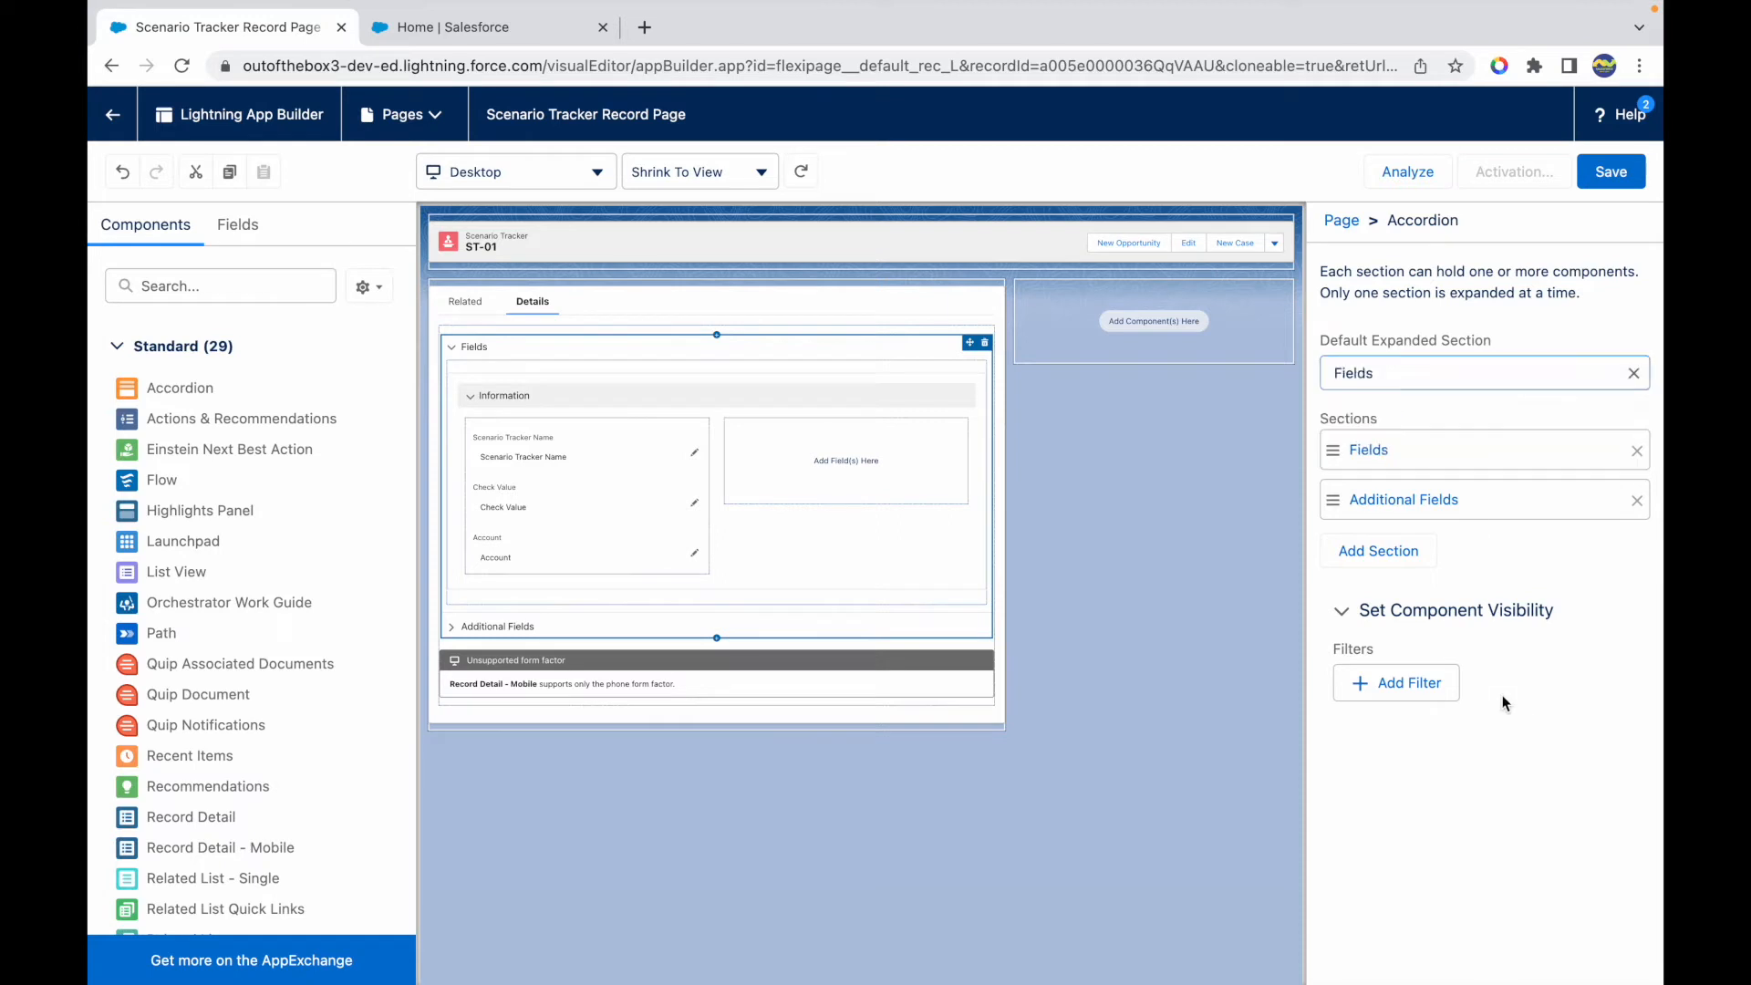
left_click(1474, 373)
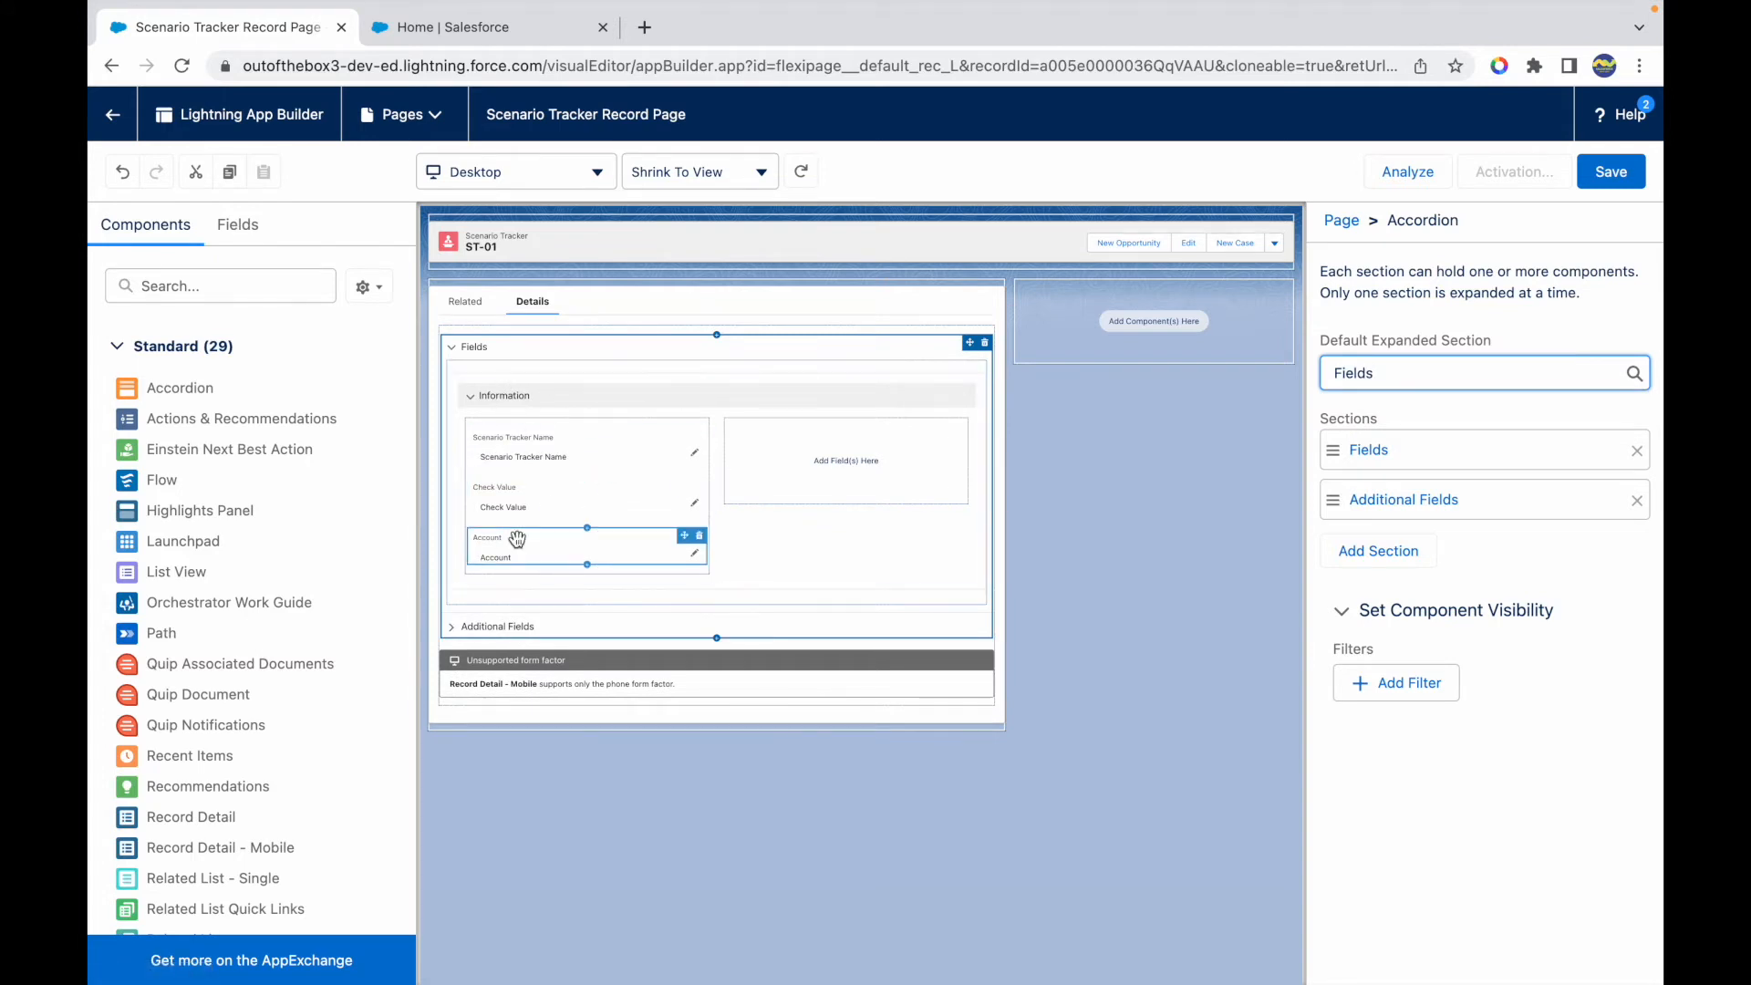
left_click(453, 346)
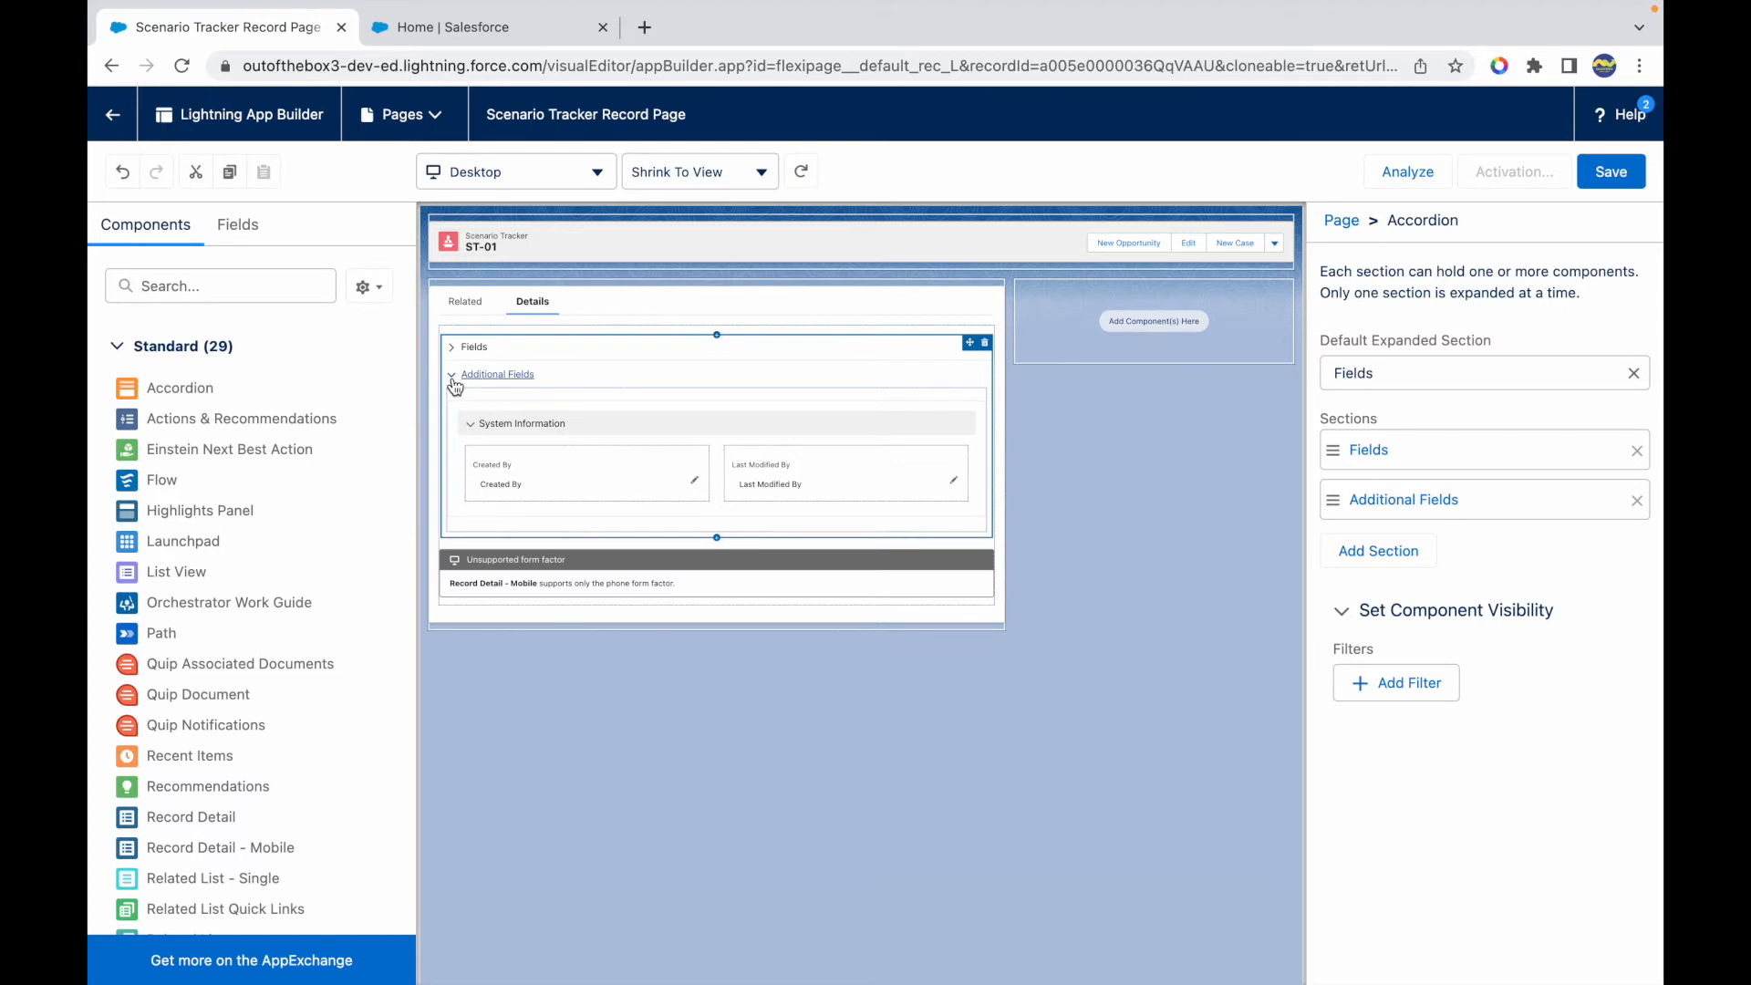
mouse_move(455, 382)
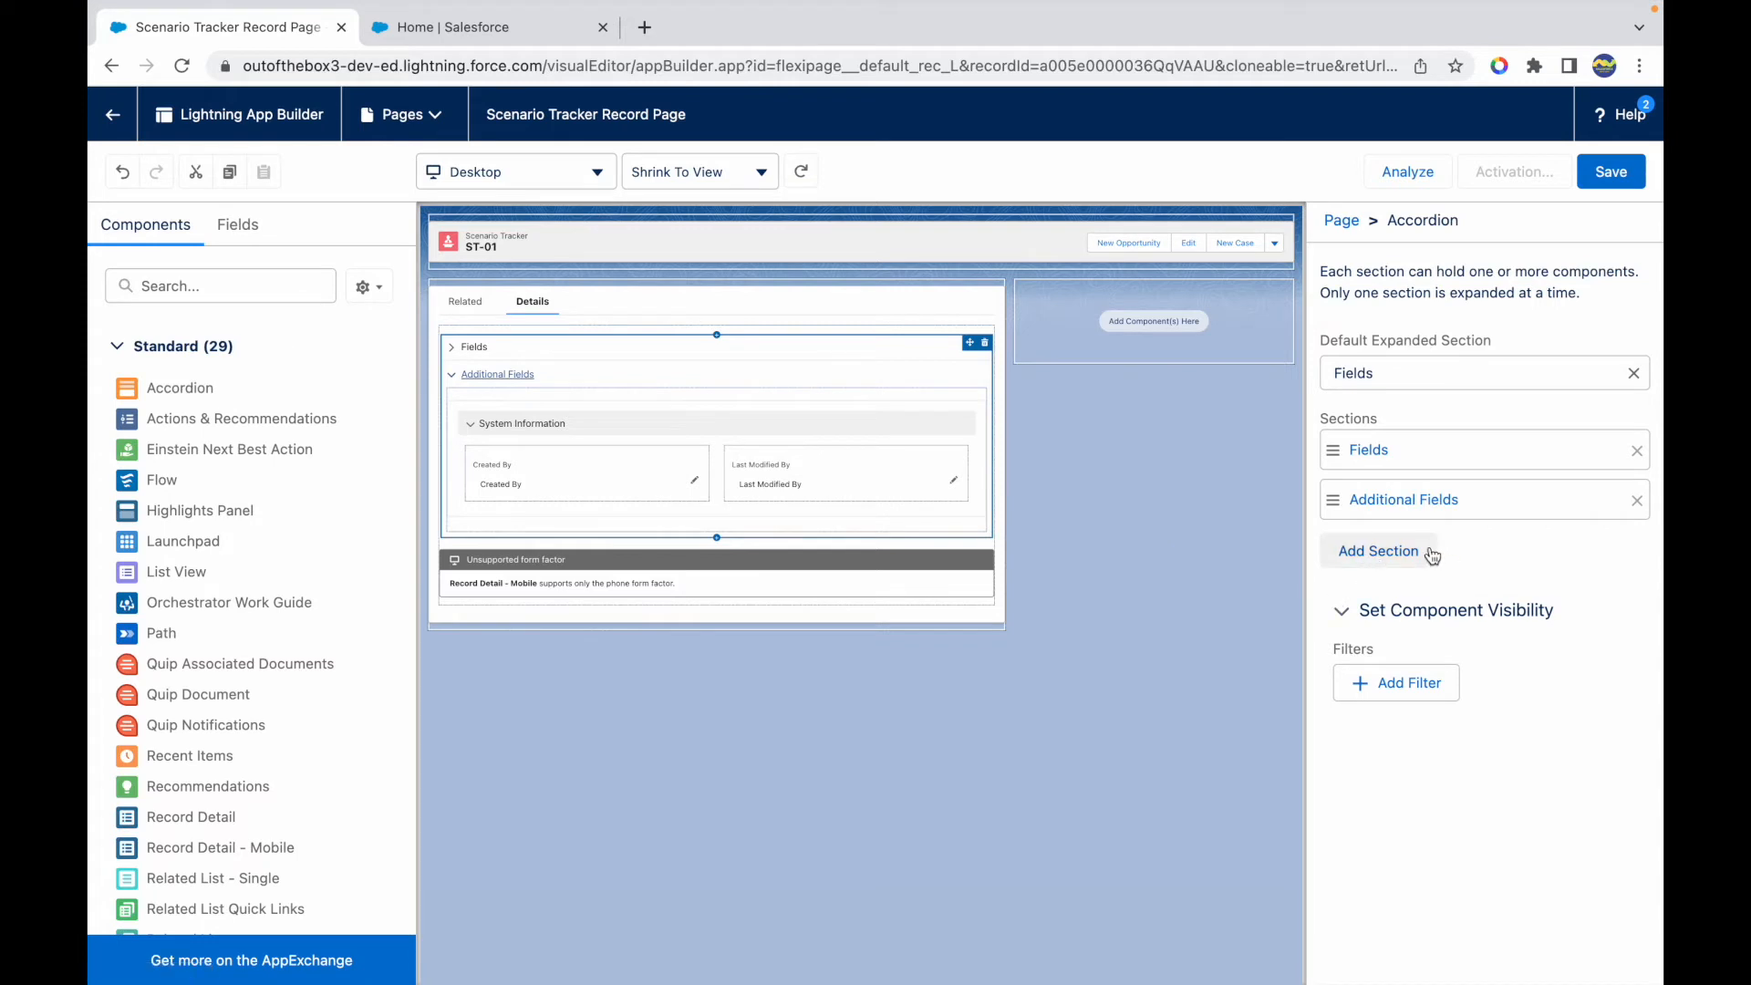
mouse_move(1308, 554)
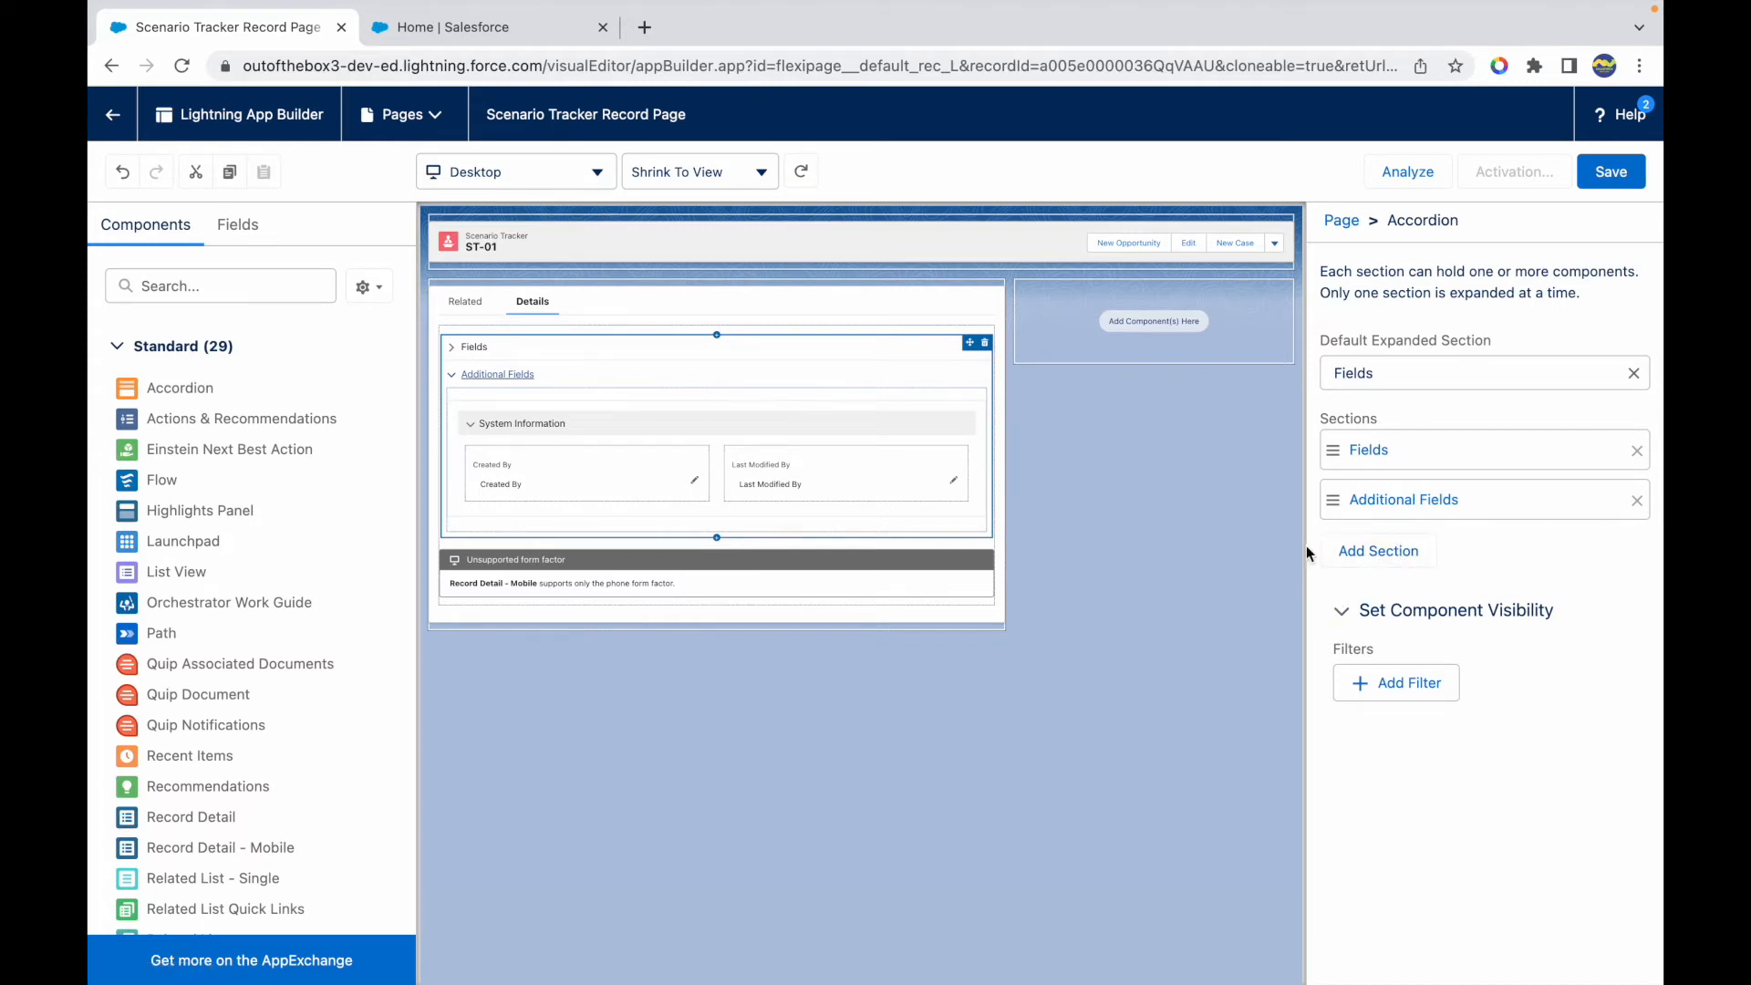
mouse_move(1378, 557)
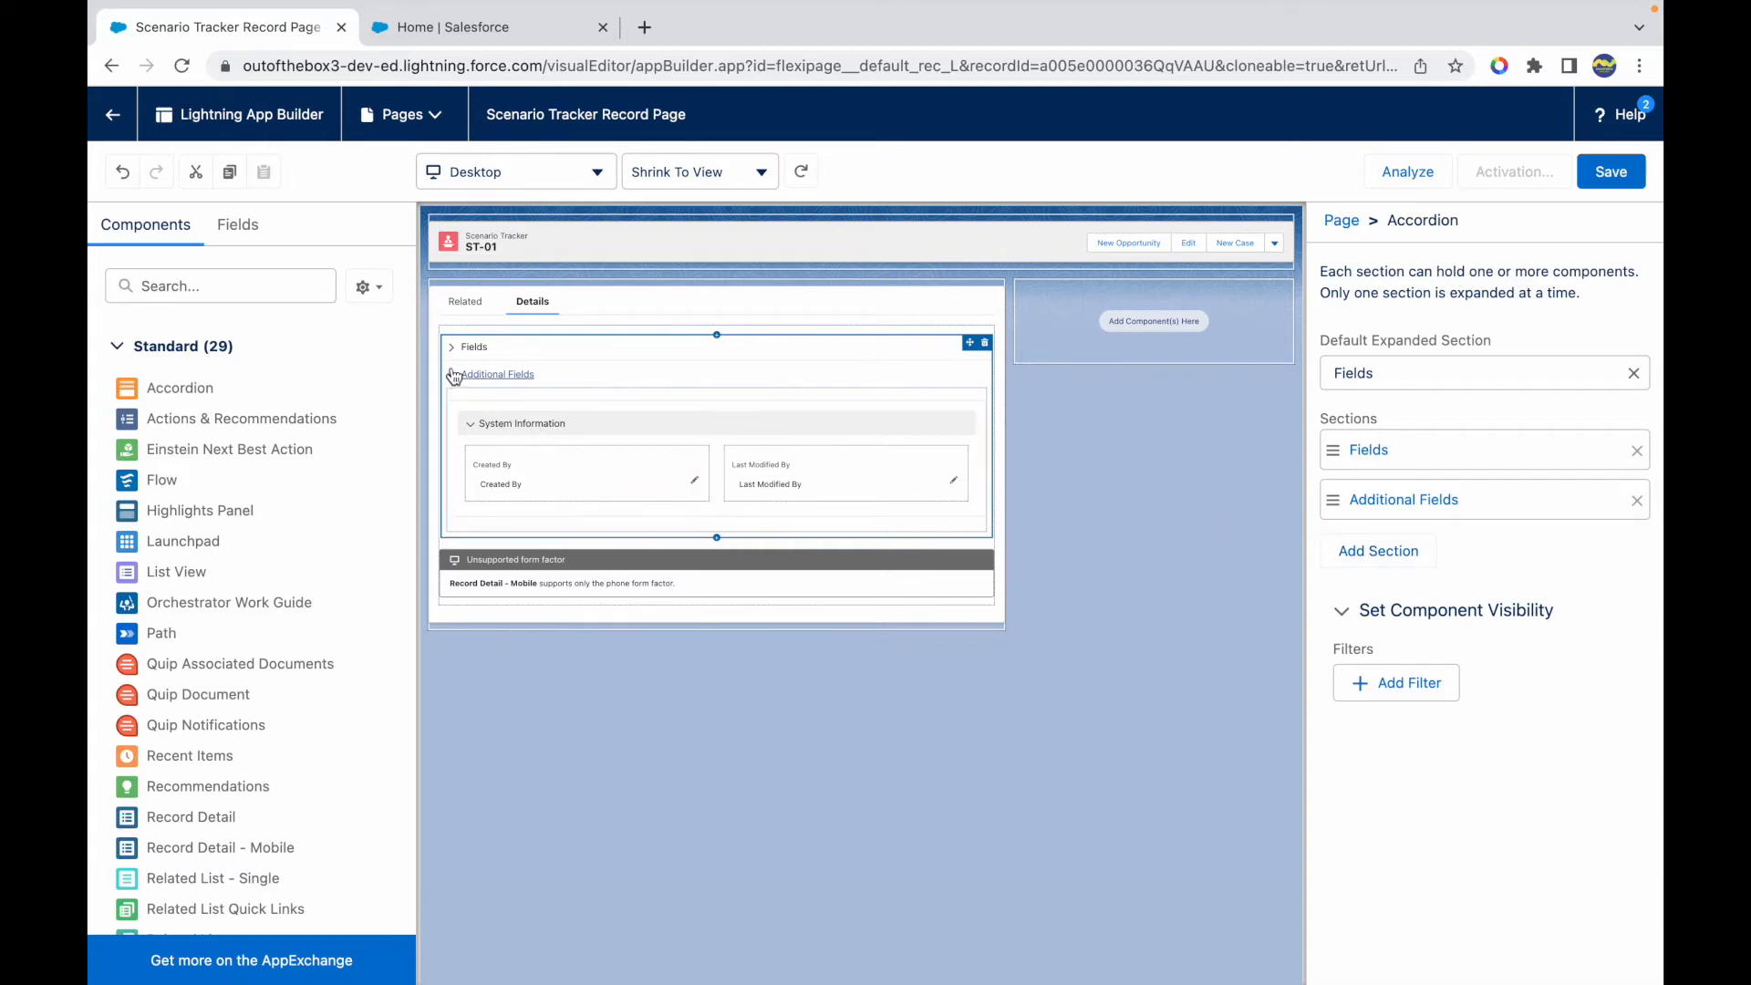
Expand Fields and review the Scenario Tracker Name field's visibility settings
left_click(453, 346)
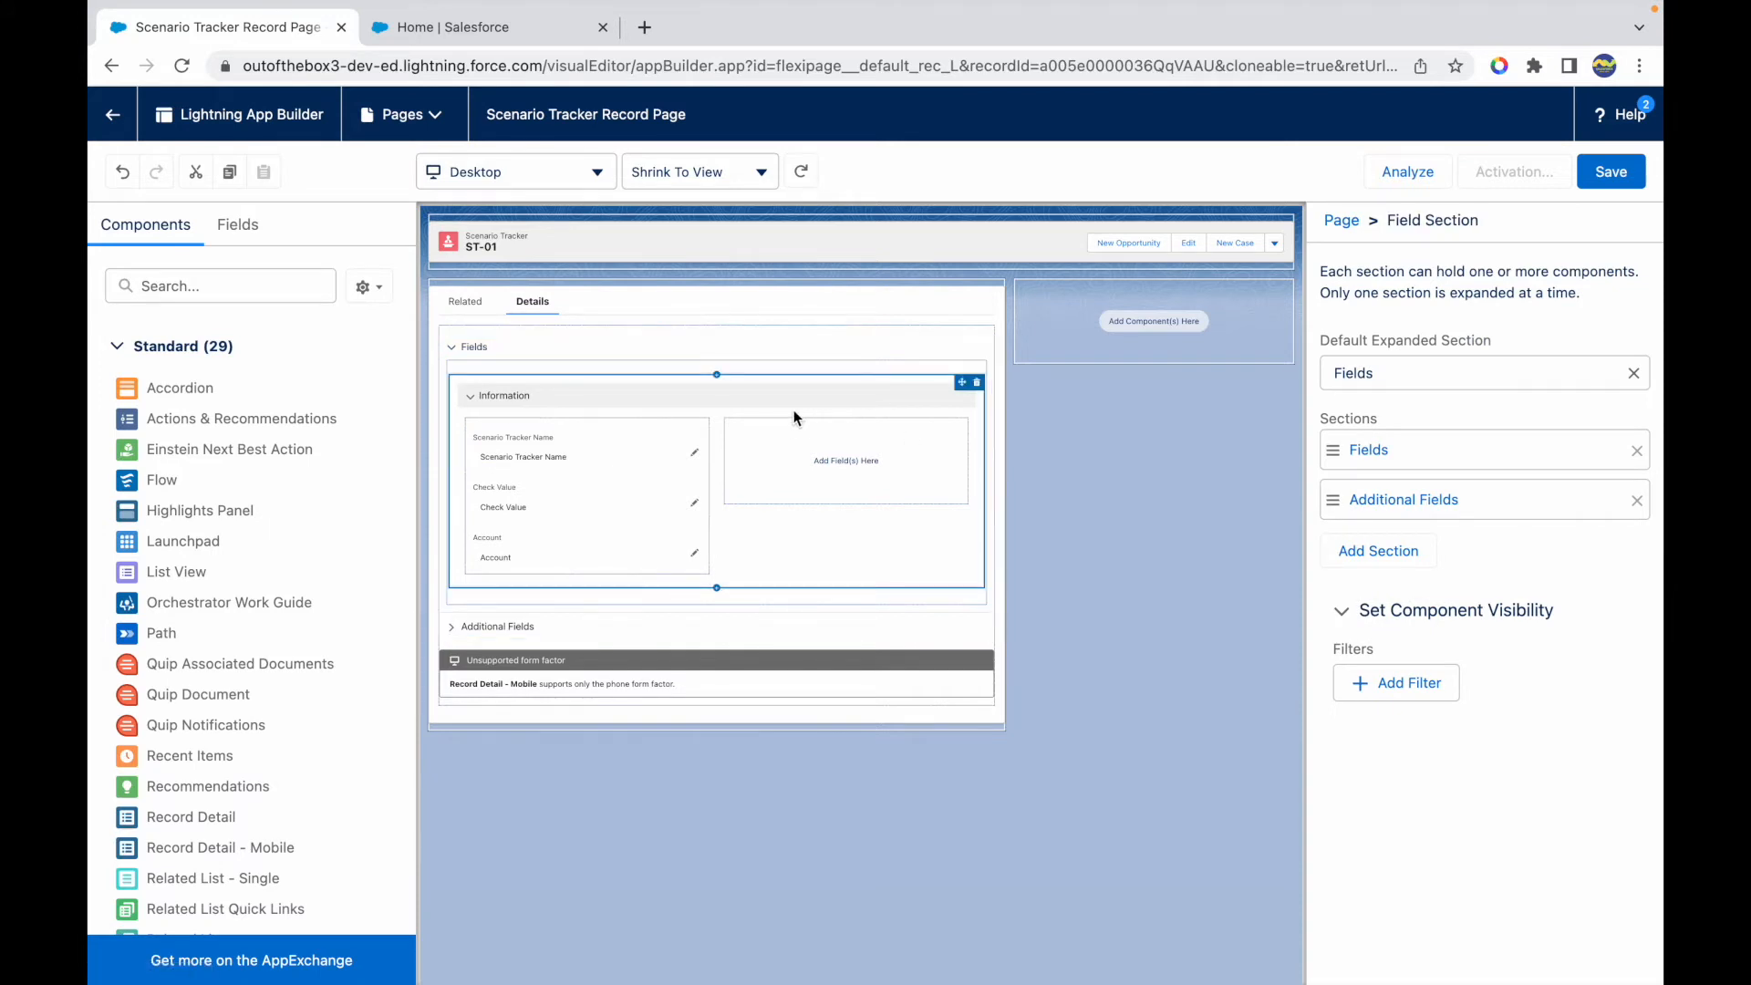
left_click(561, 455)
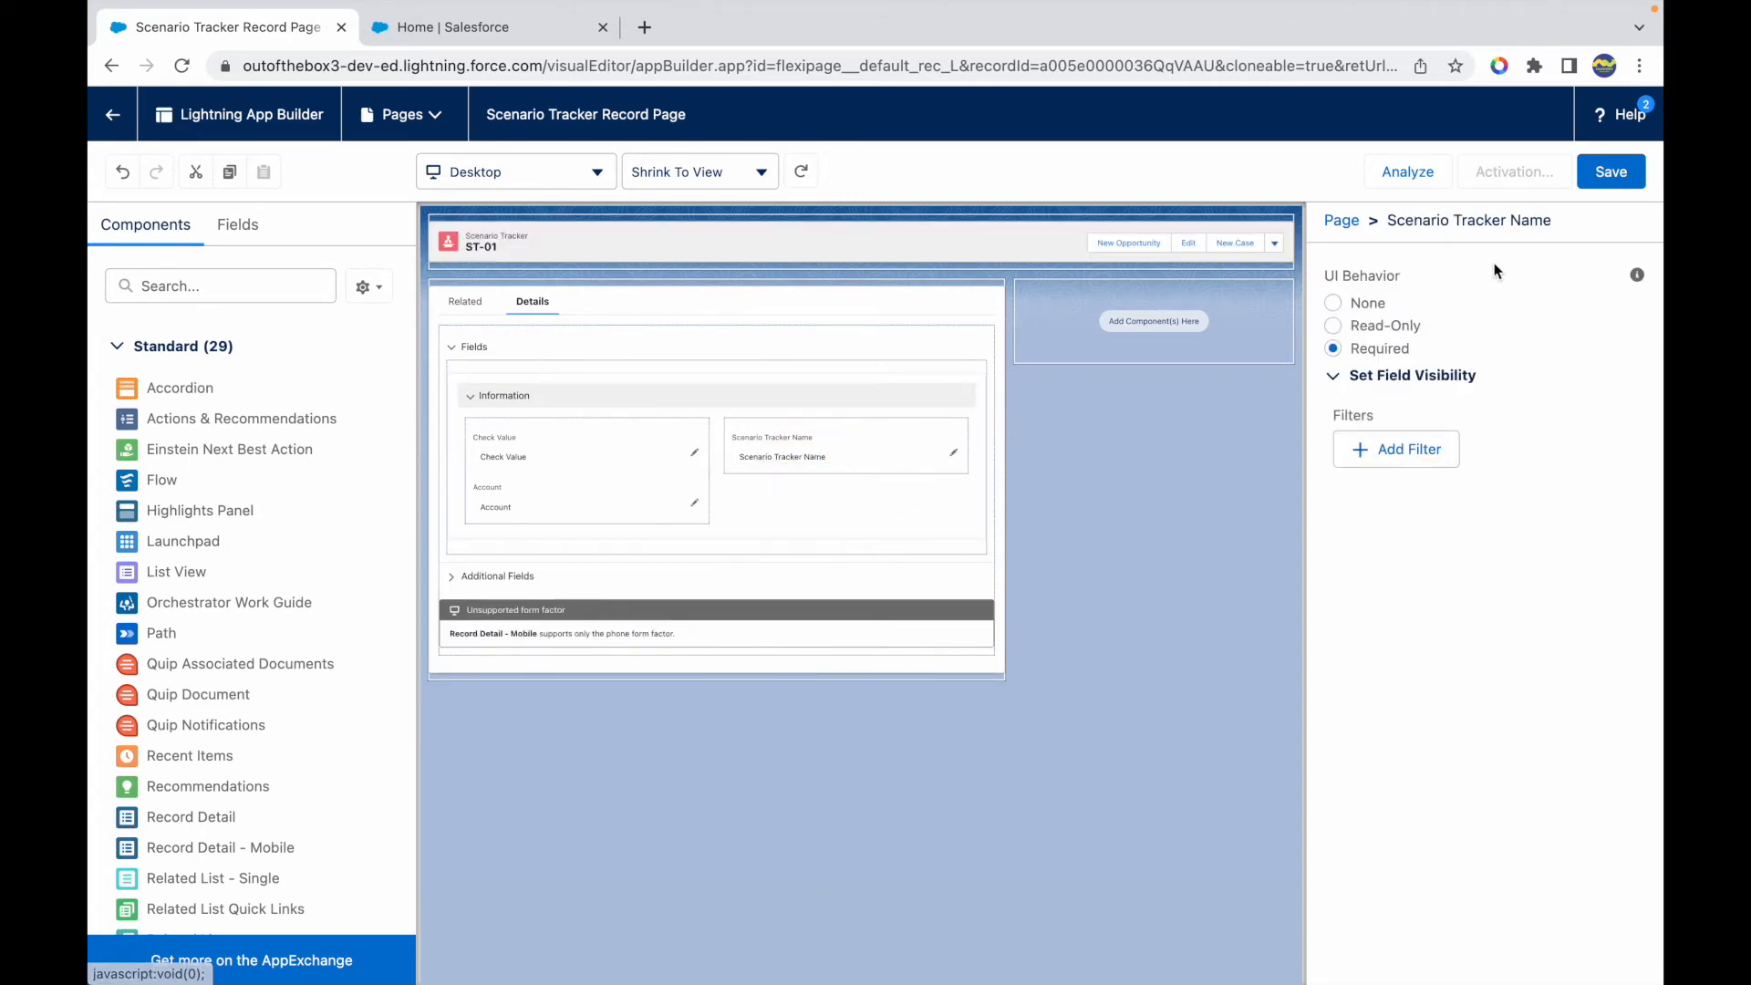
left_click(846, 446)
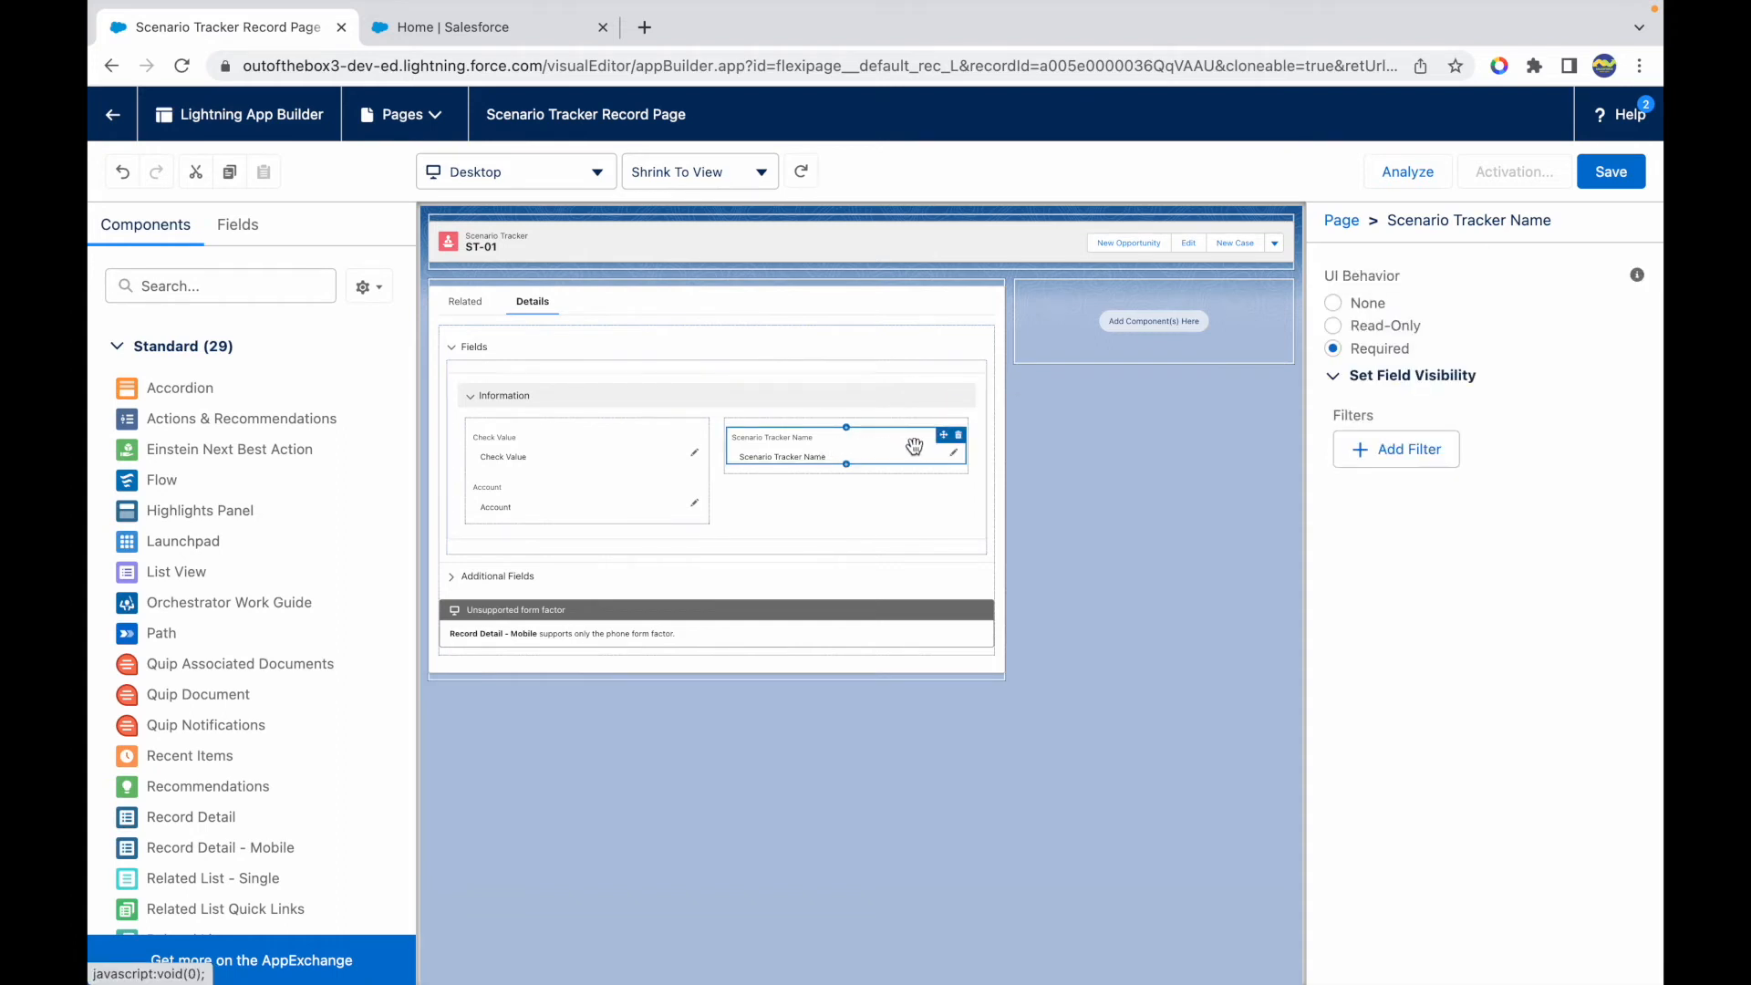
mouse_move(1387, 290)
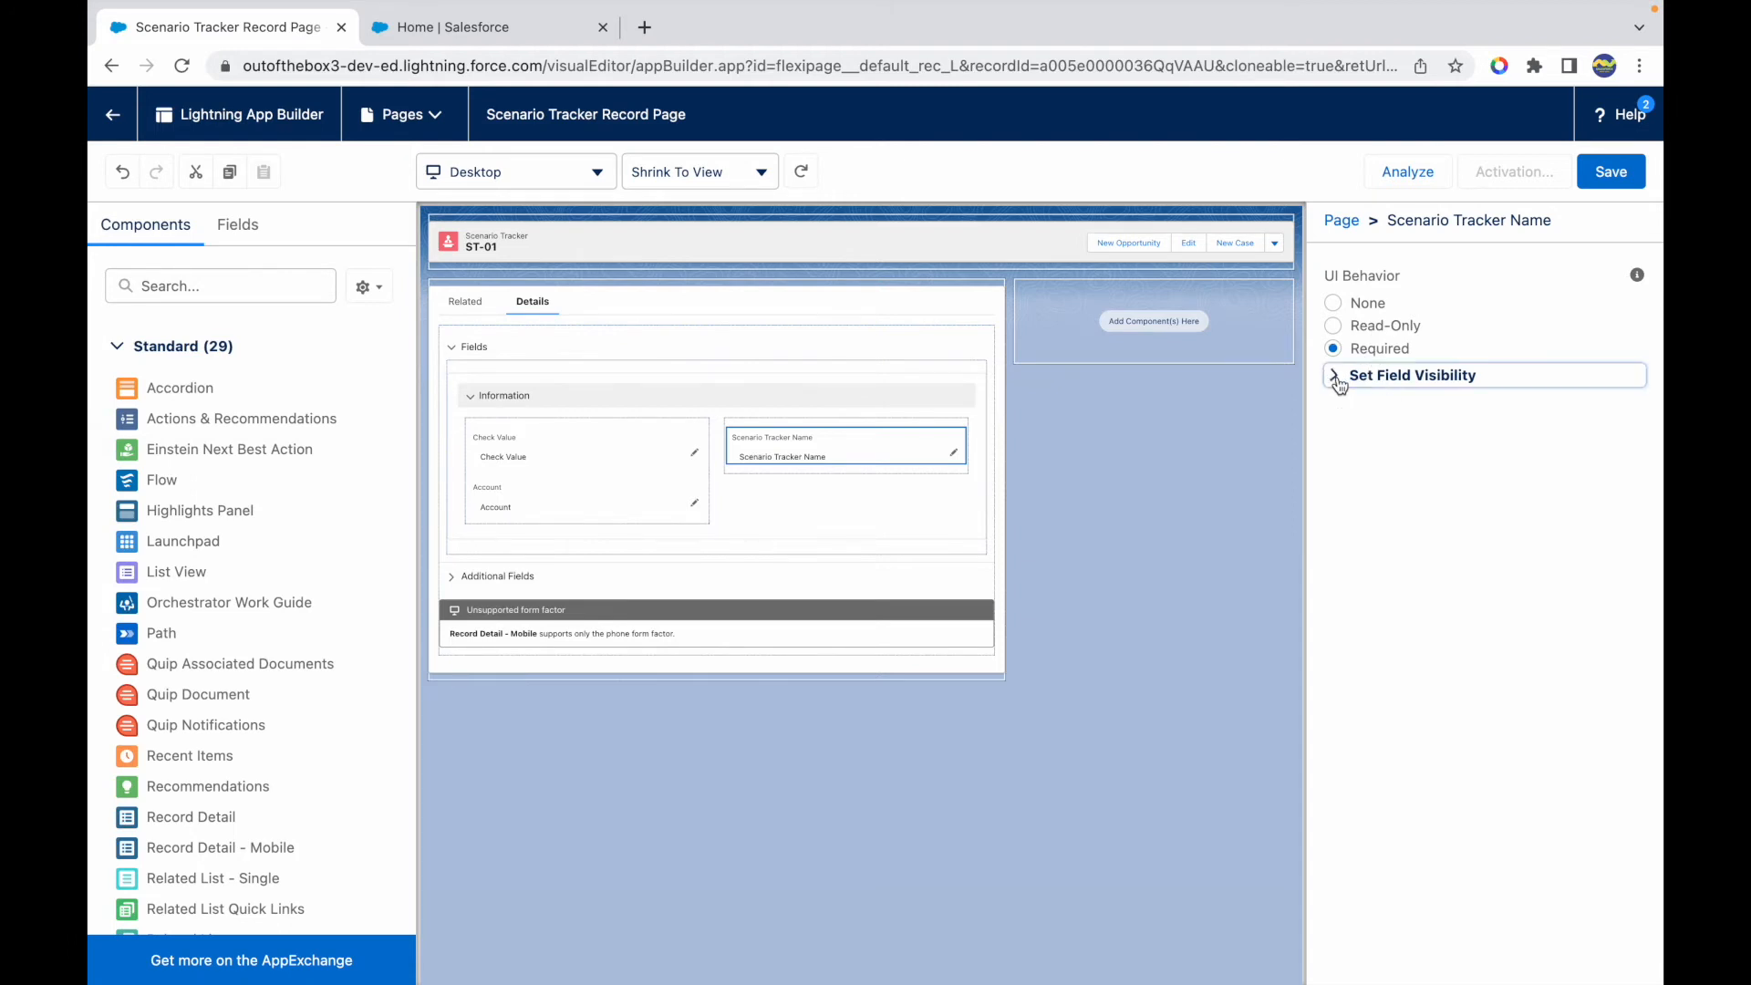
left_click(1335, 375)
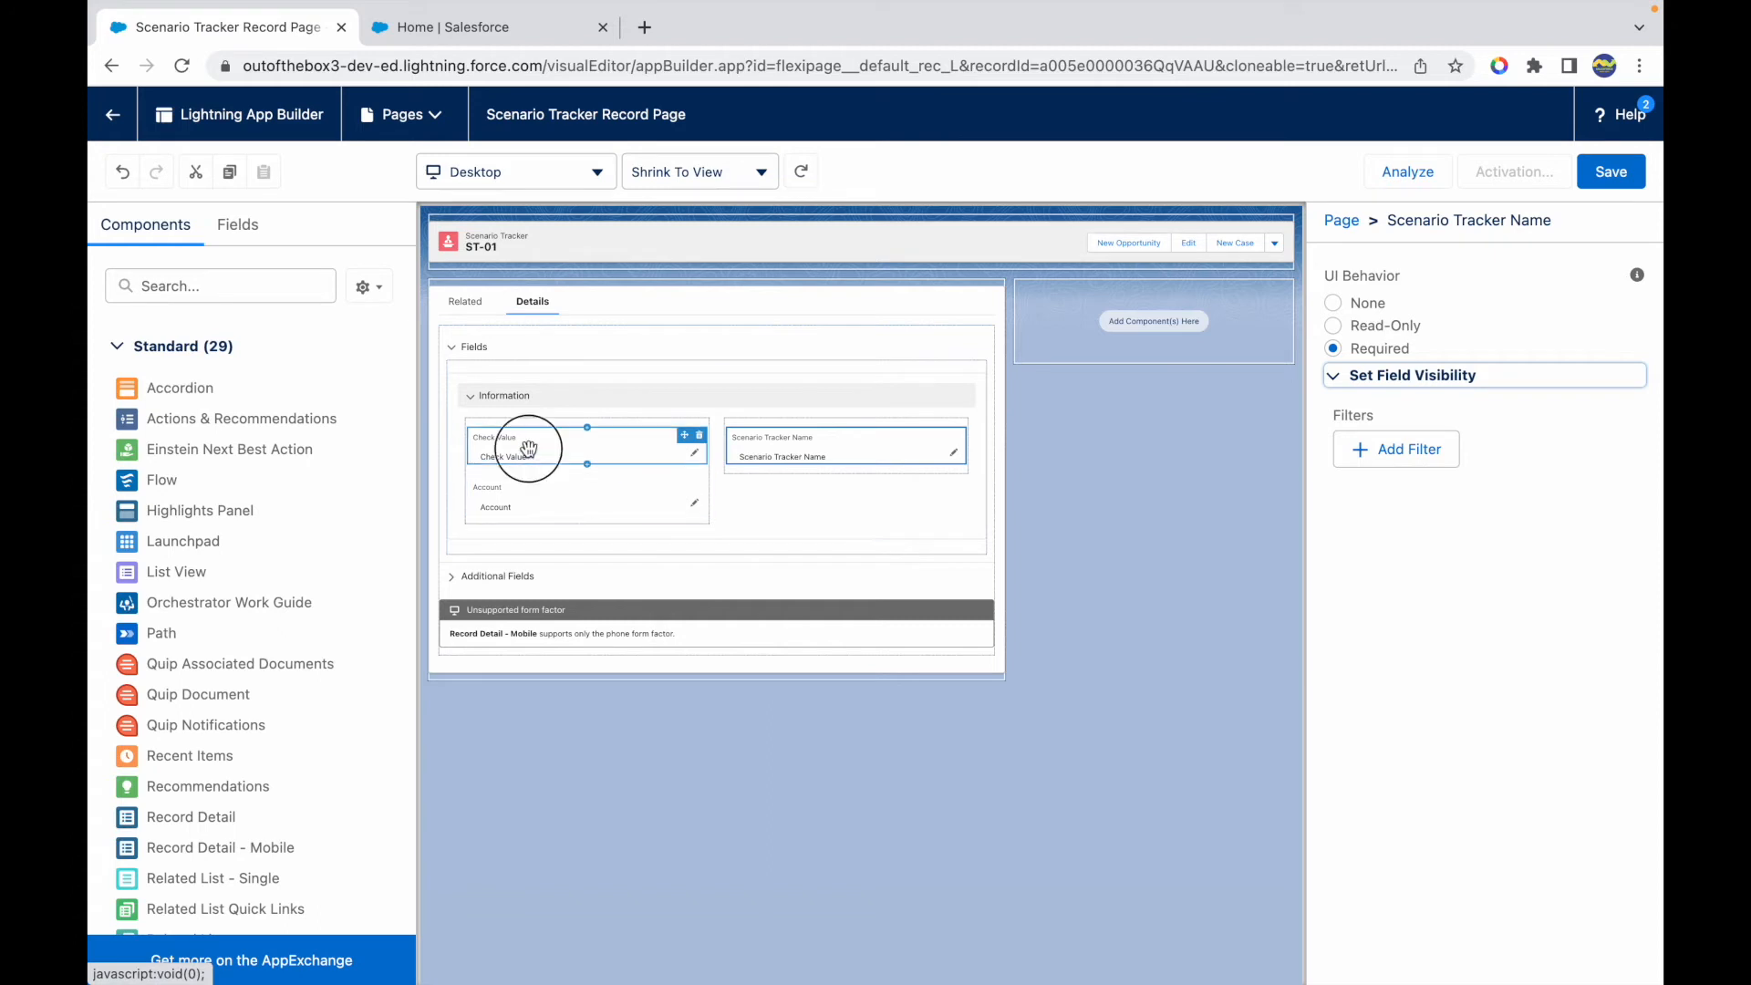
Move Check Value alone into the Information section's second column and select it
left_click(527, 446)
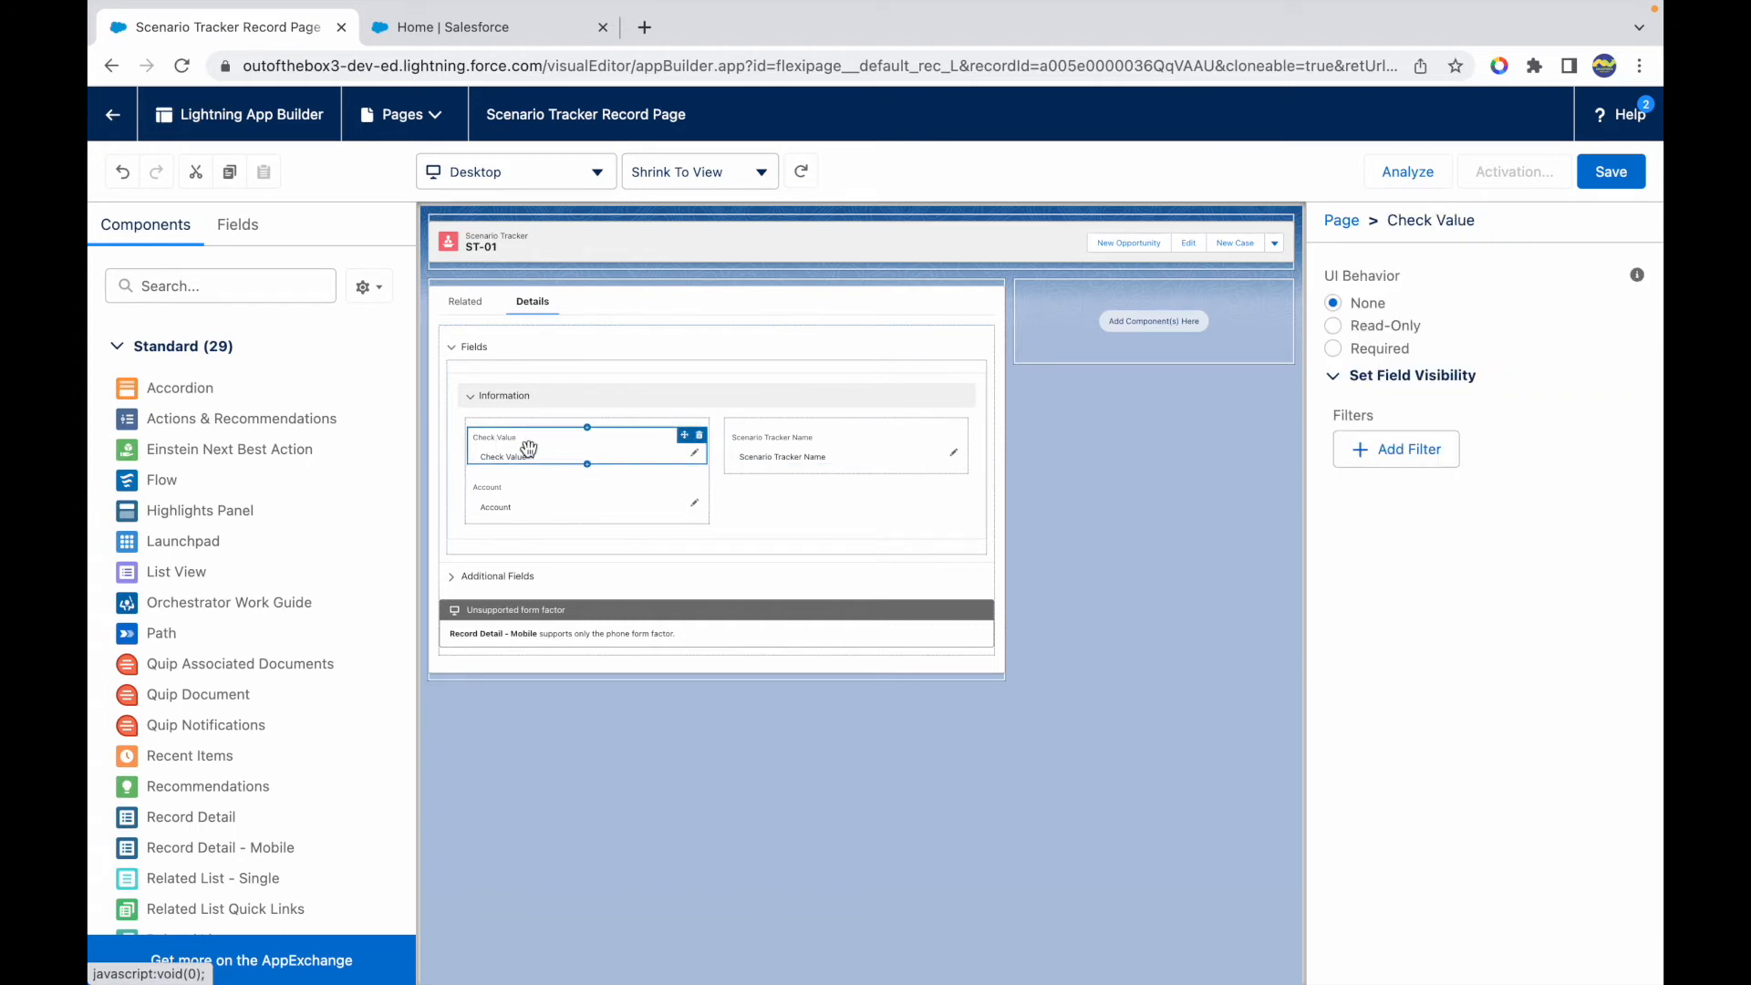
left_click_drag(586, 441, 536, 459)
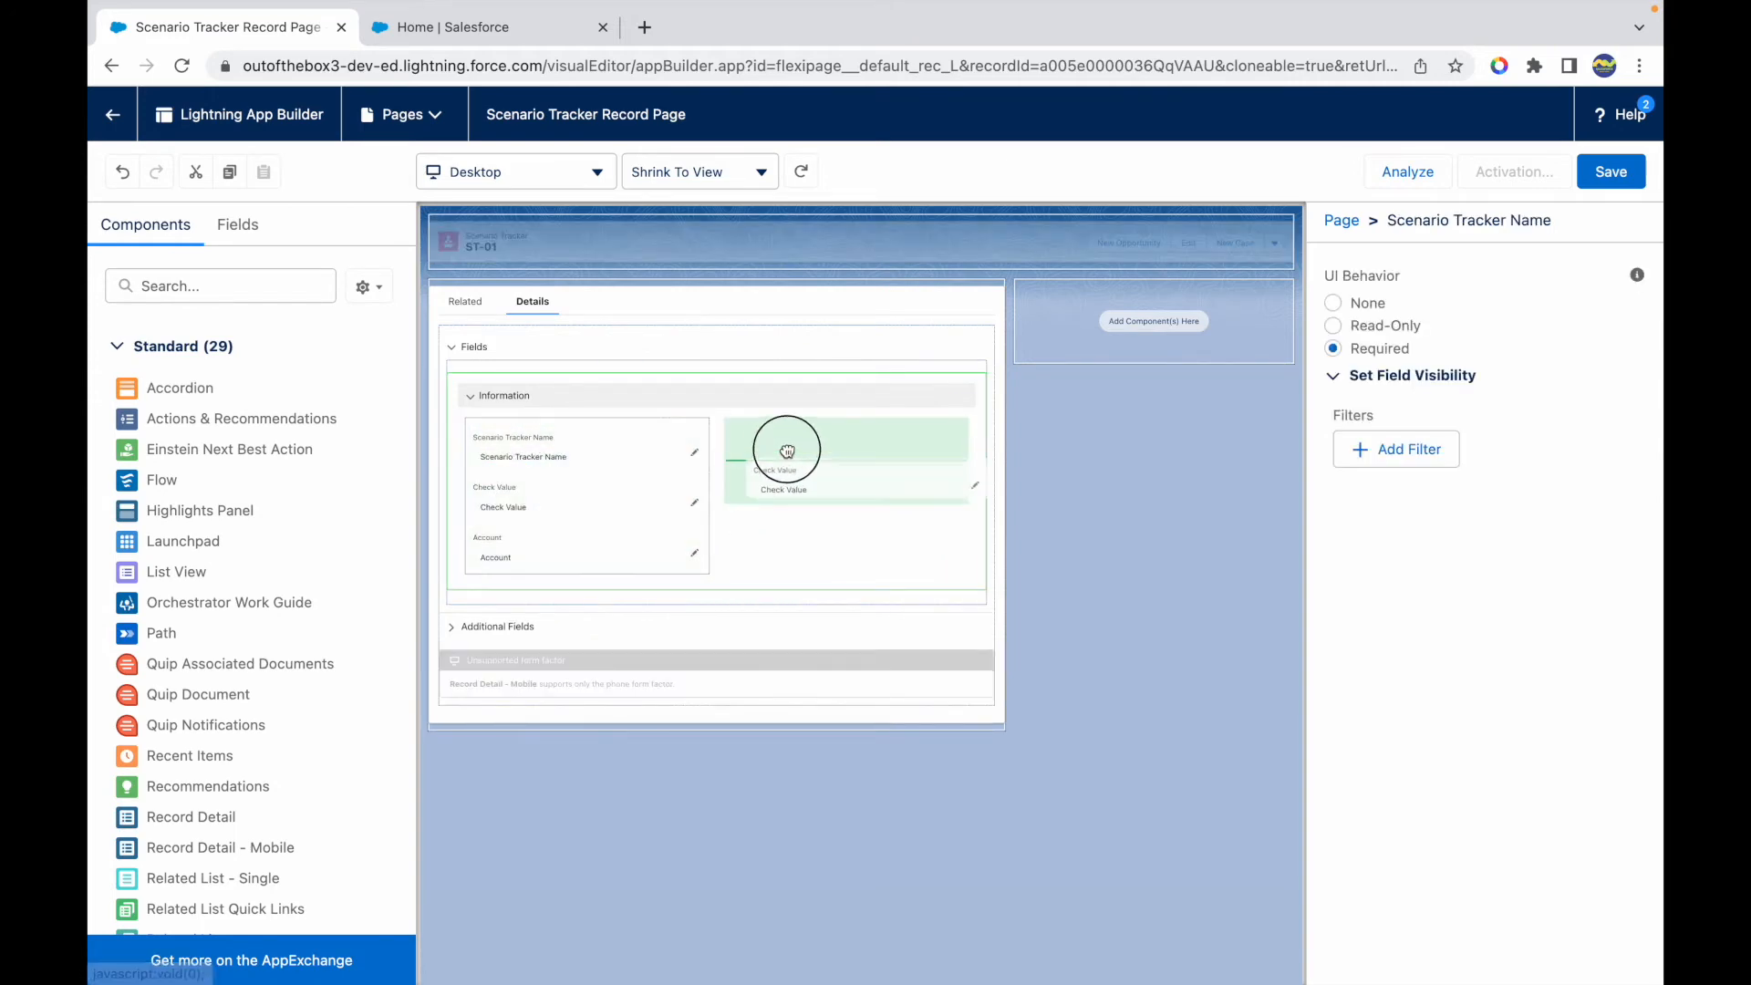
left_click(786, 449)
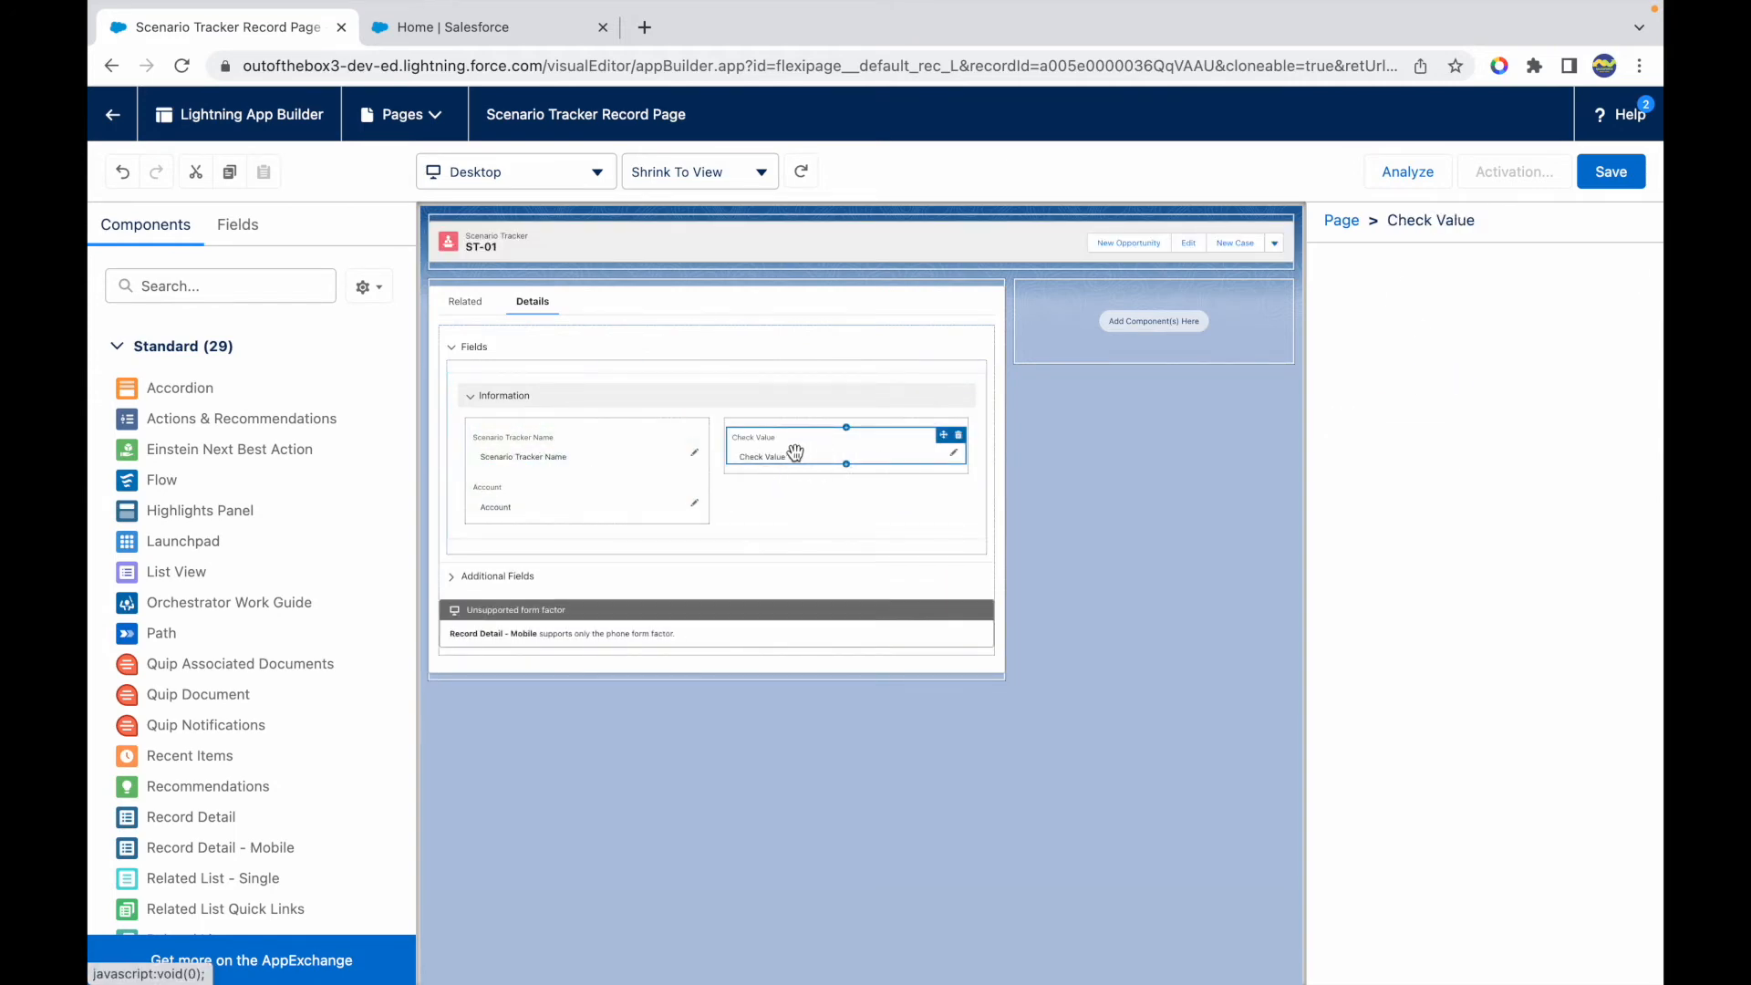
left_click(796, 452)
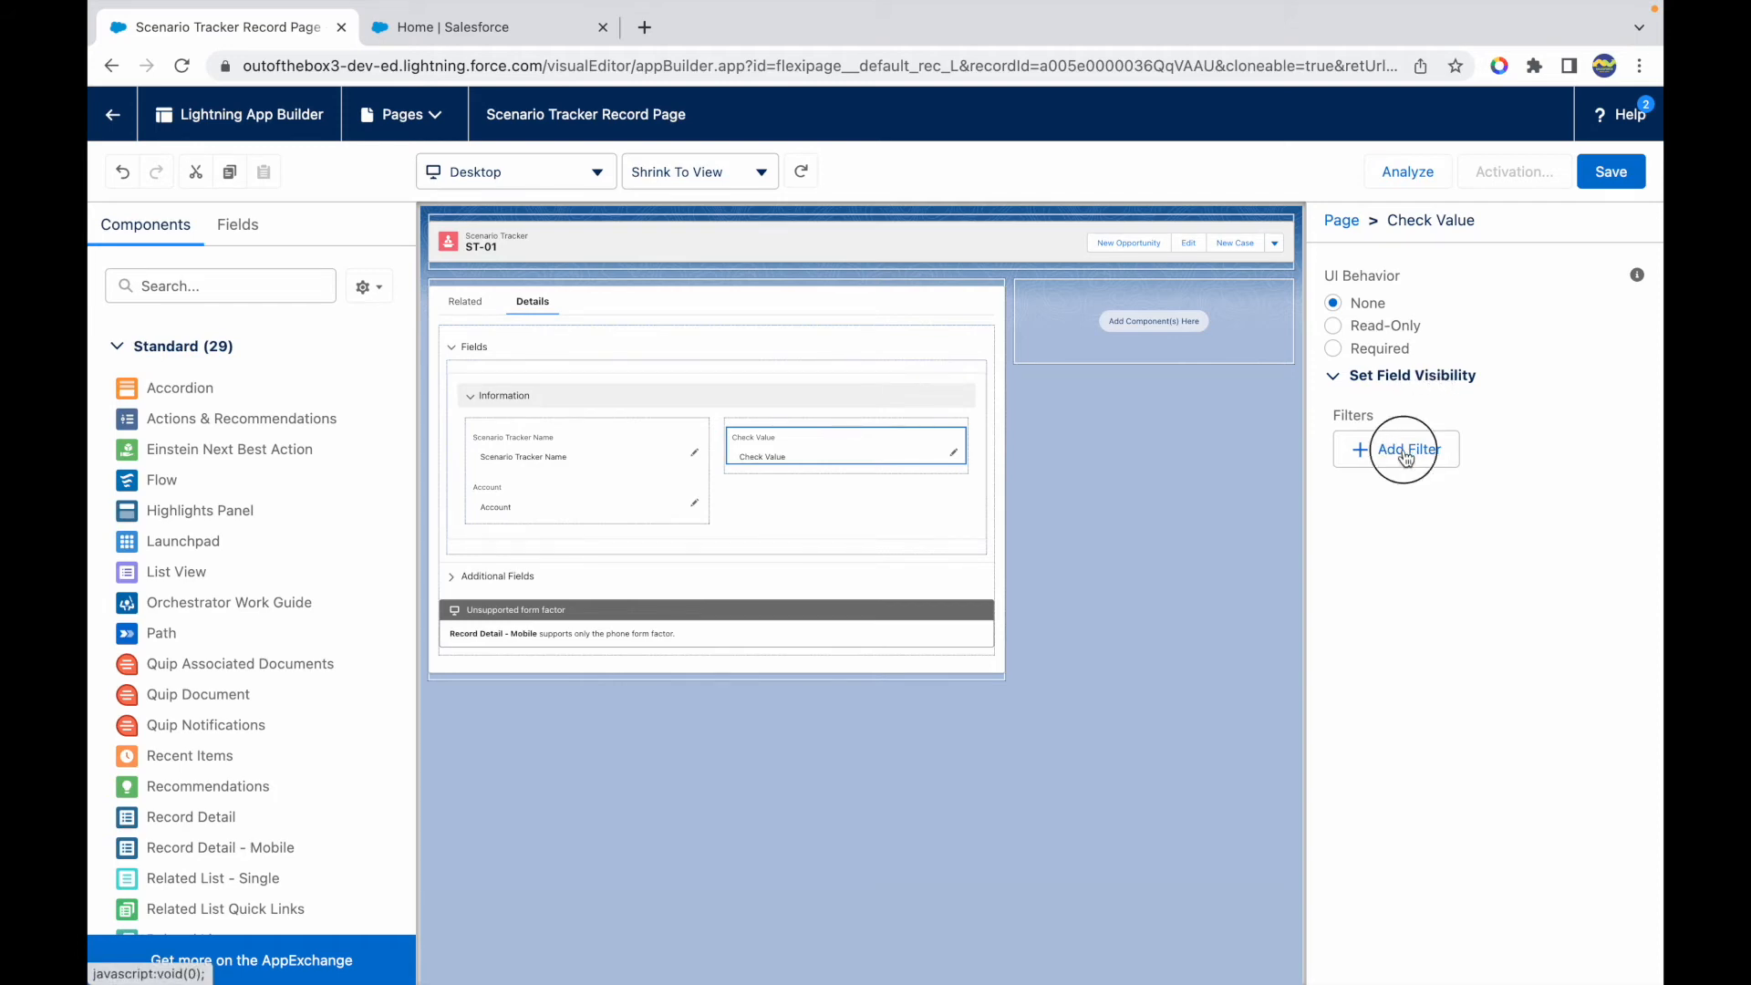
left_click(1404, 450)
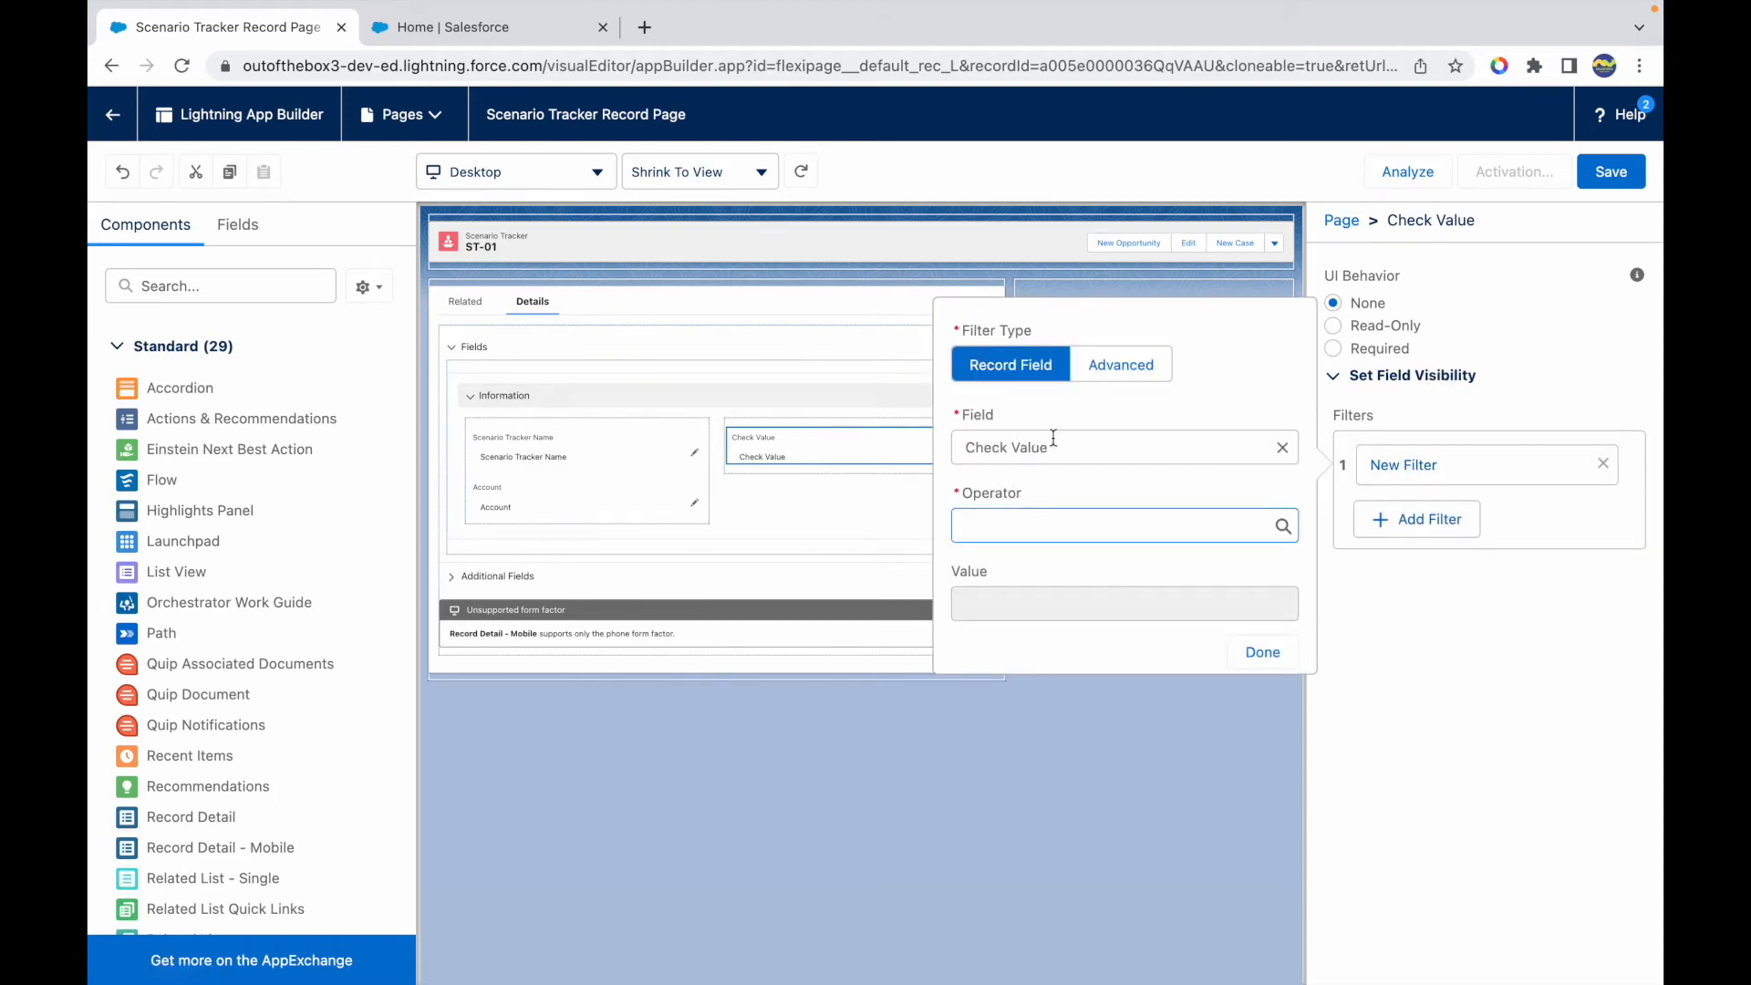
left_click(1125, 525)
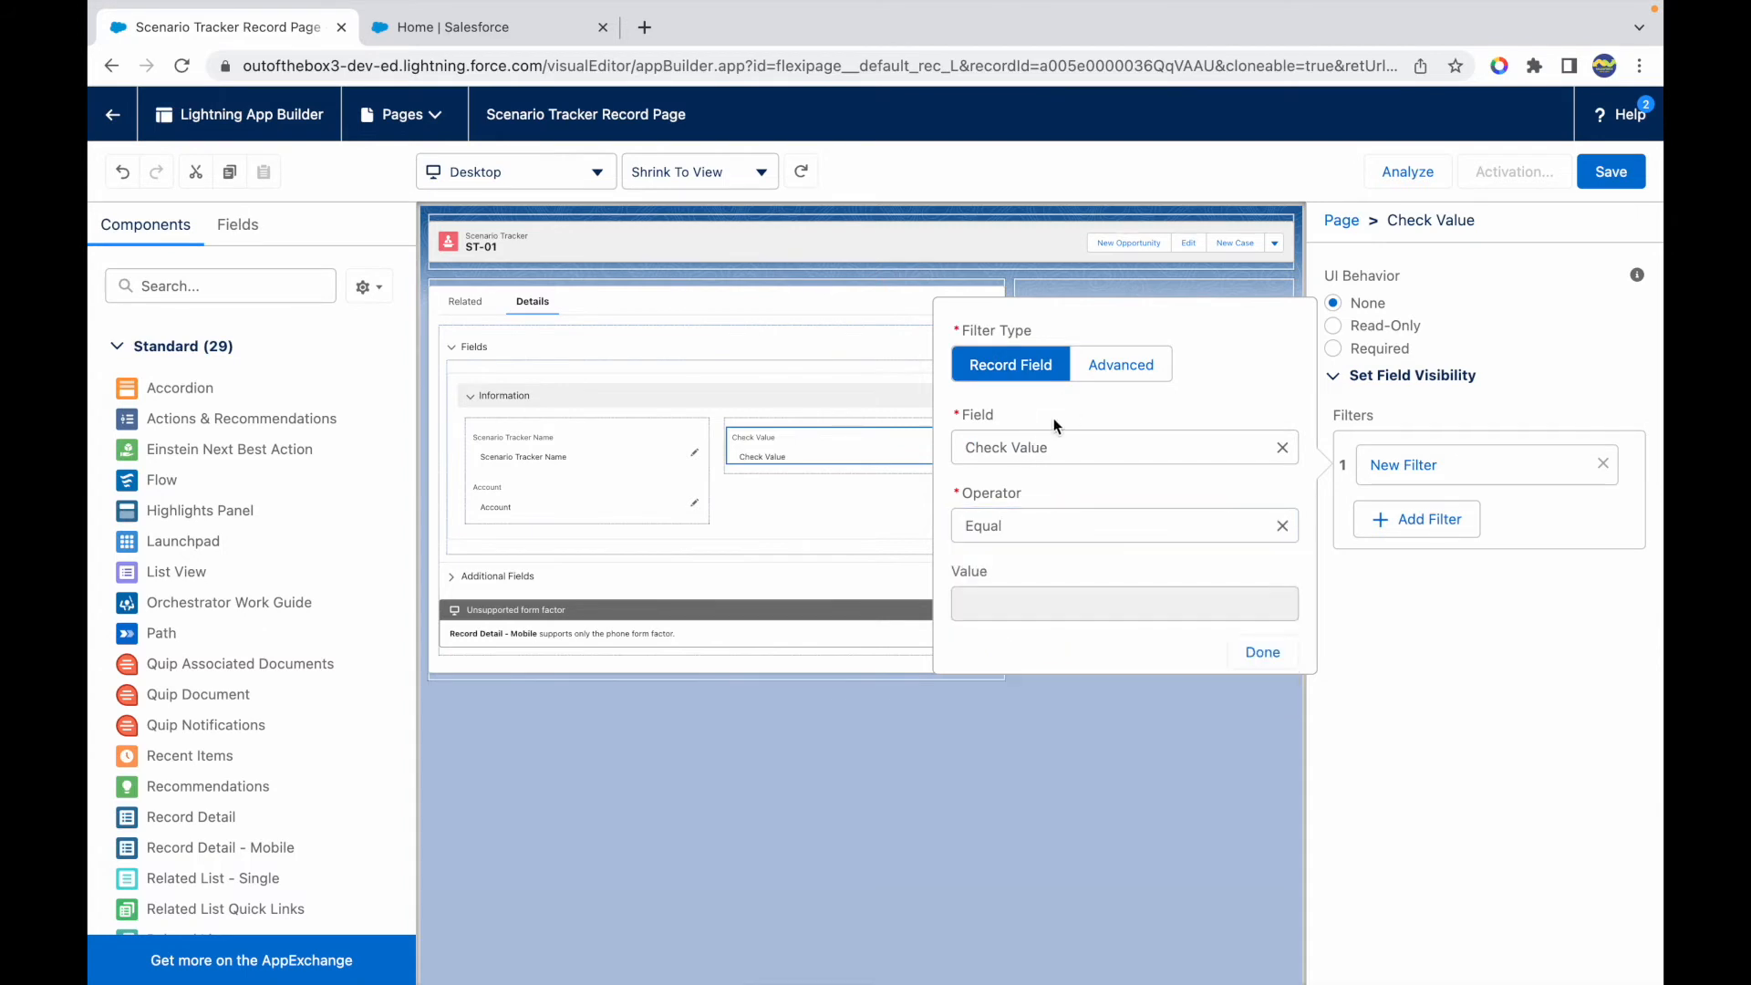
left_click(1113, 447)
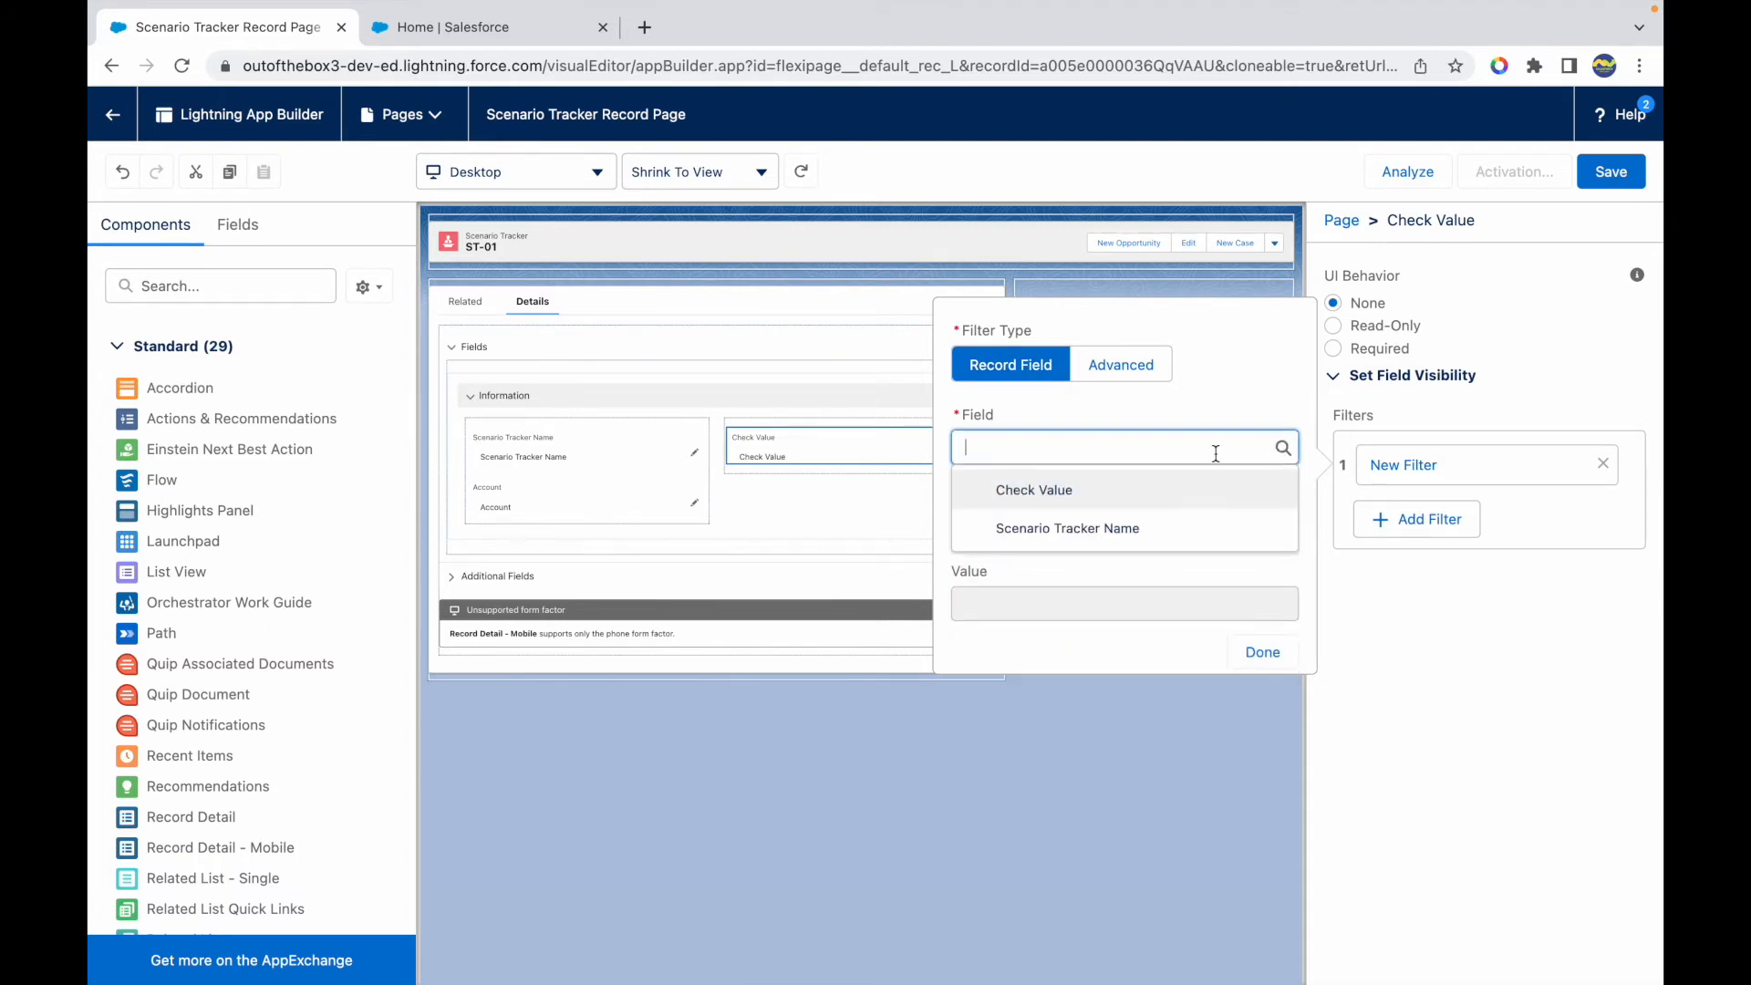
type("Name ont")
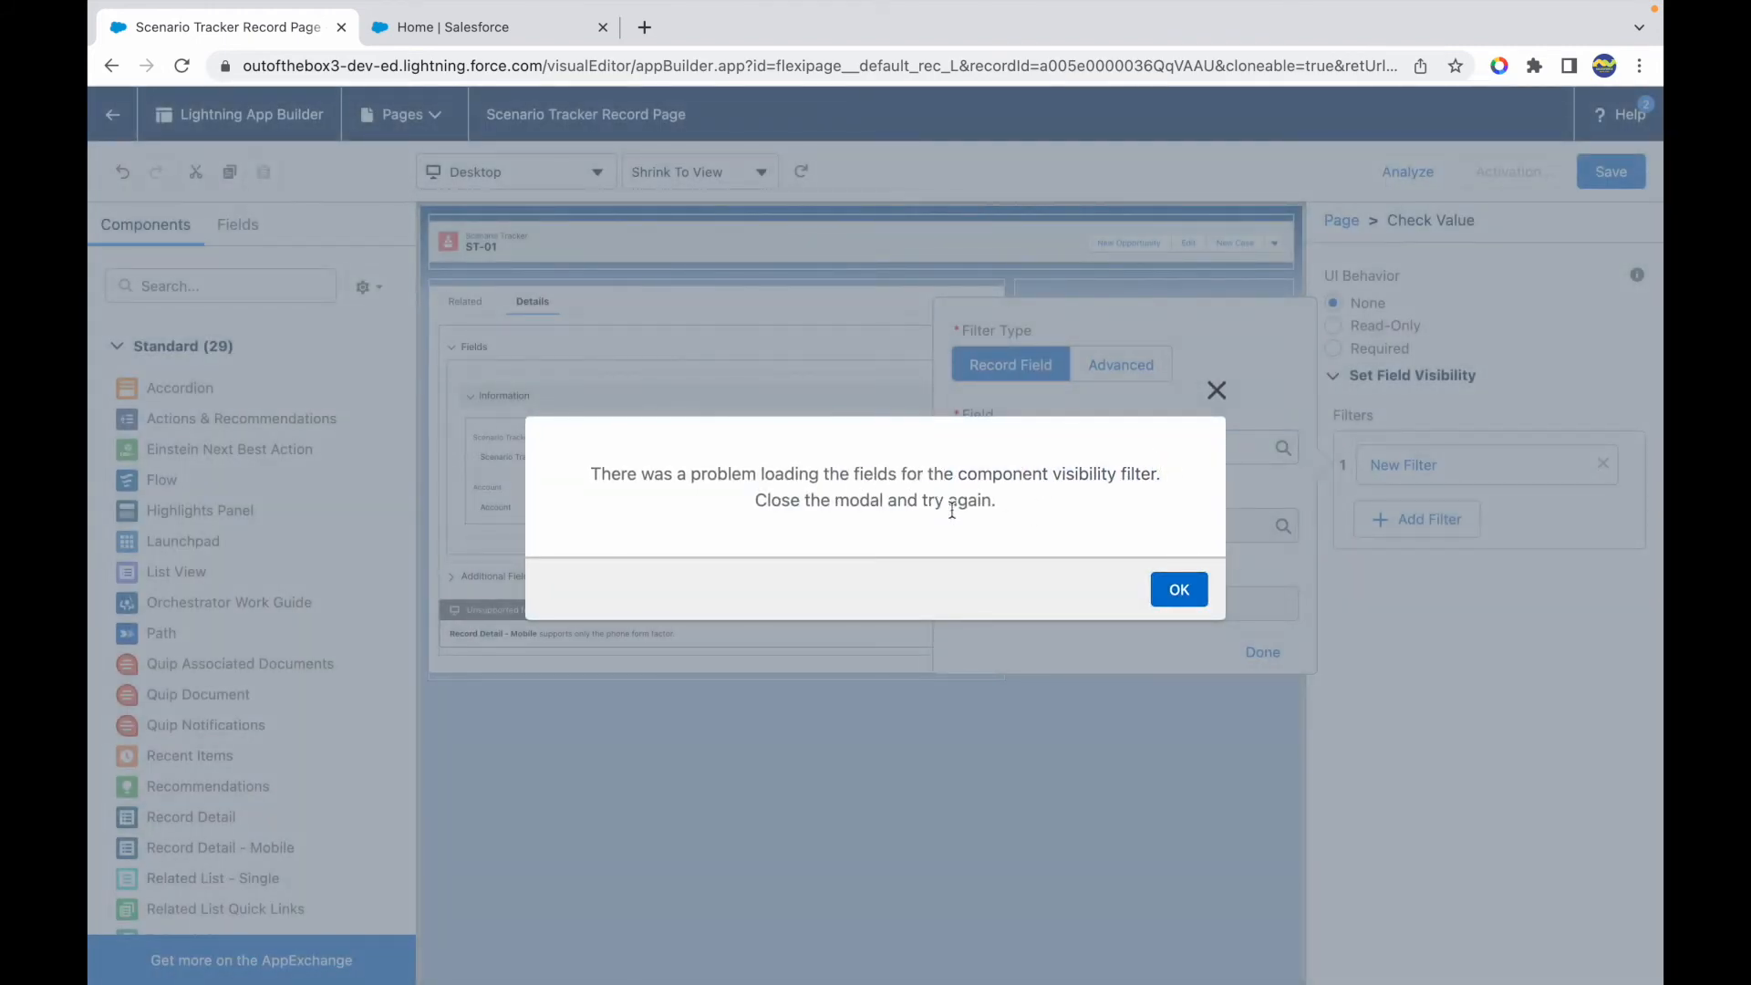
left_click(1179, 590)
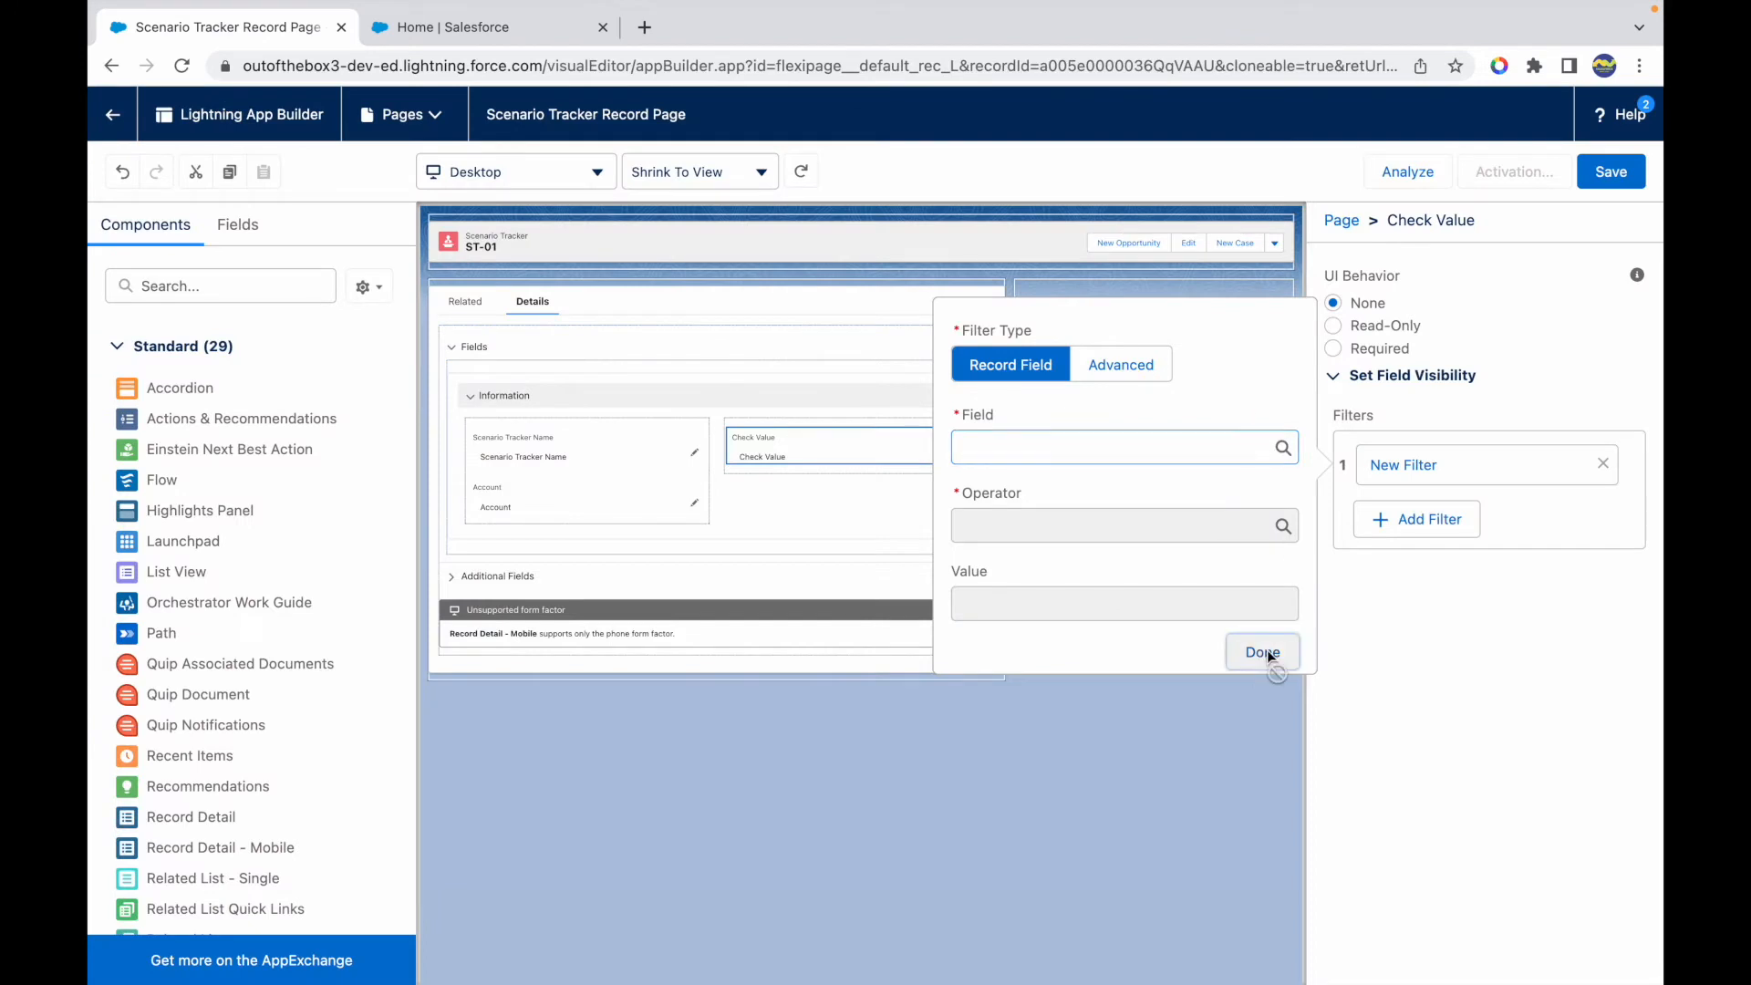
left_click(1262, 652)
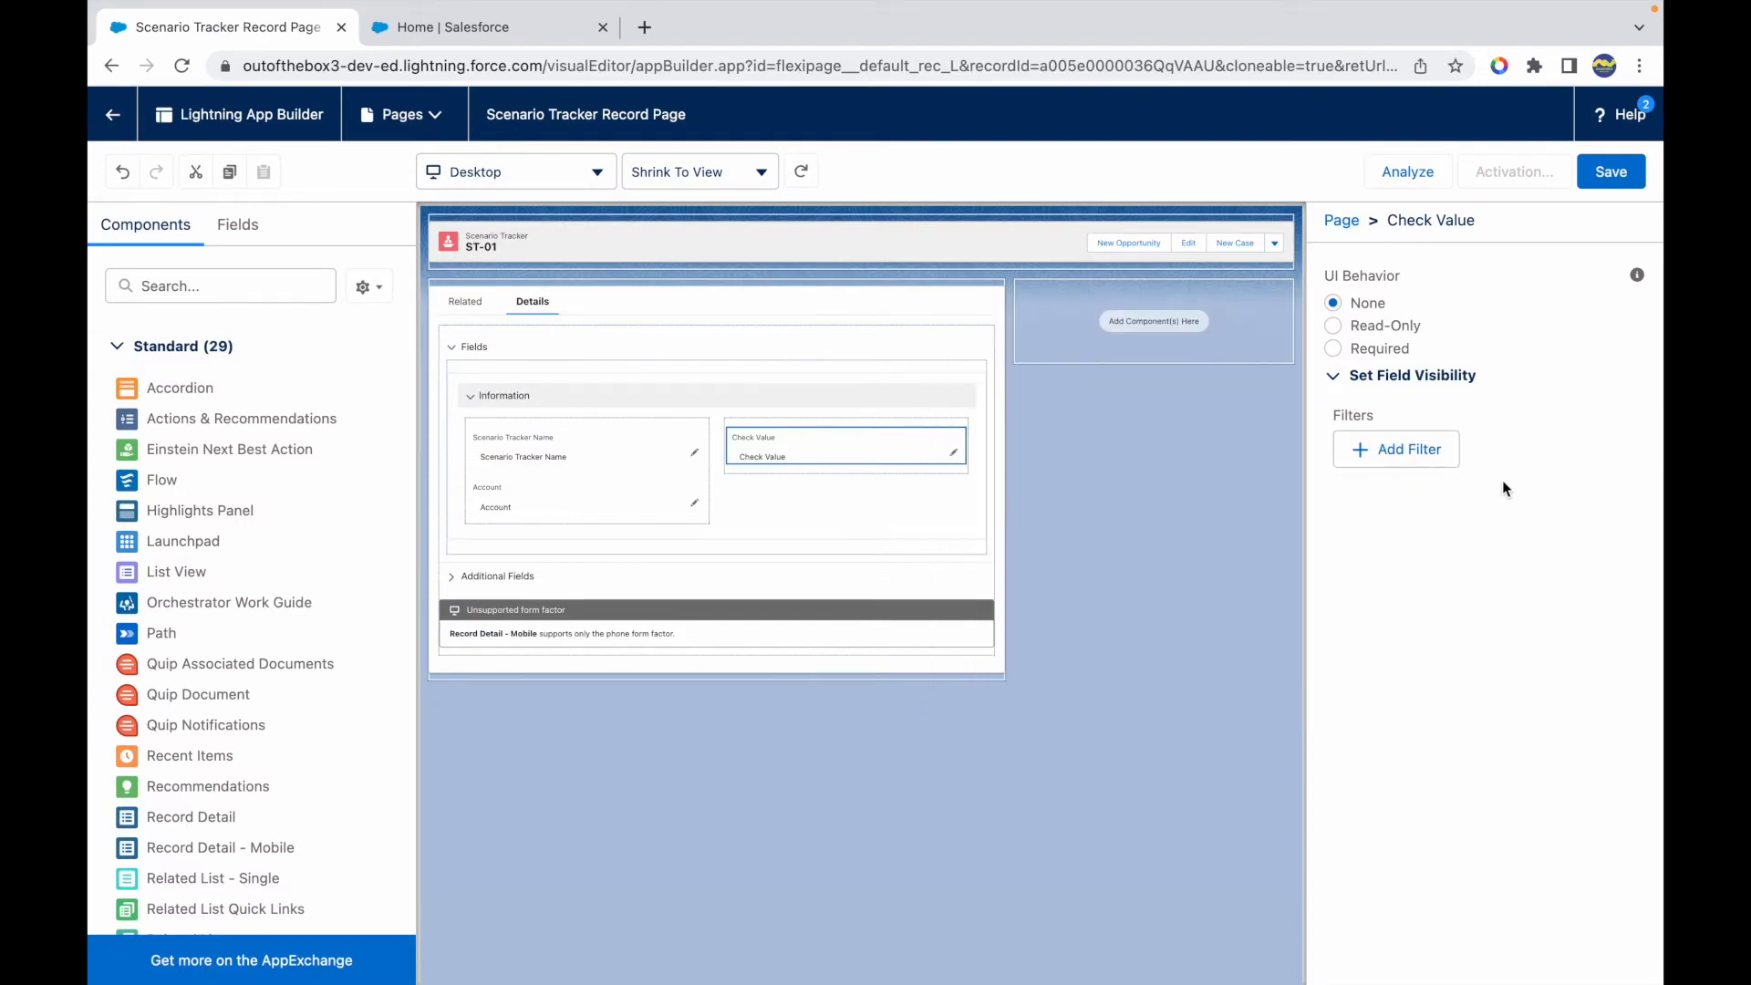
Add a Check Value visibility filter: Check Value Greater Than 150
left_click(1395, 449)
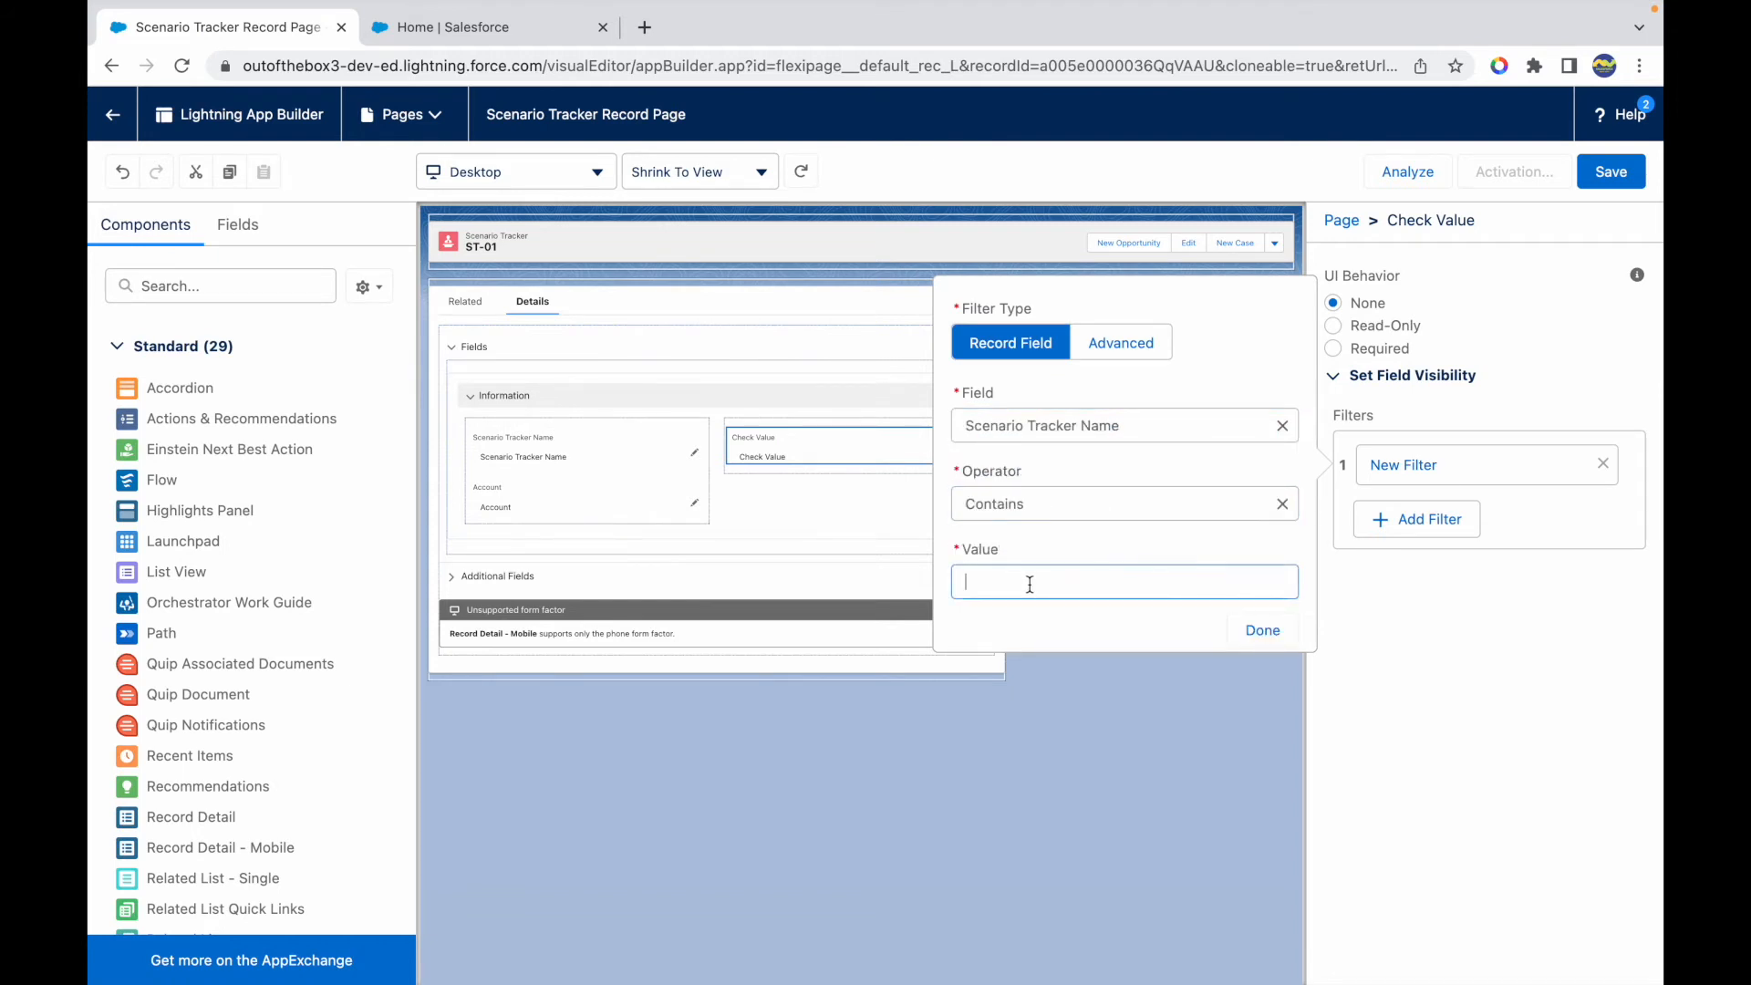
type("SC")
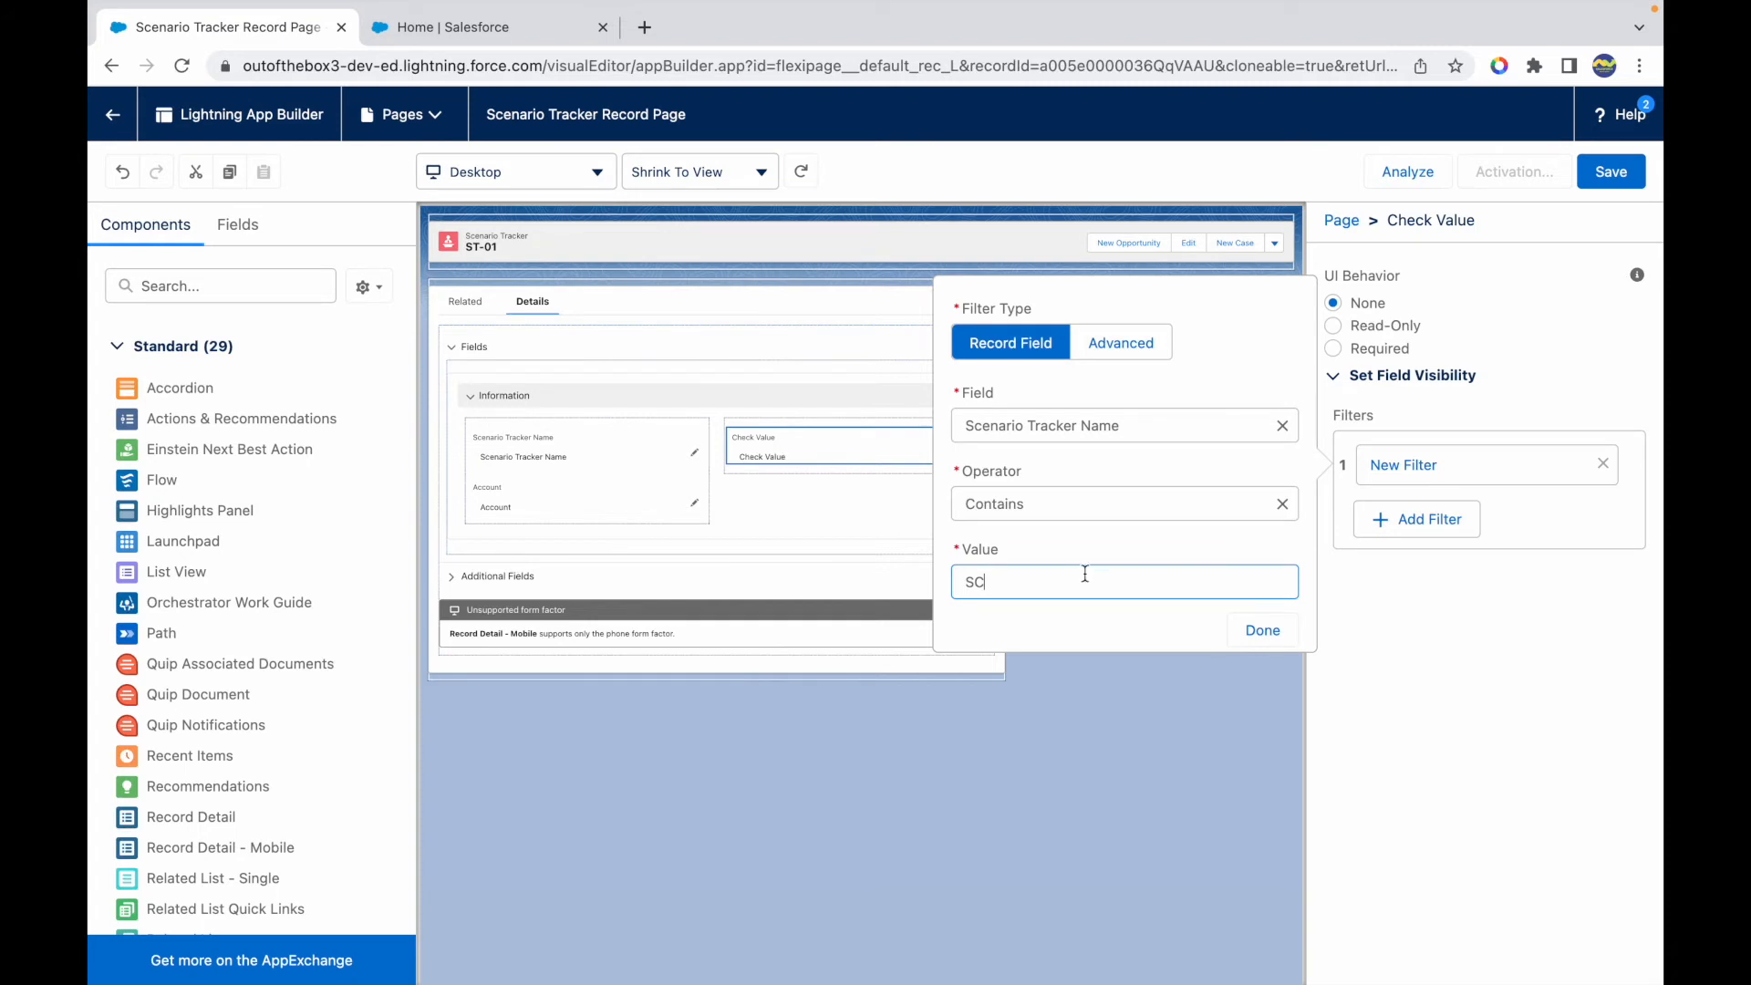
left_click(1124, 425)
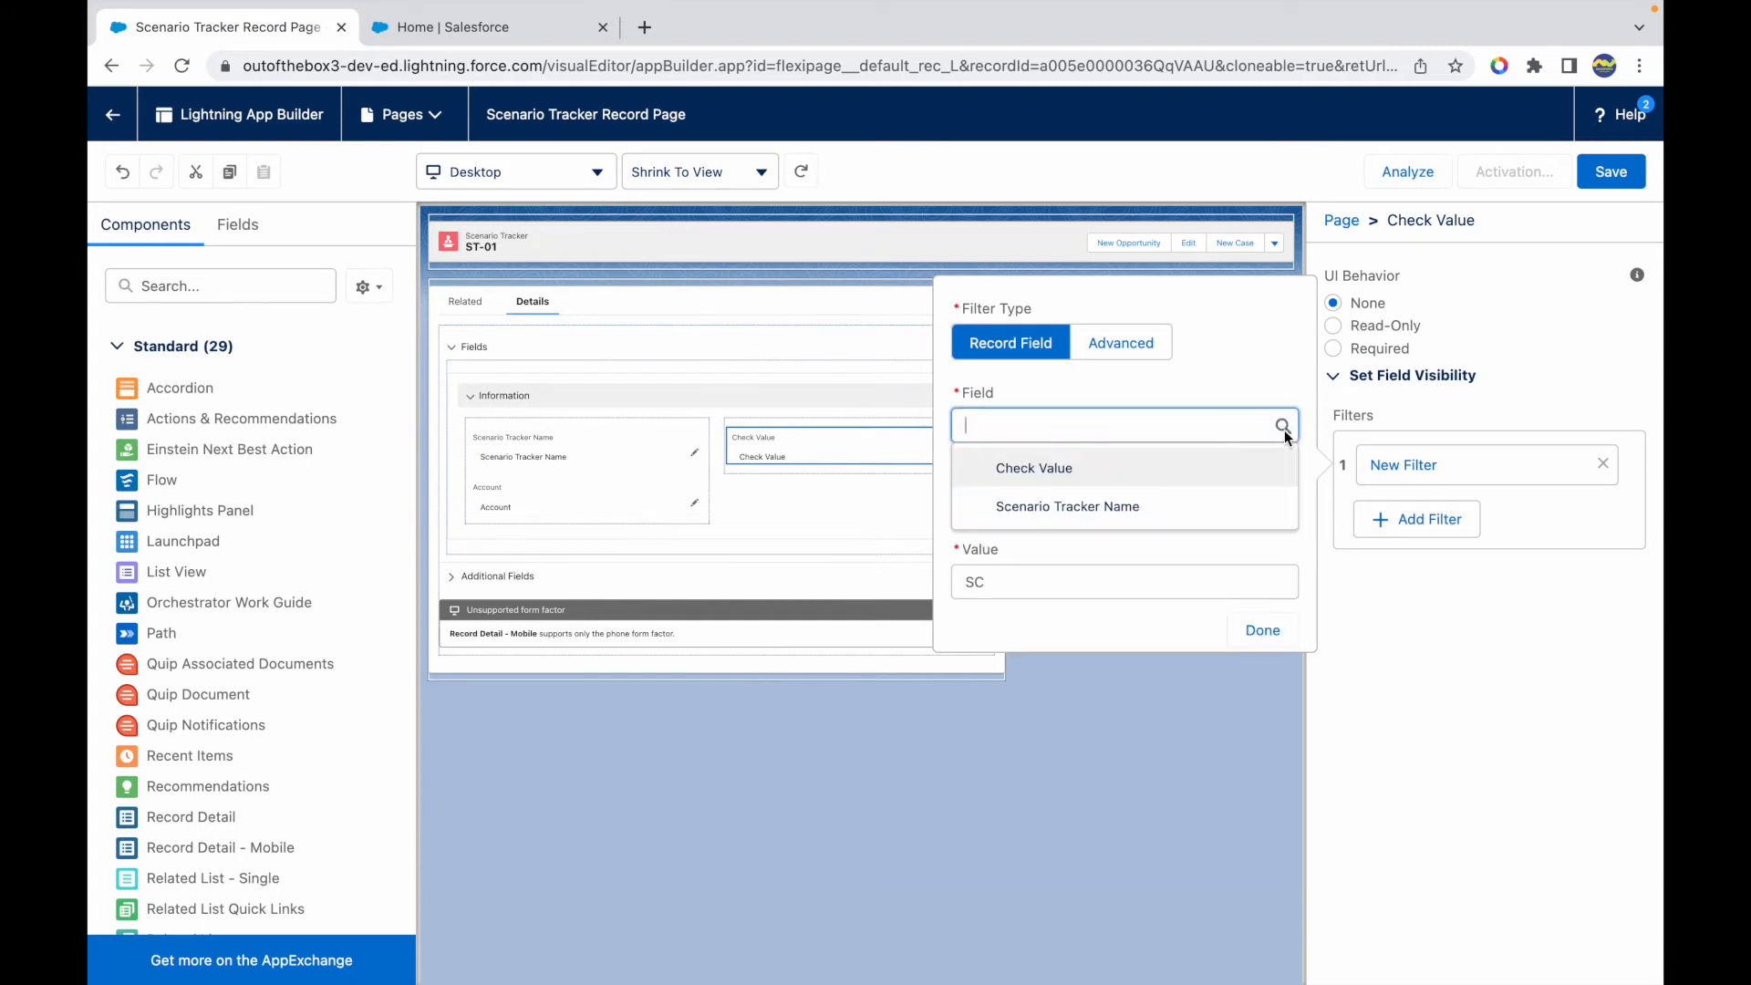
left_click(1034, 467)
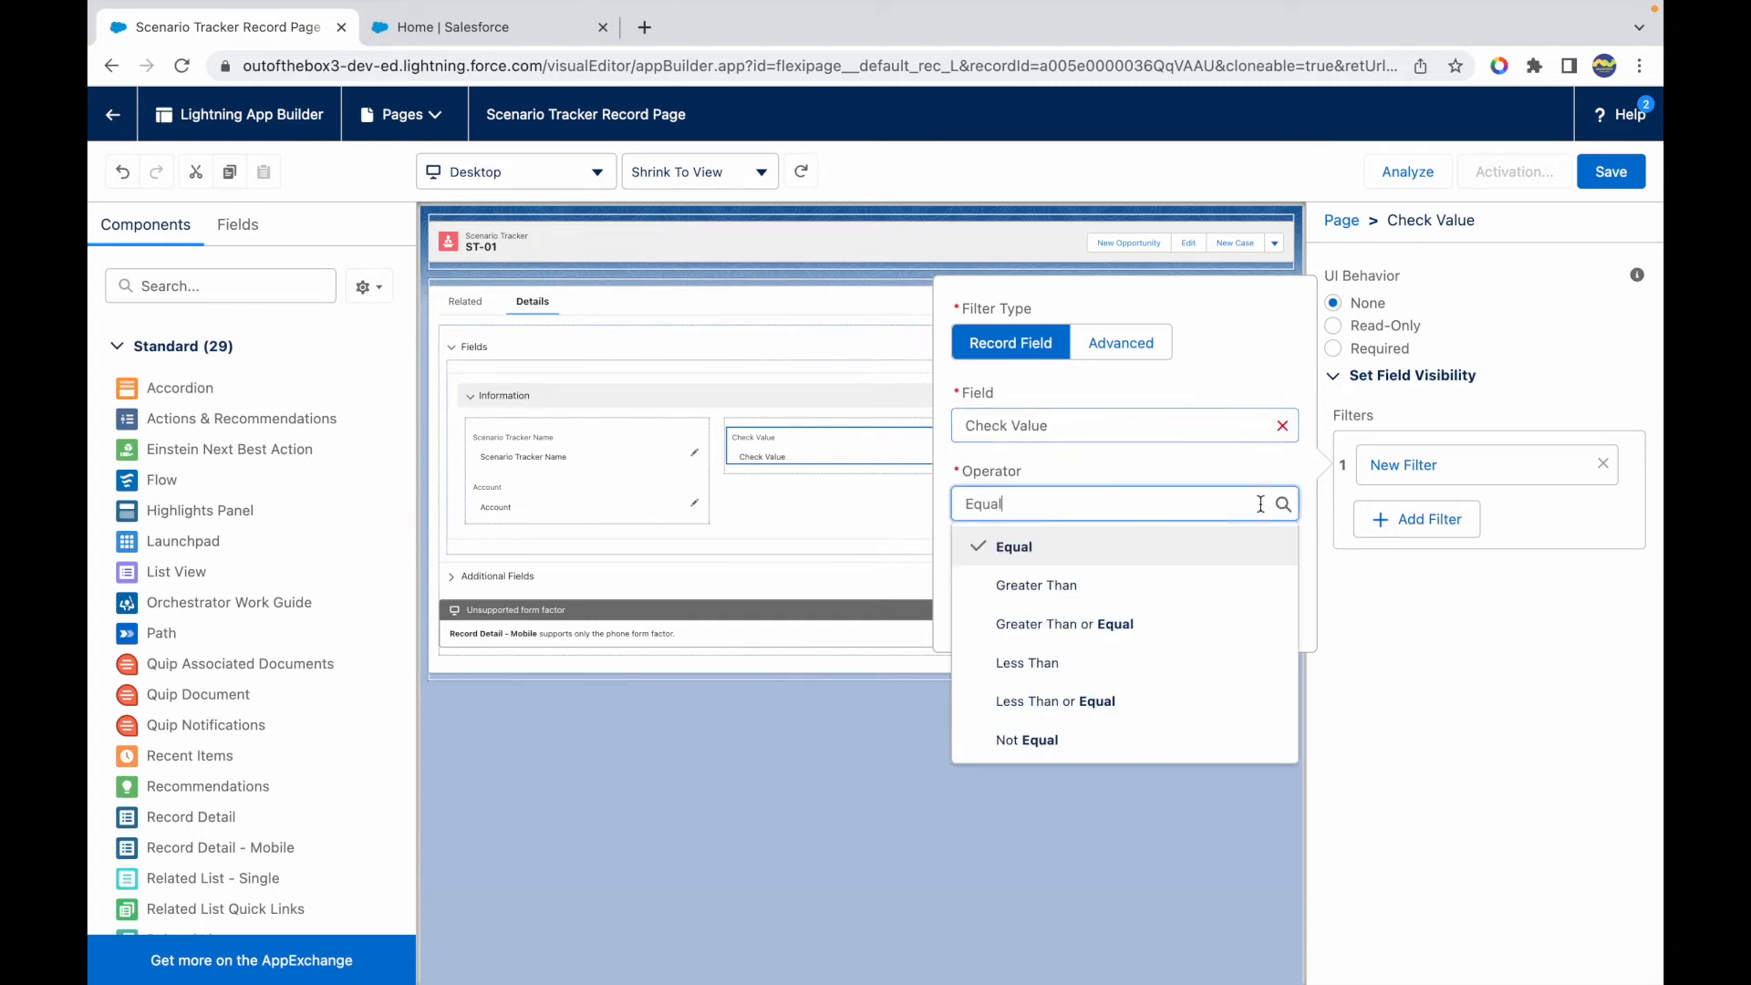
left_click(1036, 585)
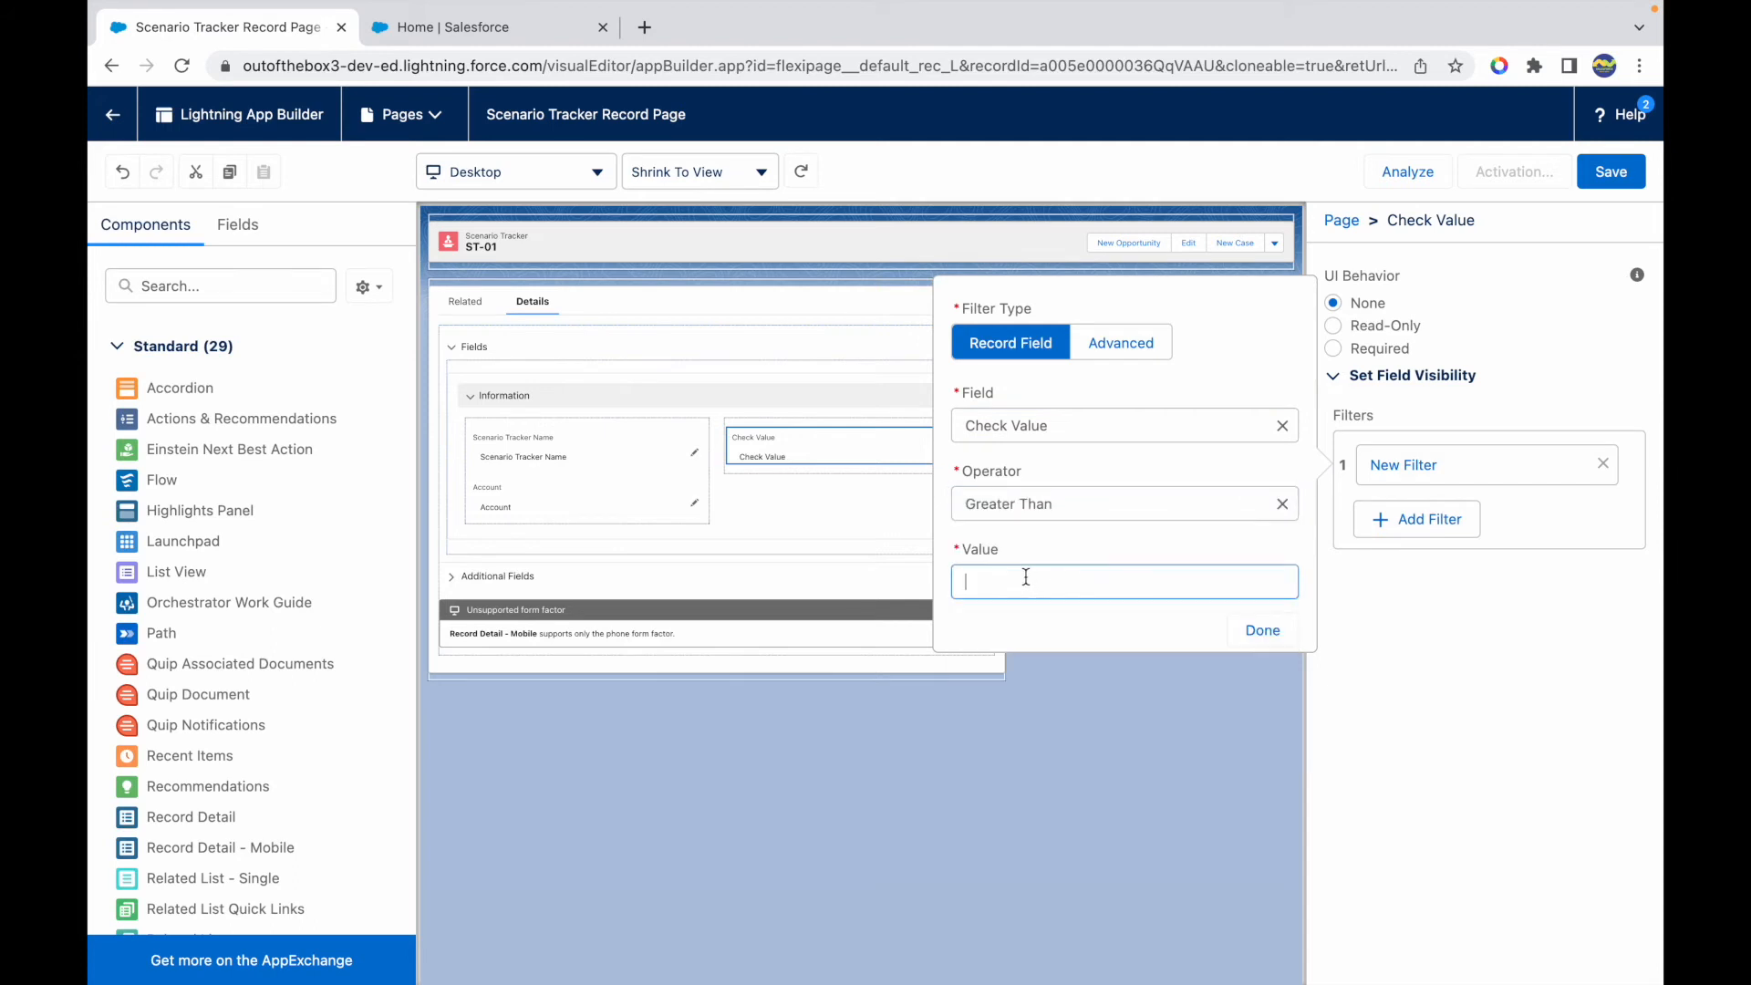
type("150")
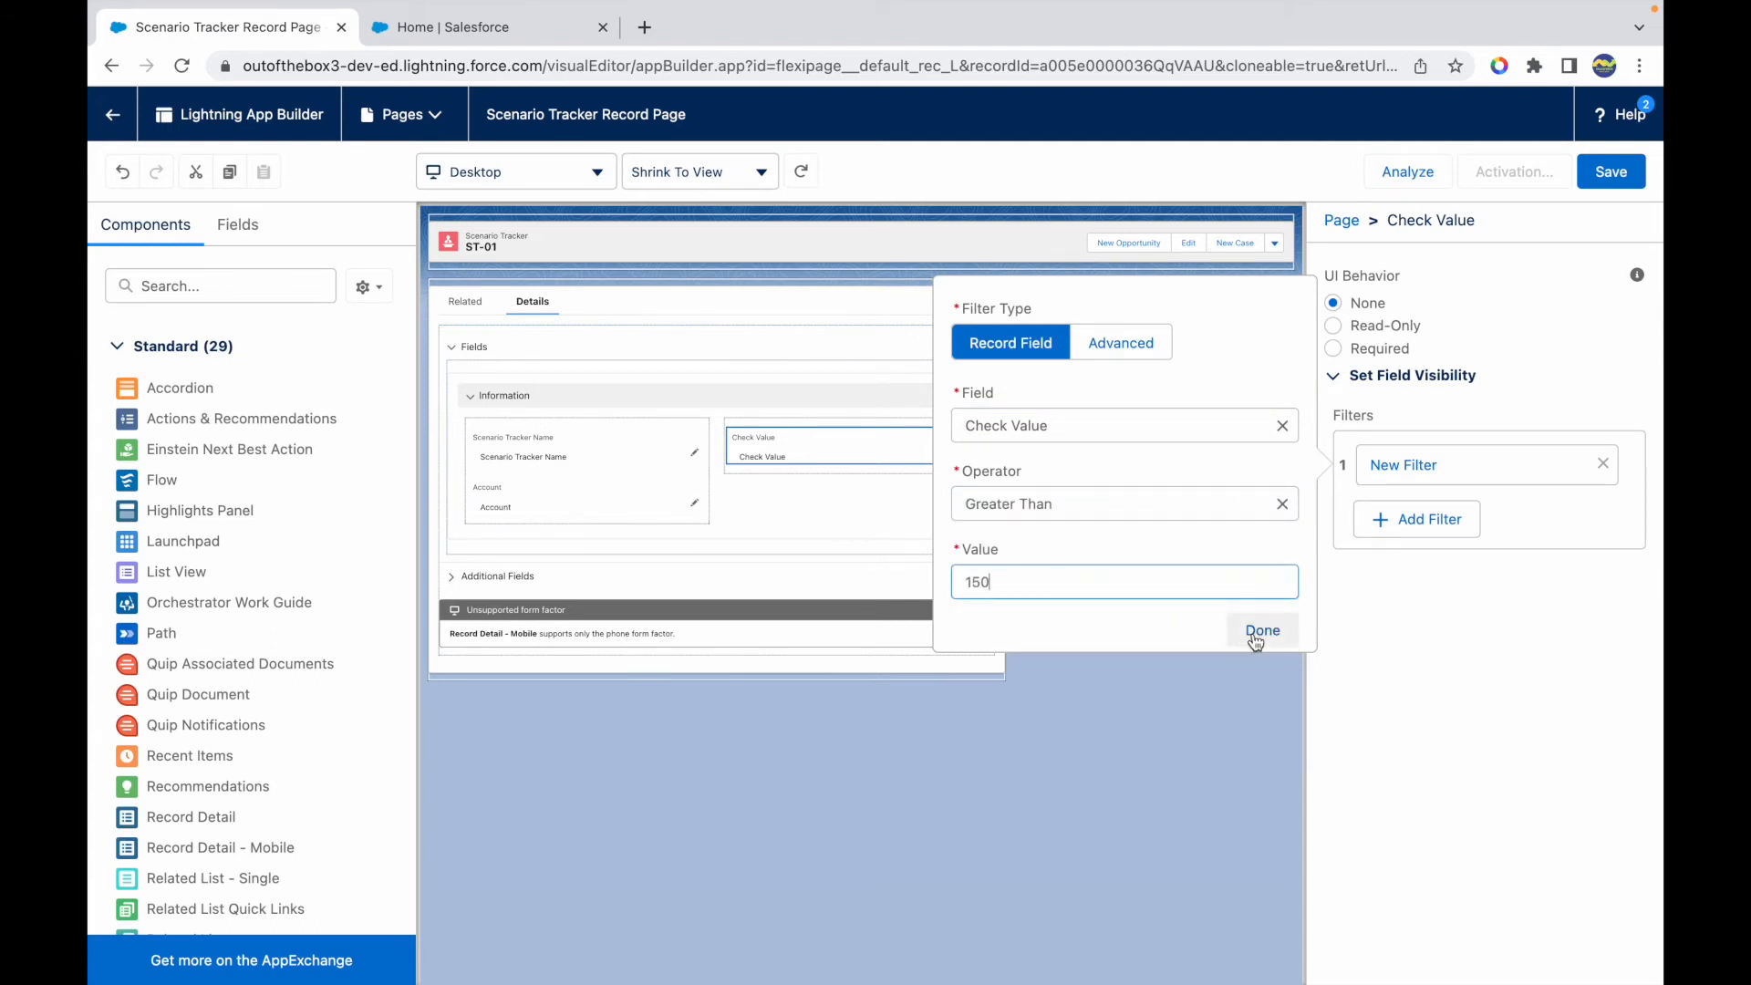
left_click(1262, 630)
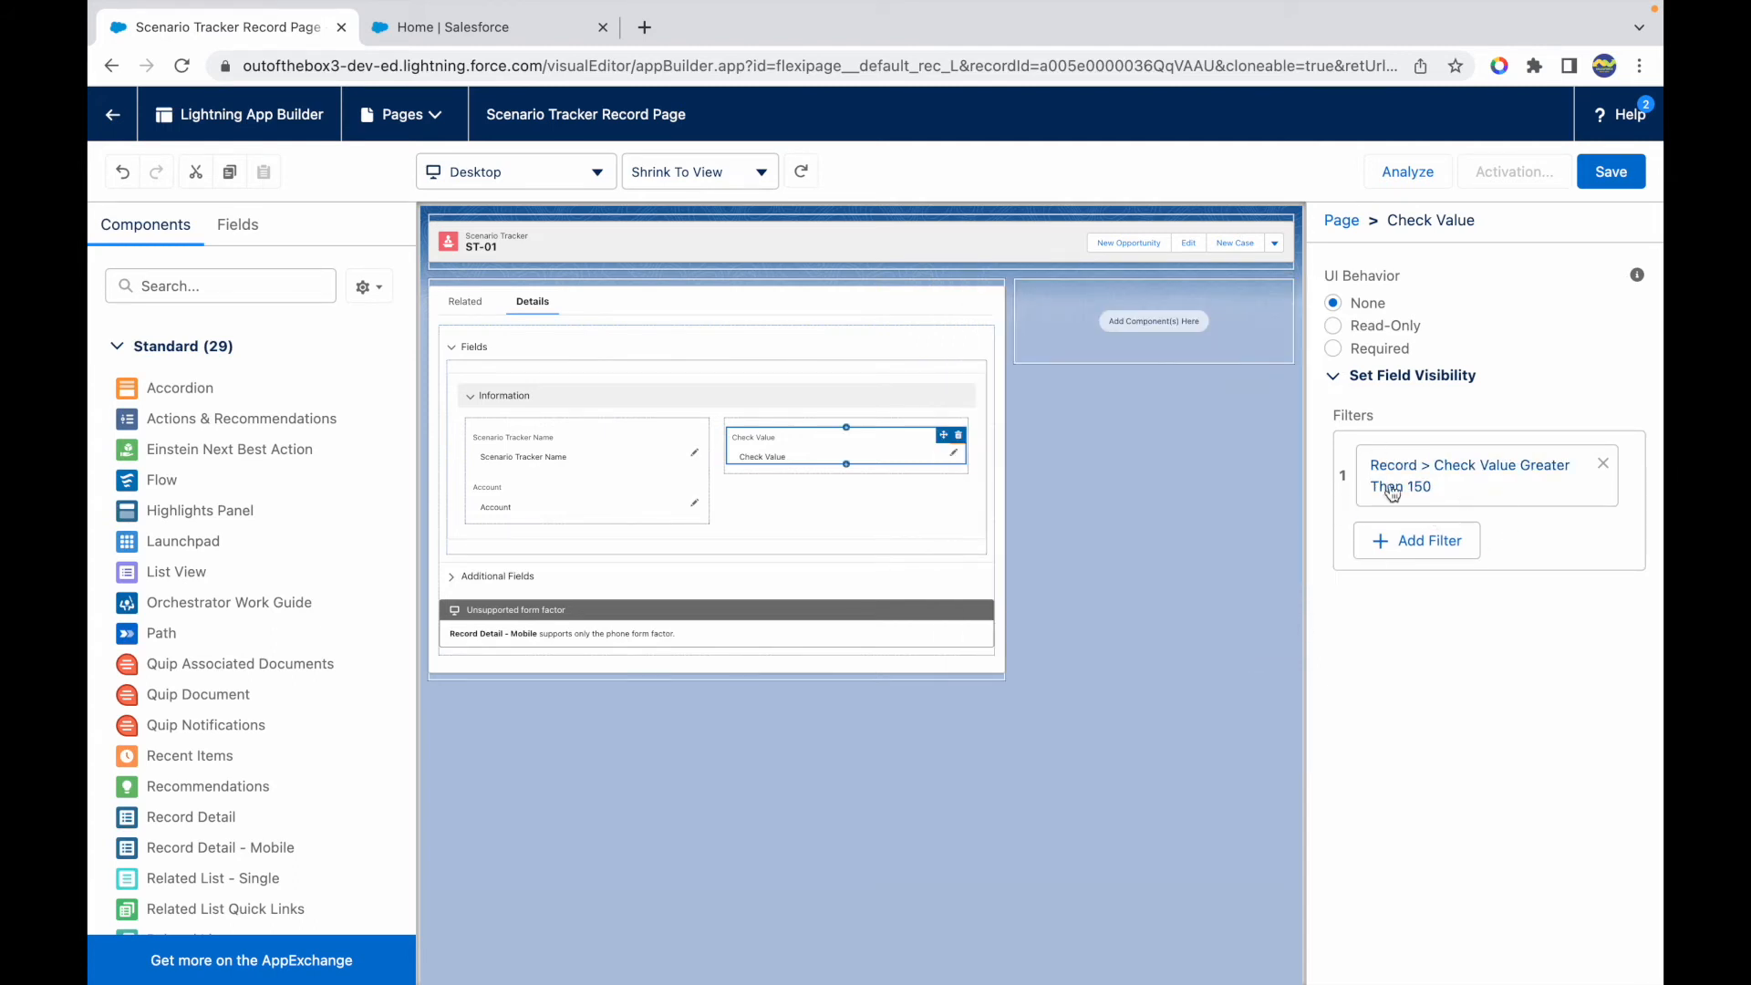
mouse_move(762, 548)
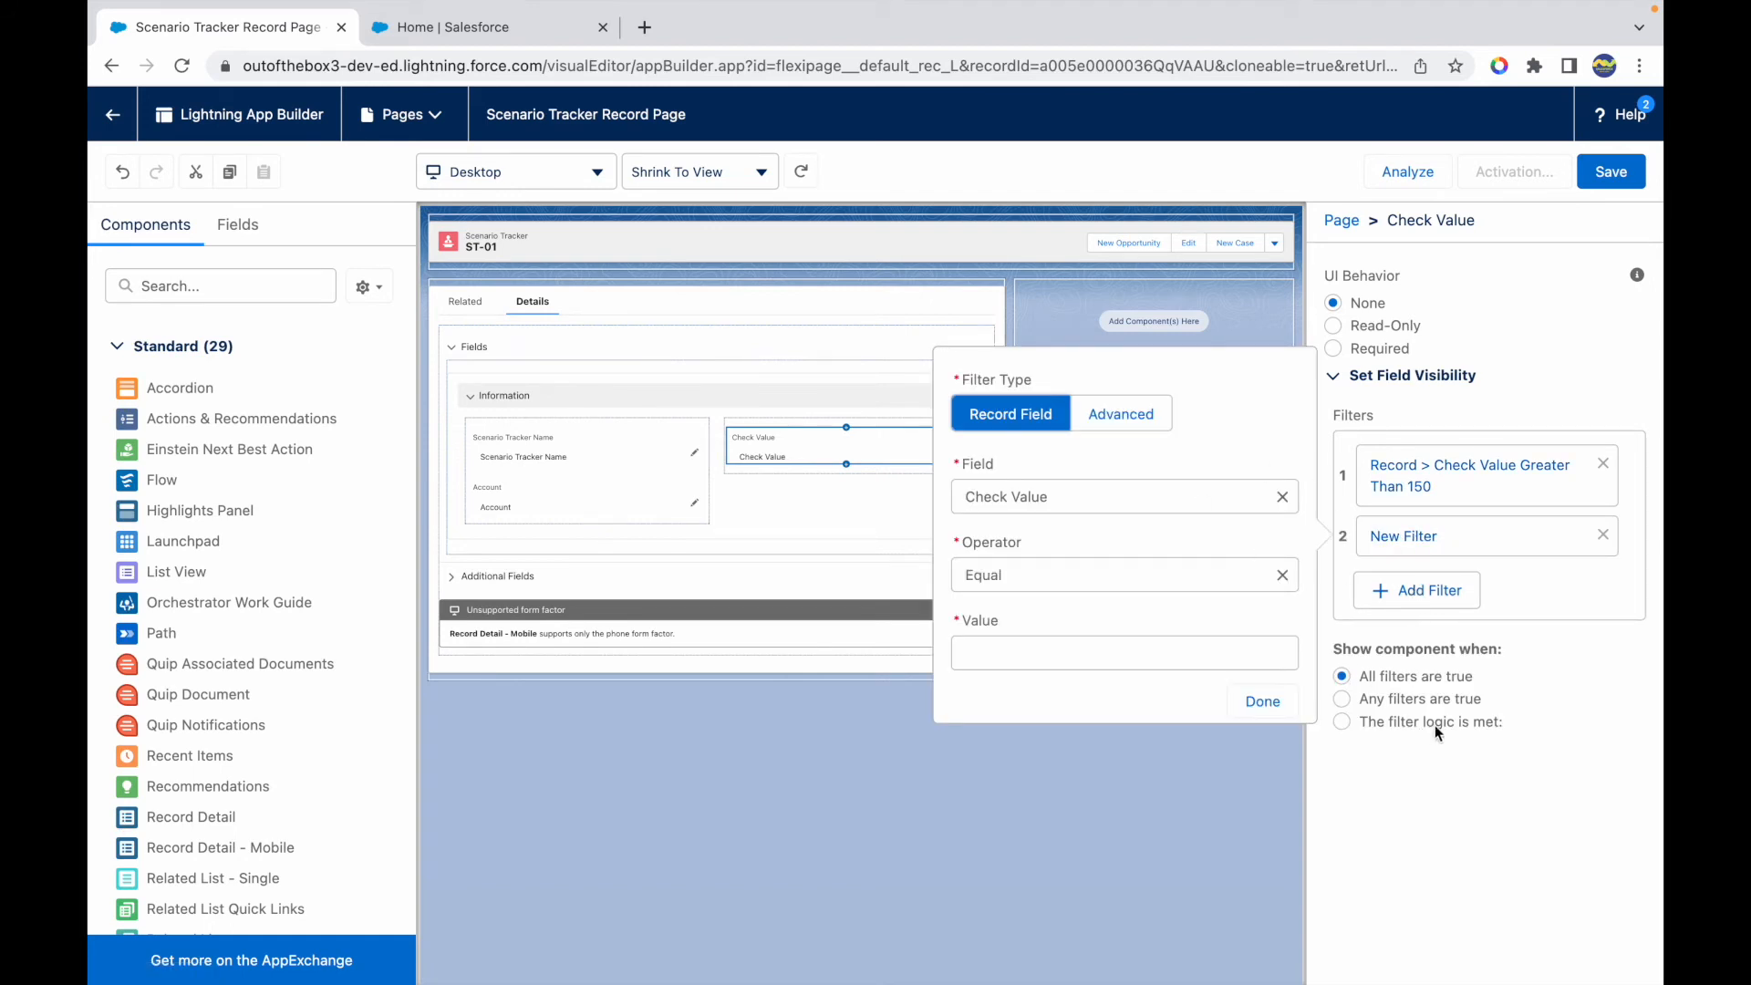
mouse_move(1448, 726)
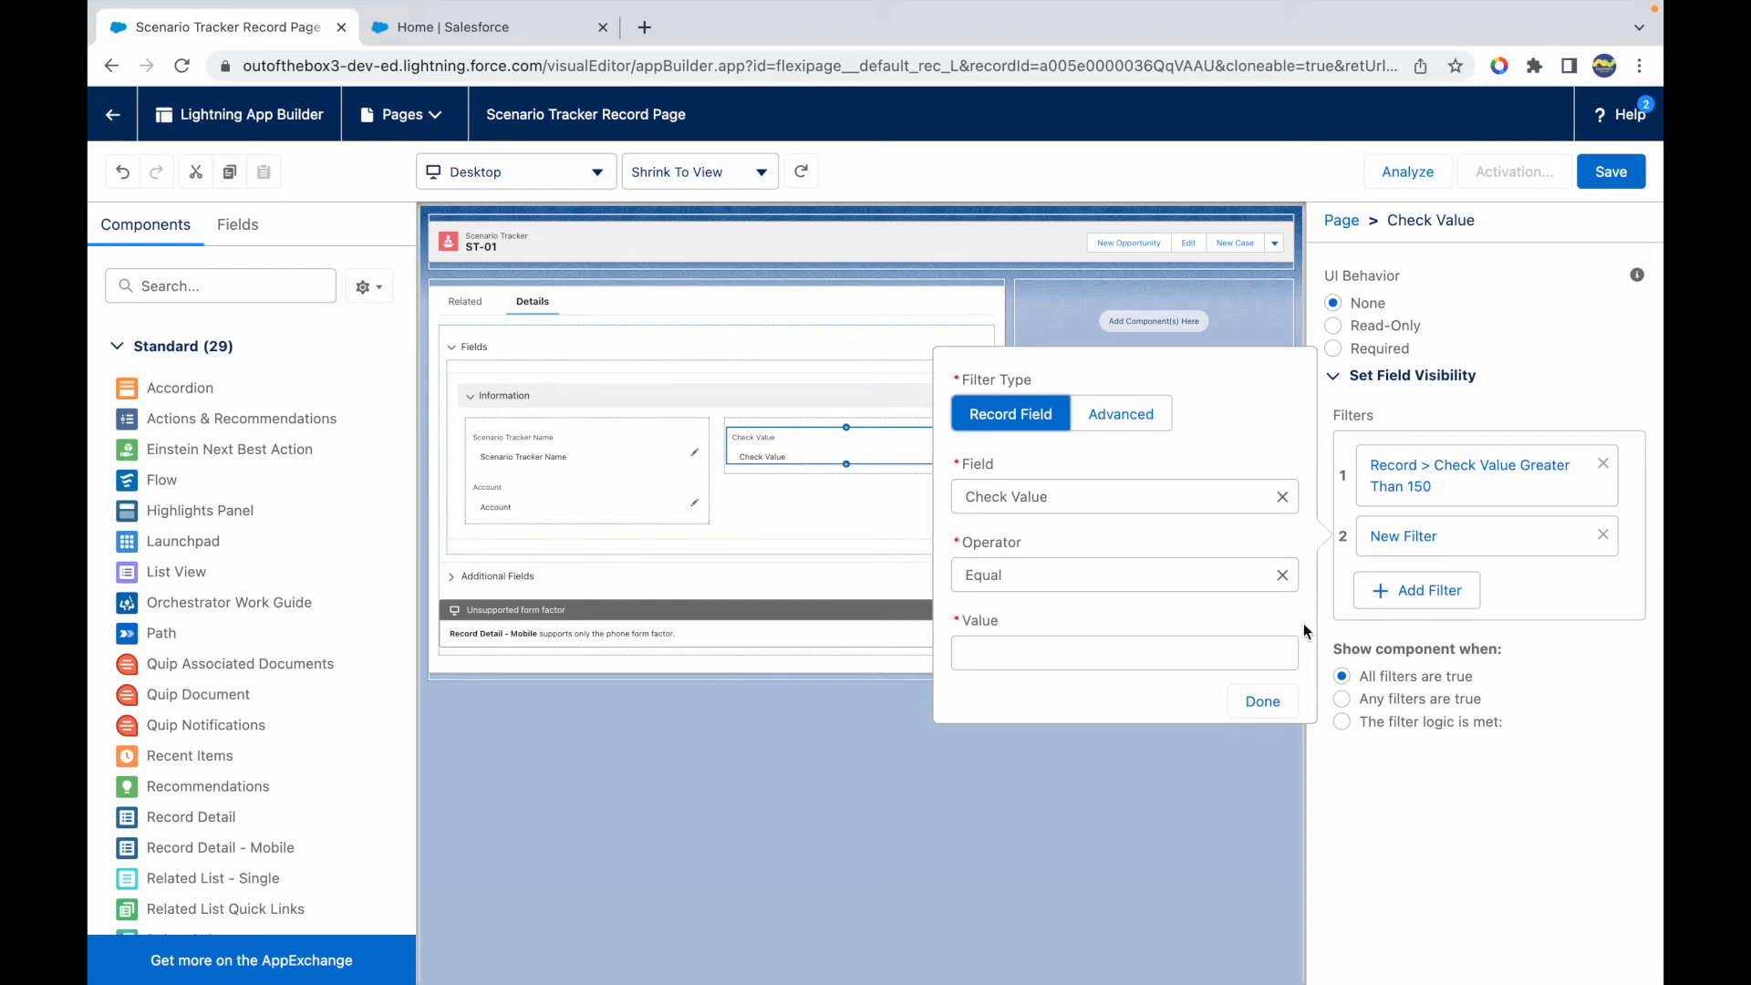
mouse_move(1091, 526)
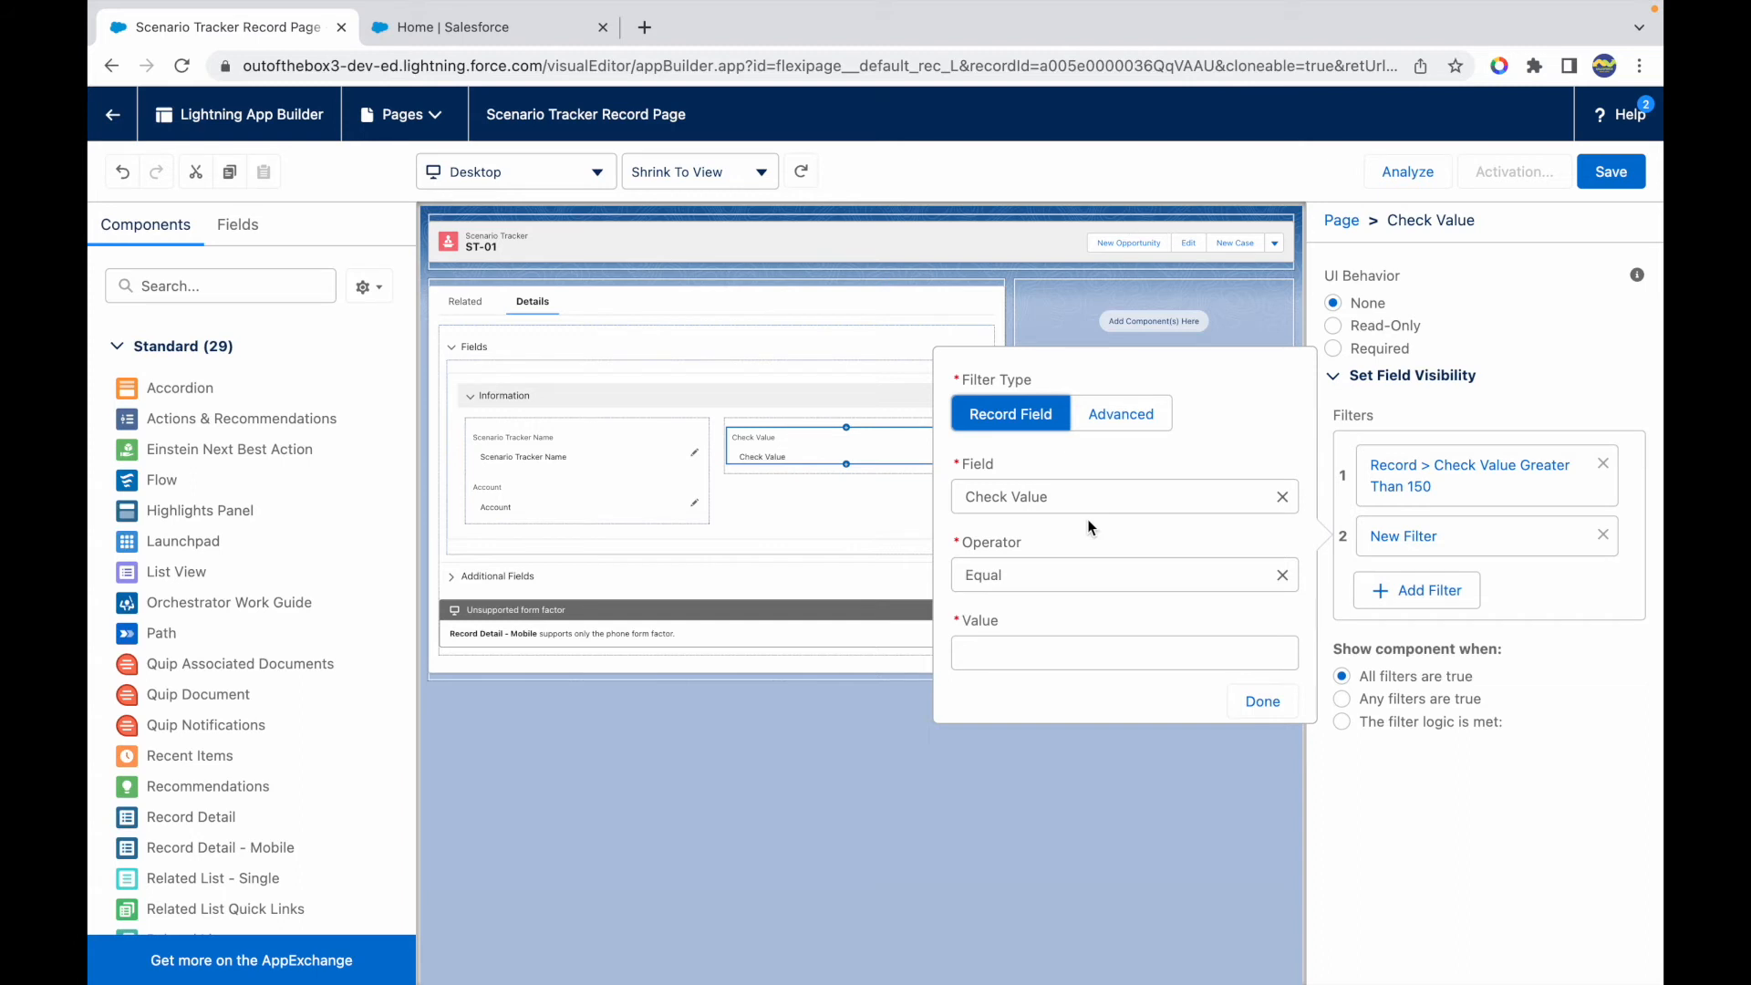
Add a second Check Value filter: Scenario Tracker Name Contains 'SC'
left_click(1113, 496)
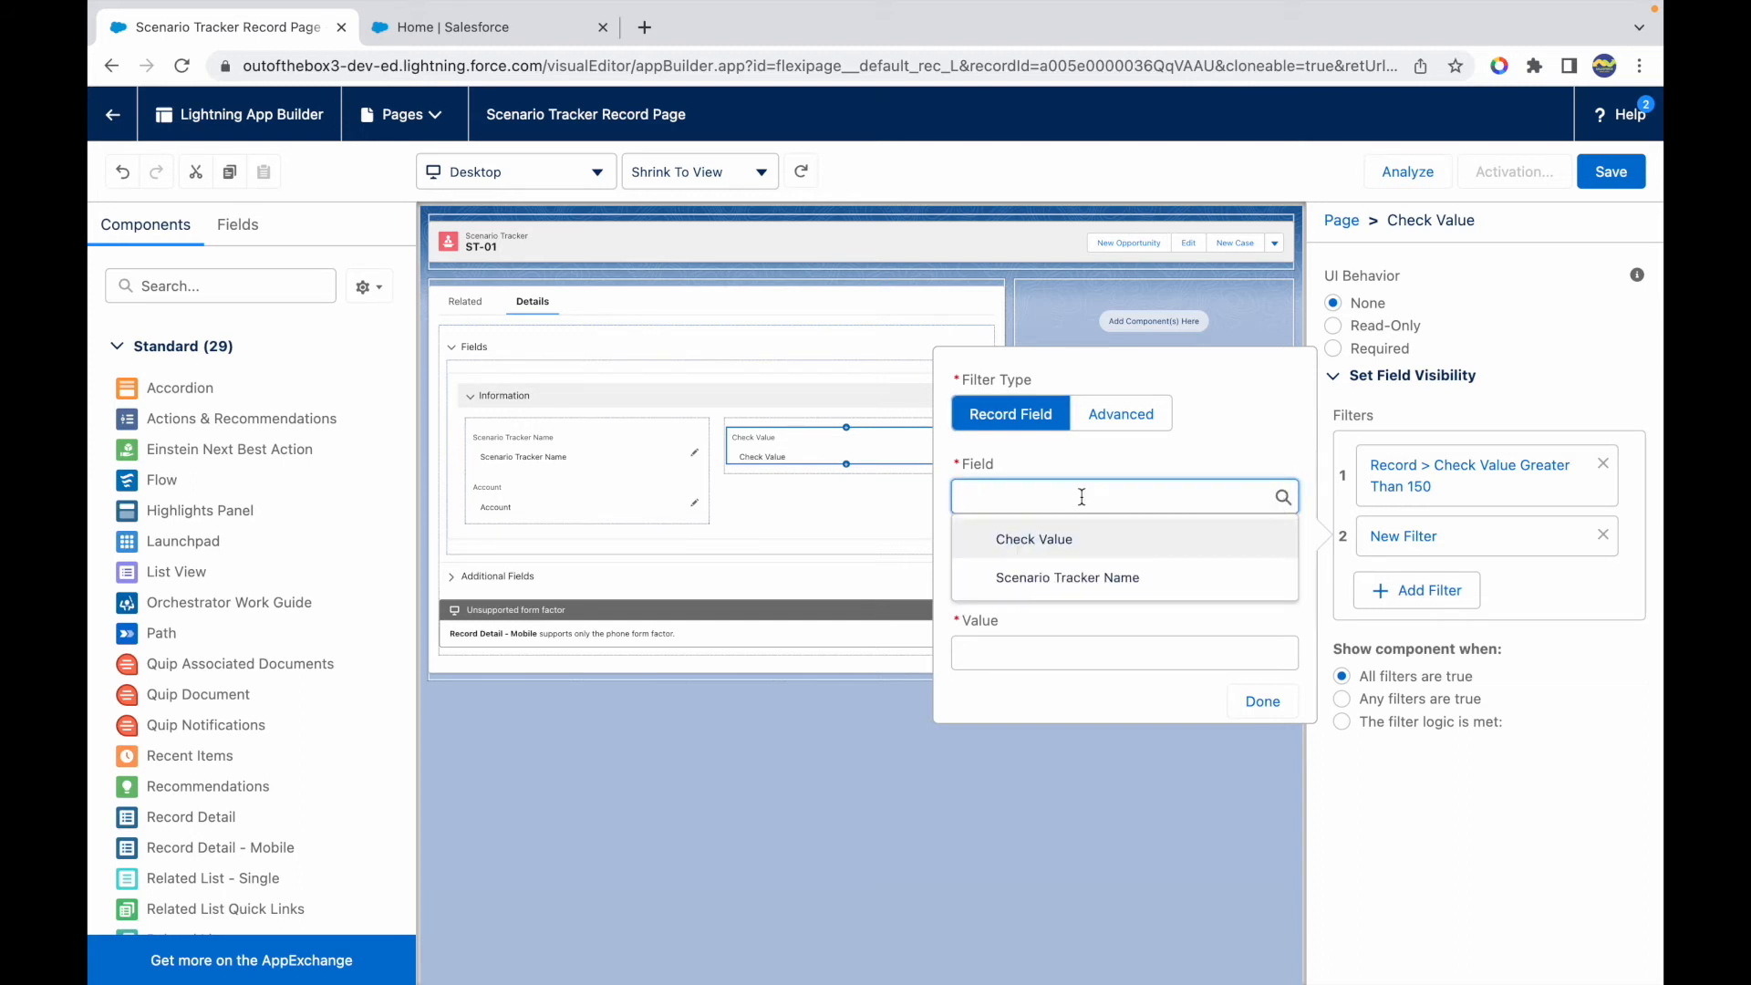
left_click(1067, 578)
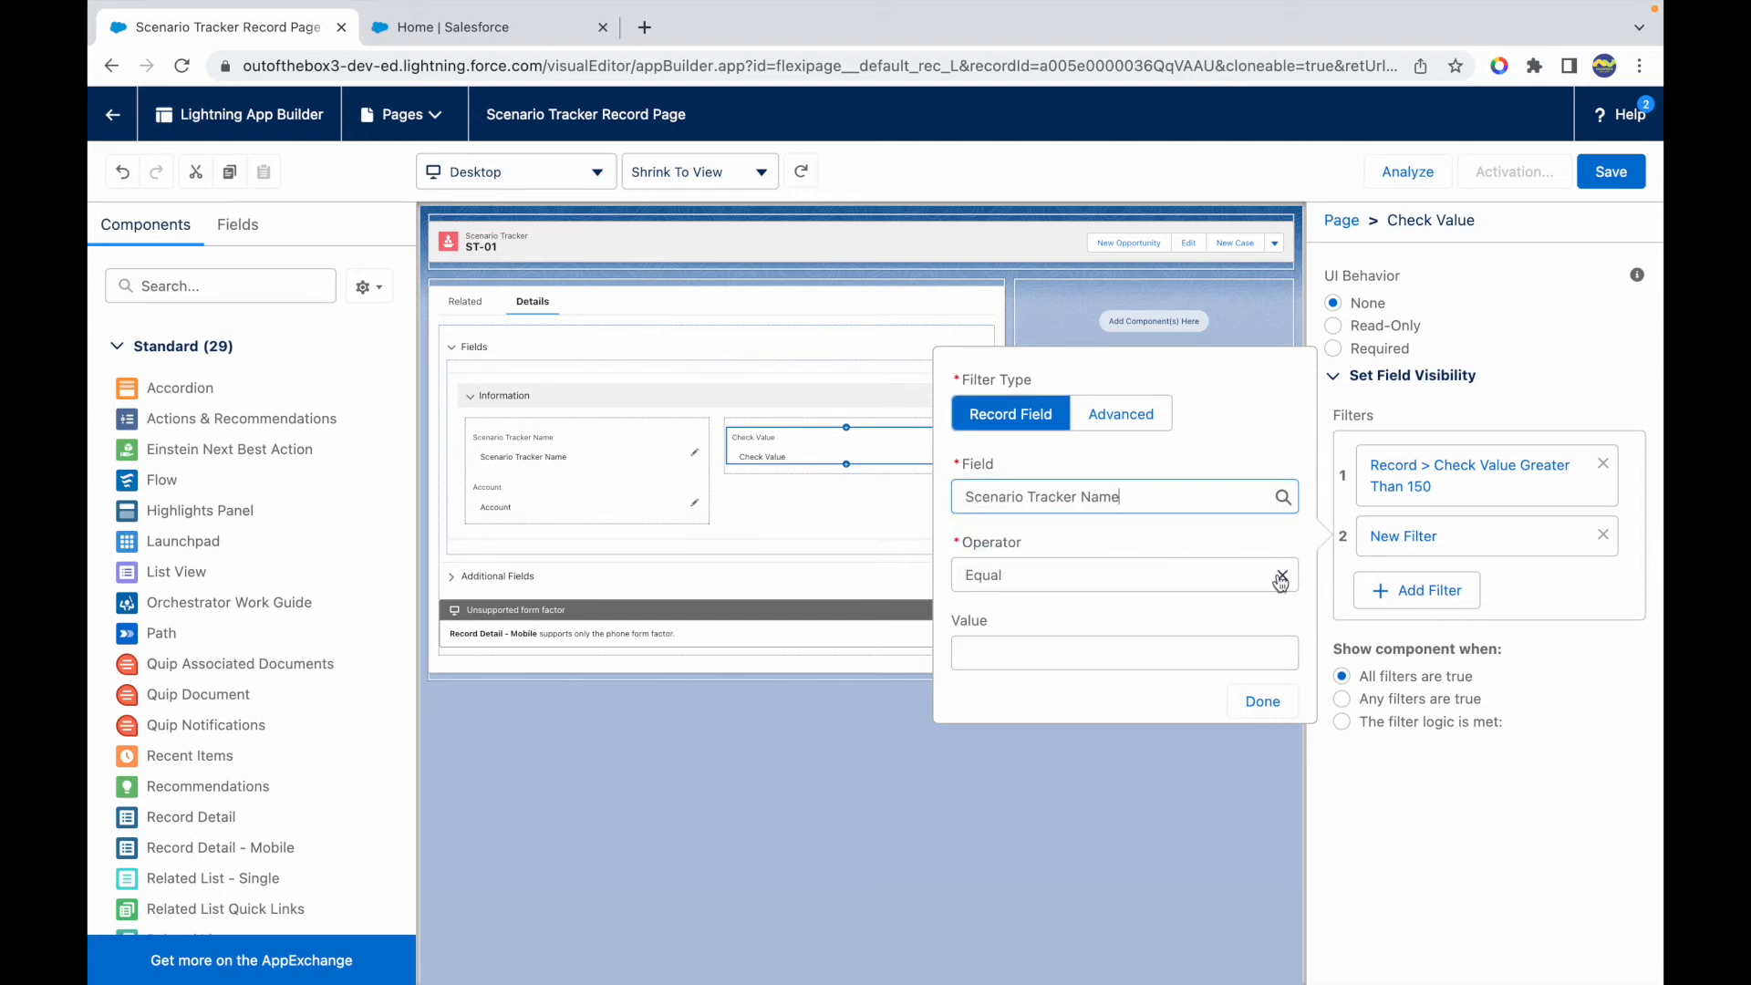
left_click(1122, 575)
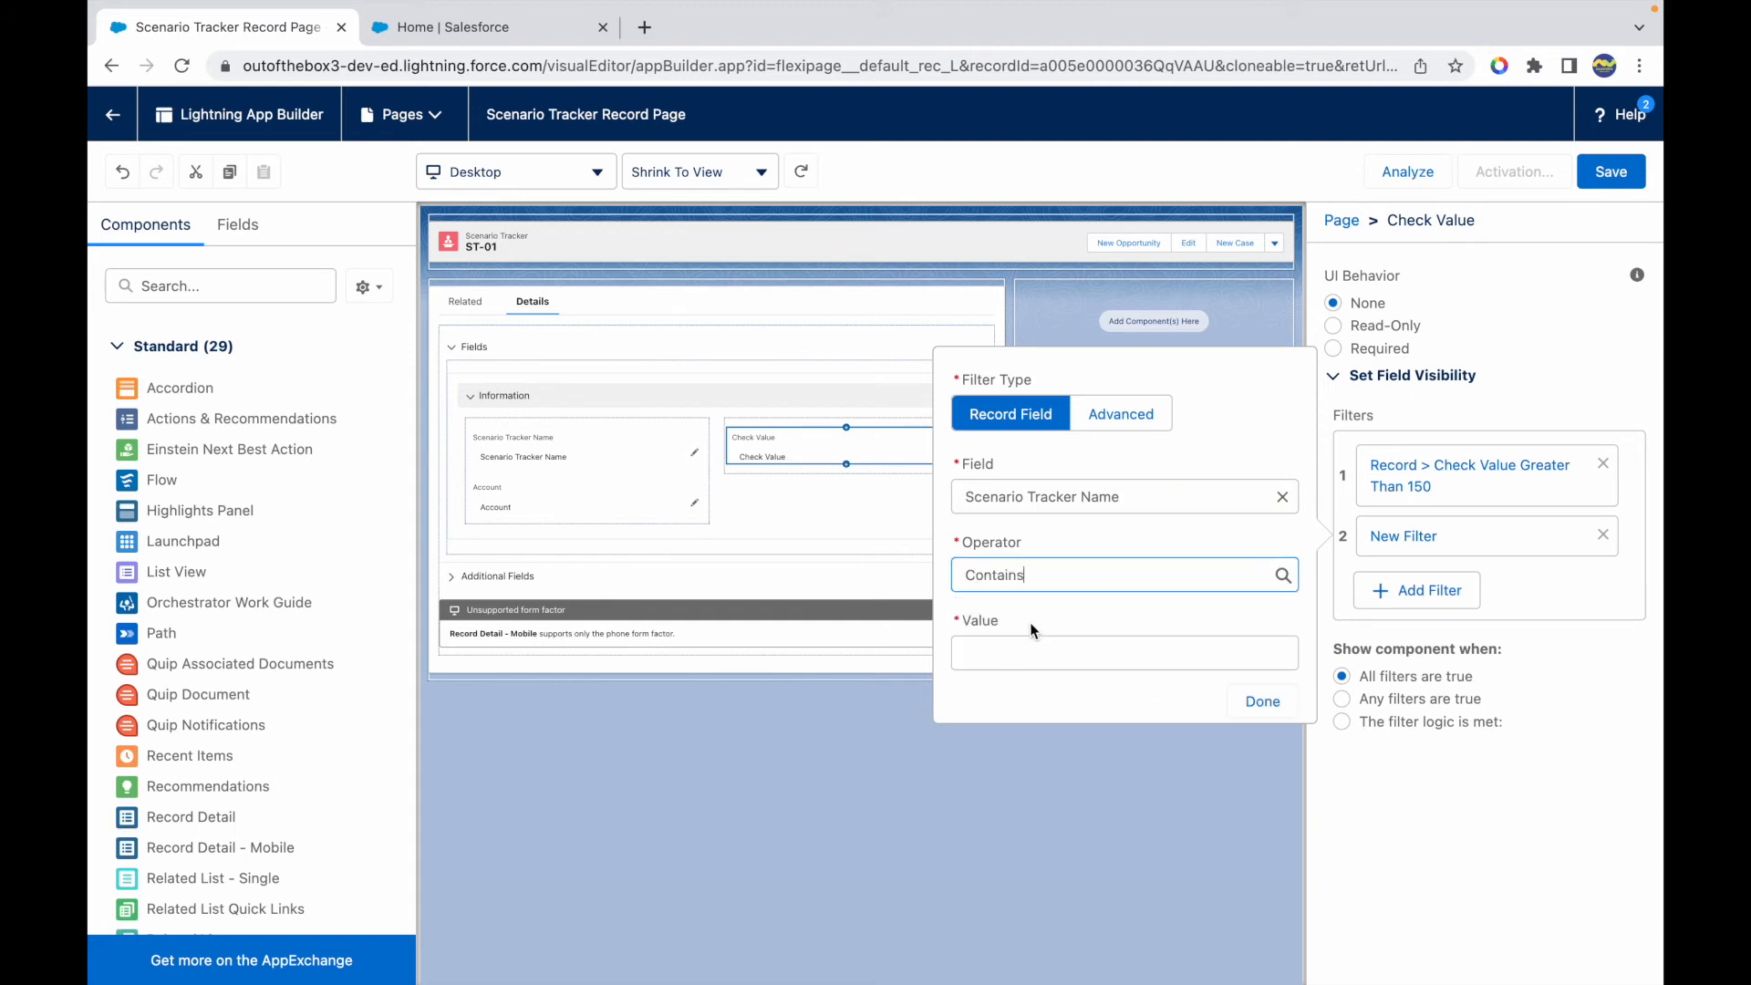
type("SC")
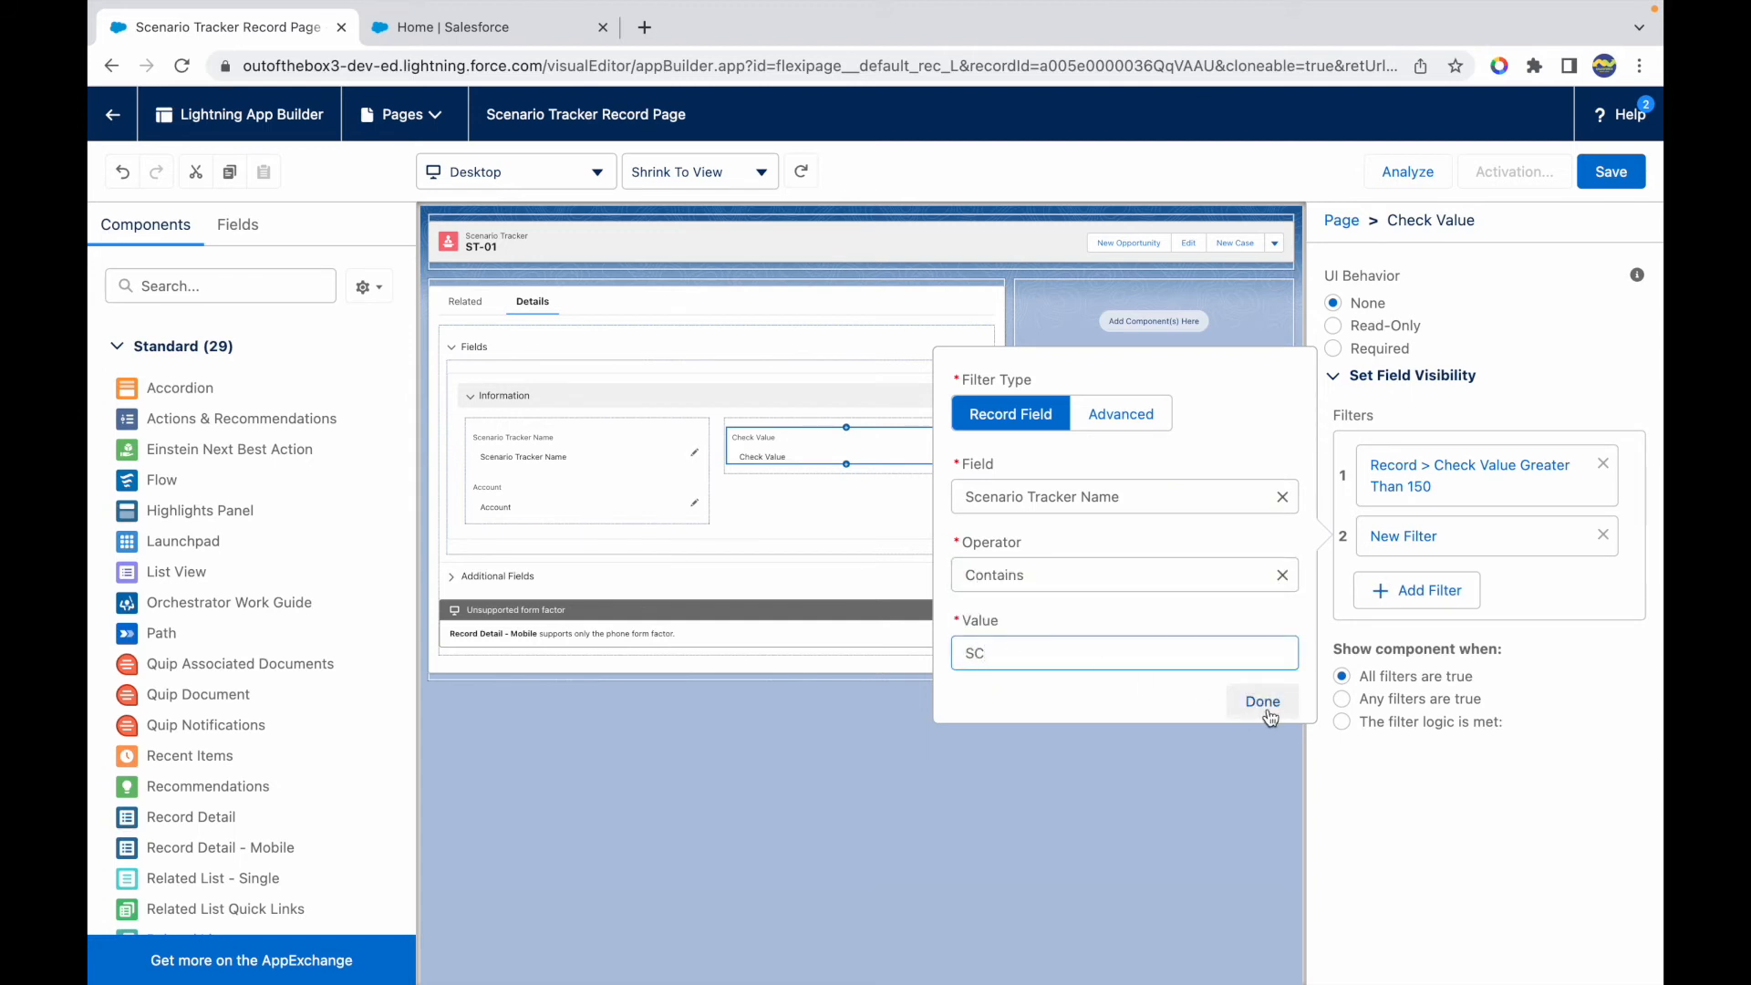
left_click(1262, 700)
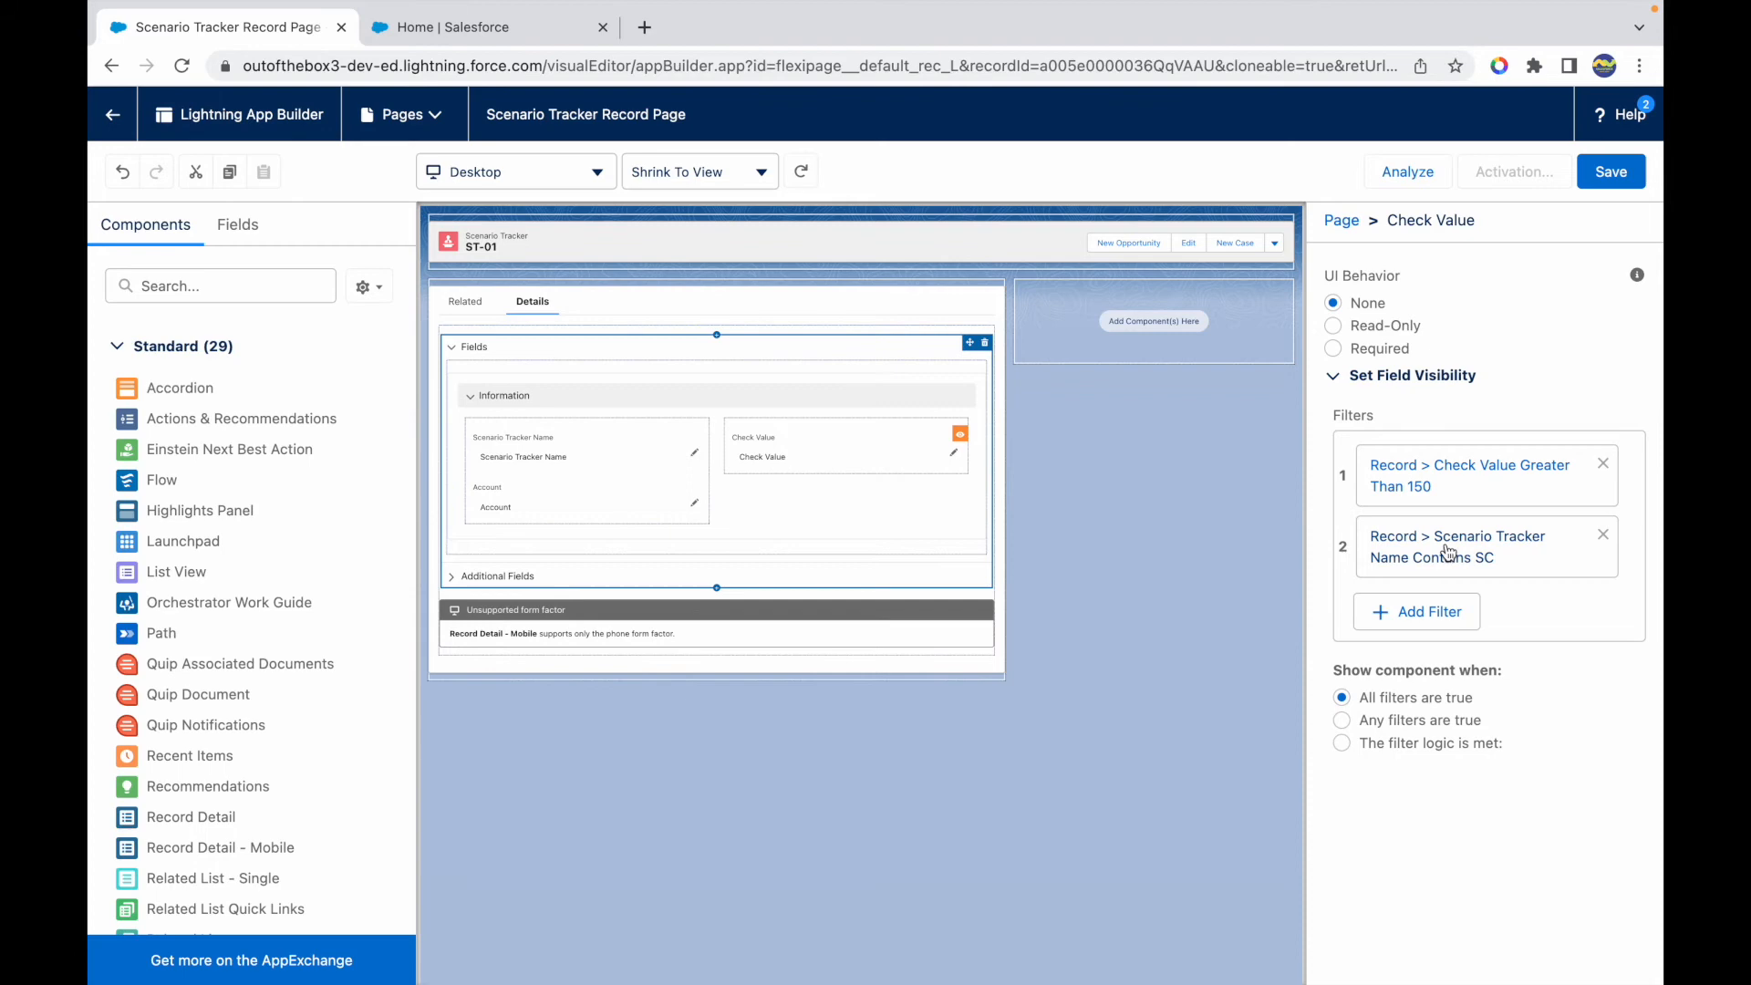
left_click(845, 446)
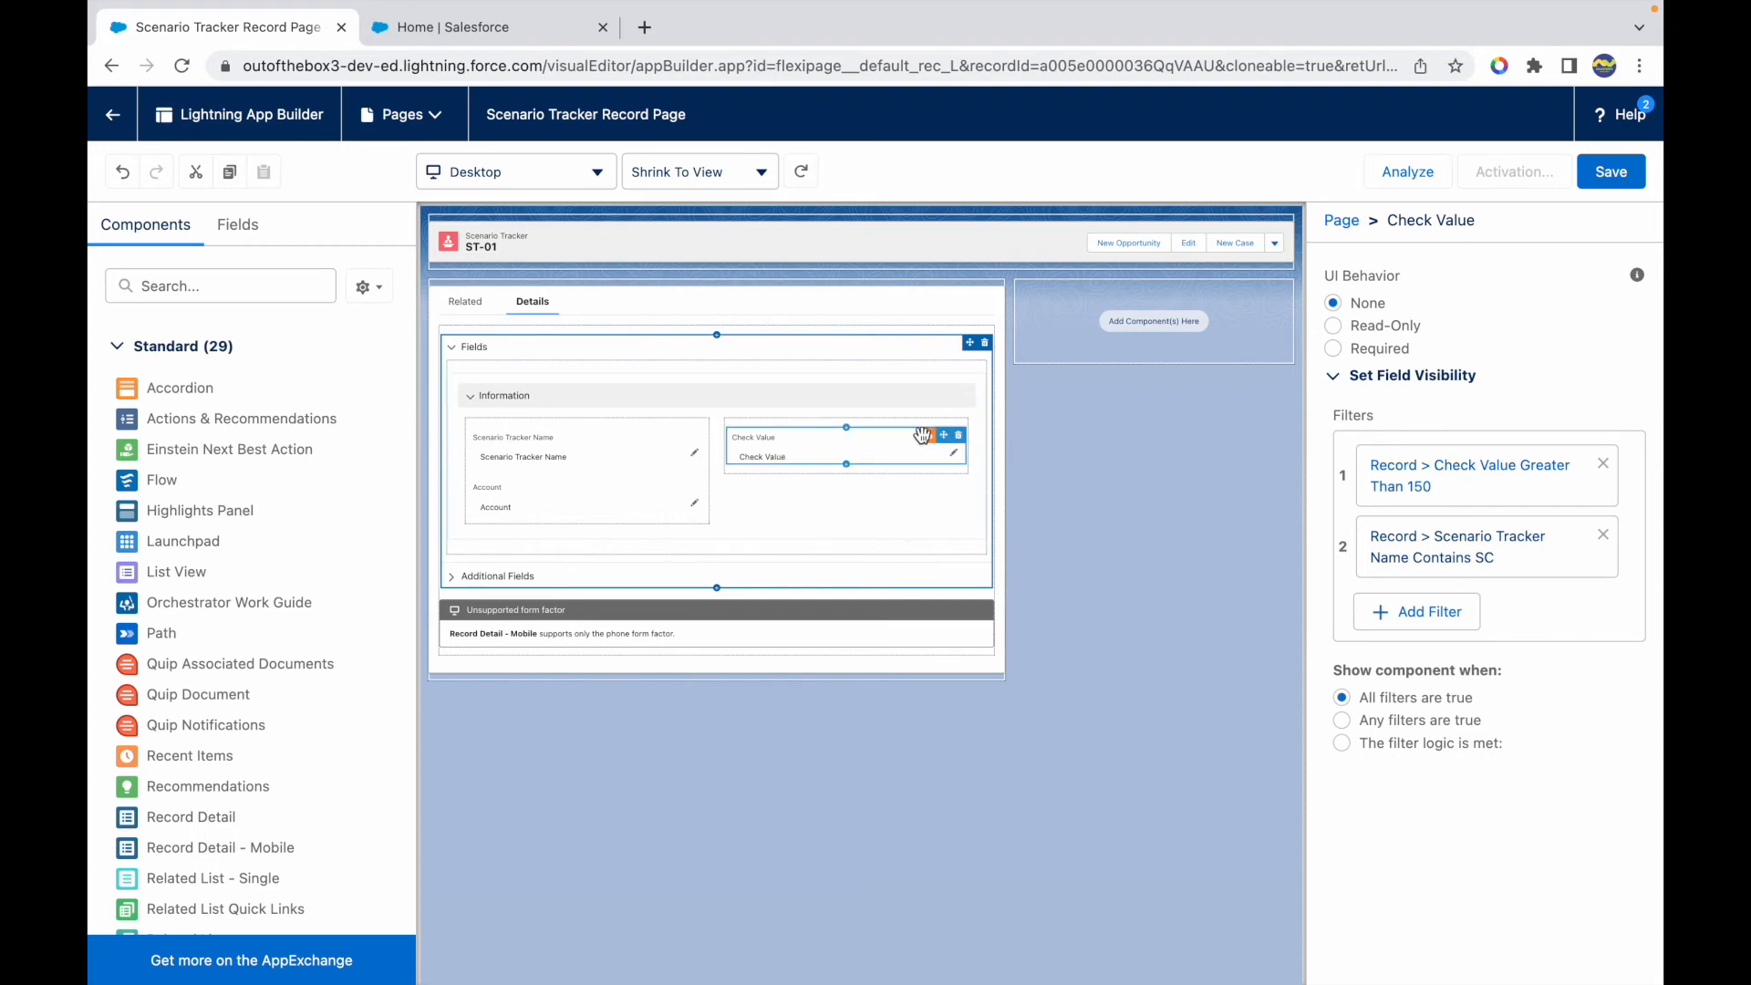
mouse_move(963, 446)
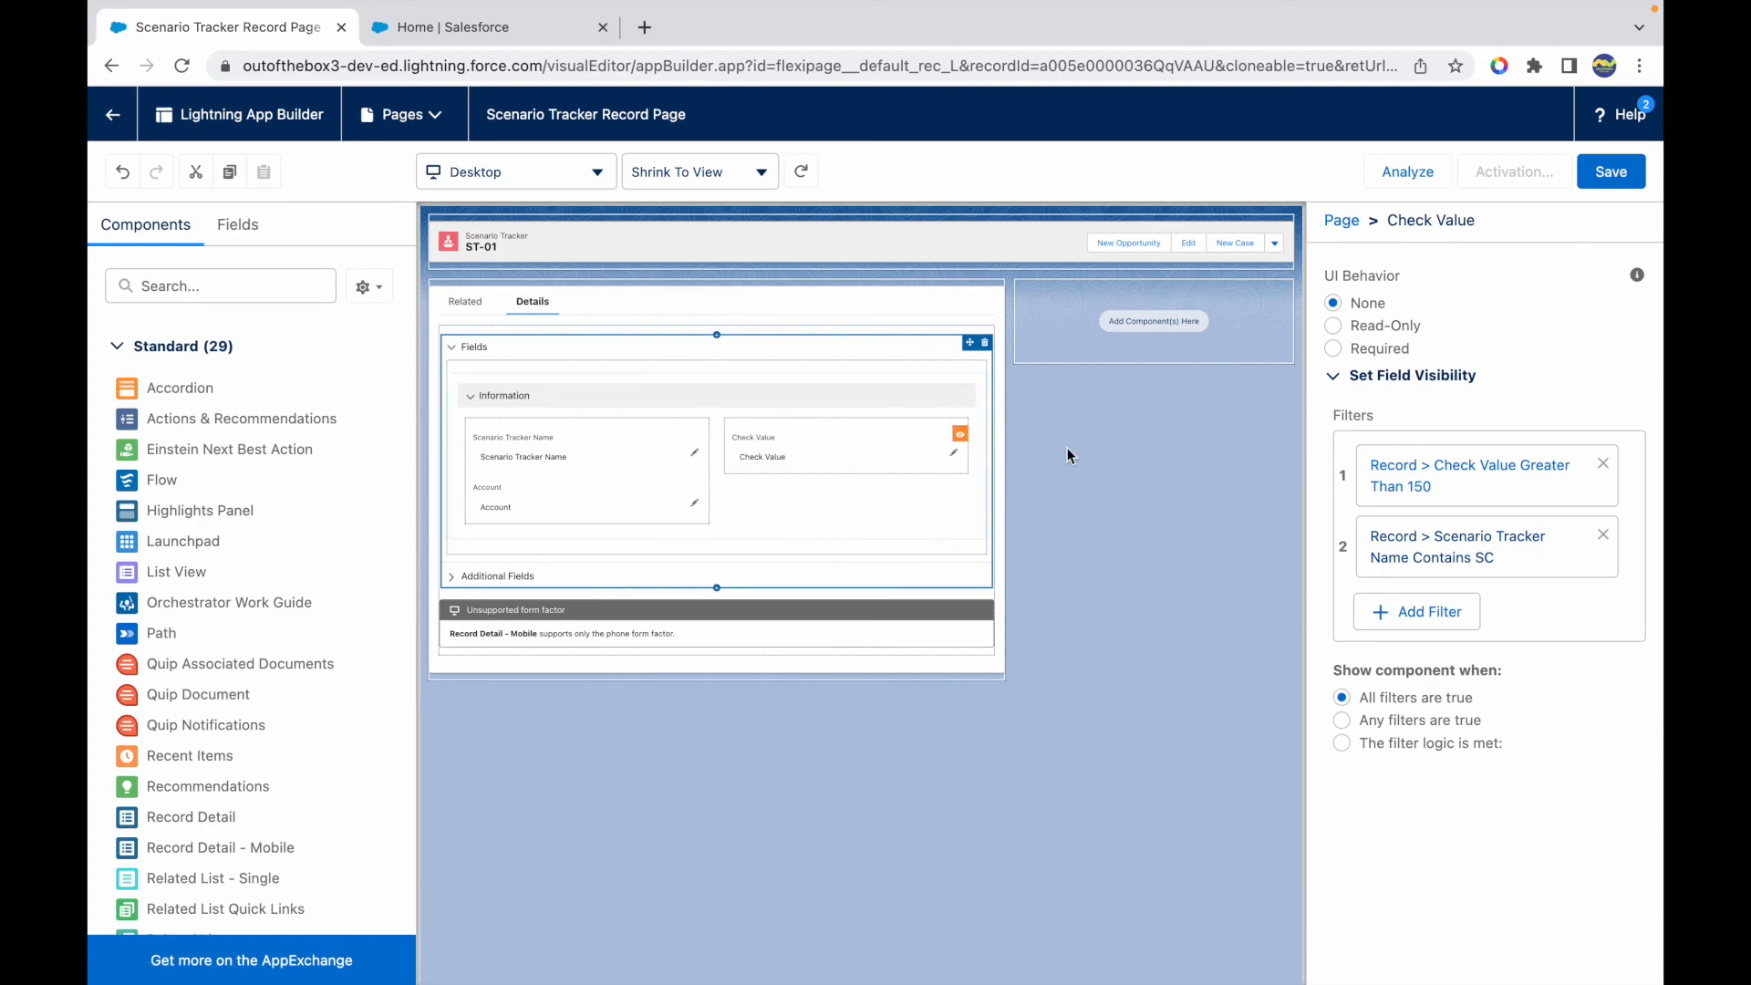
Save the record page with the Check Value >150 and name-contains-SC filters
left_click(500, 396)
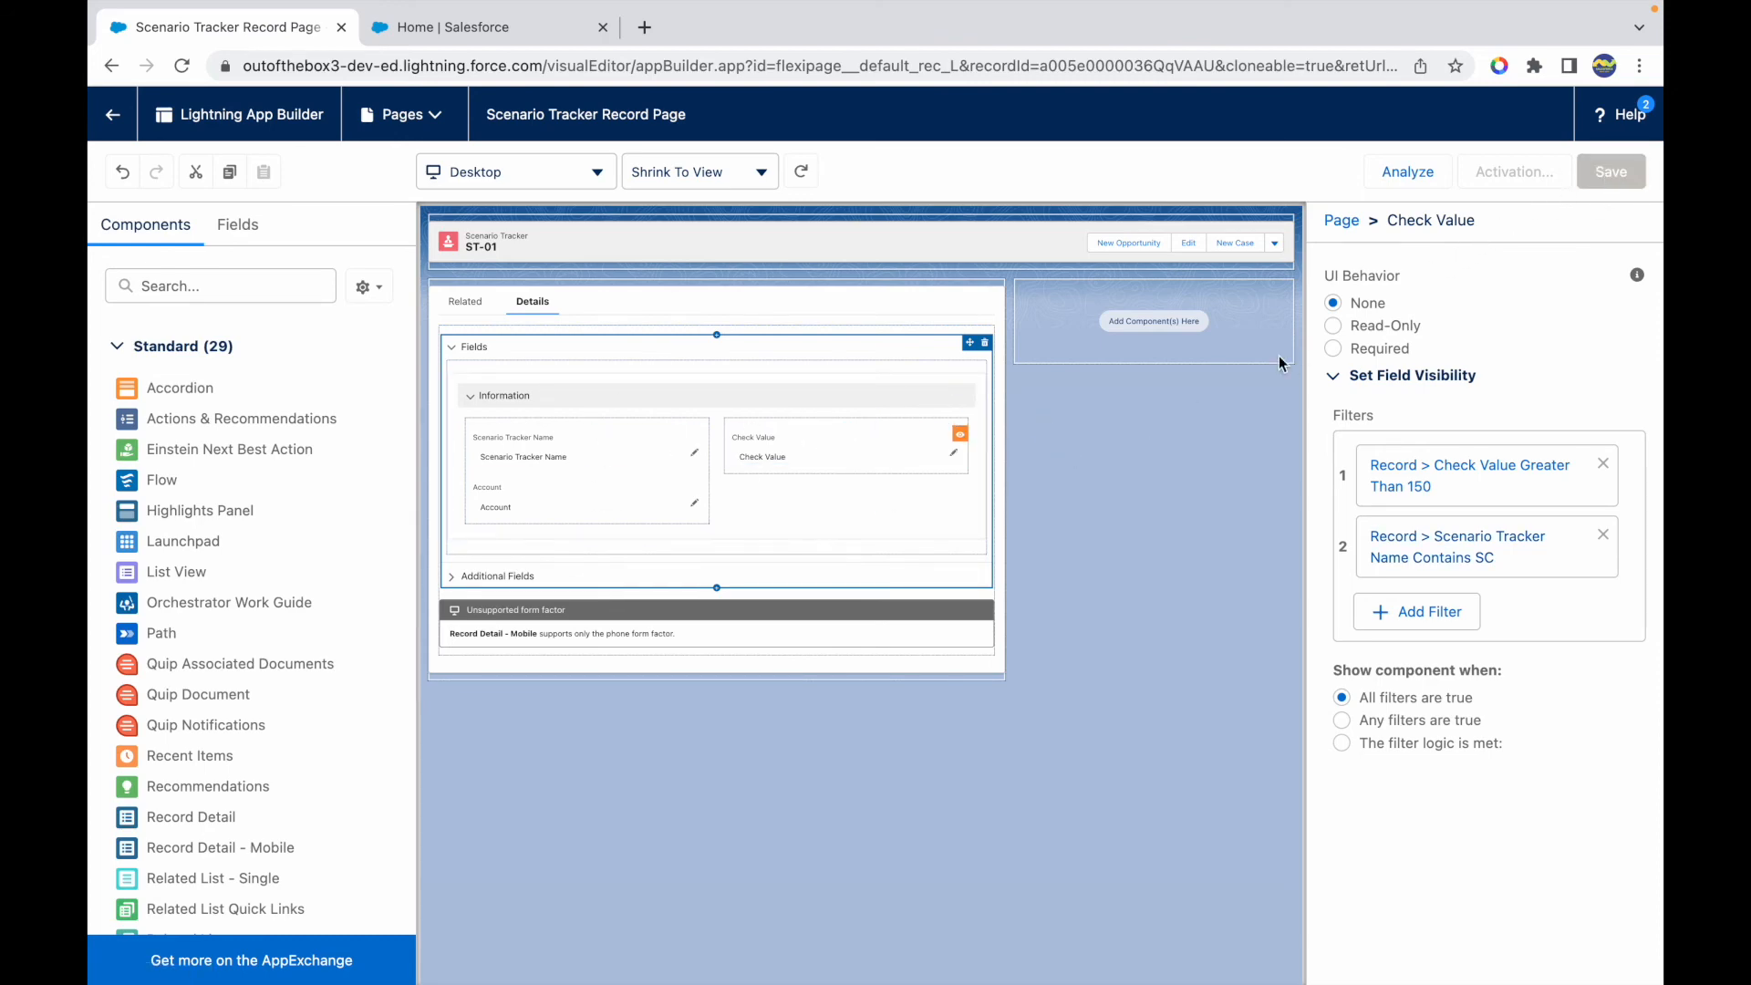
left_click(1611, 172)
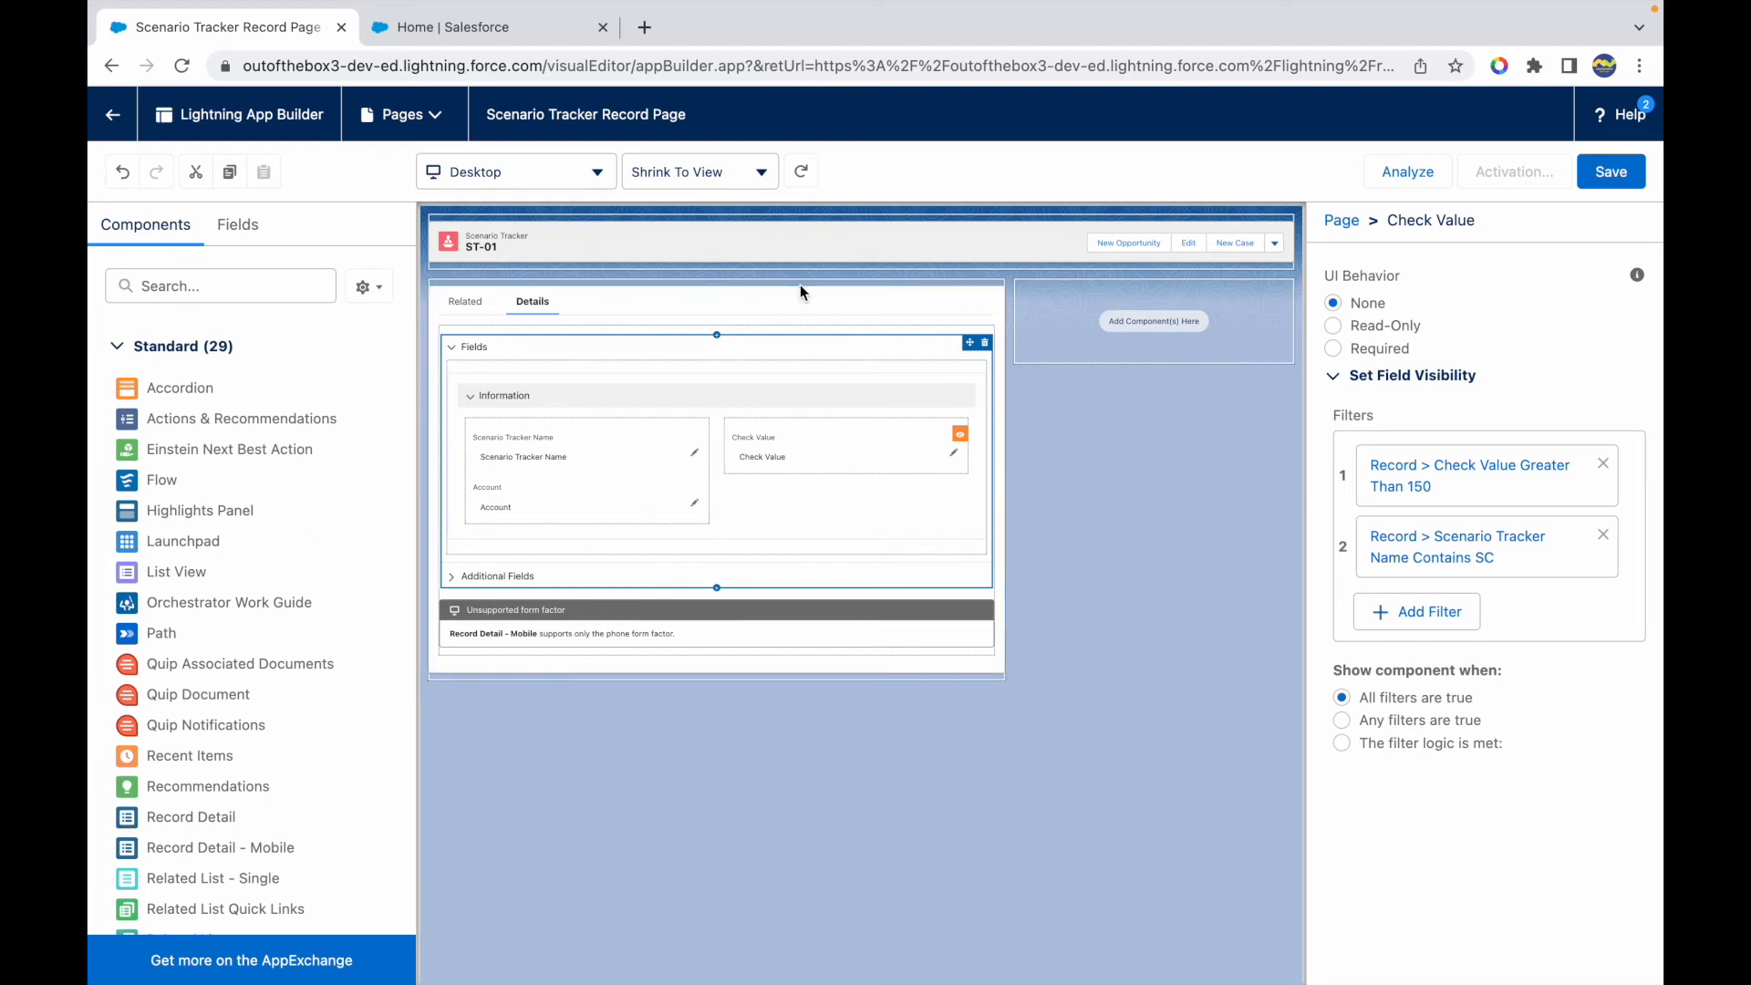
mouse_move(1385, 287)
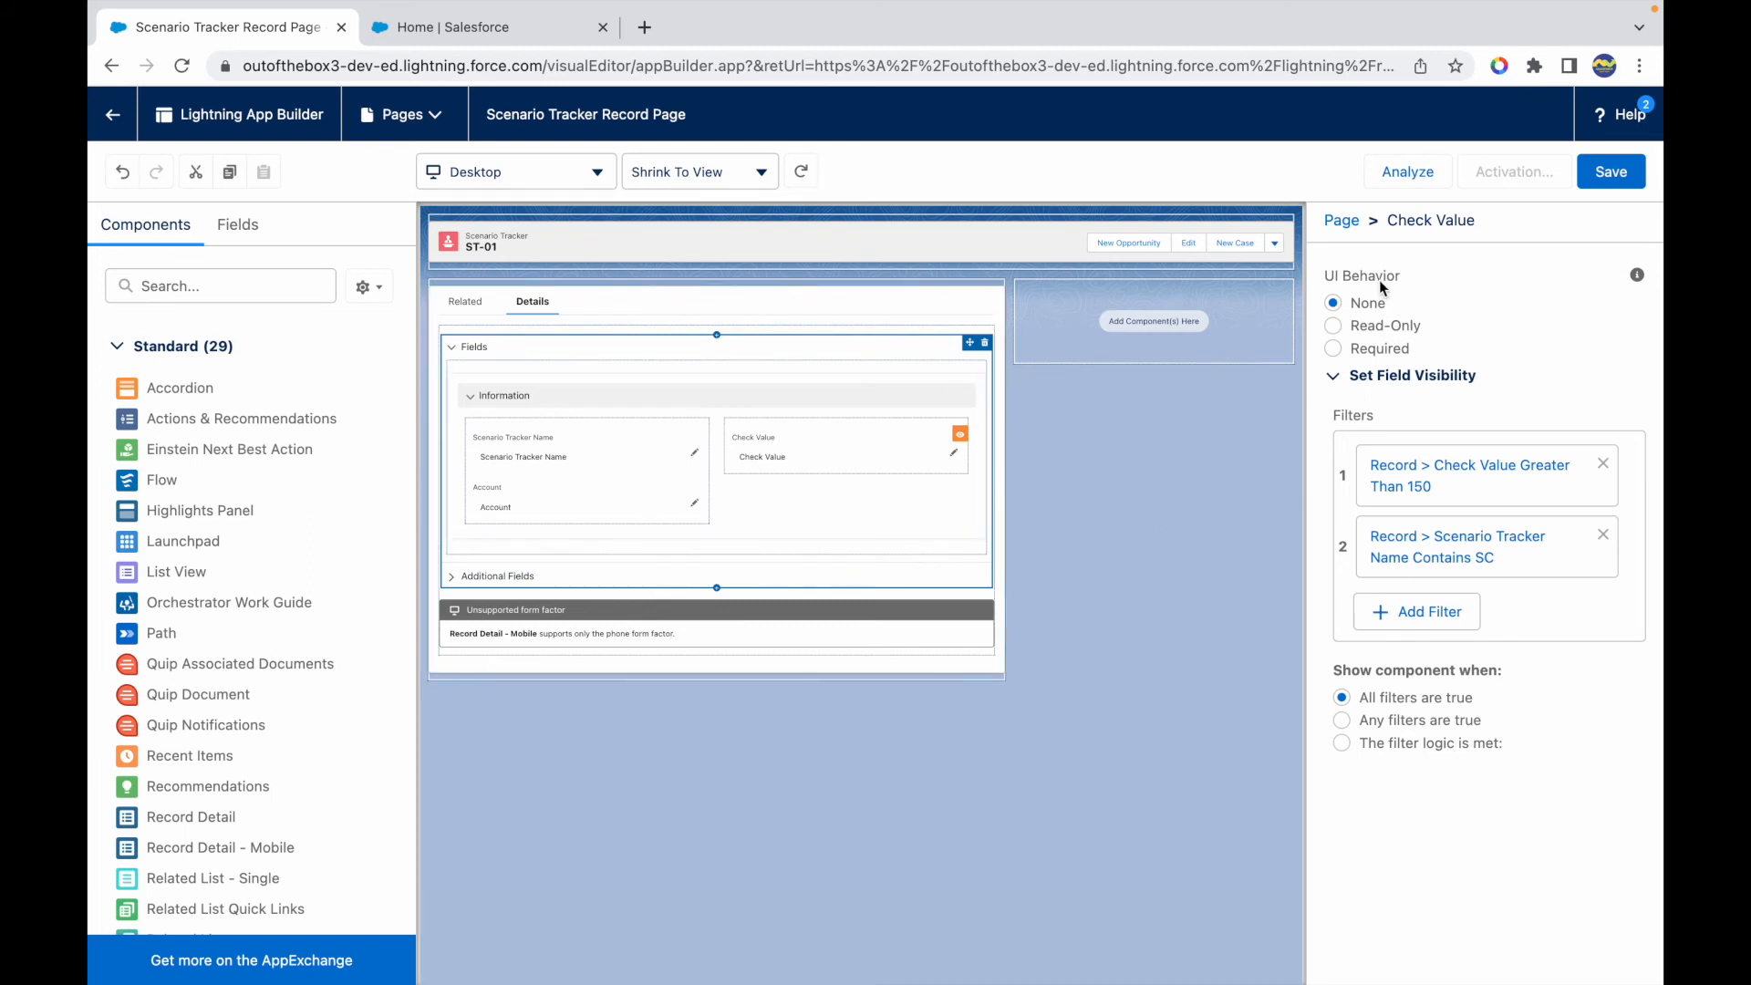
mouse_move(968, 500)
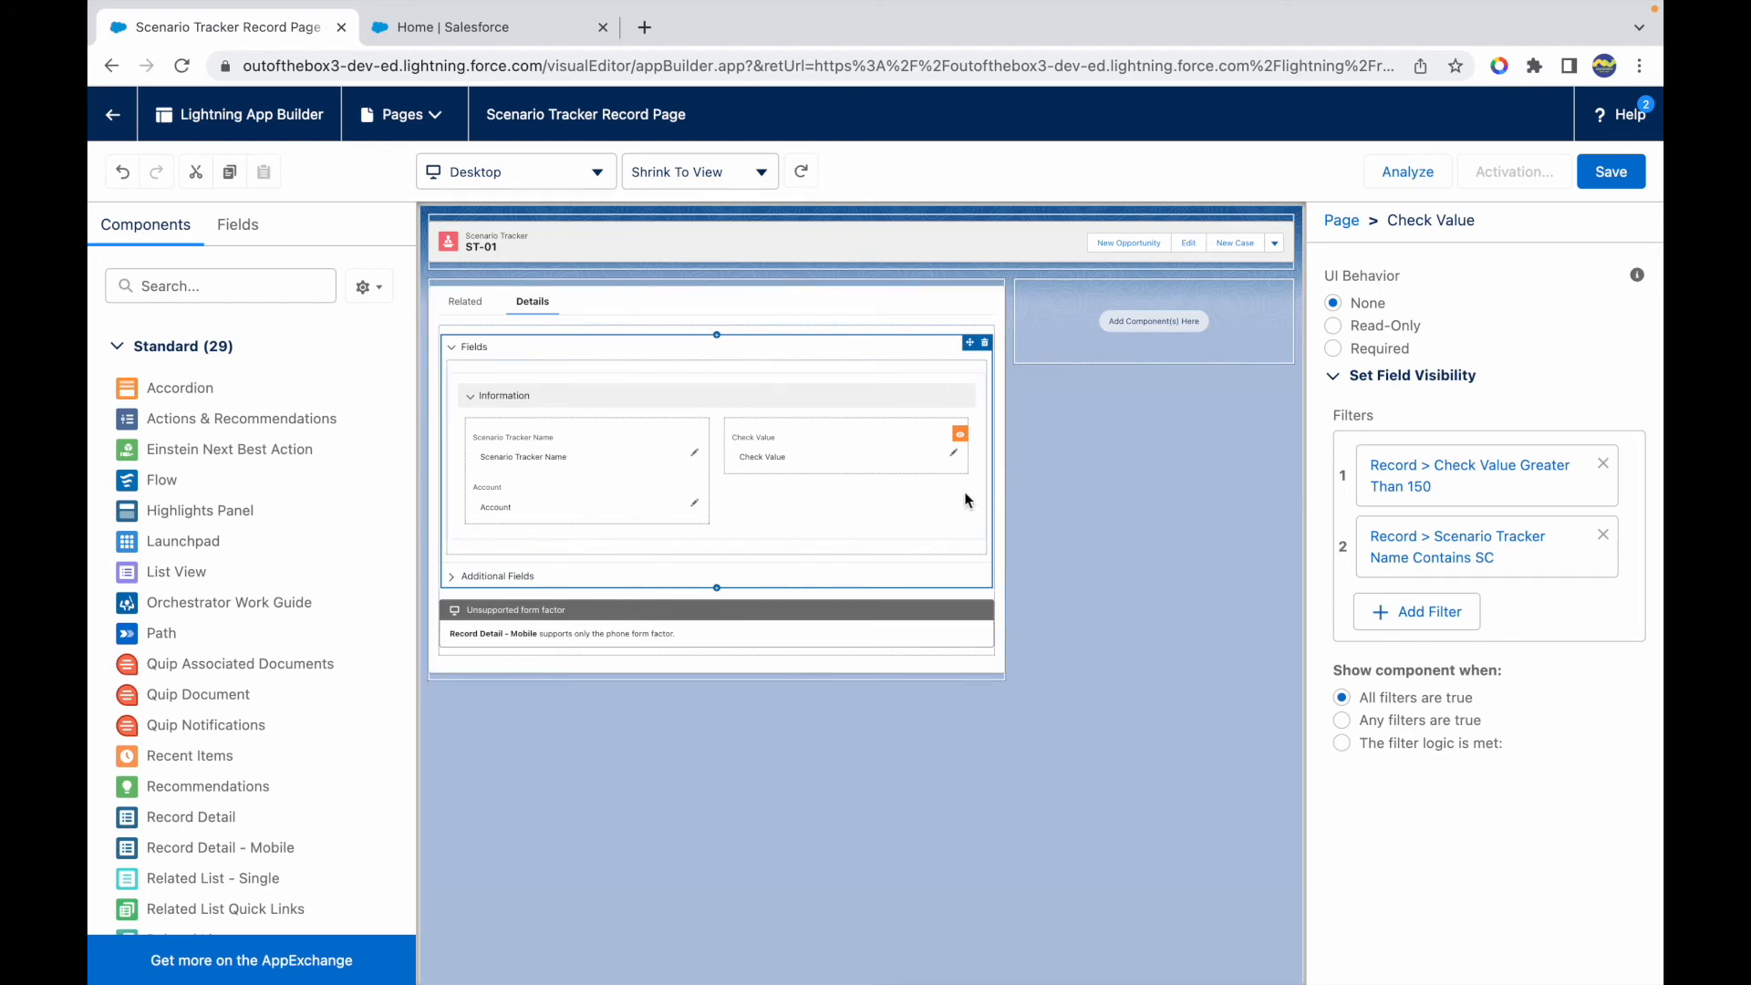
Assign the Scenario Tracker Record Page as Org Default for Desktop and save
left_click(1515, 172)
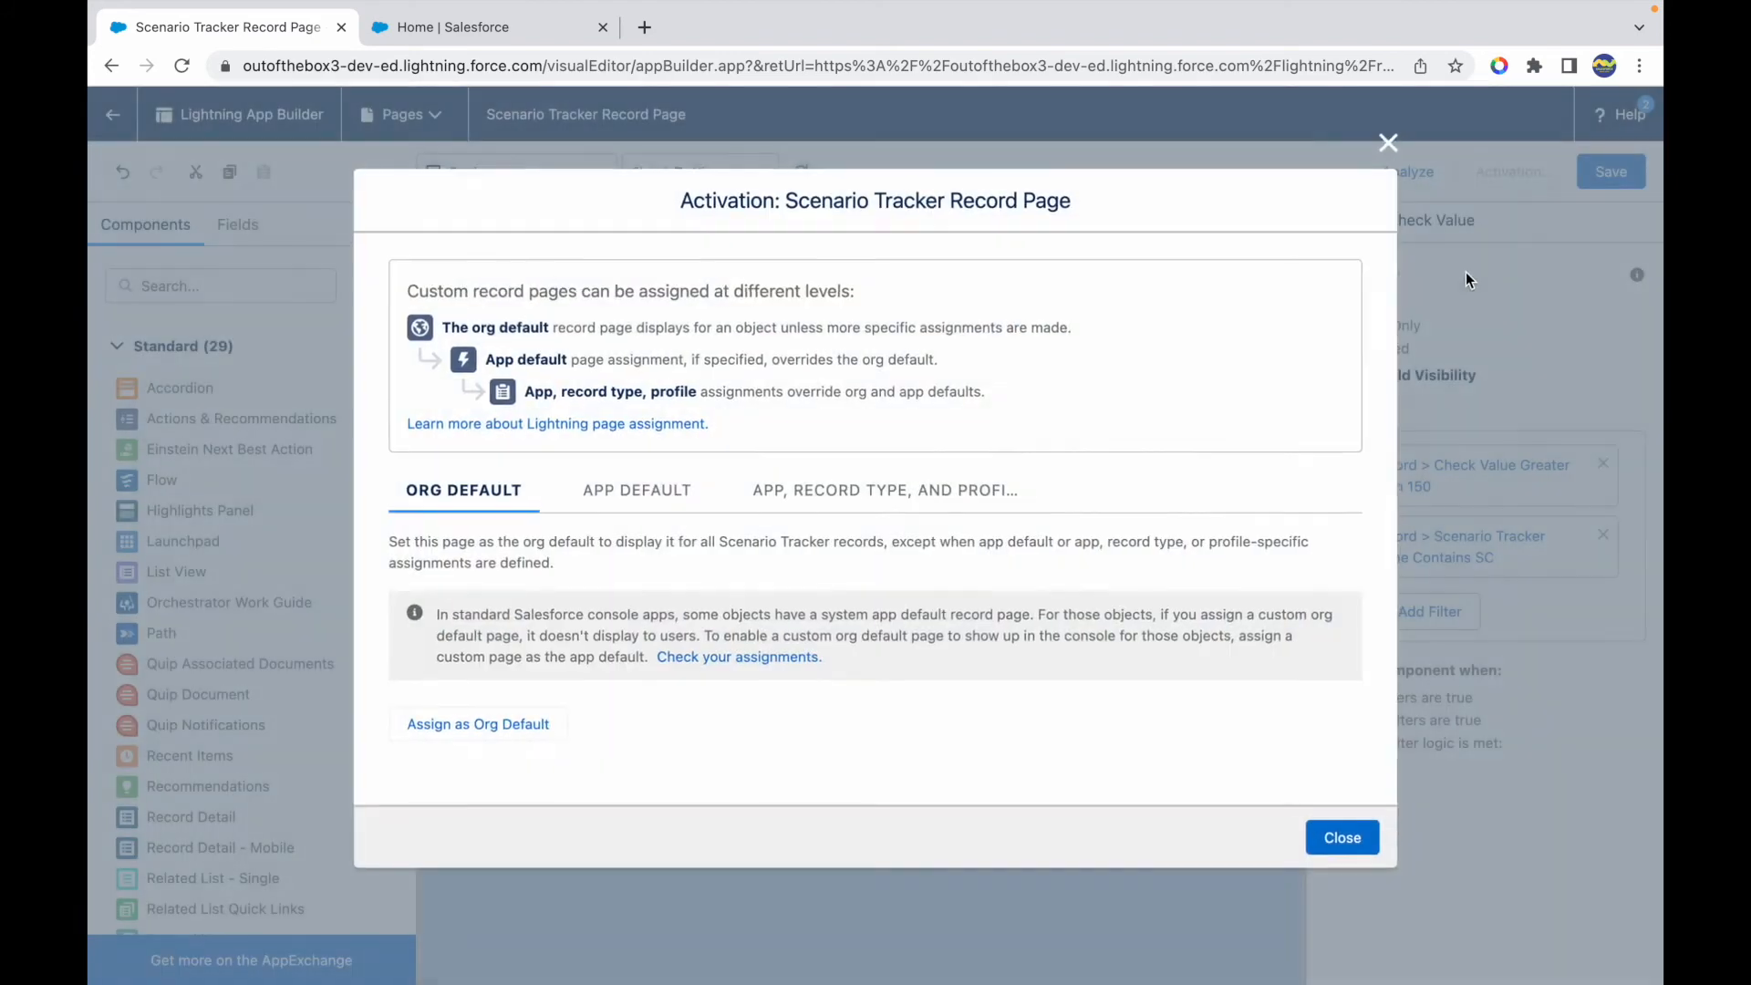
left_click(478, 724)
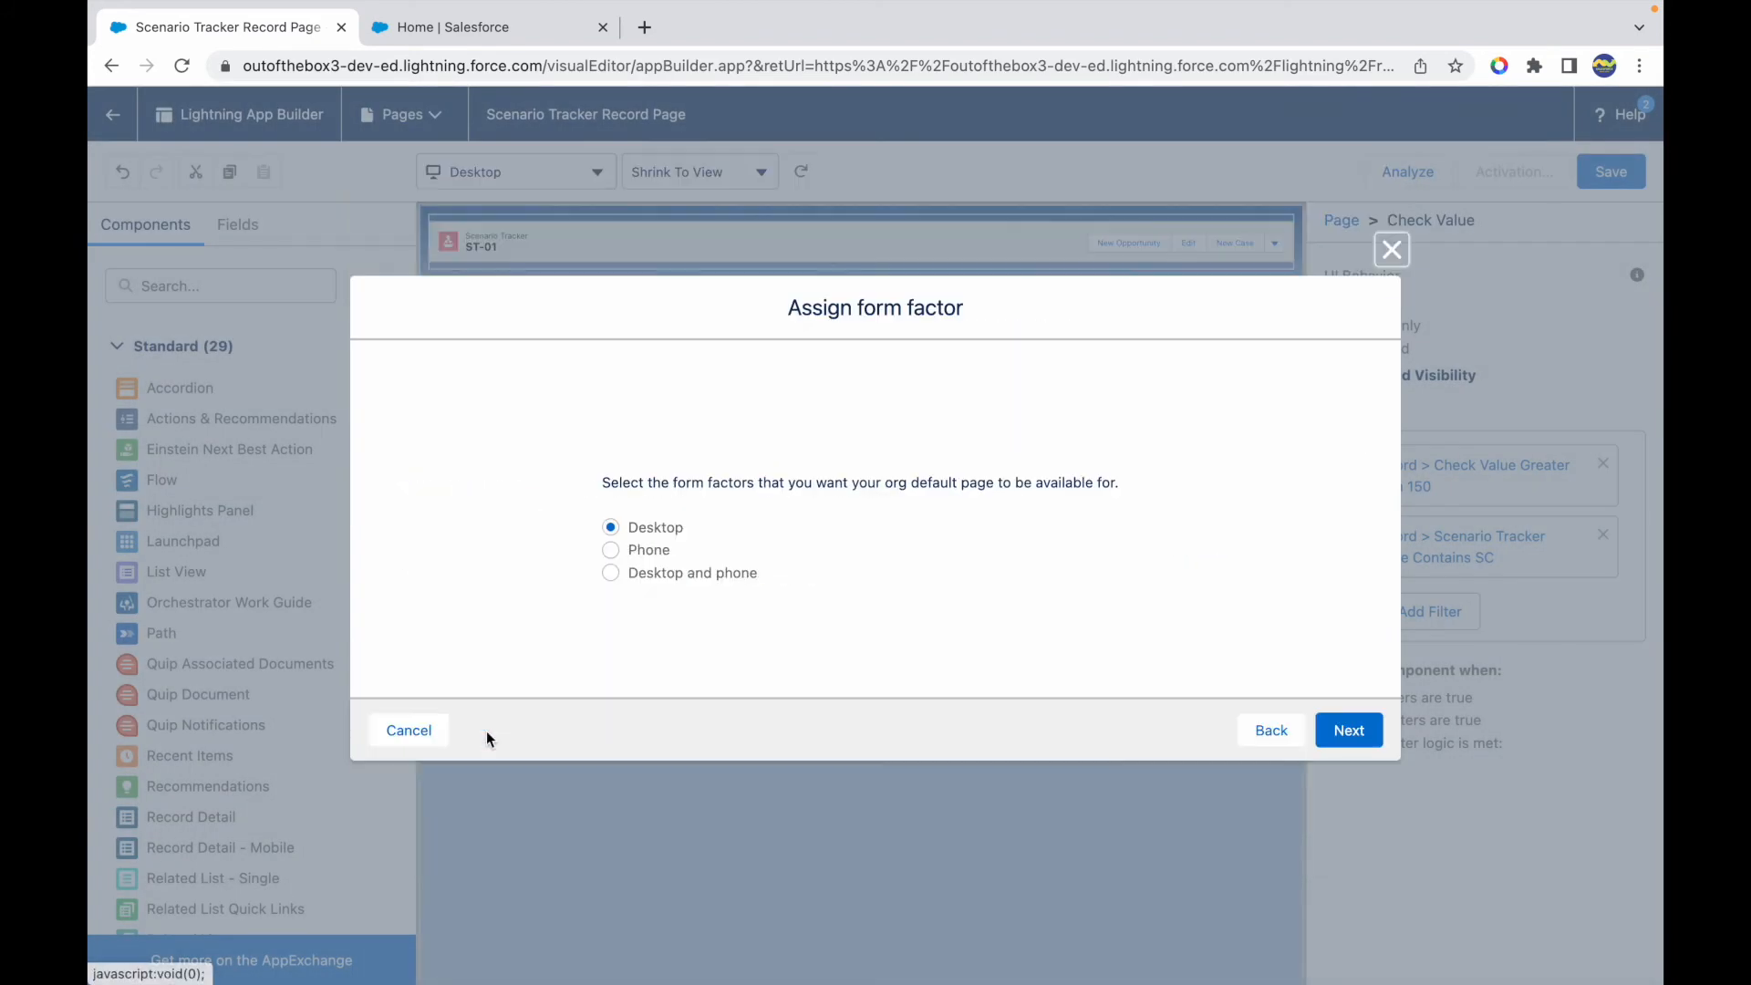
left_click(1349, 730)
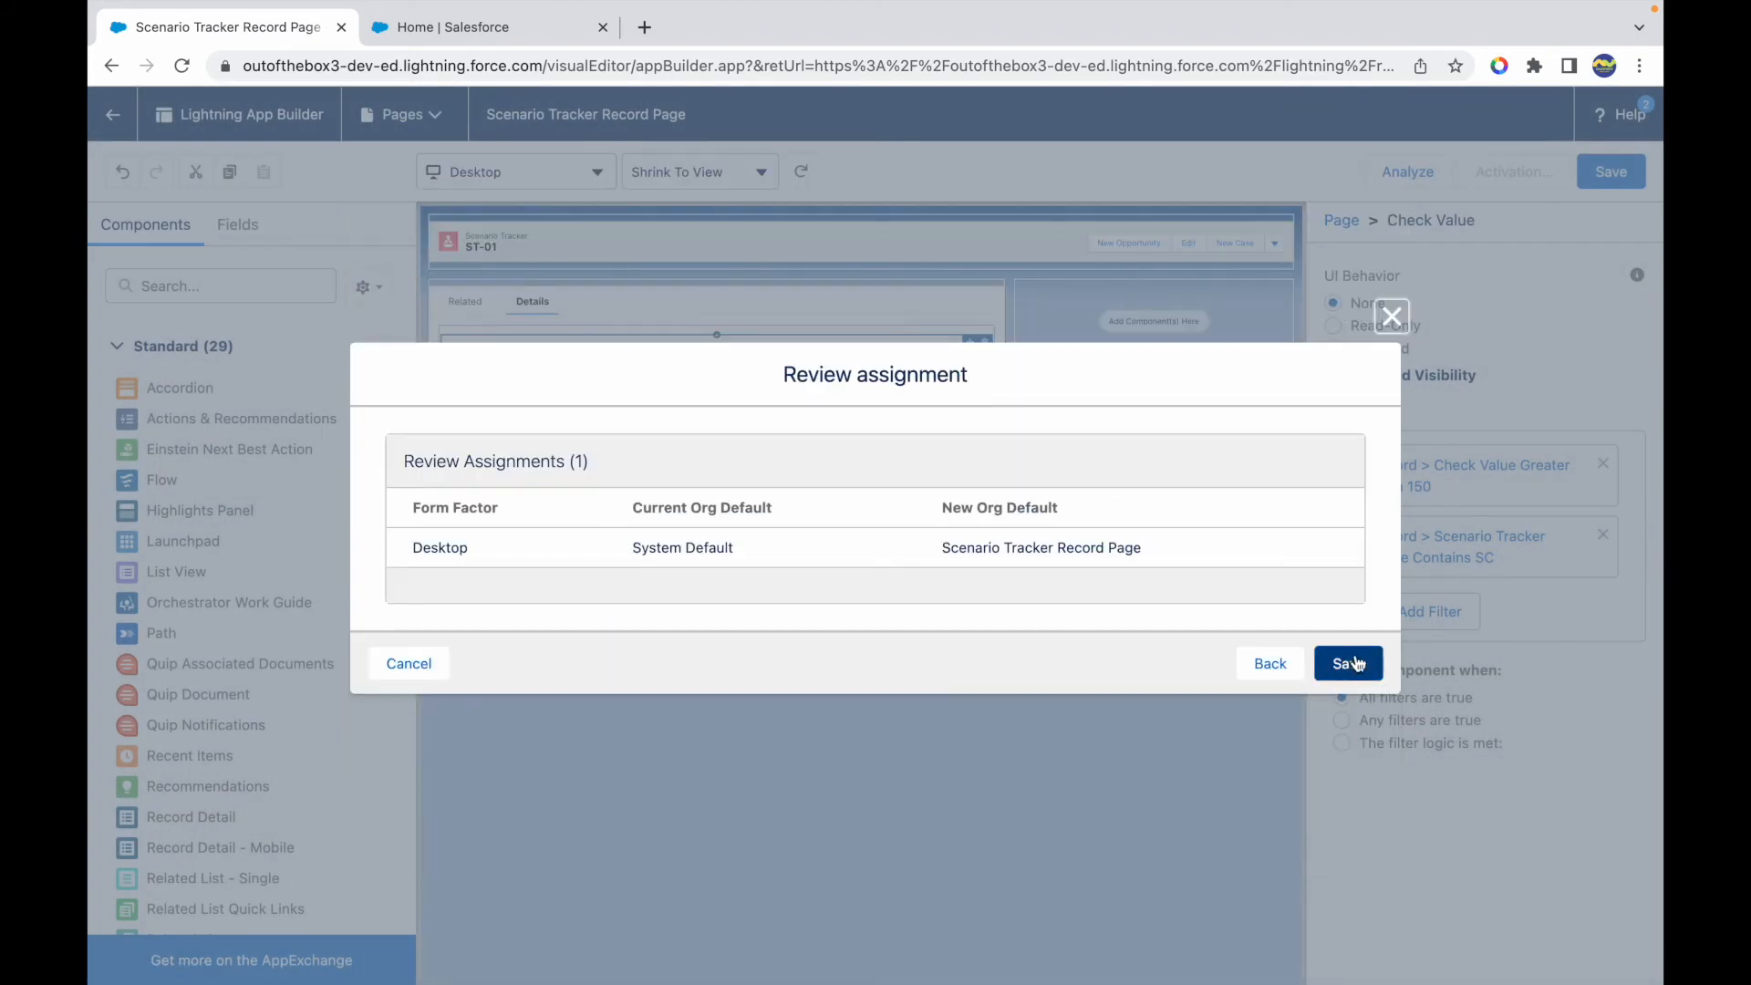
left_click(1348, 663)
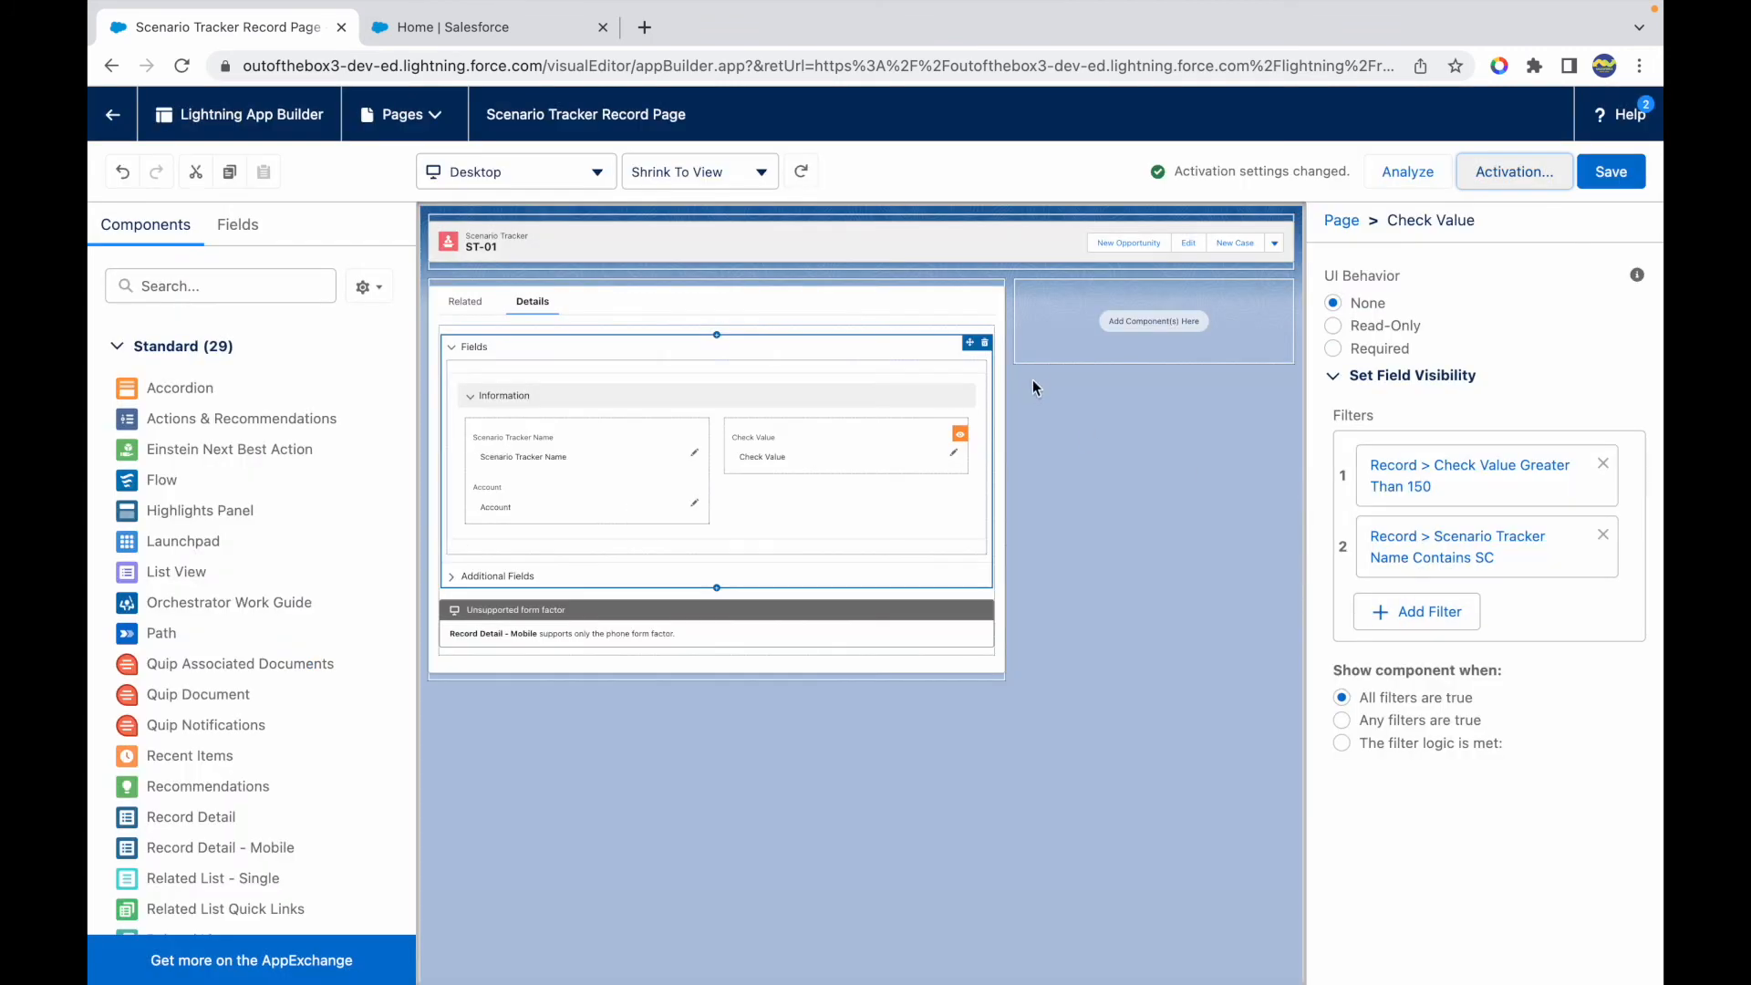
mouse_move(113, 114)
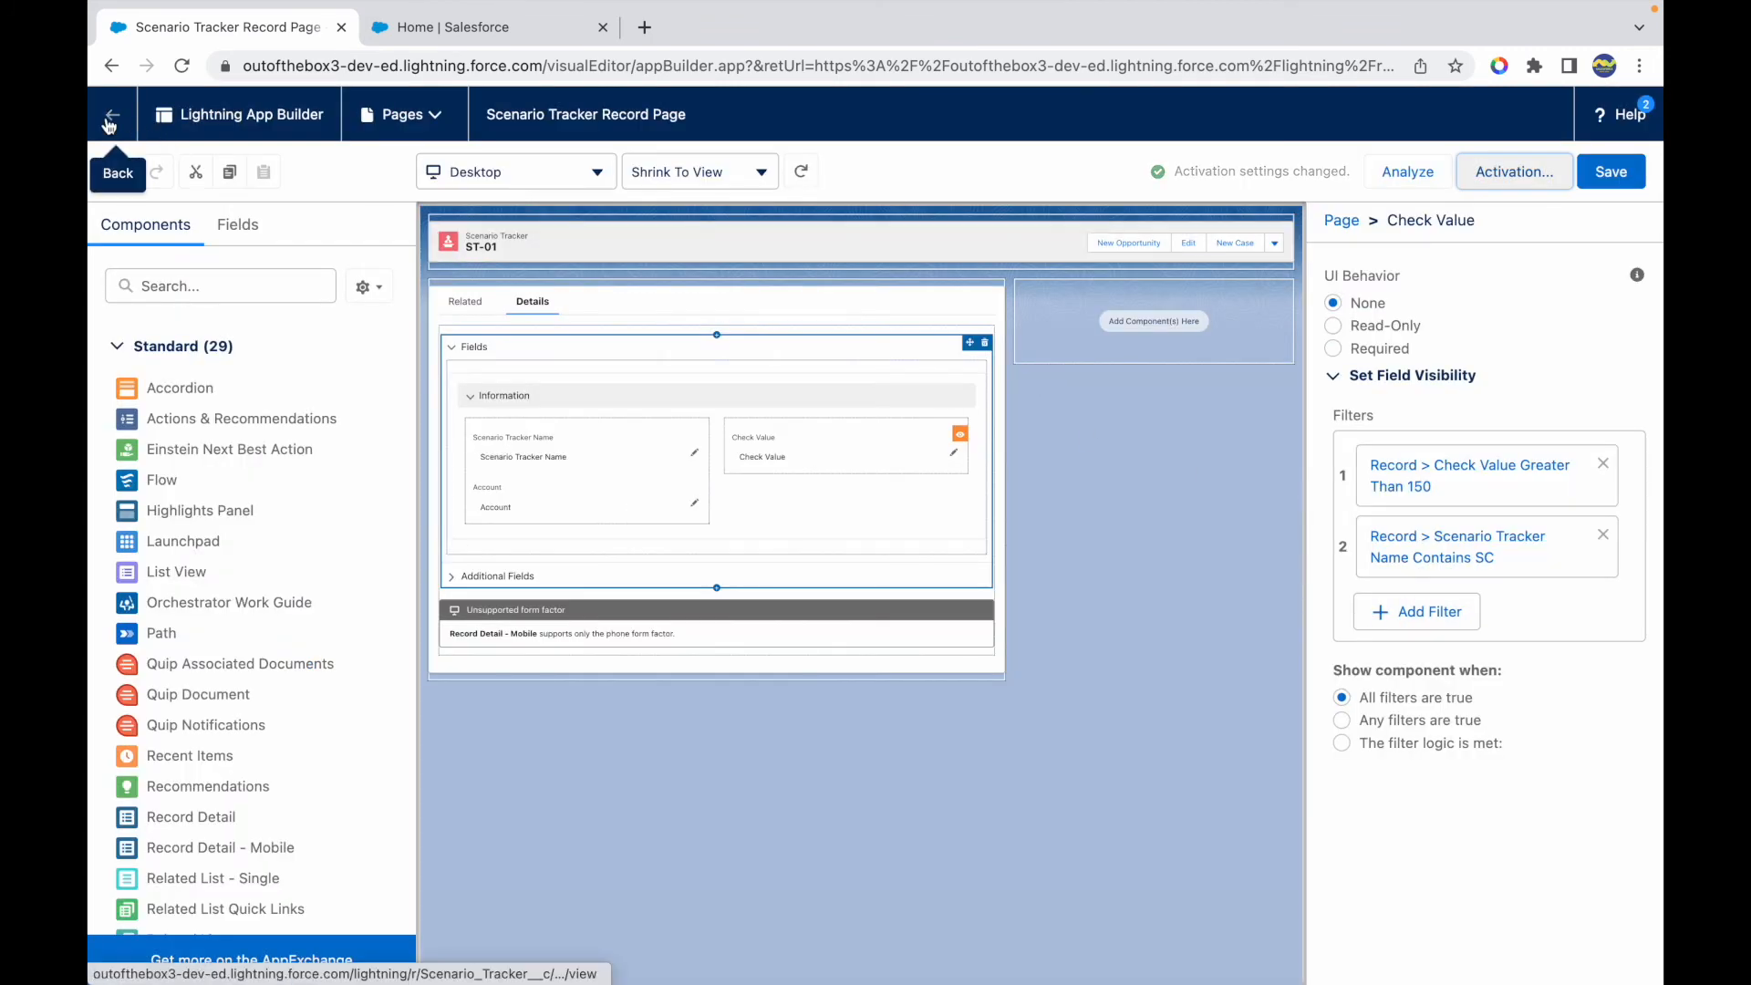
Go back from App Builder to the ST-01 record and start inline-editing Scenario Tracker Name
left_click(111, 114)
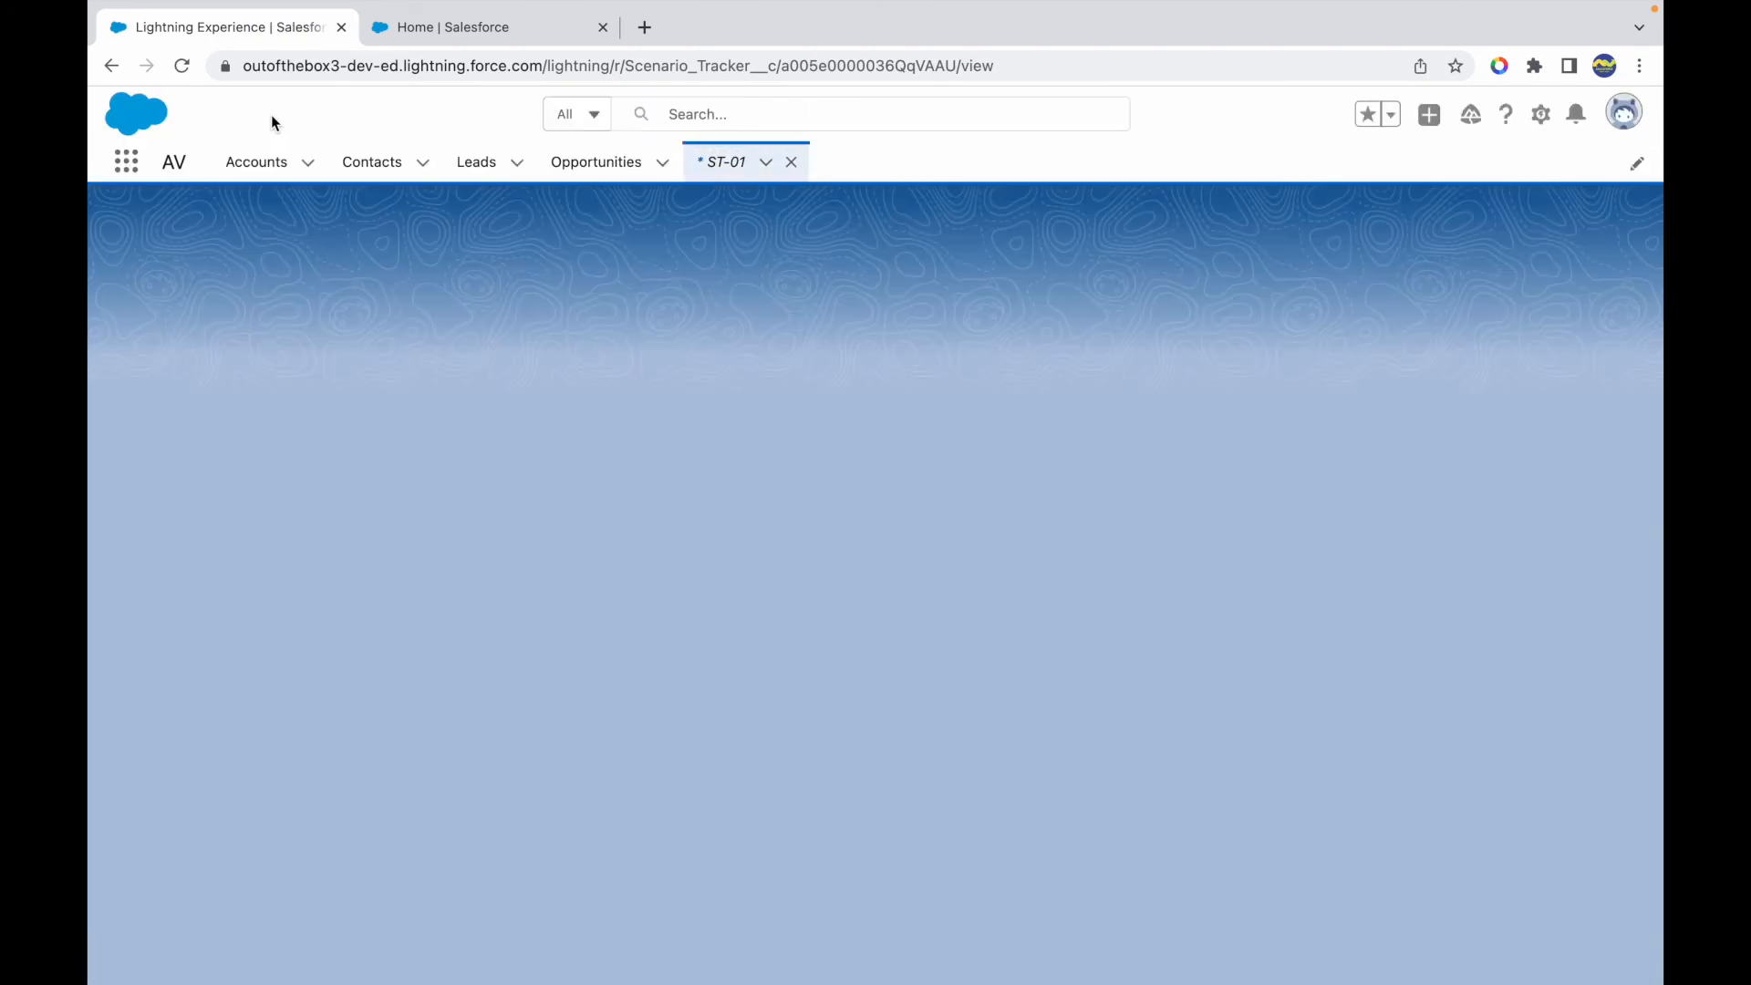
mouse_move(676, 191)
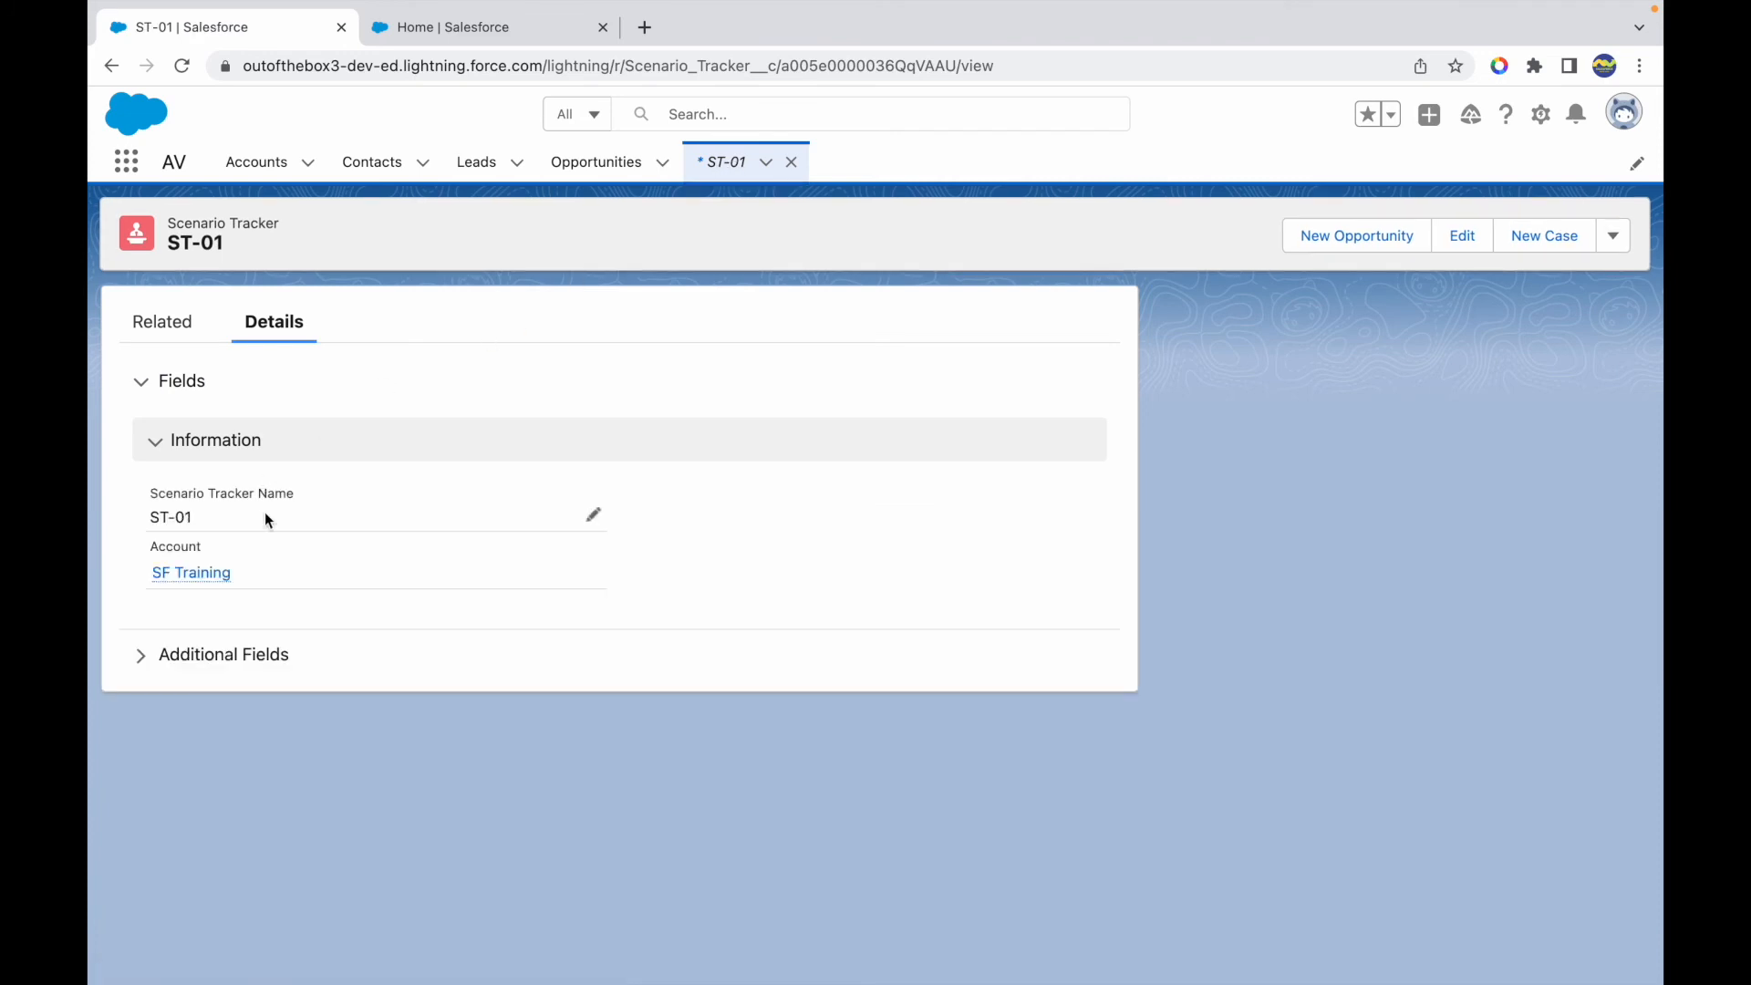
mouse_move(373, 564)
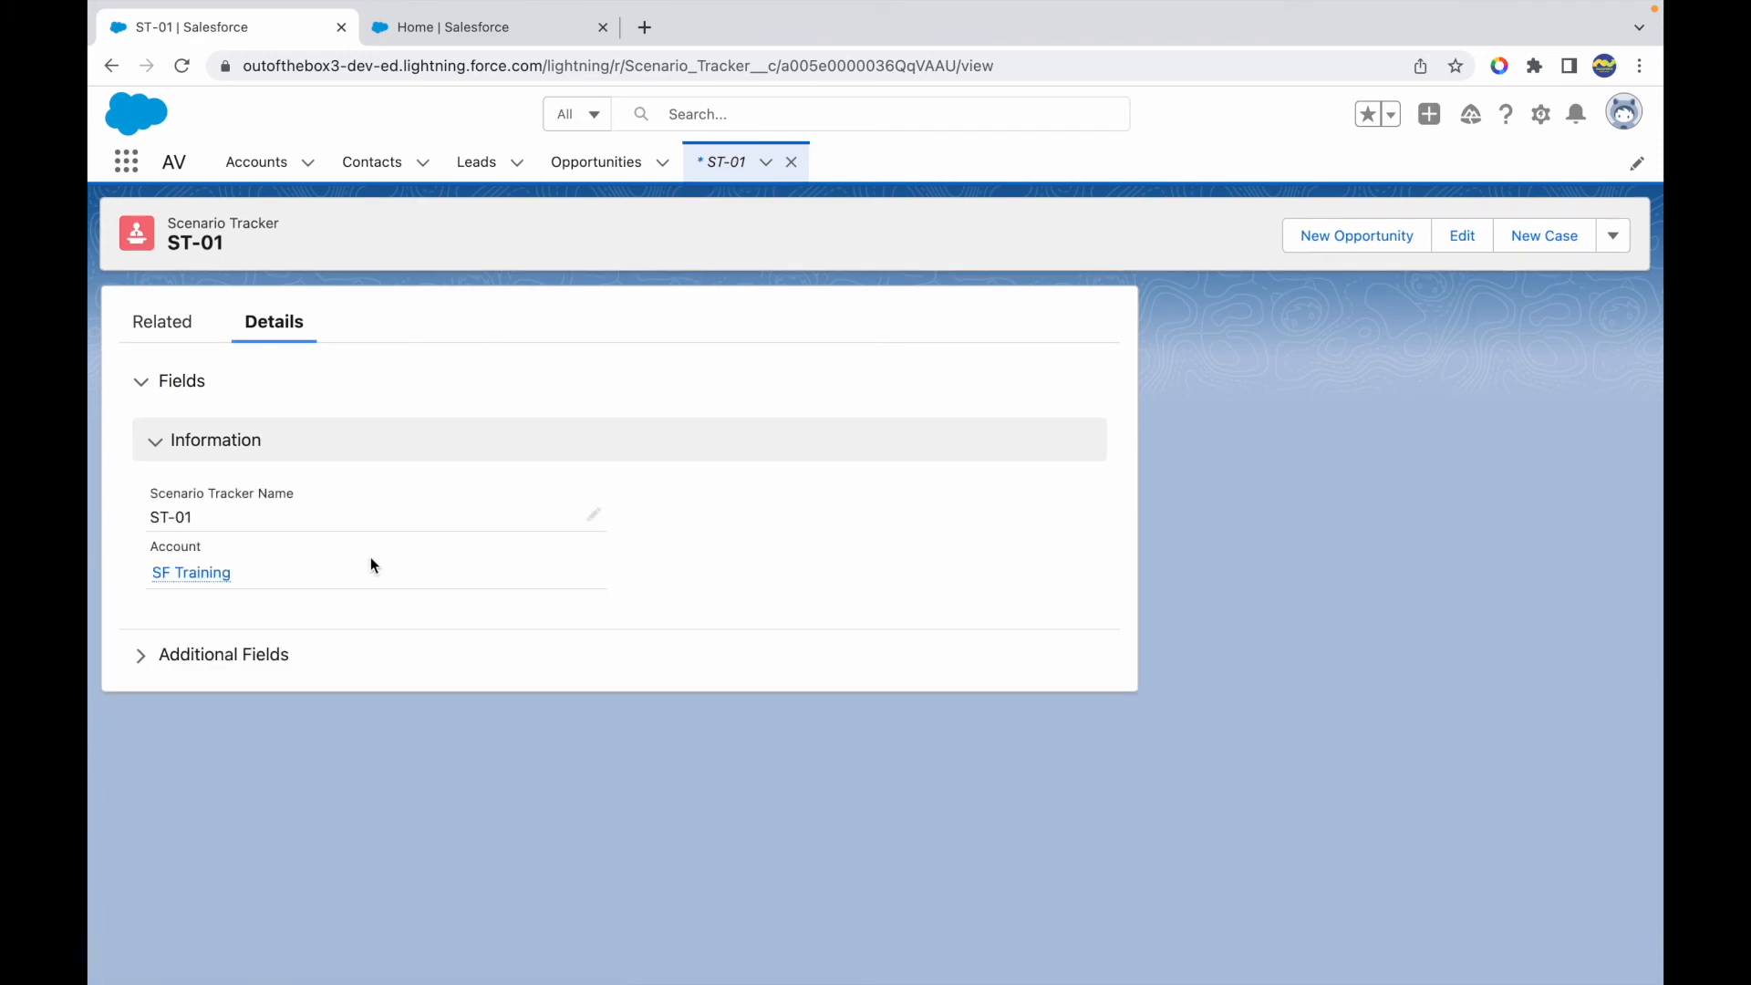
mouse_move(791, 275)
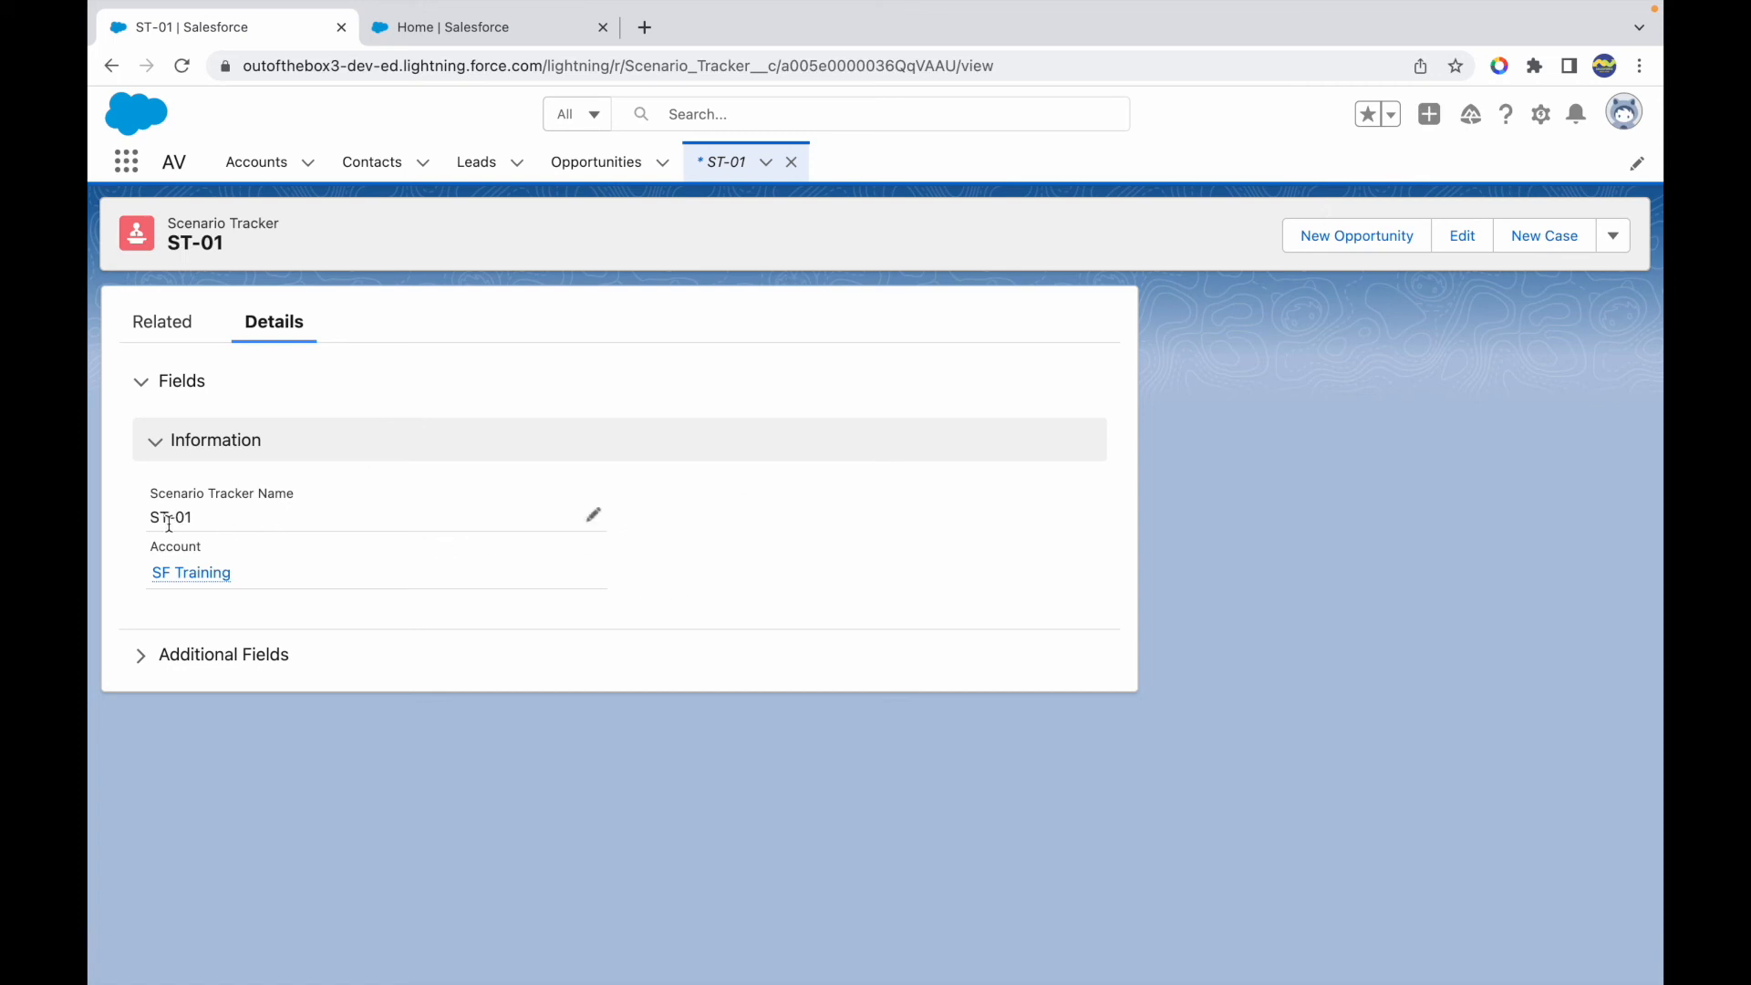
mouse_move(650, 513)
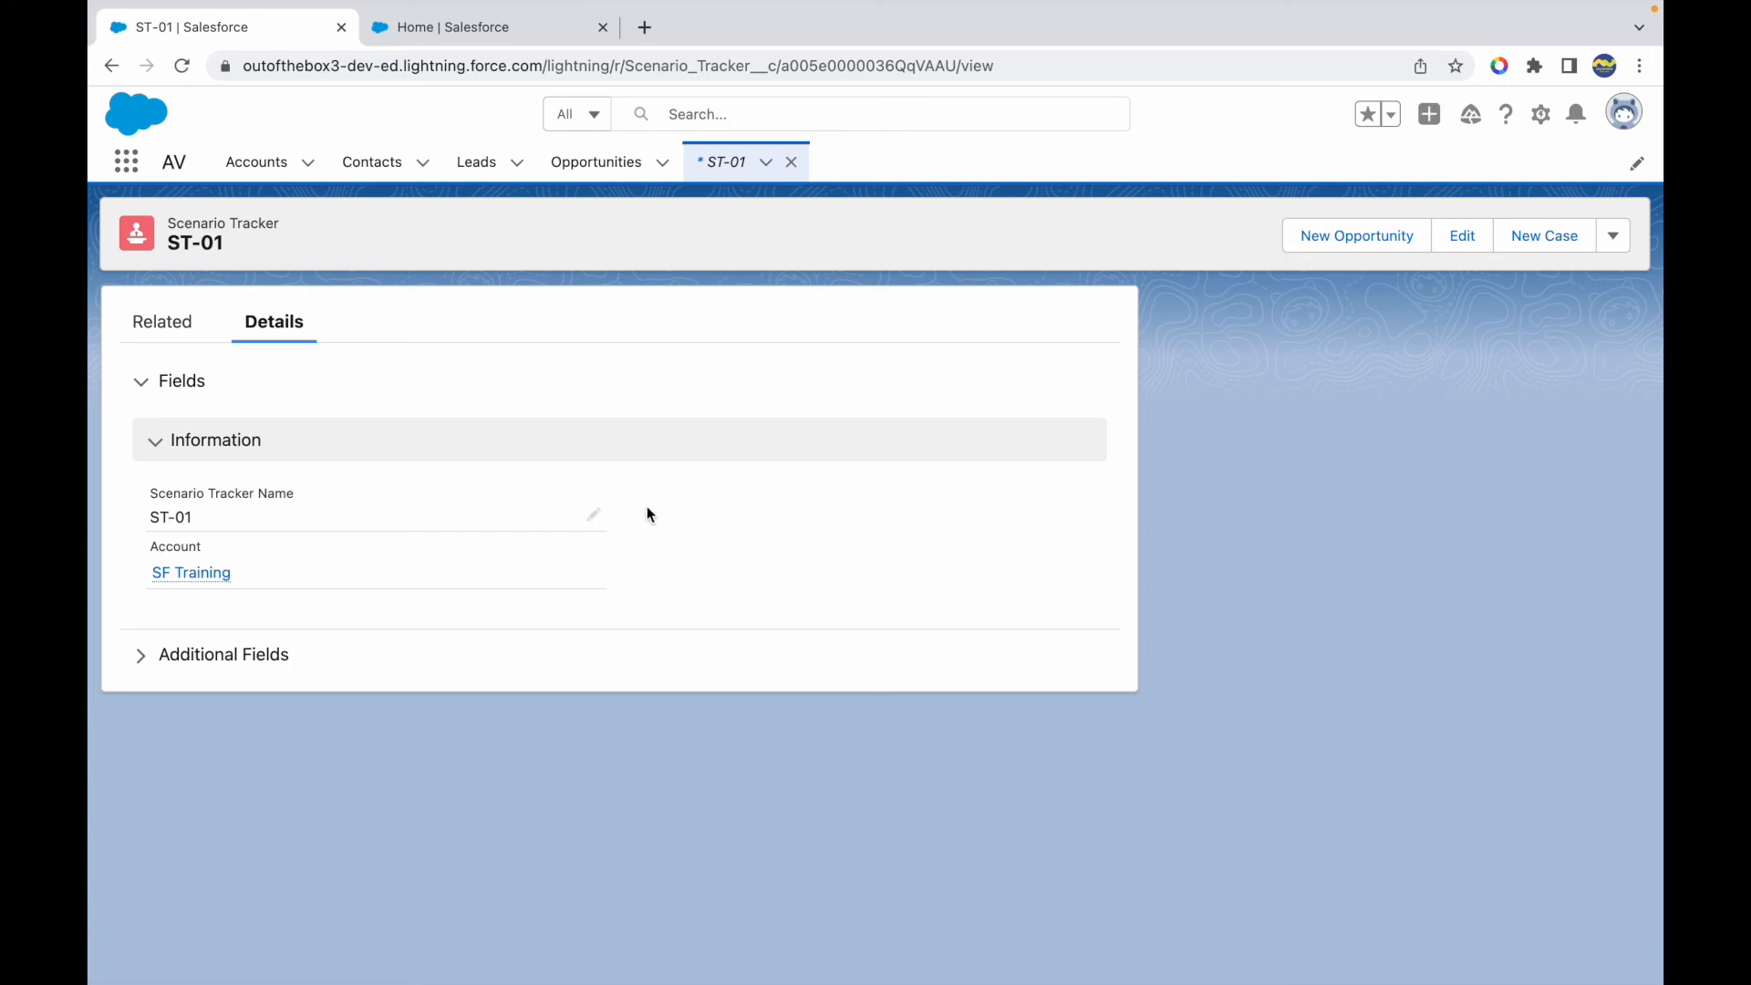
left_click(593, 513)
type("C")
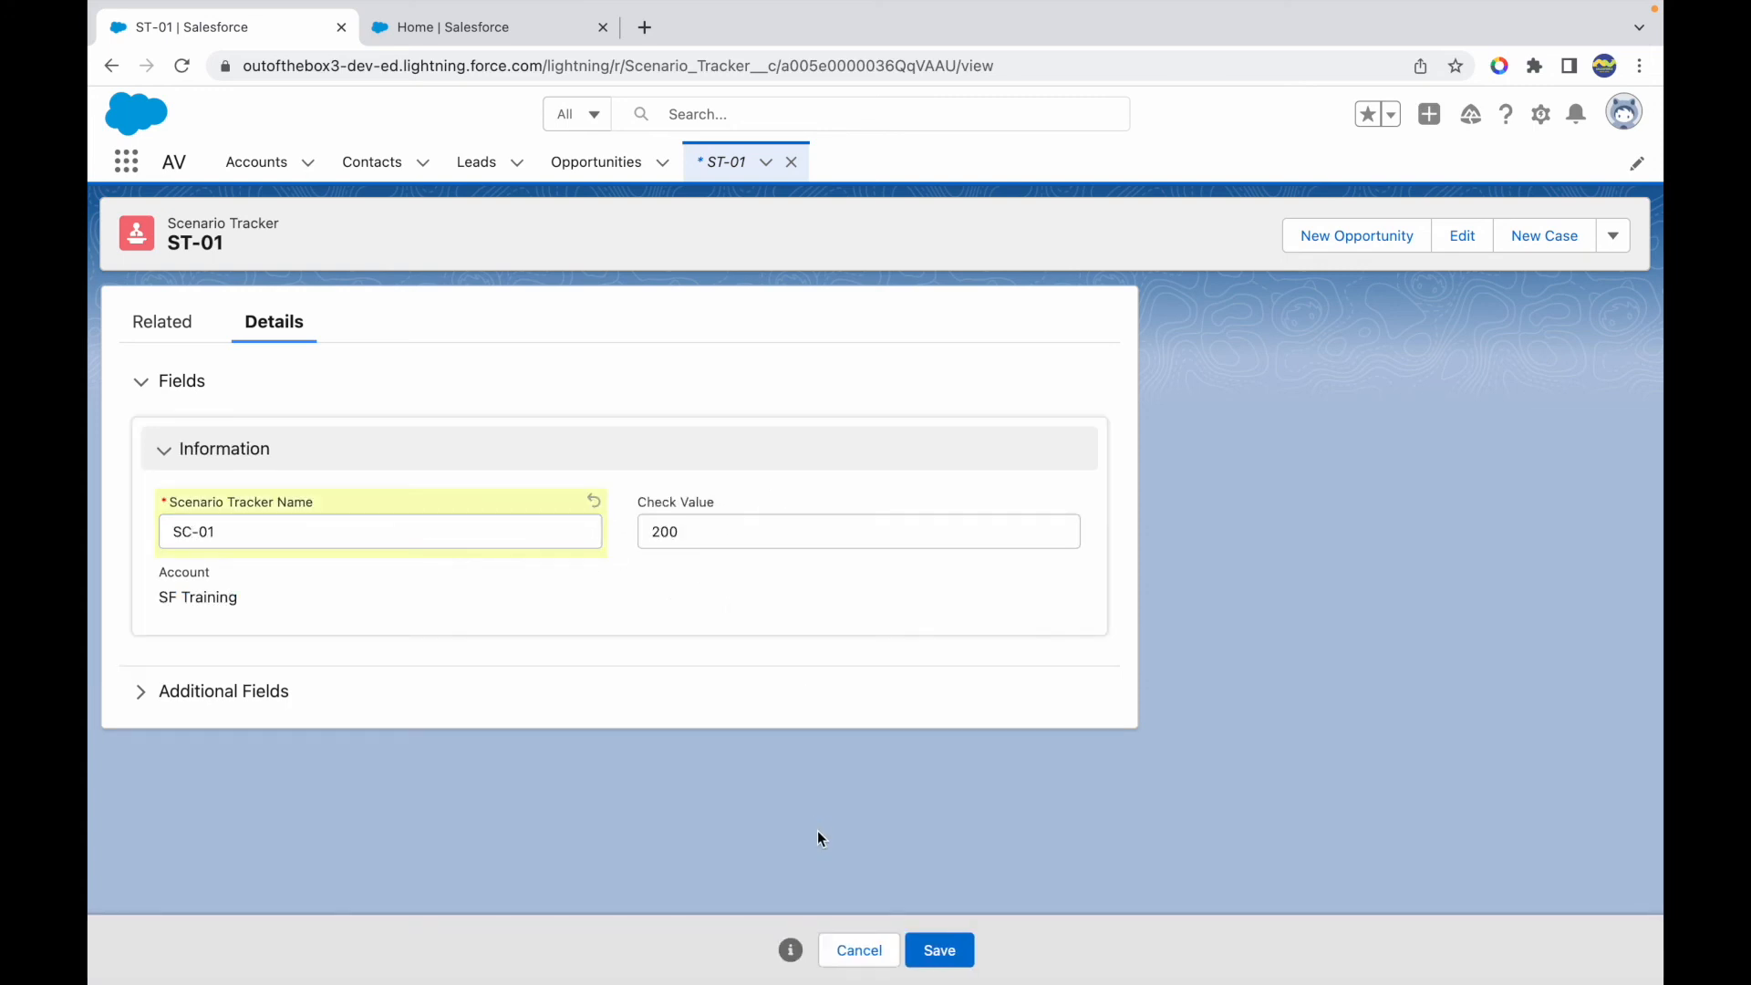
Rename the record to SC-01, then reduce Check Value to 5 so the field hides
left_click(381, 532)
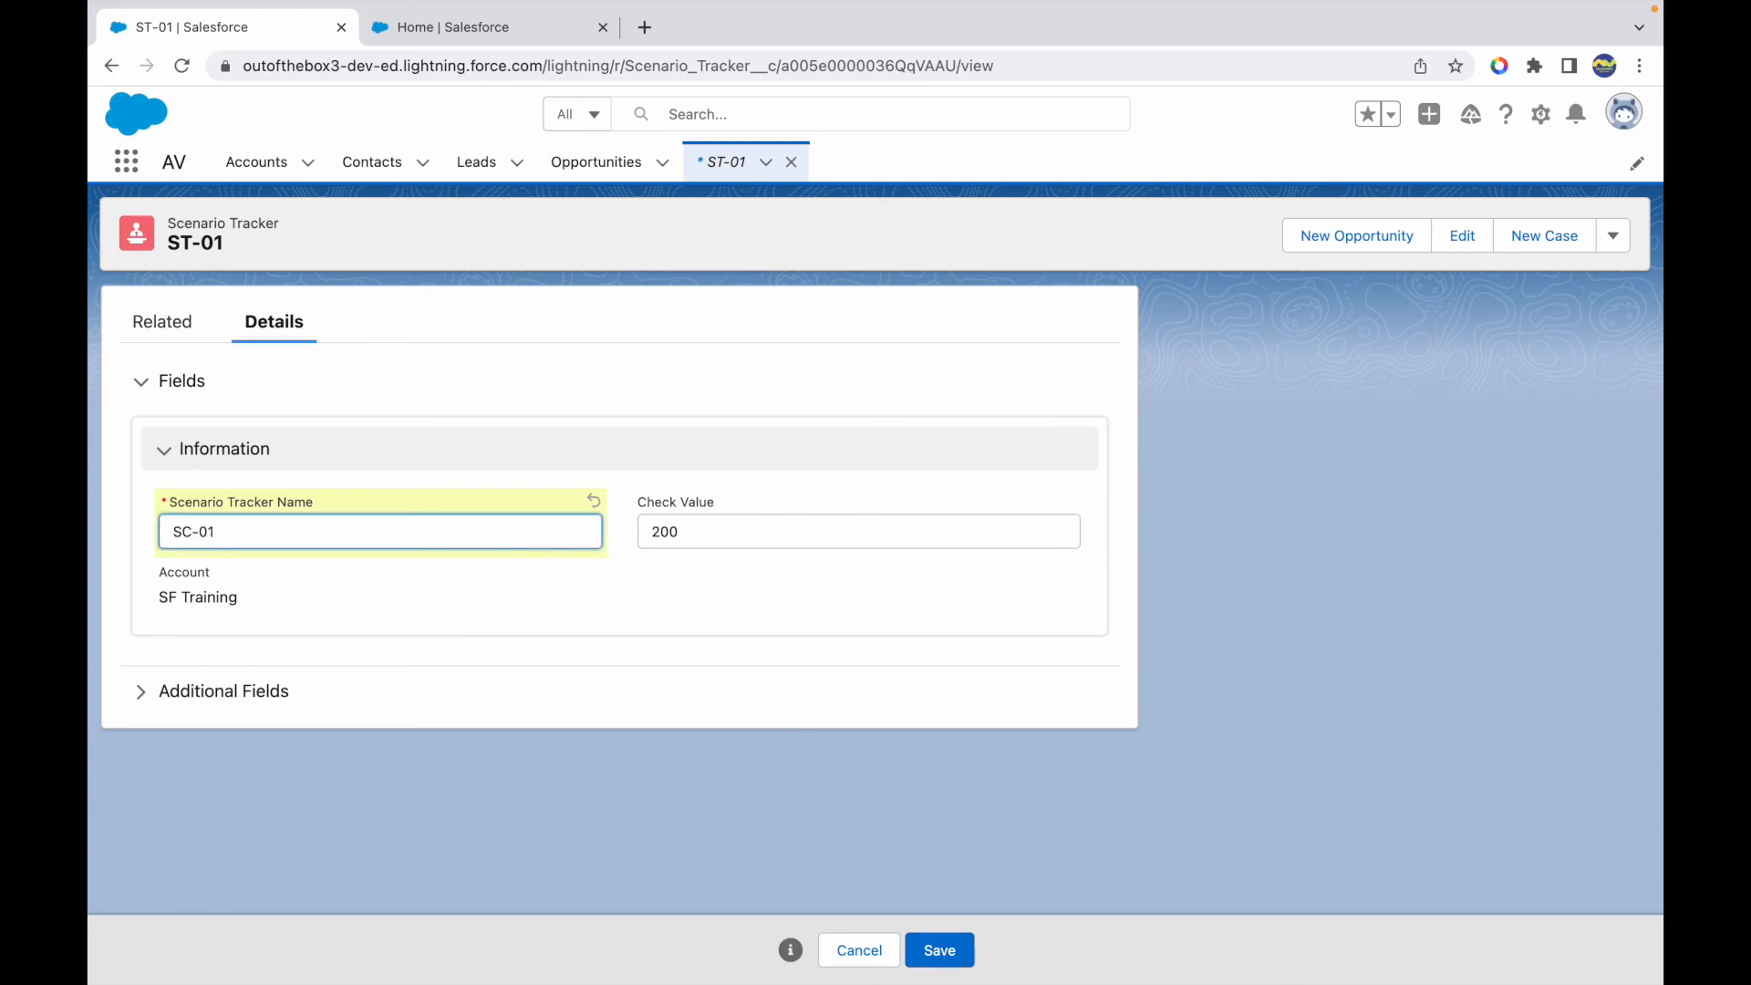
type("SN-01")
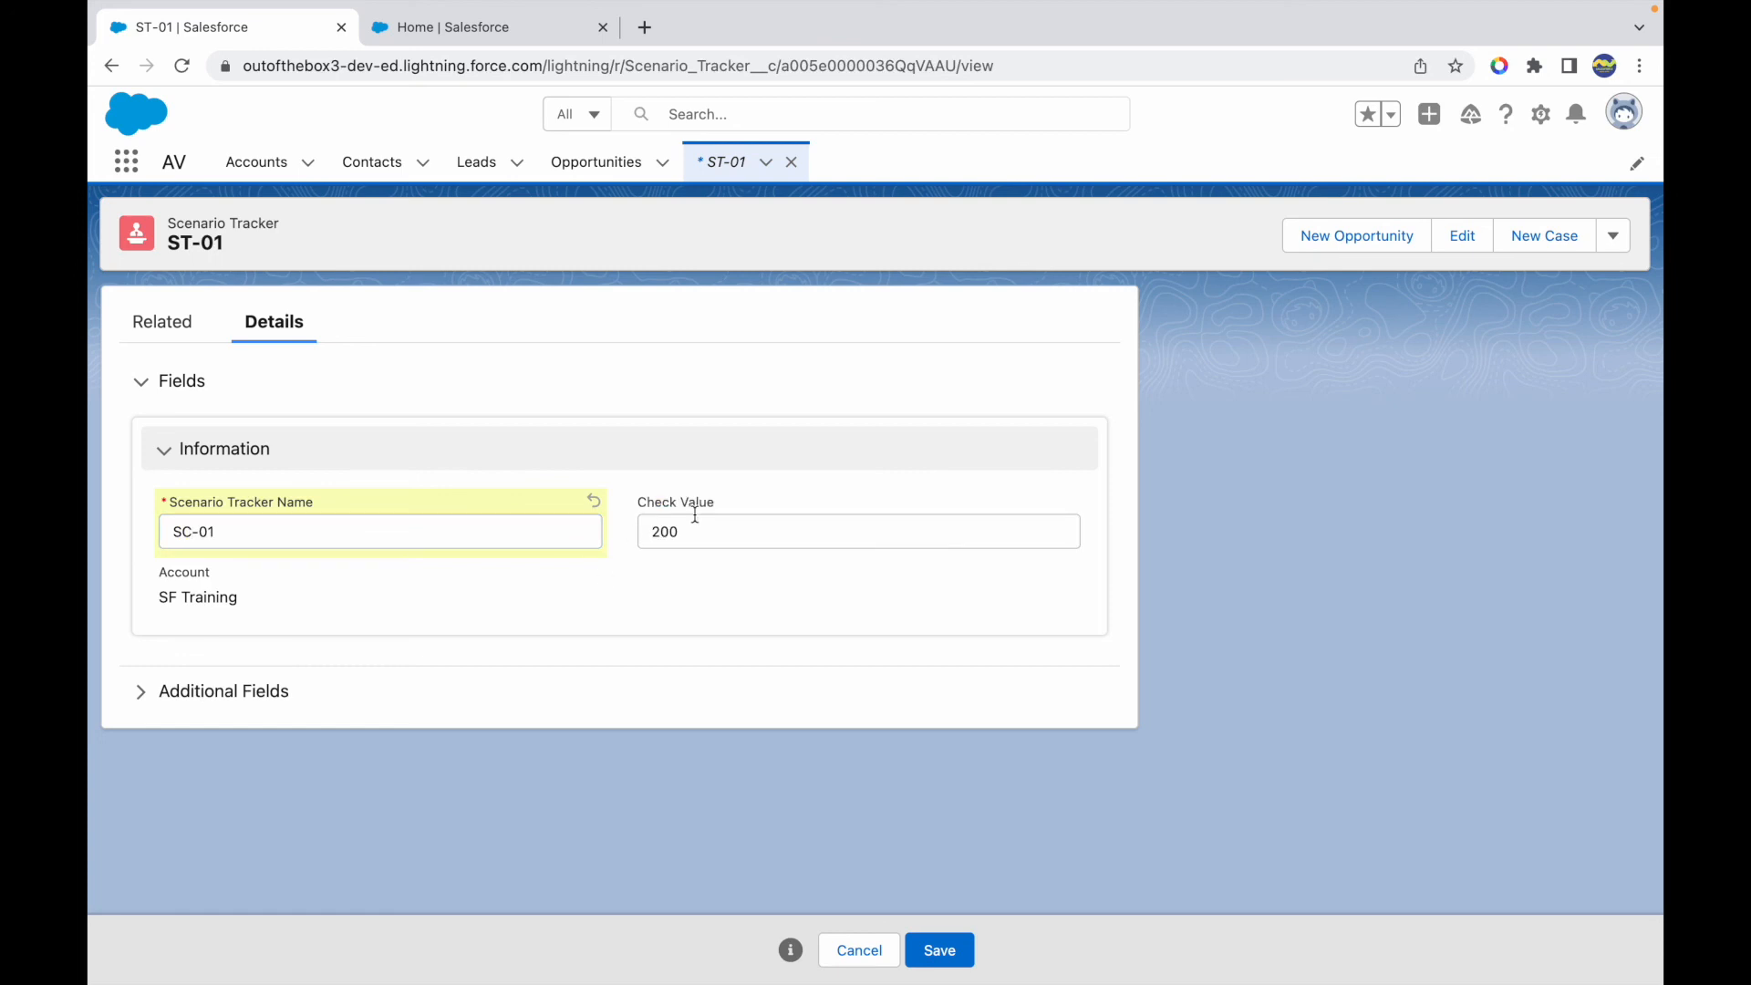
mouse_move(630, 539)
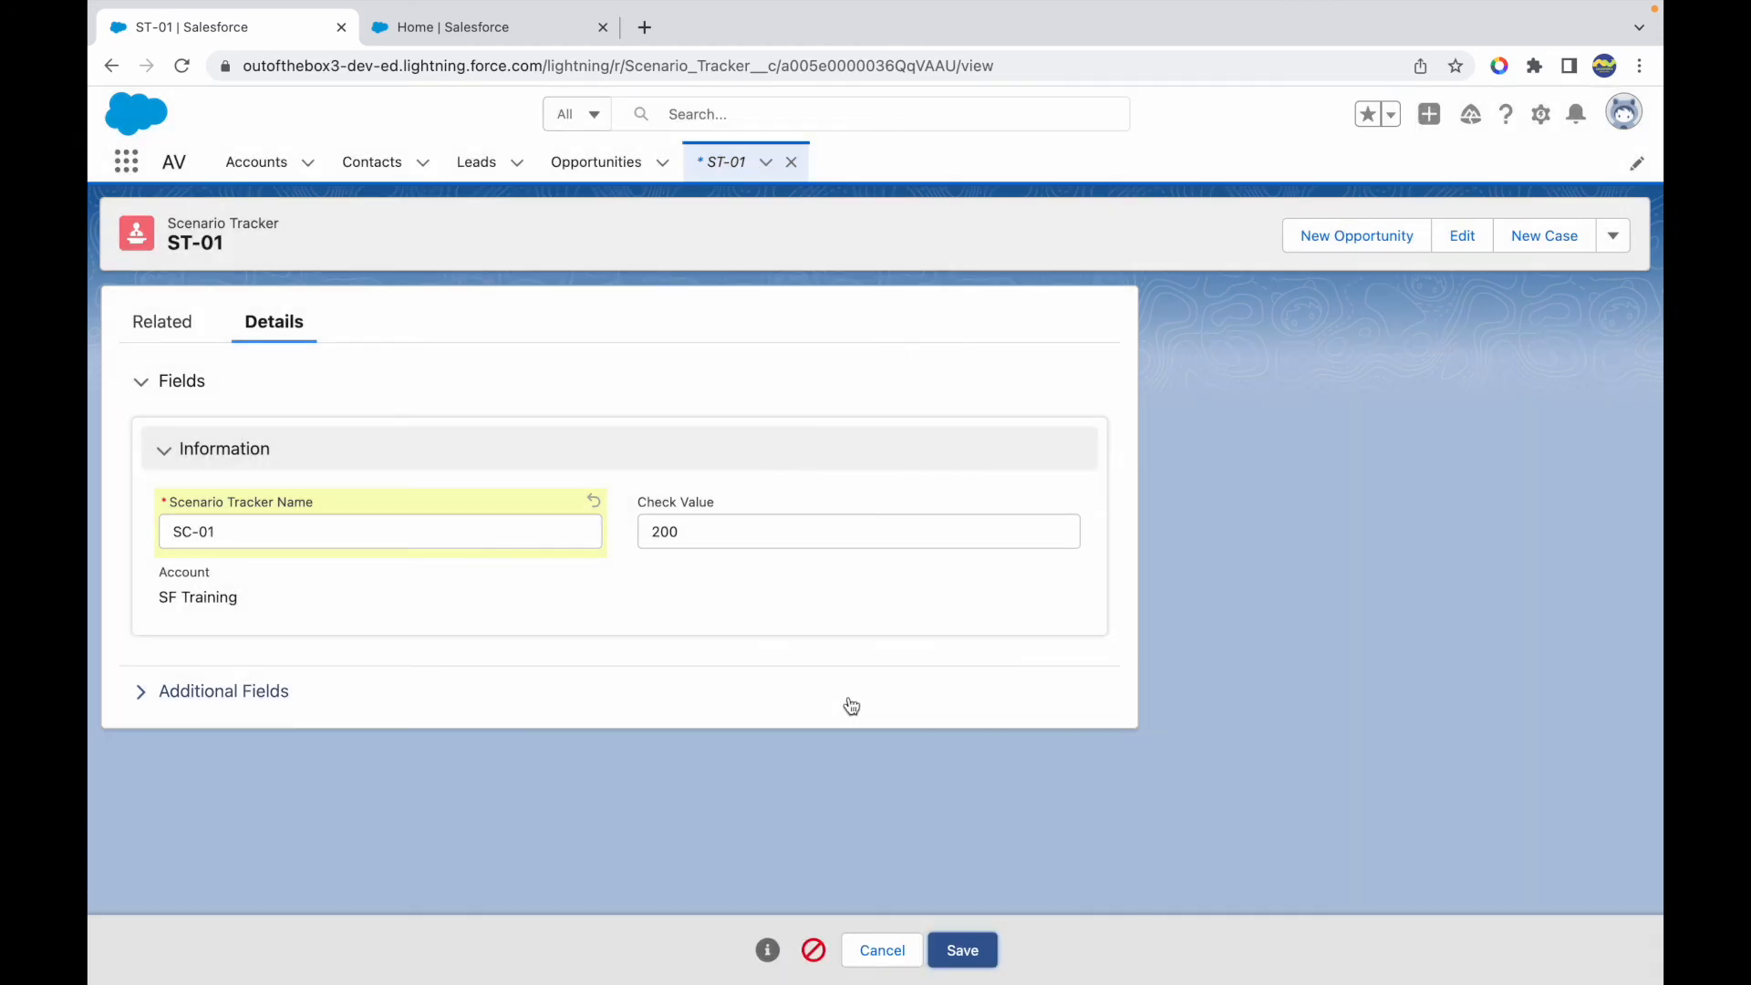
left_click(962, 974)
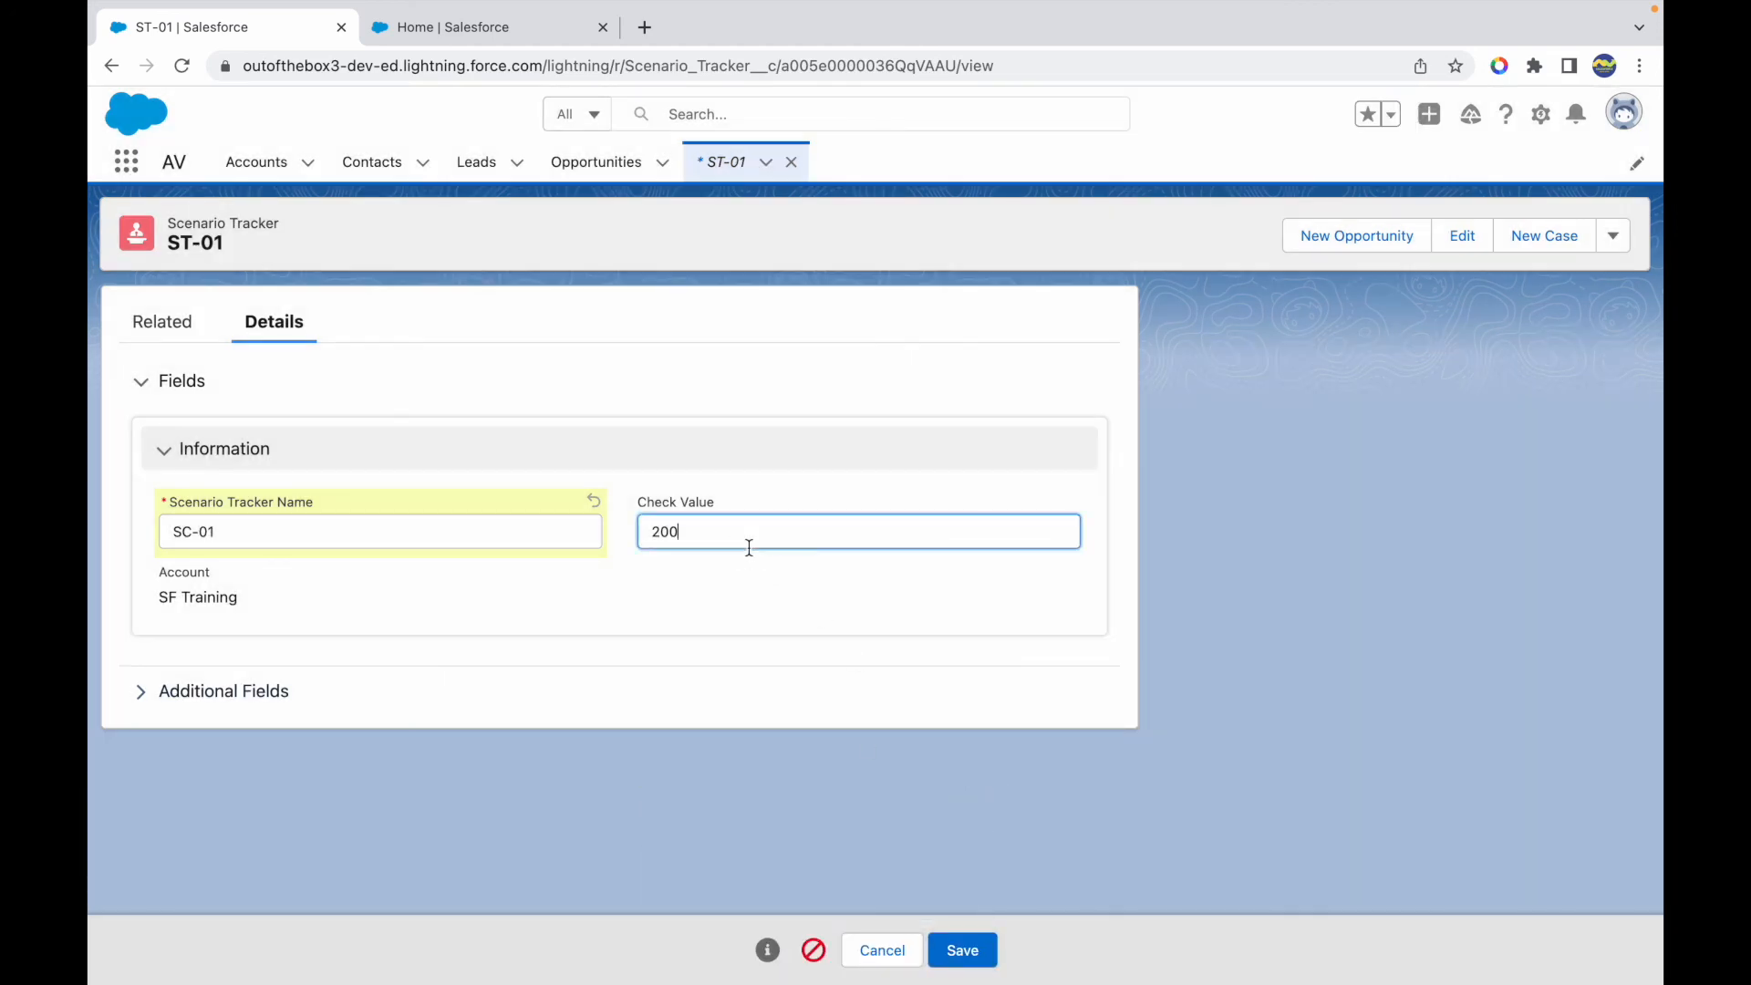
key("Backspace")
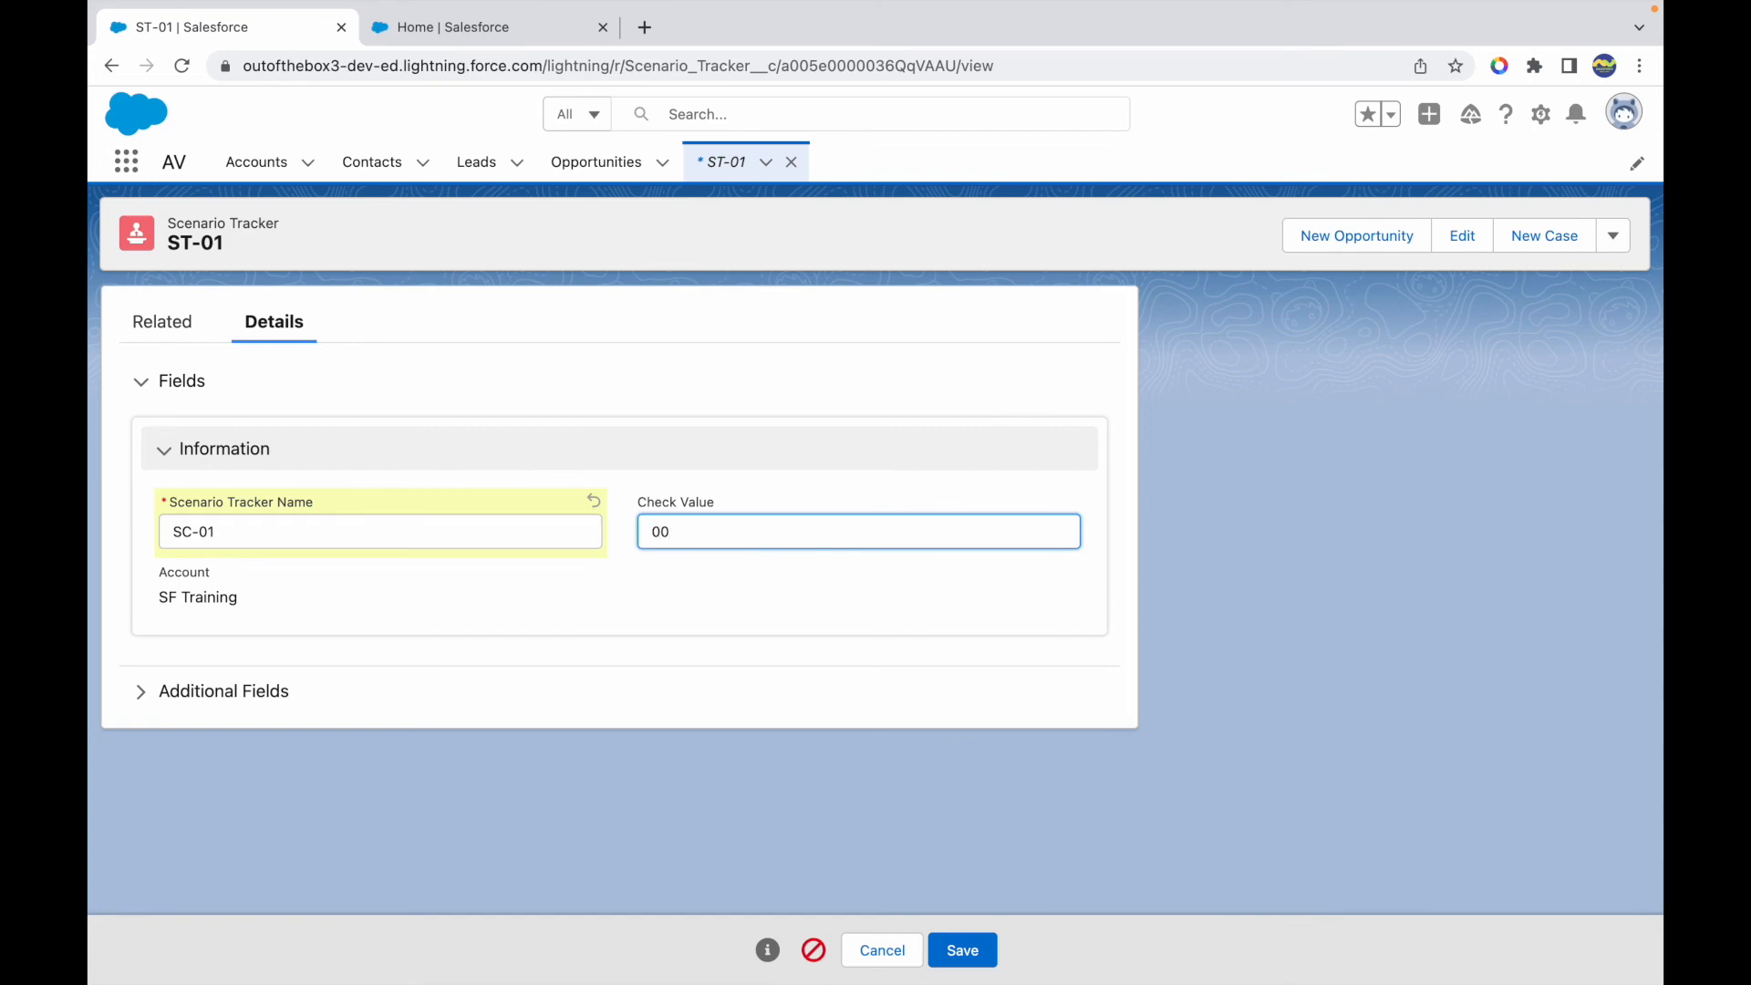
type("5")
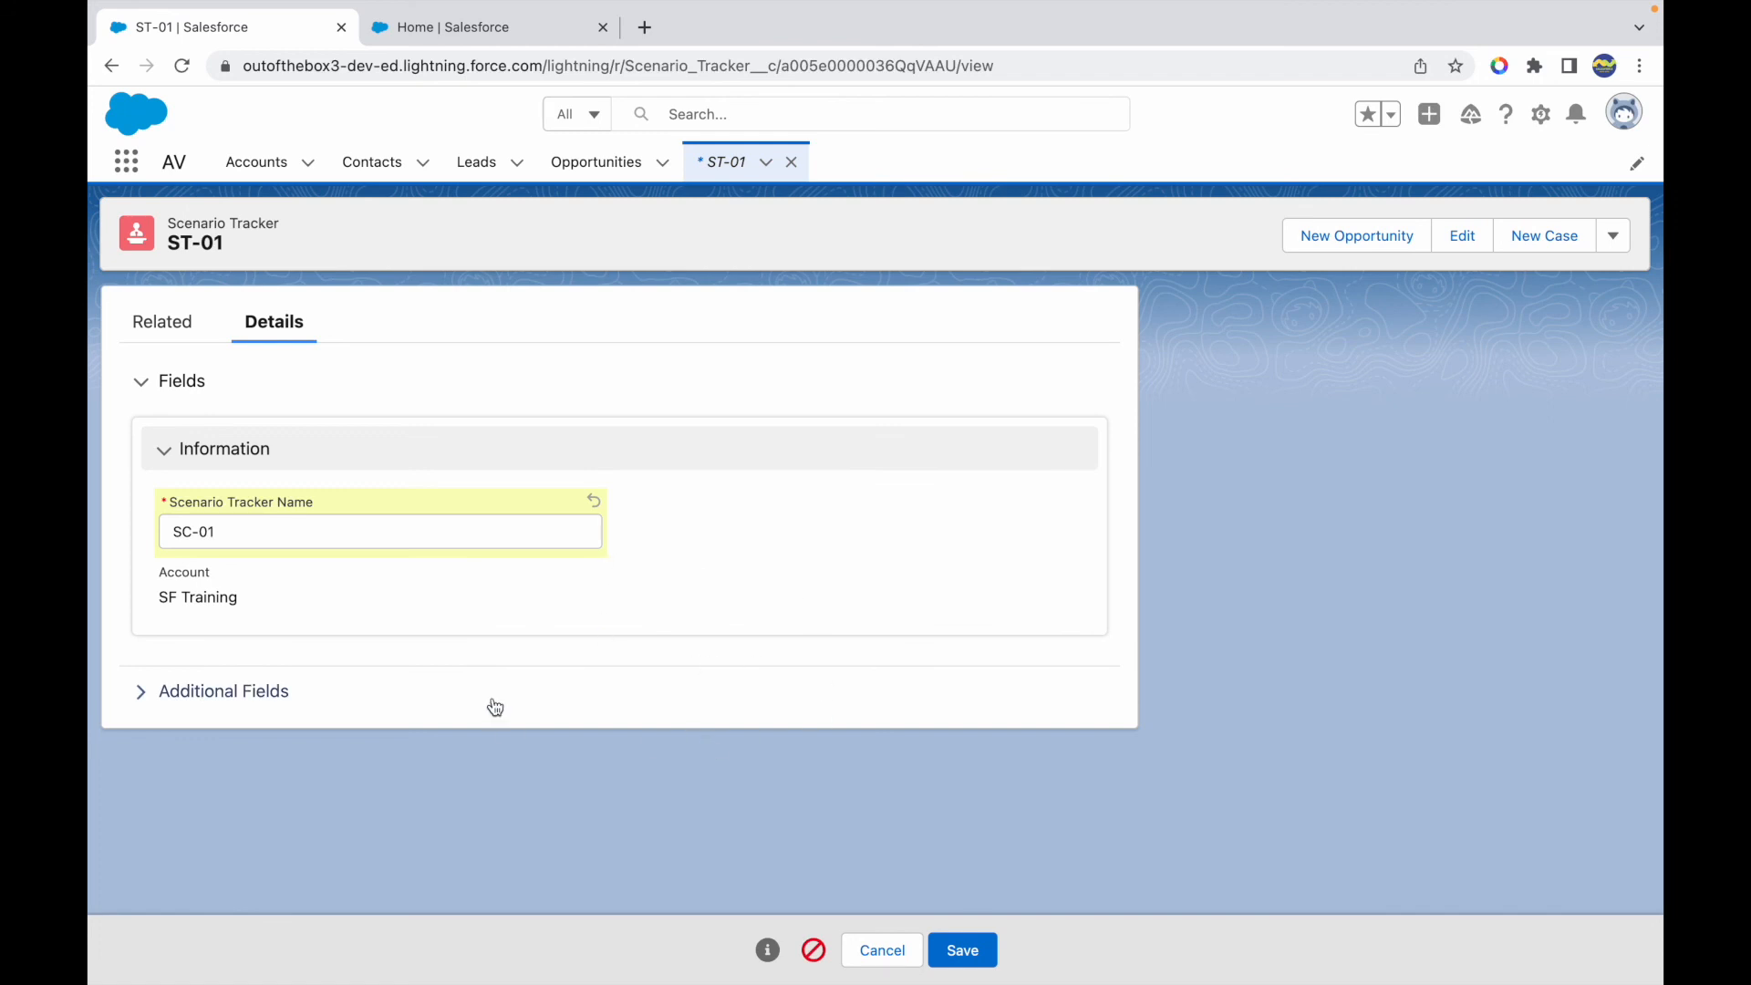
mouse_move(613, 655)
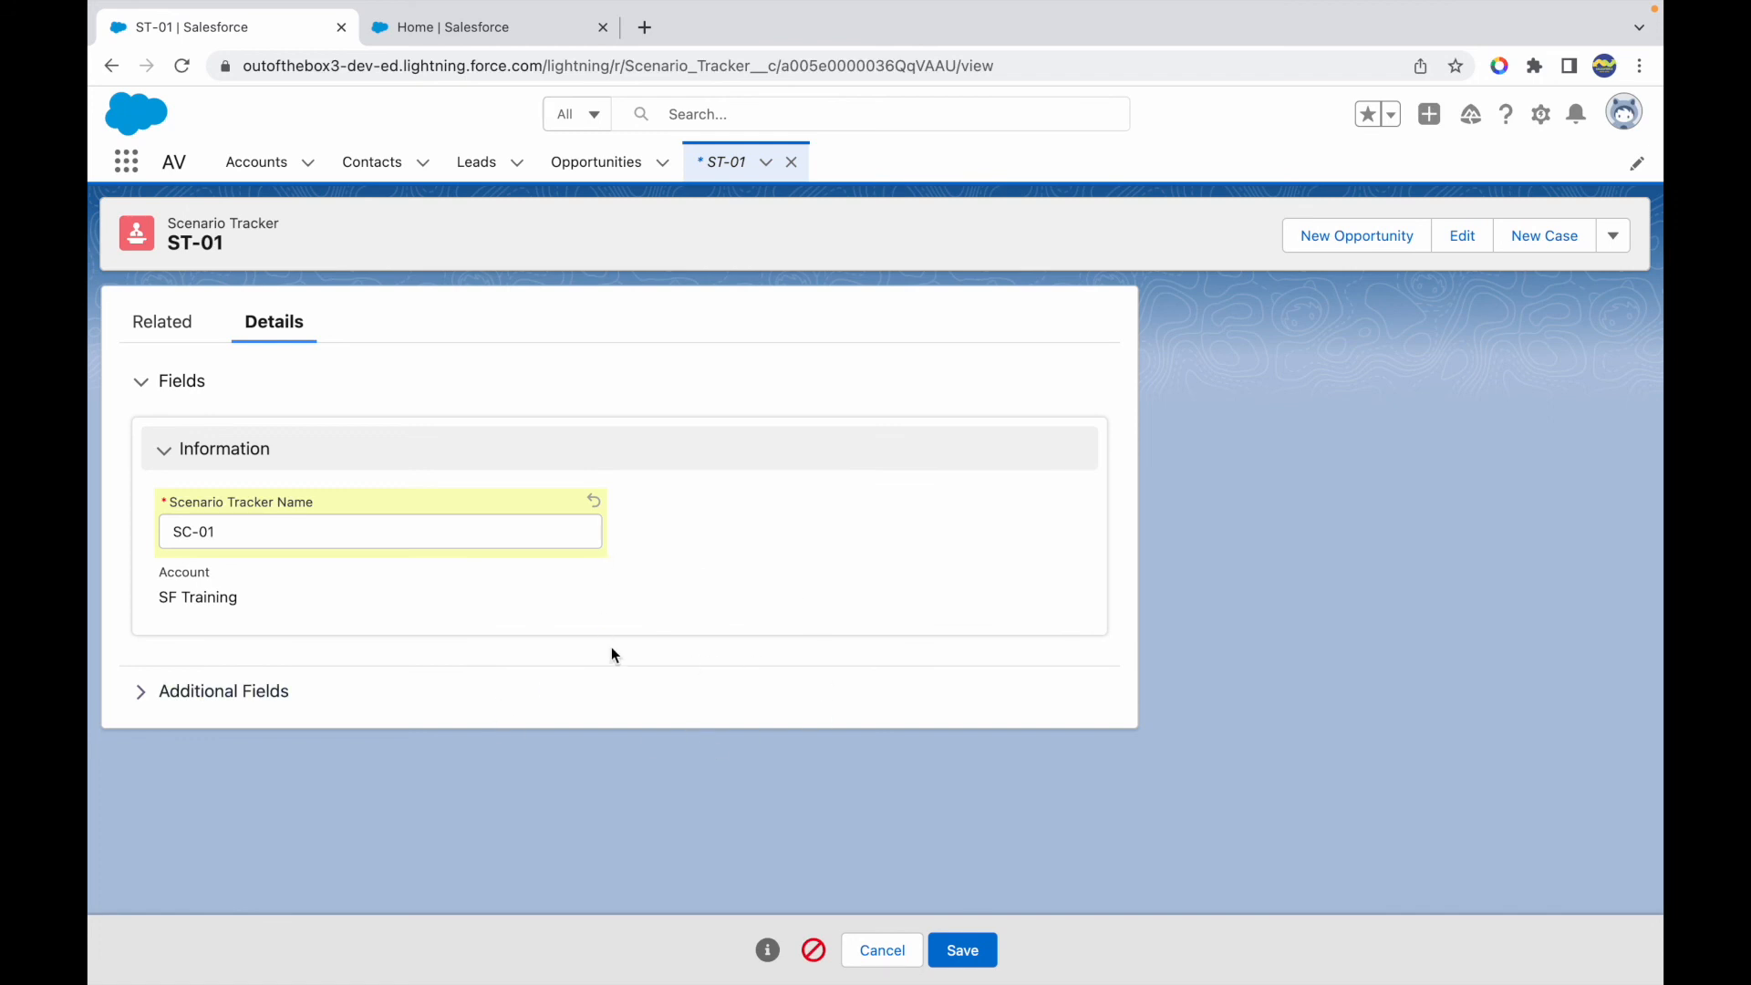